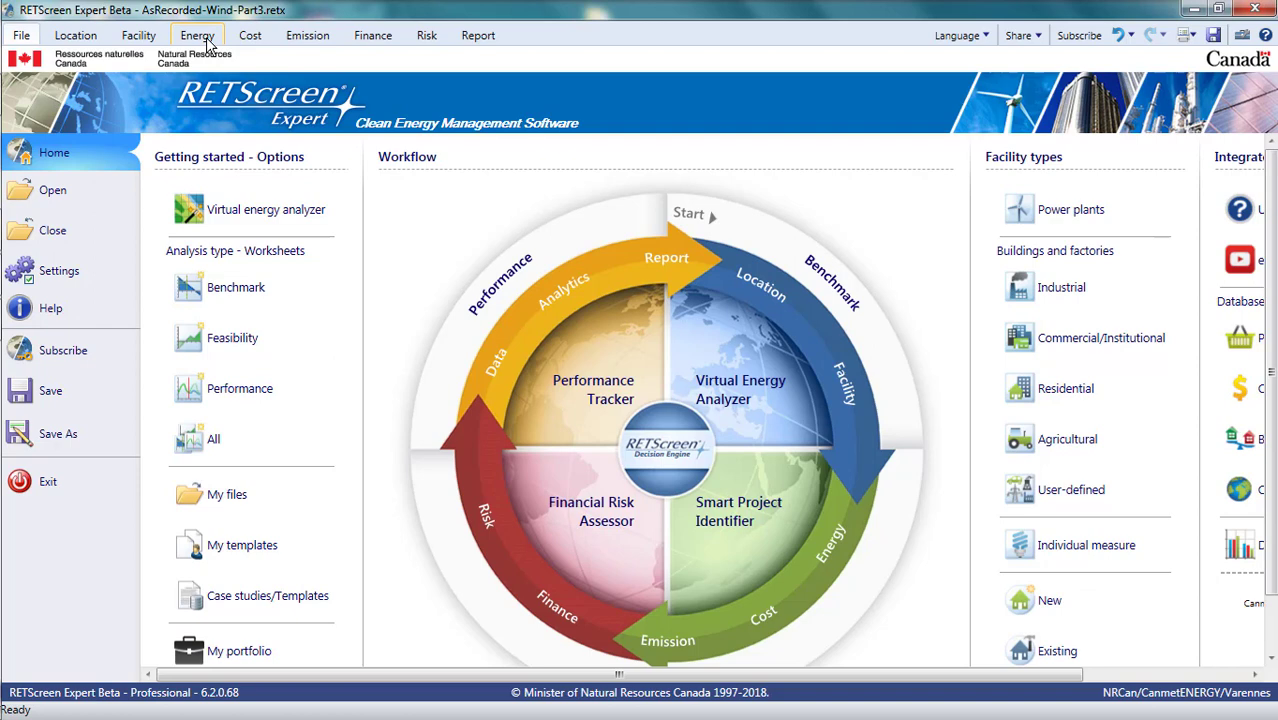
Step: Open the 80 MW Wind farm energy model and scroll to its losses and cost summary
{"action": "left_click", "coordinate": [197, 35]}
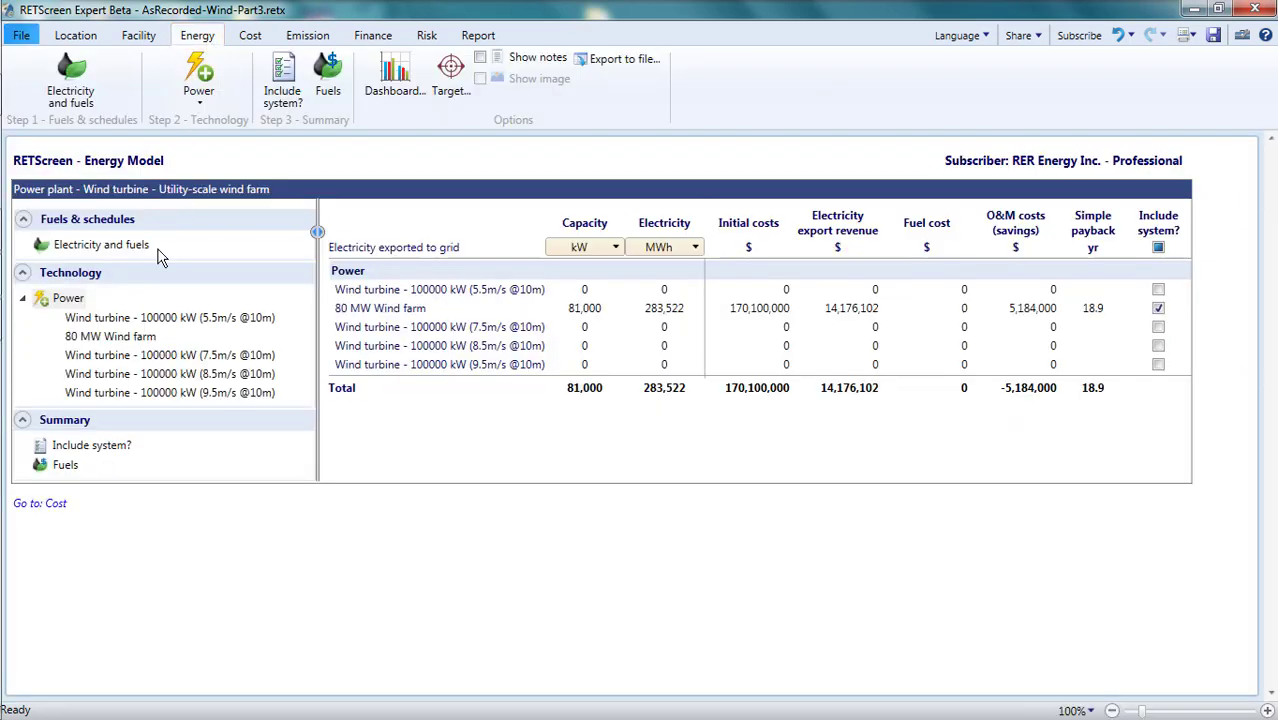
{"action": "left_click", "coordinate": [110, 336]}
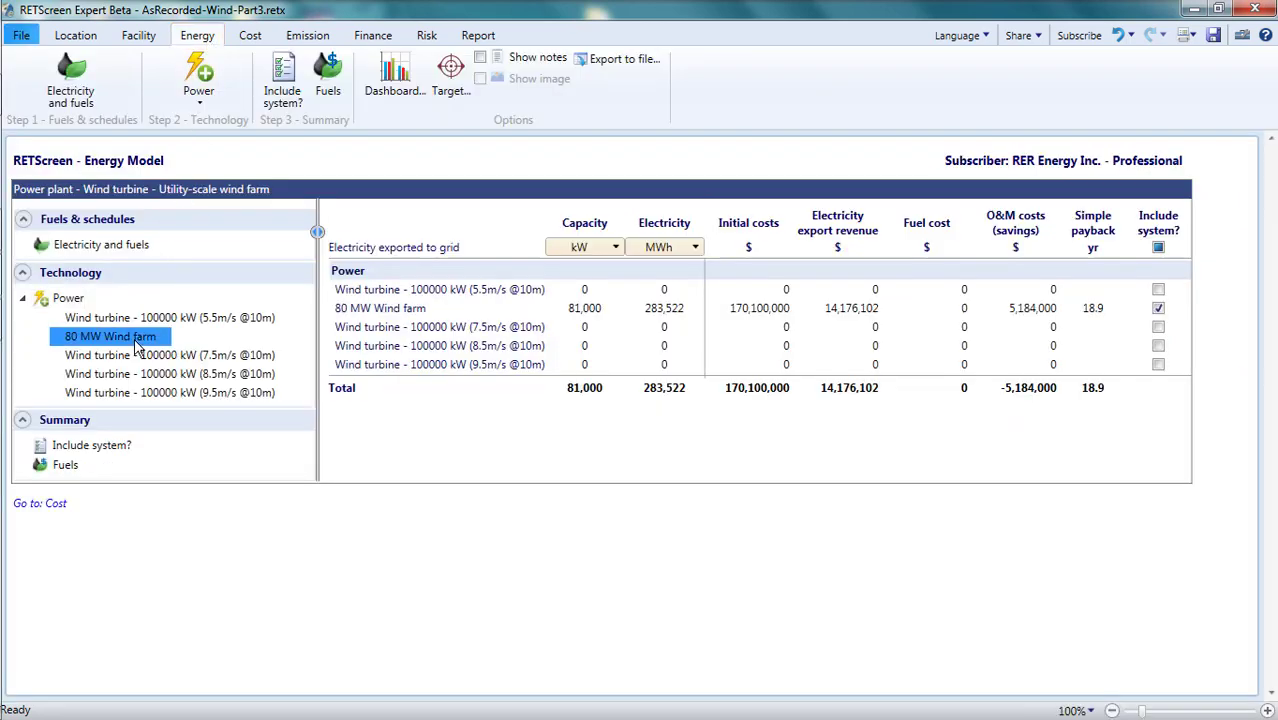
{"action": "double_click", "coordinate": [110, 336]}
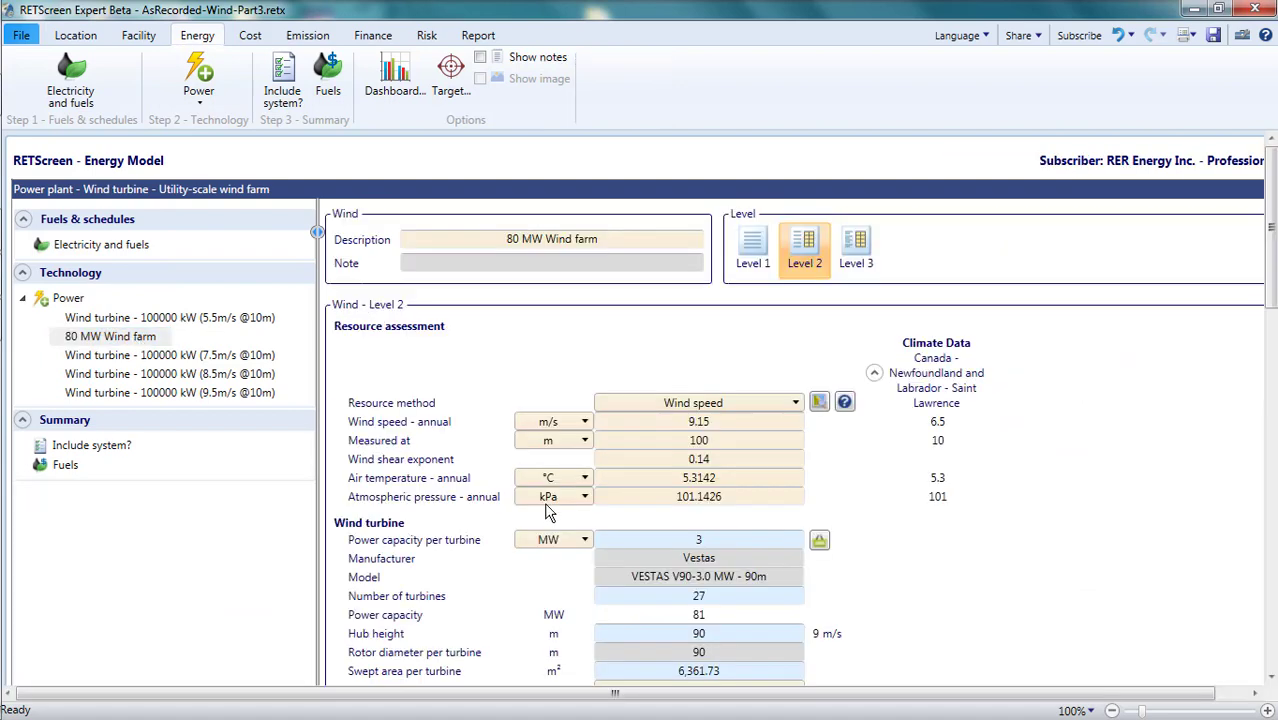
{"action": "scroll", "scroll_direction": "down", "scroll_amount": 3}
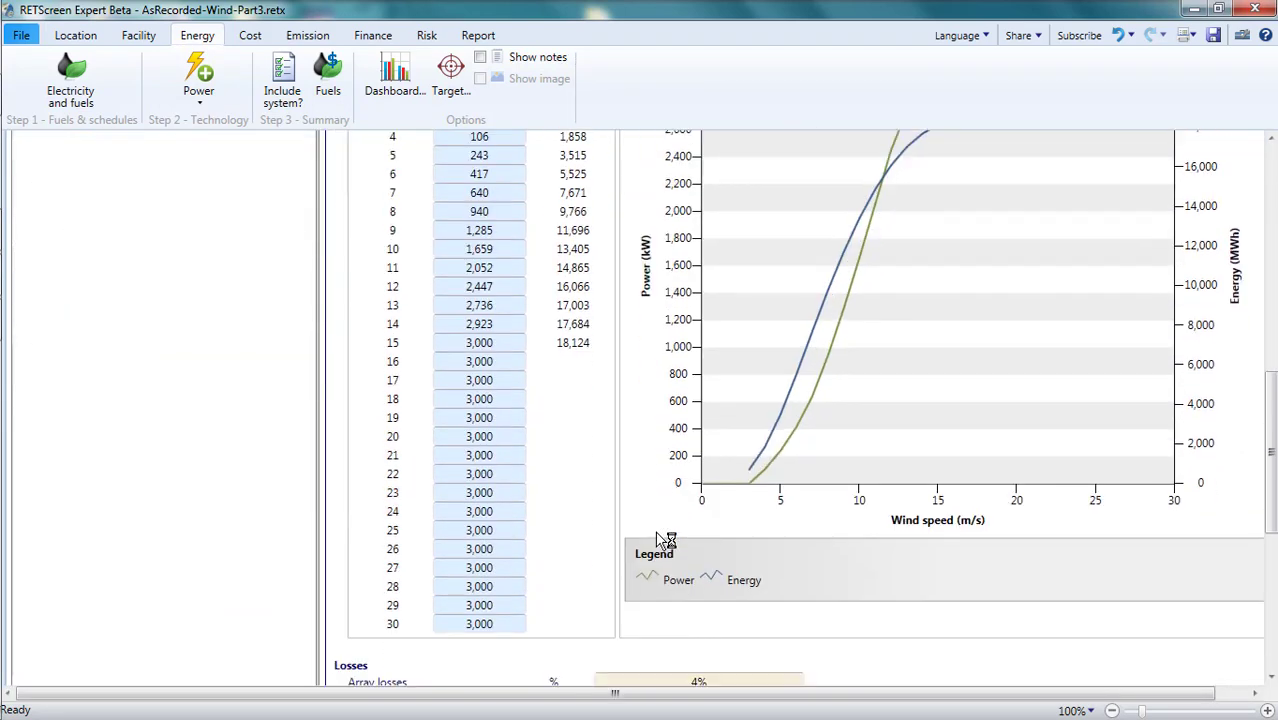
{"action": "scroll", "scroll_direction": "down", "scroll_amount": 3}
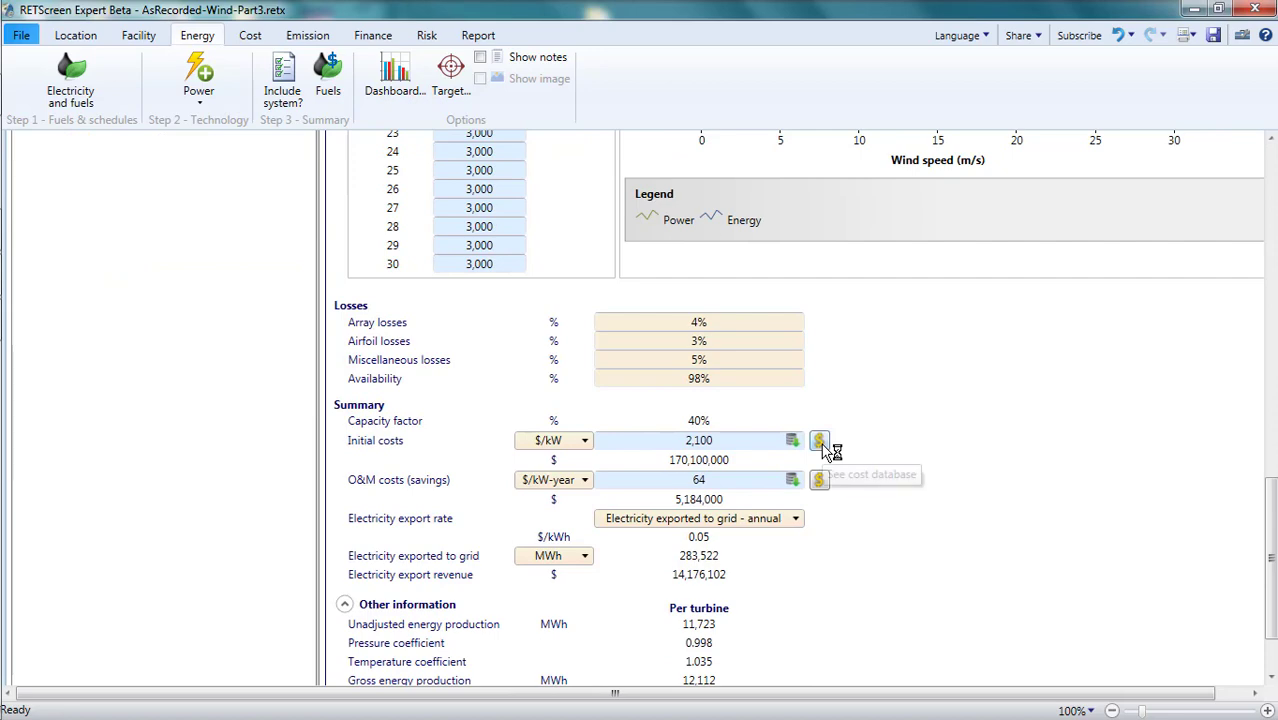
Step: Open the power plant cost database showing wind turbines at 2,100 $/kW for 100,000 kW
{"action": "left_click", "coordinate": [819, 440]}
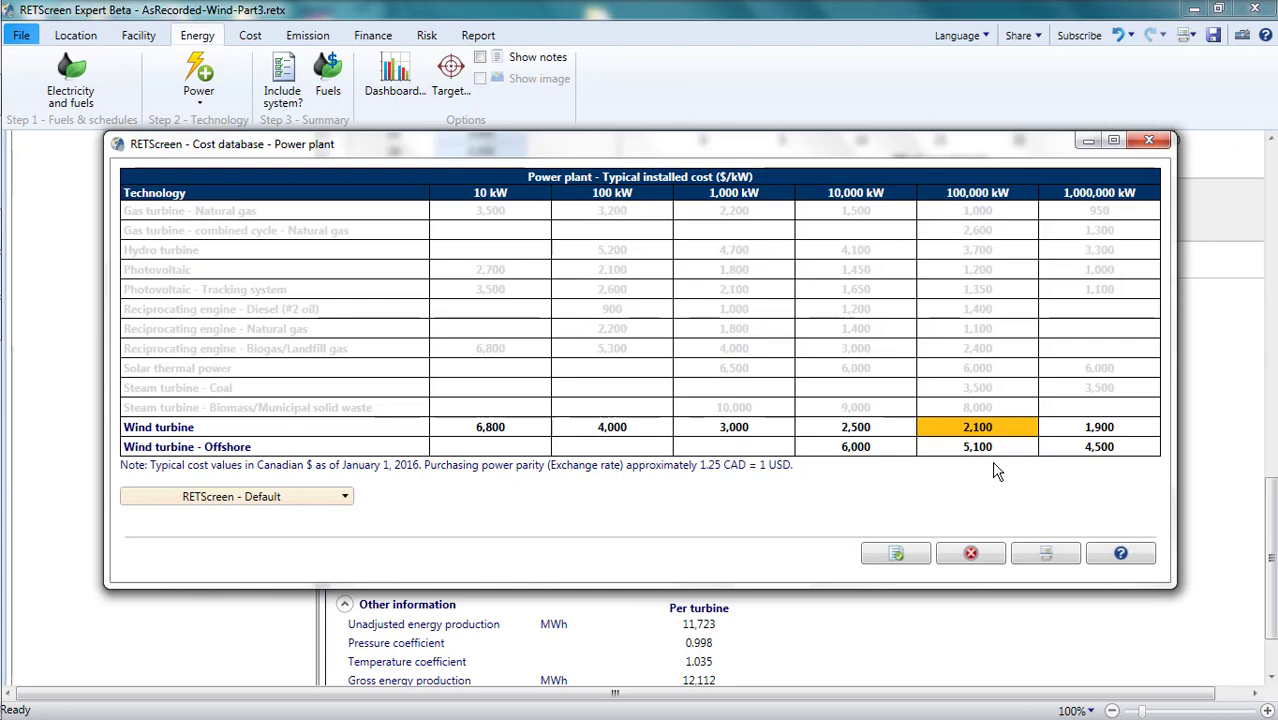
{"action": "mouse_move", "coordinate": [695, 195]}
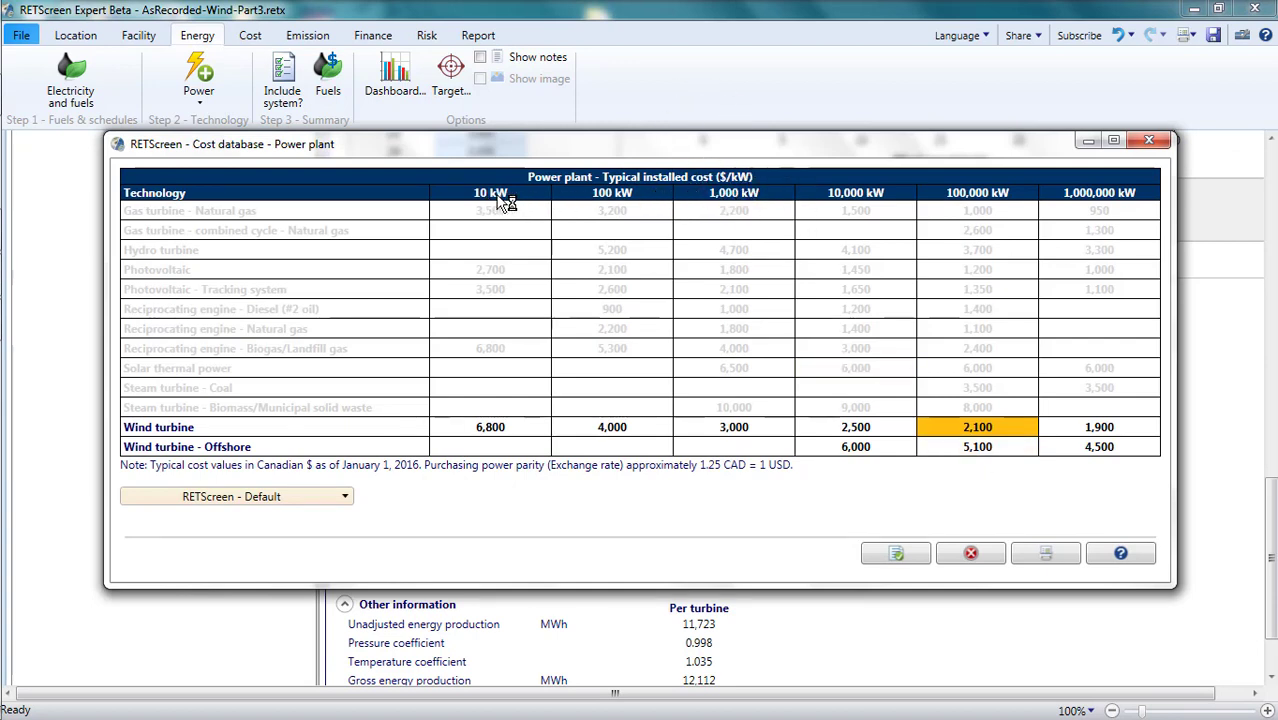
{"action": "left_click", "coordinate": [490, 210]}
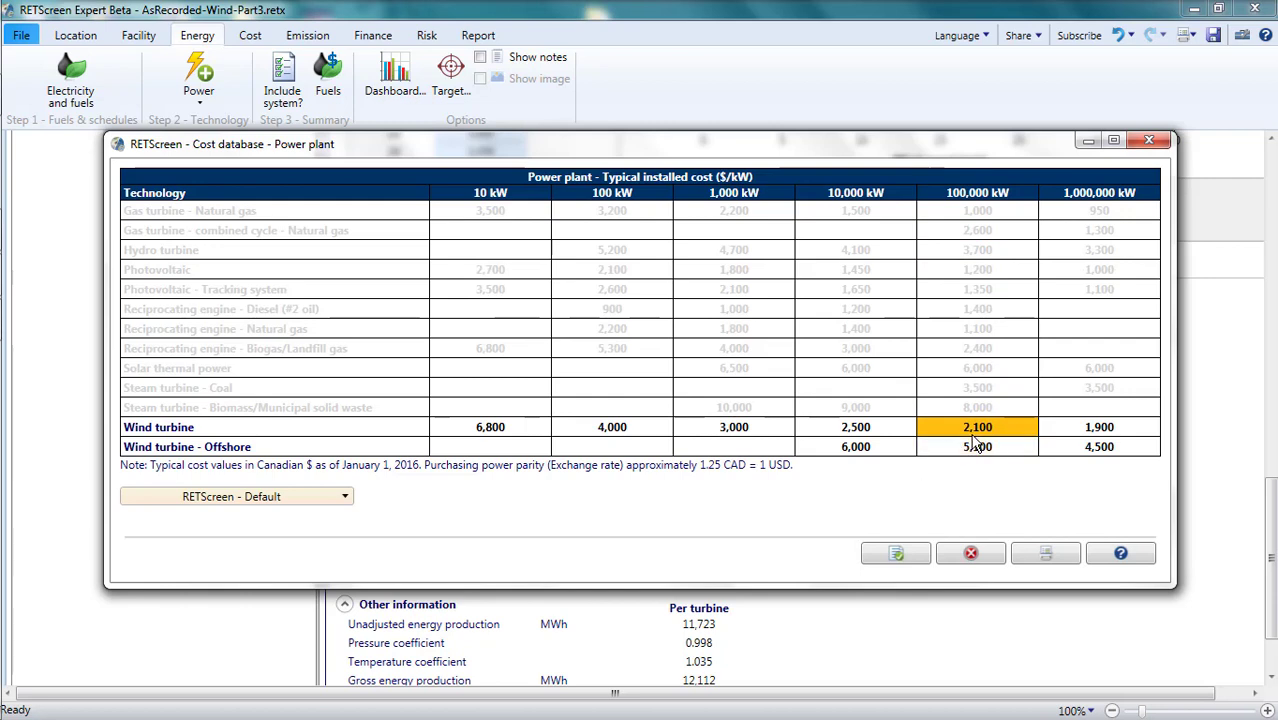
{"action": "mouse_move", "coordinate": [1013, 438]}
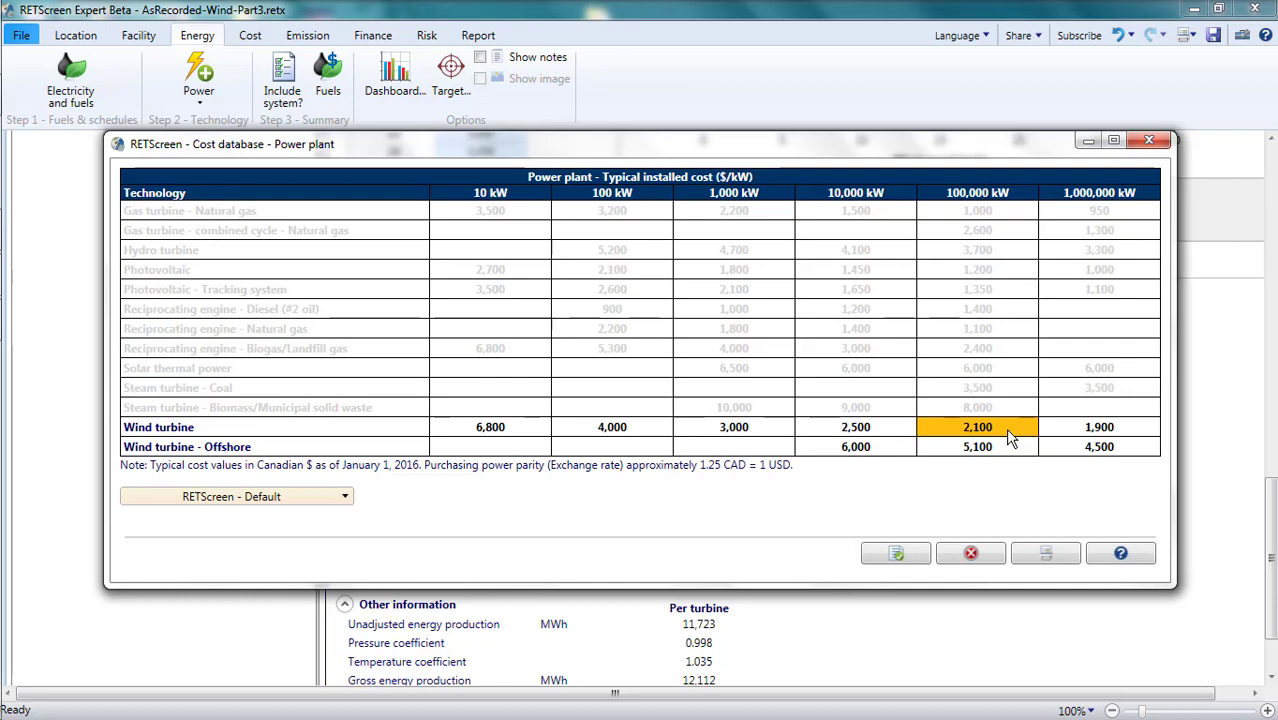
{"action": "mouse_move", "coordinate": [569, 515]}
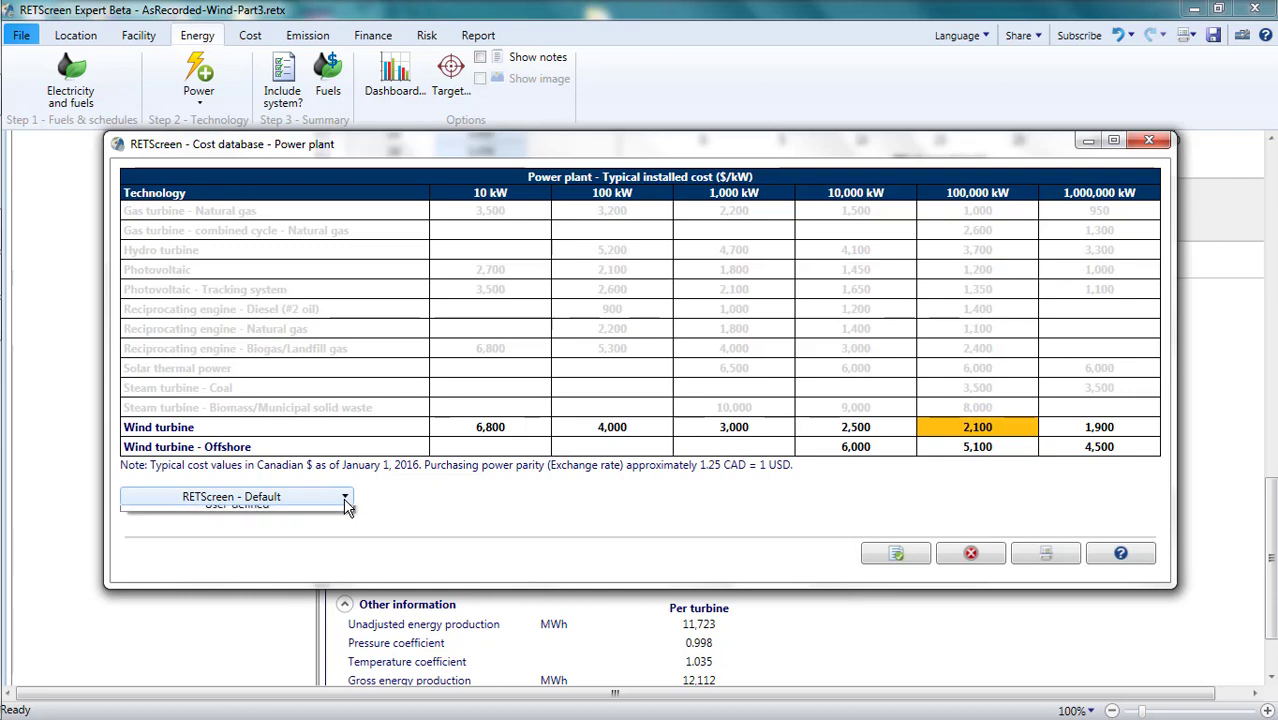
Step: Apply a user-defined 0.9 adjustment factor and paste 1,890 $/kW into initial costs
{"action": "left_click", "coordinate": [345, 496]}
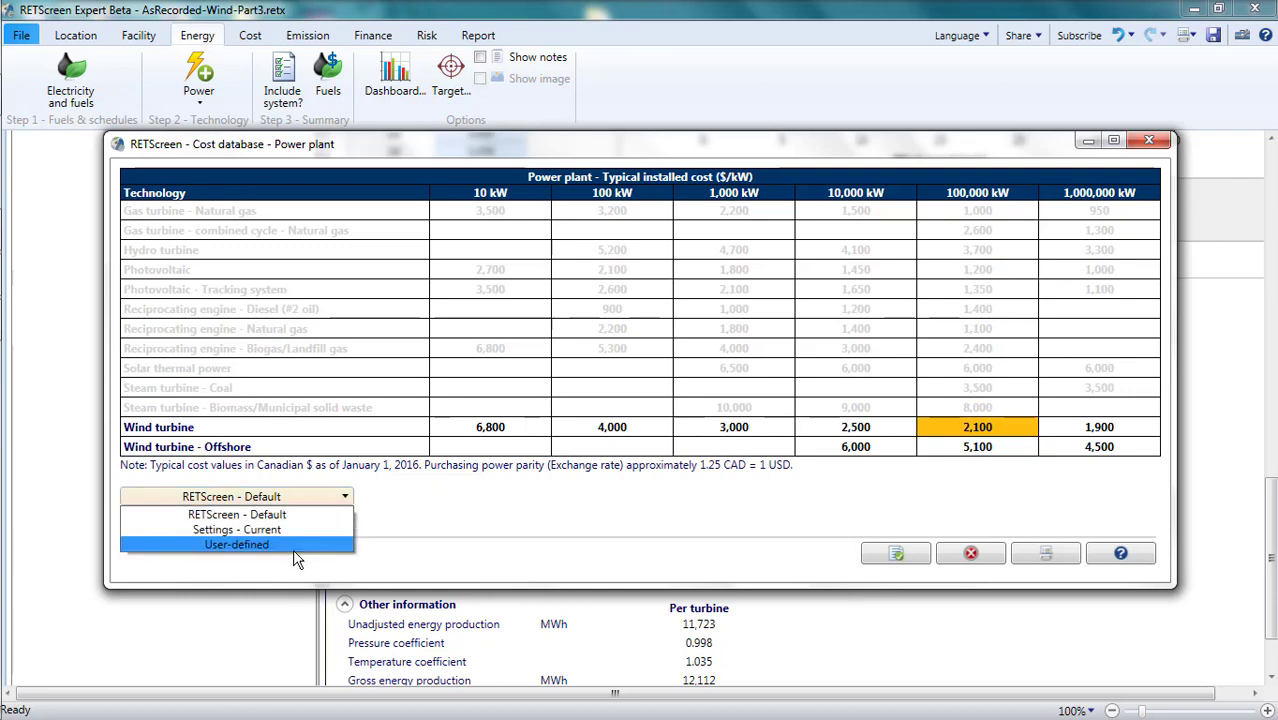
{"action": "left_click", "coordinate": [237, 544]}
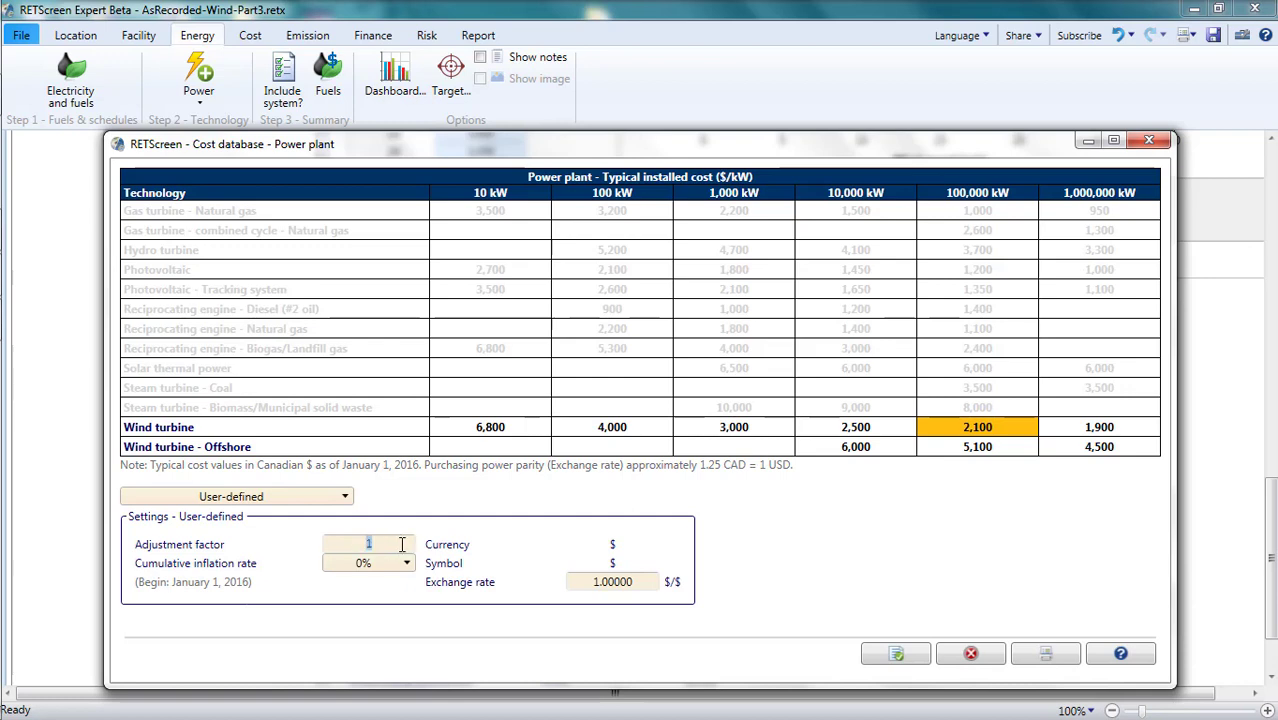
{"action": "type", "text": "0"}
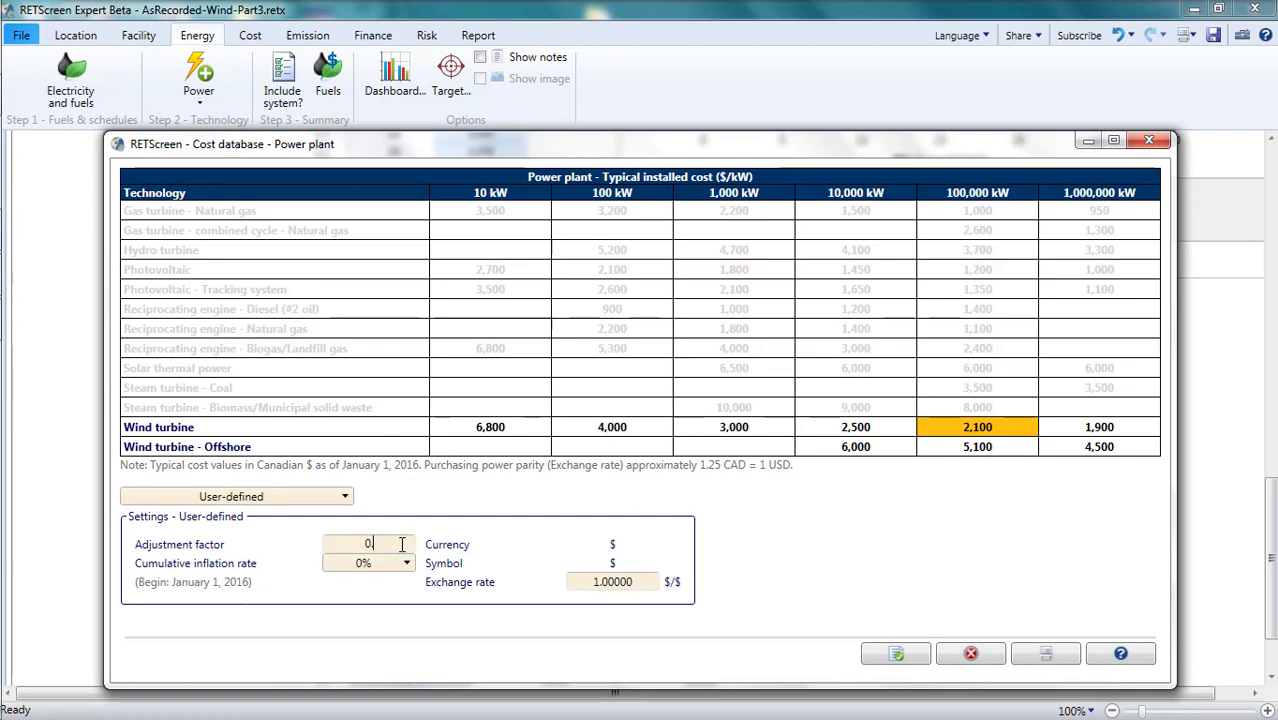
{"action": "type", "text": ".9000"}
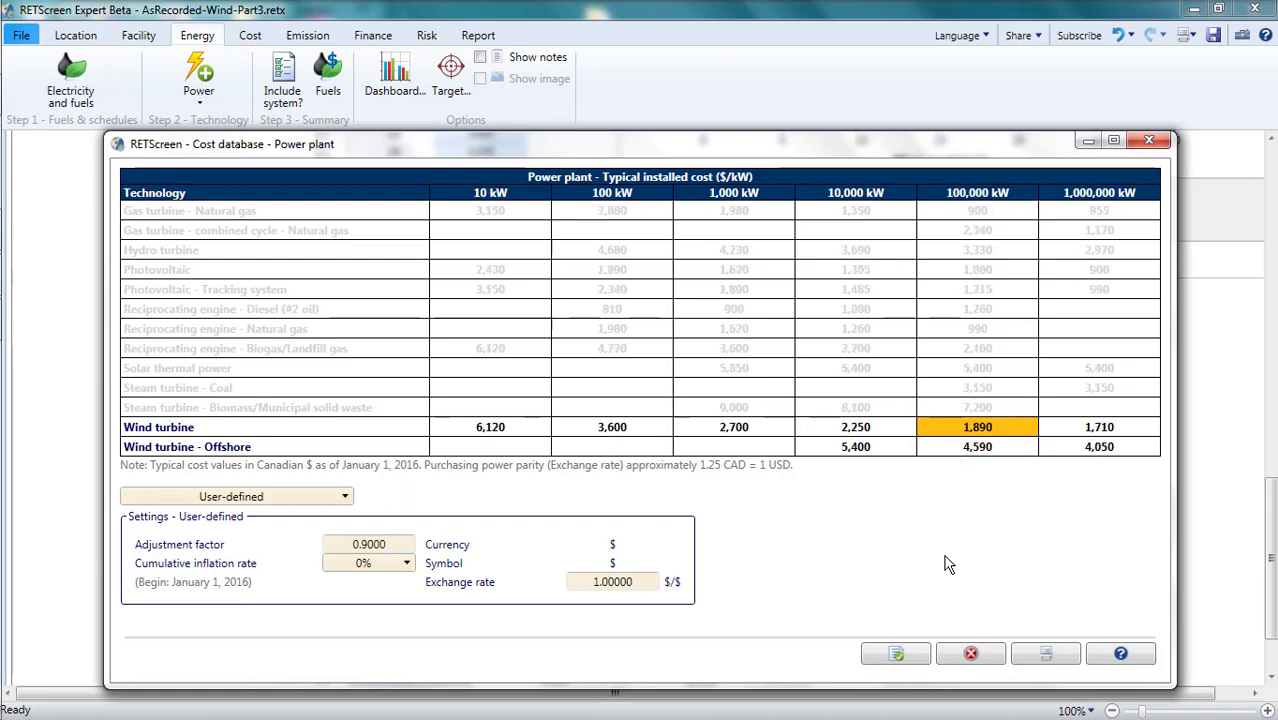
{"action": "mouse_move", "coordinate": [895, 653]}
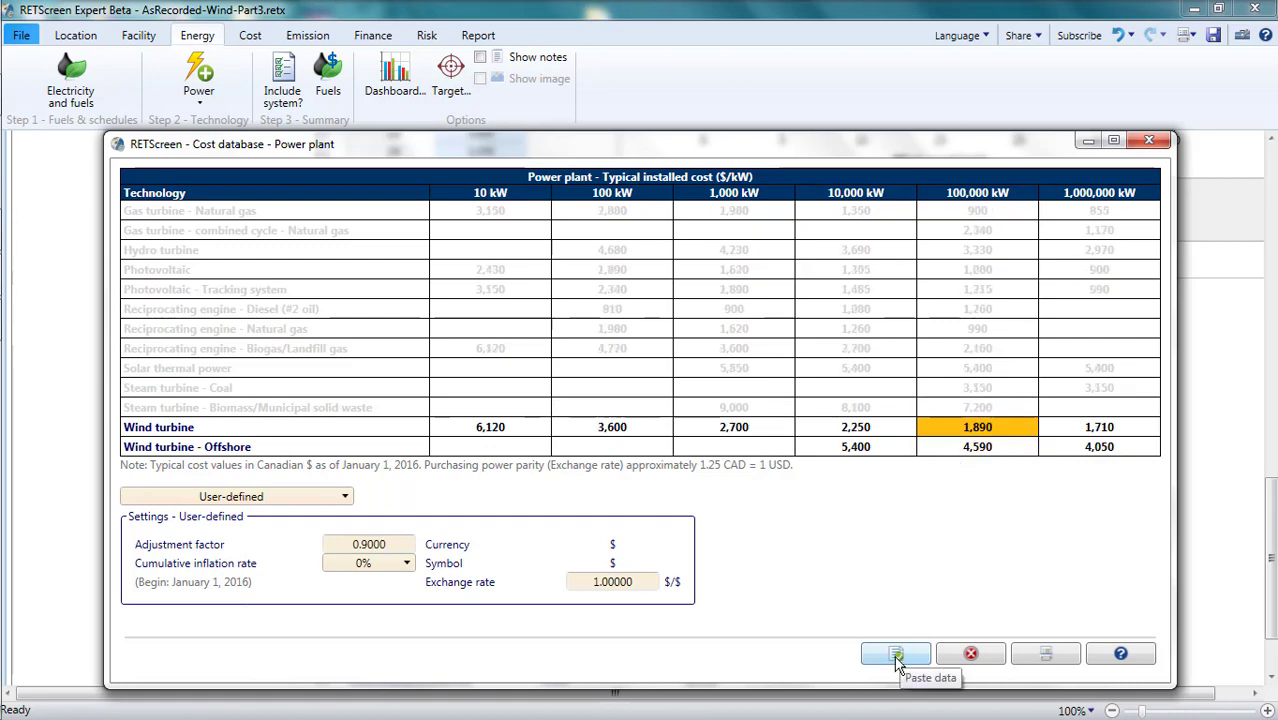
{"action": "left_click", "coordinate": [895, 653]}
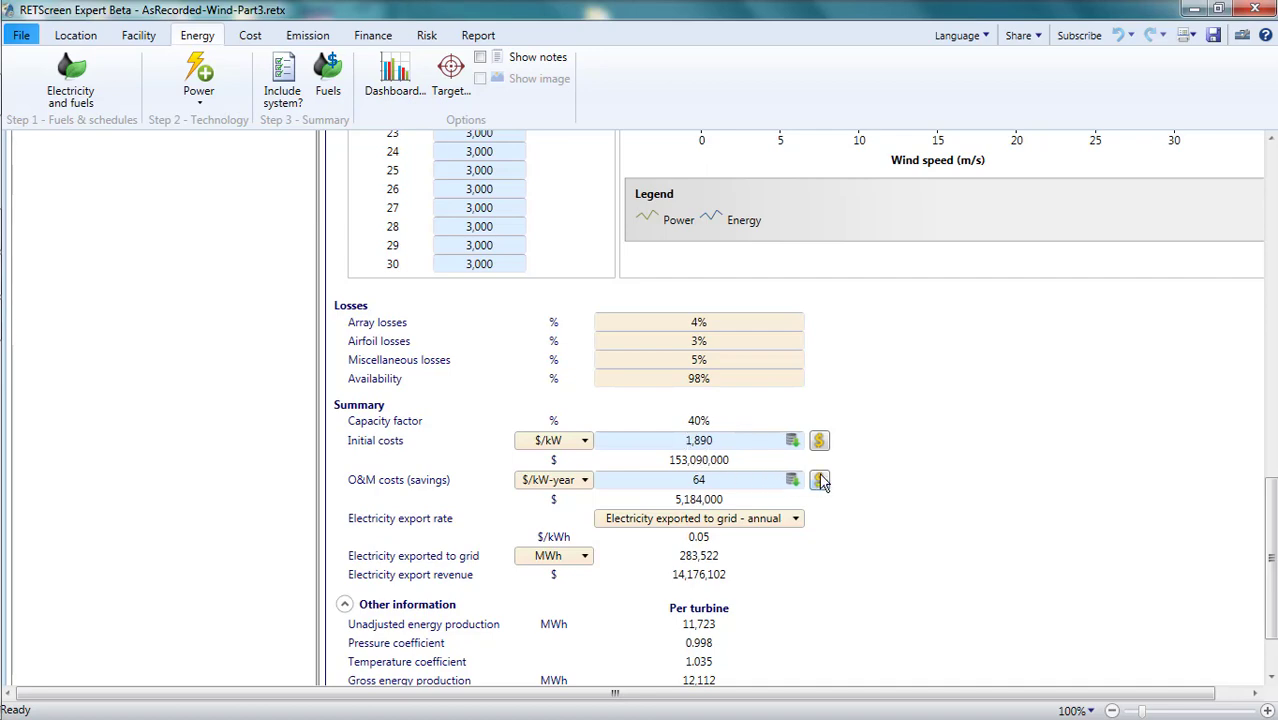
Step: Scale the O&M cost database by a user-defined 0.95 factor and paste 60.80 $/kW-year
{"action": "left_click", "coordinate": [819, 479]}
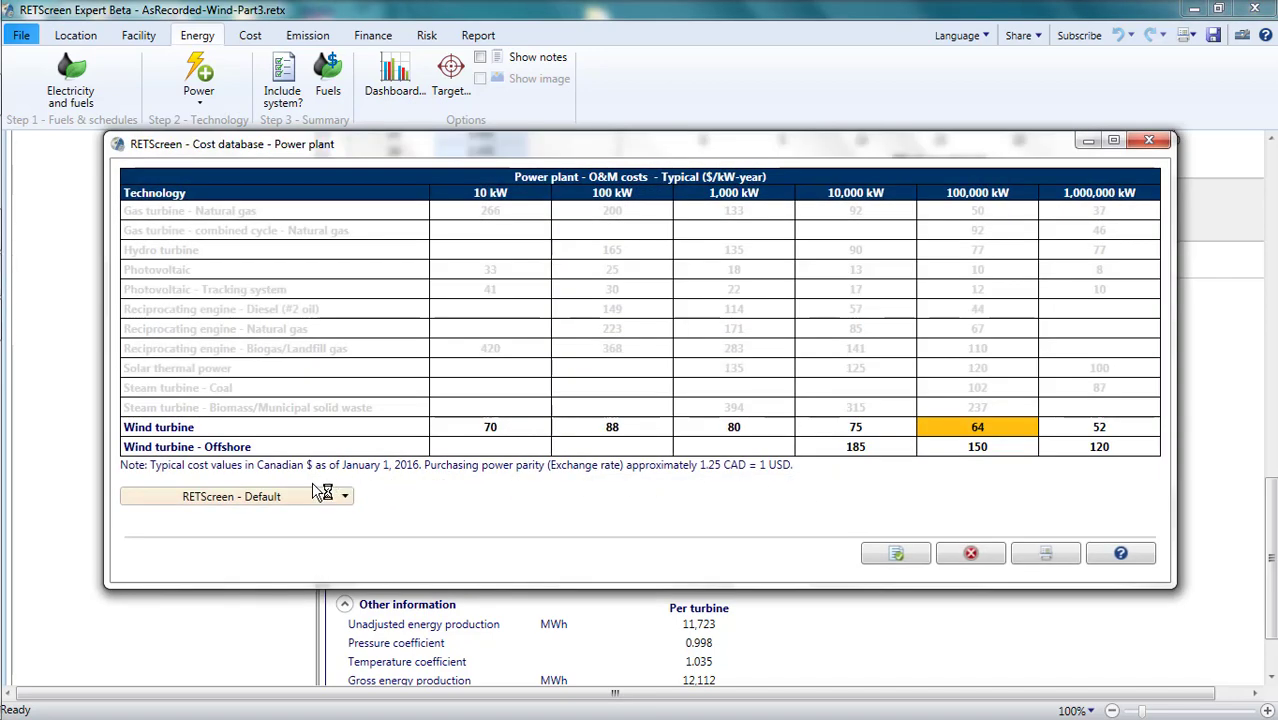
{"action": "left_click", "coordinate": [344, 496]}
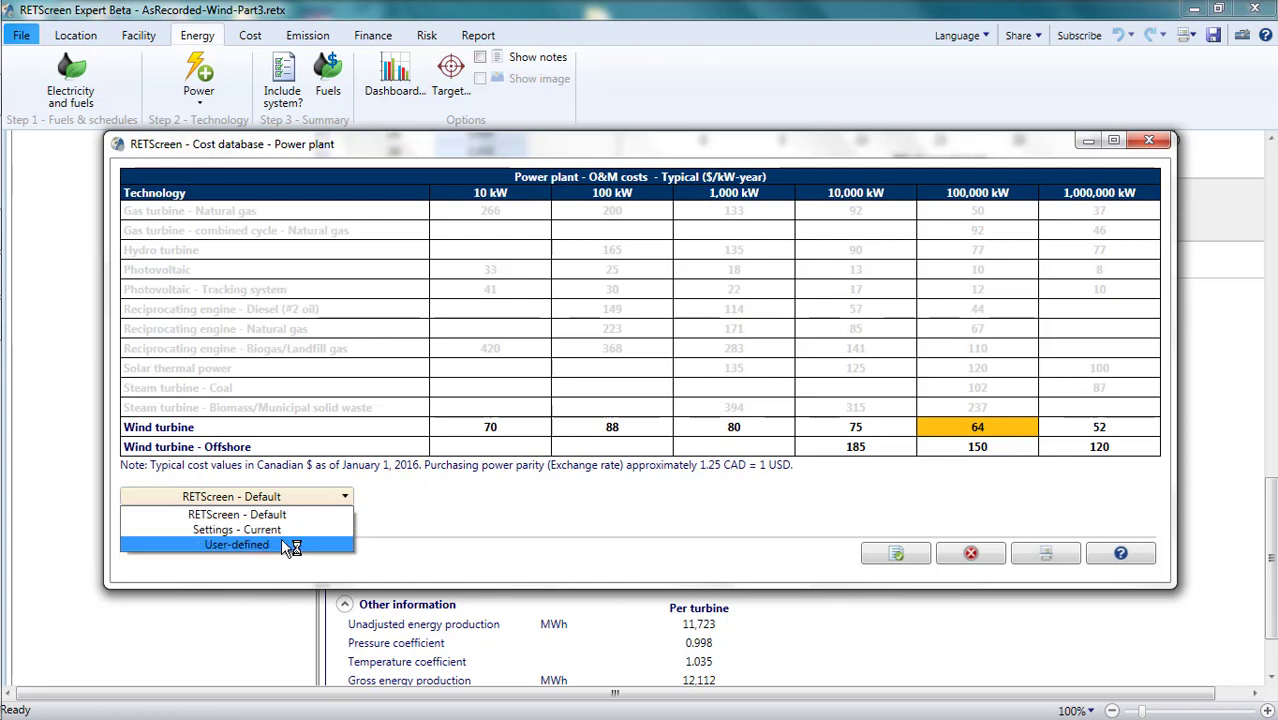
{"action": "left_click", "coordinate": [237, 544]}
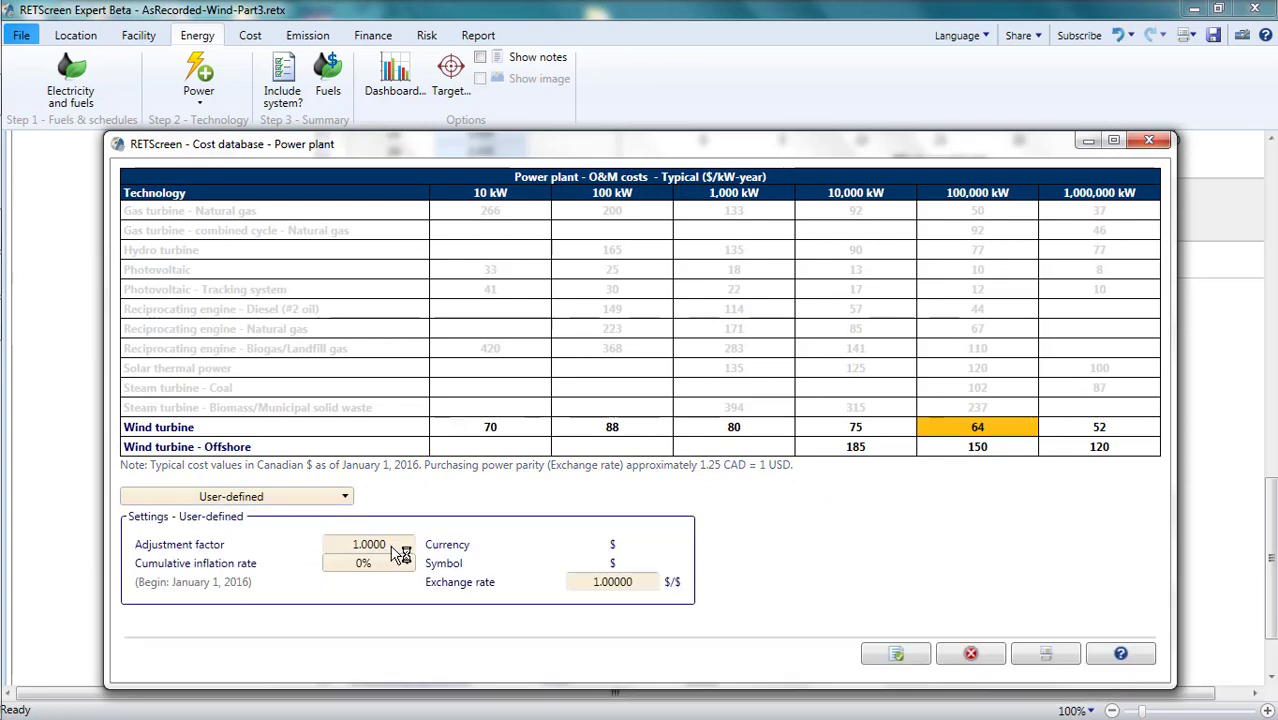
{"action": "left_click", "coordinate": [368, 544]}
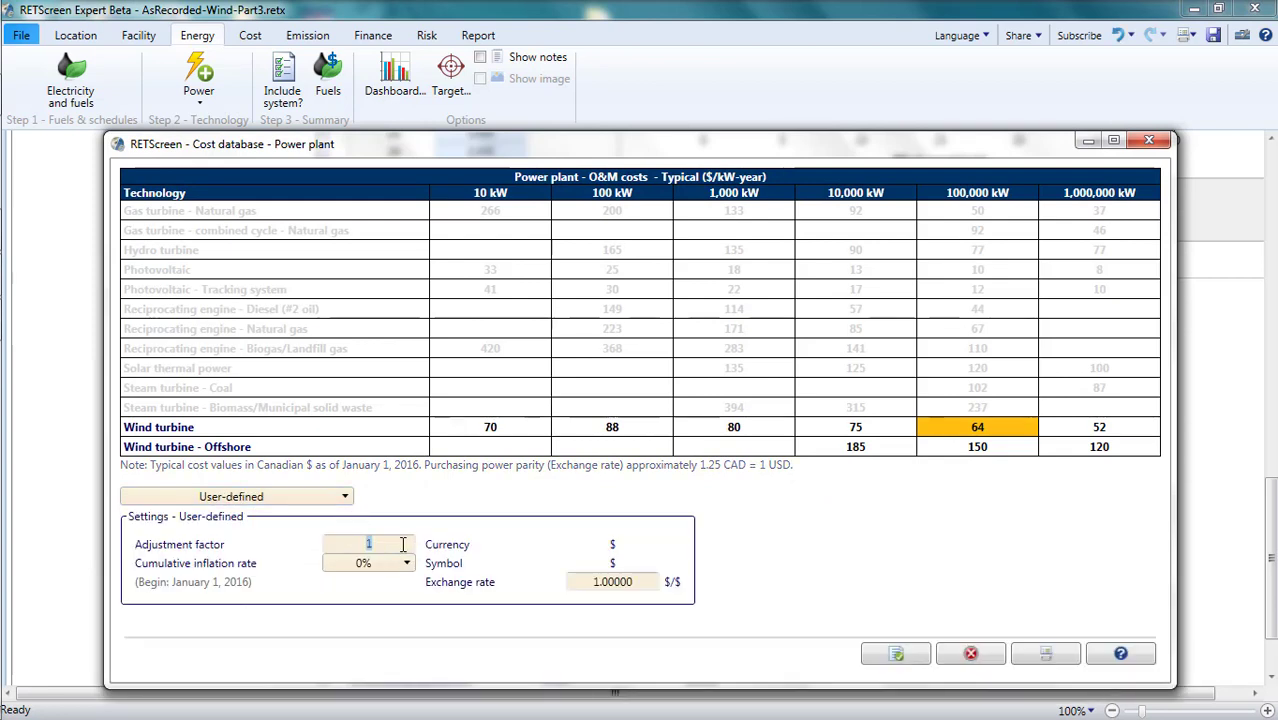
{"action": "type", "text": "0.9500"}
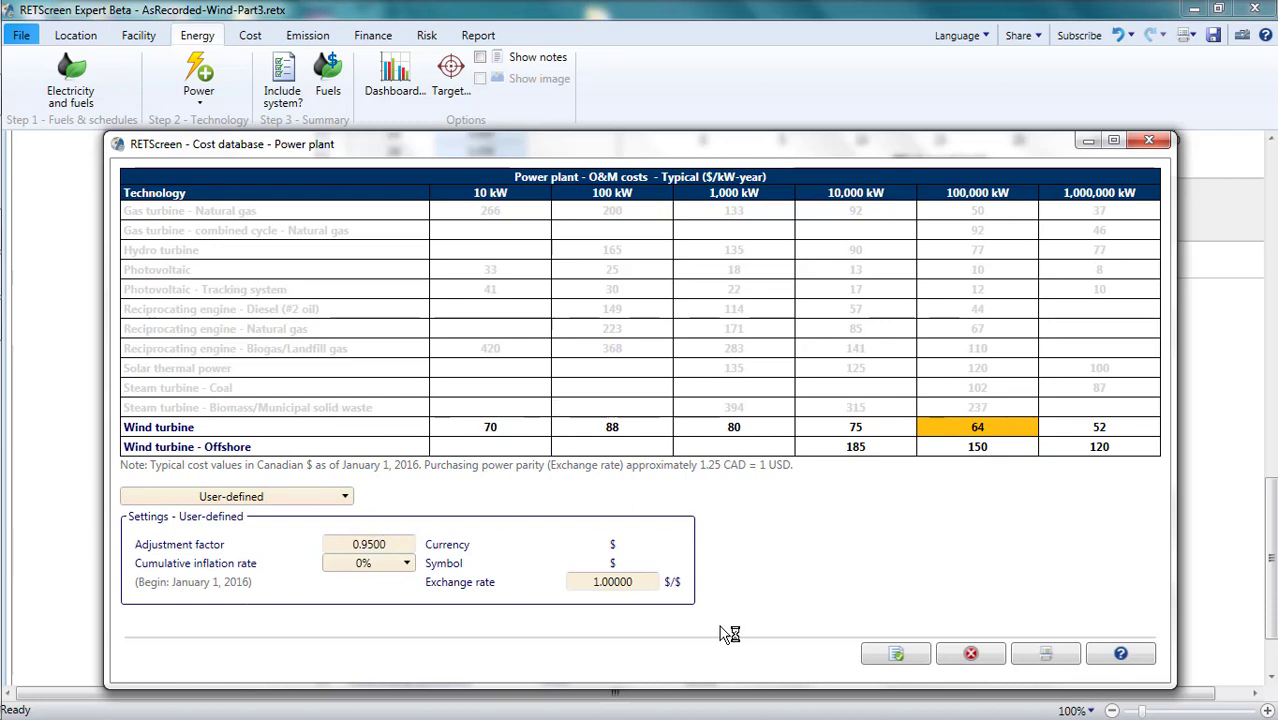
{"action": "left_click", "coordinate": [895, 653]}
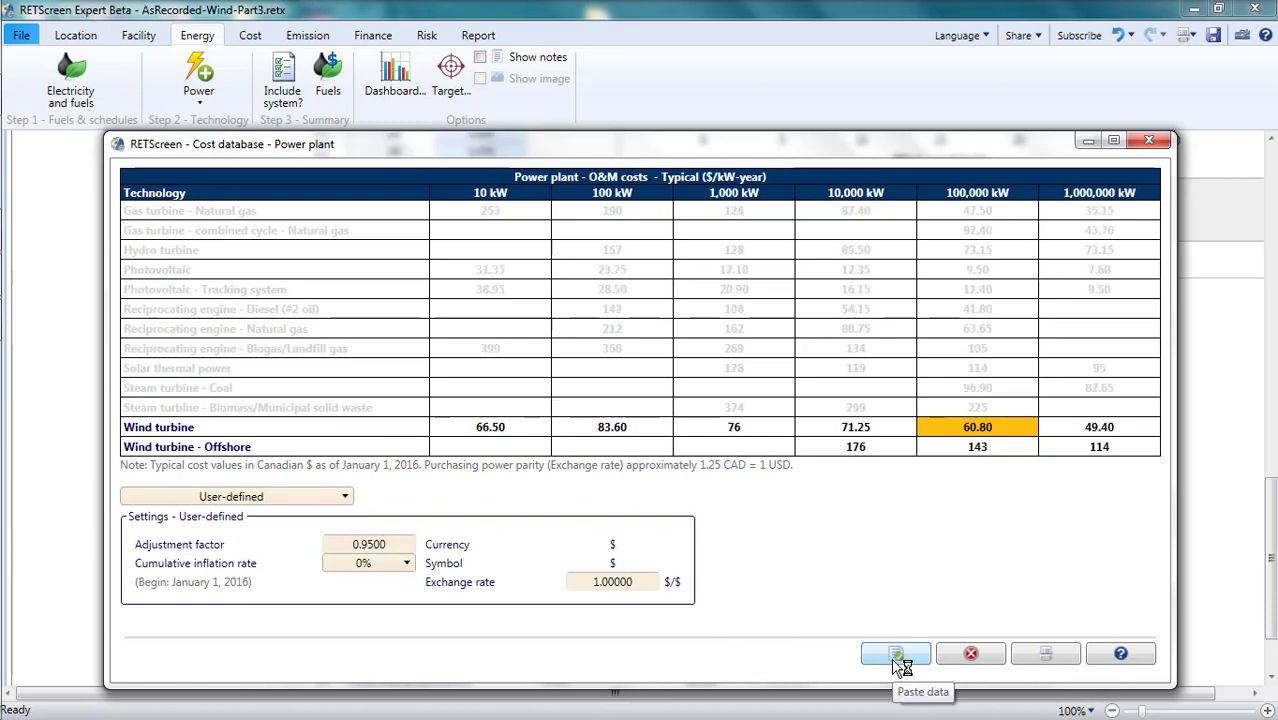
{"action": "left_click", "coordinate": [896, 653]}
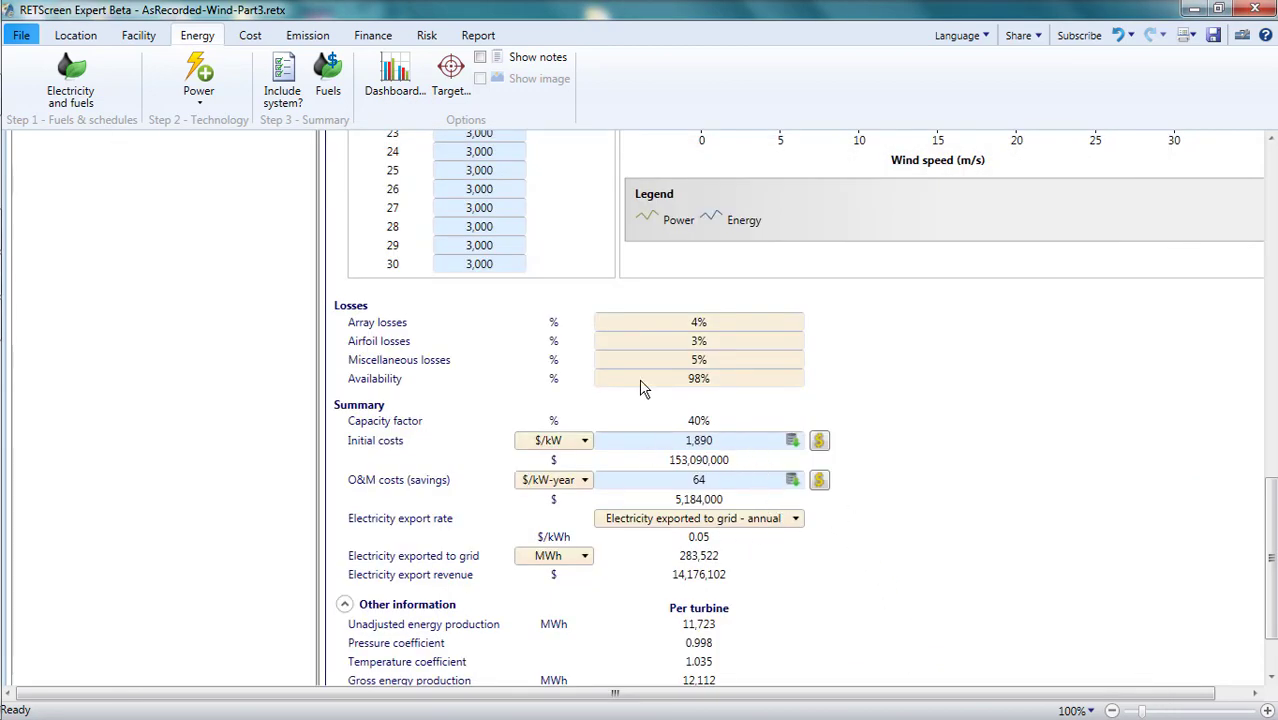
Step: Show the Level 1 cost analysis: 153,090,000 initial costs and 4,924,800 annual costs
{"action": "left_click", "coordinate": [250, 35]}
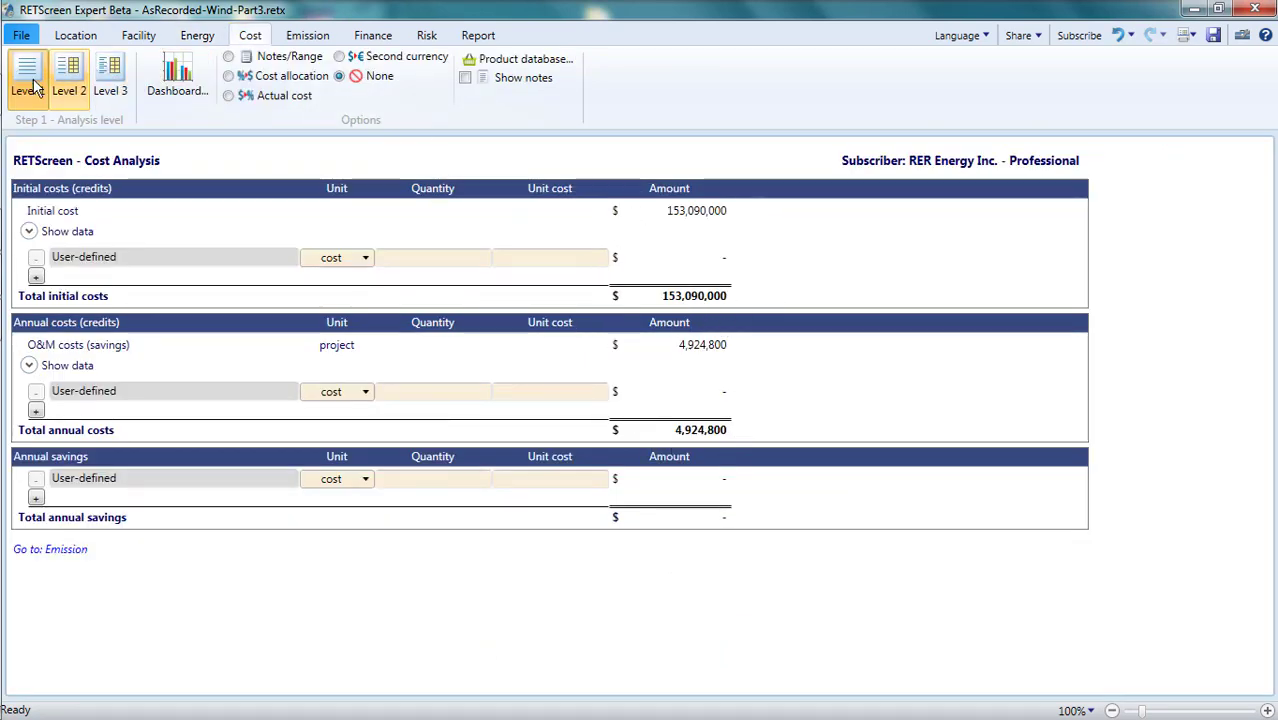
{"action": "left_click", "coordinate": [27, 78]}
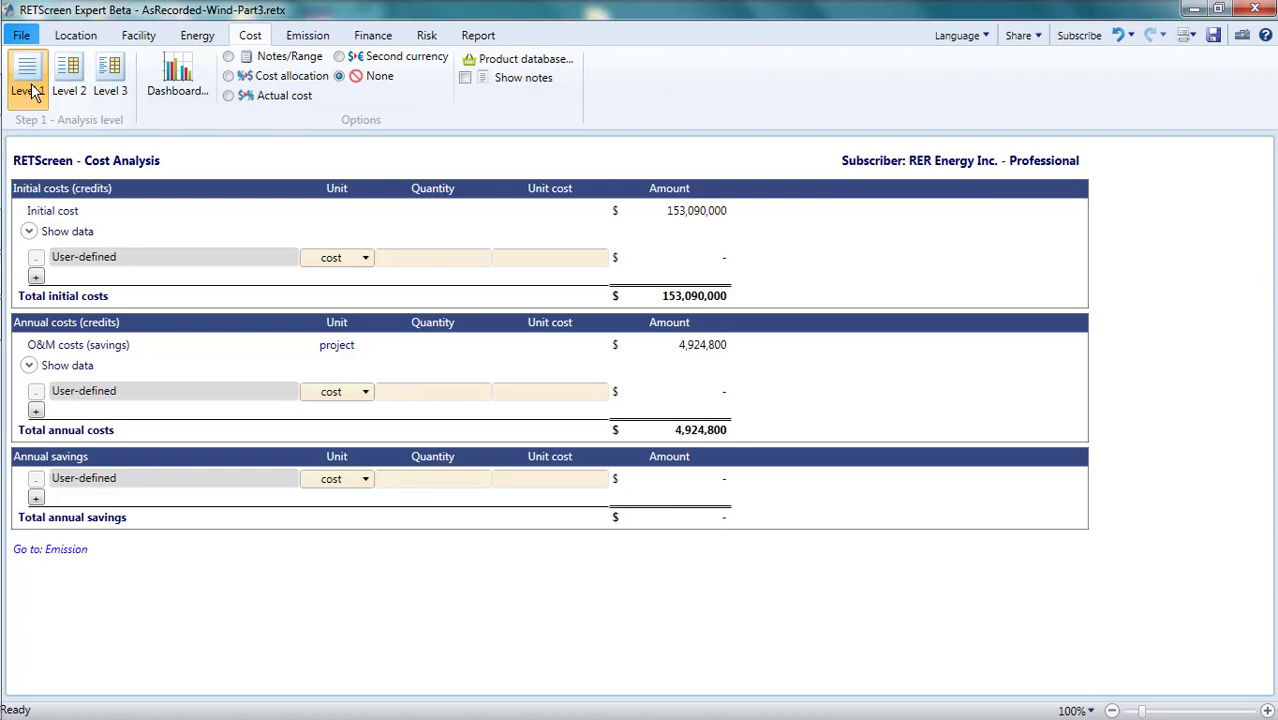
{"action": "left_click", "coordinate": [110, 78]}
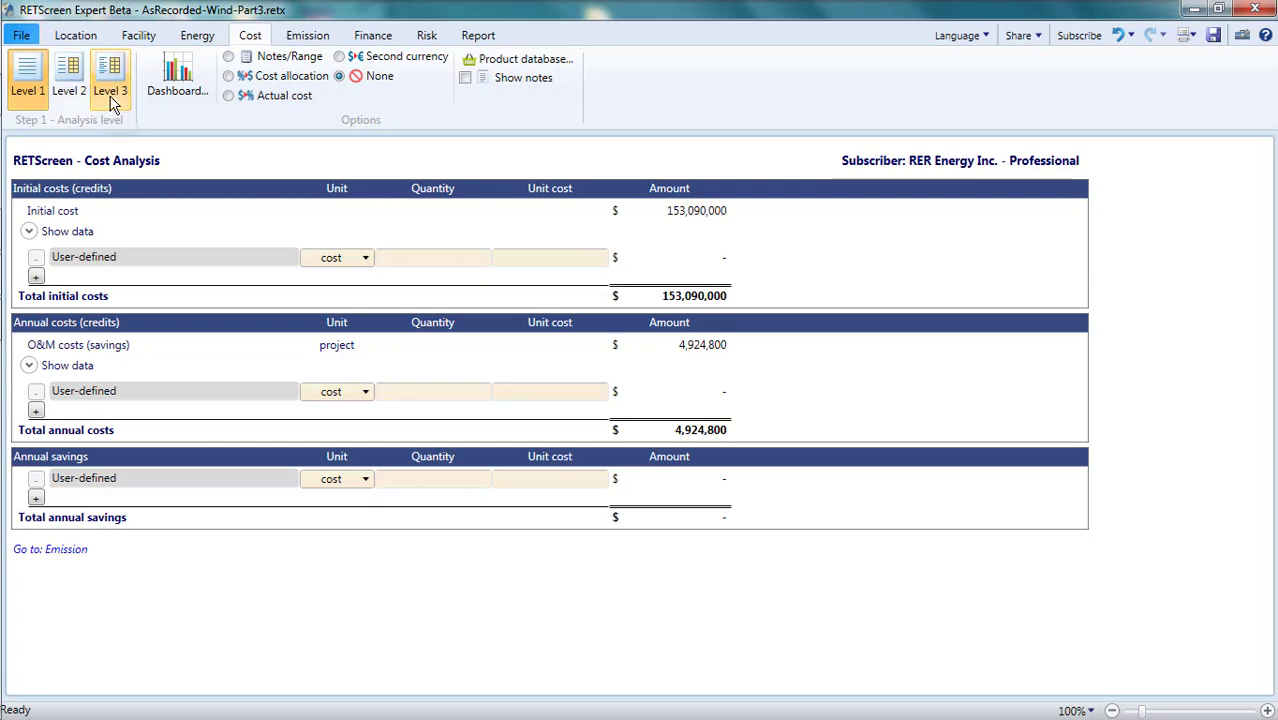
{"action": "mouse_move", "coordinate": [110, 78]}
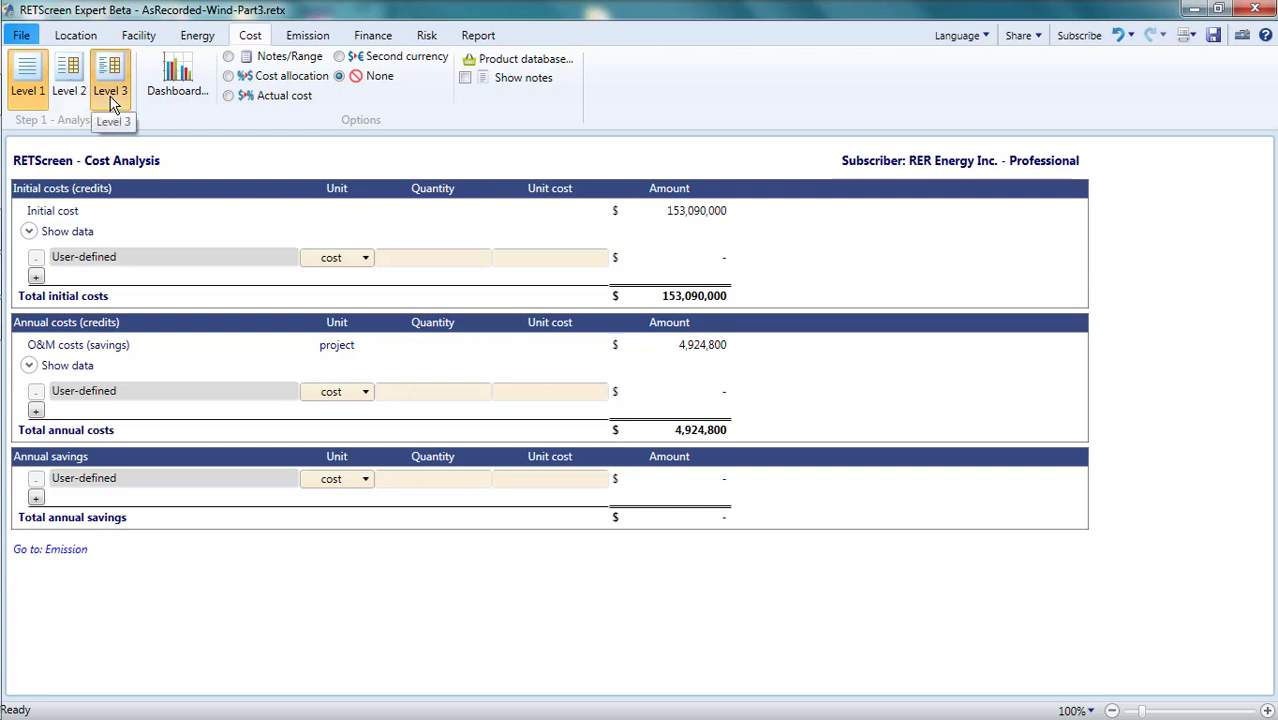
{"action": "left_click", "coordinate": [110, 75]}
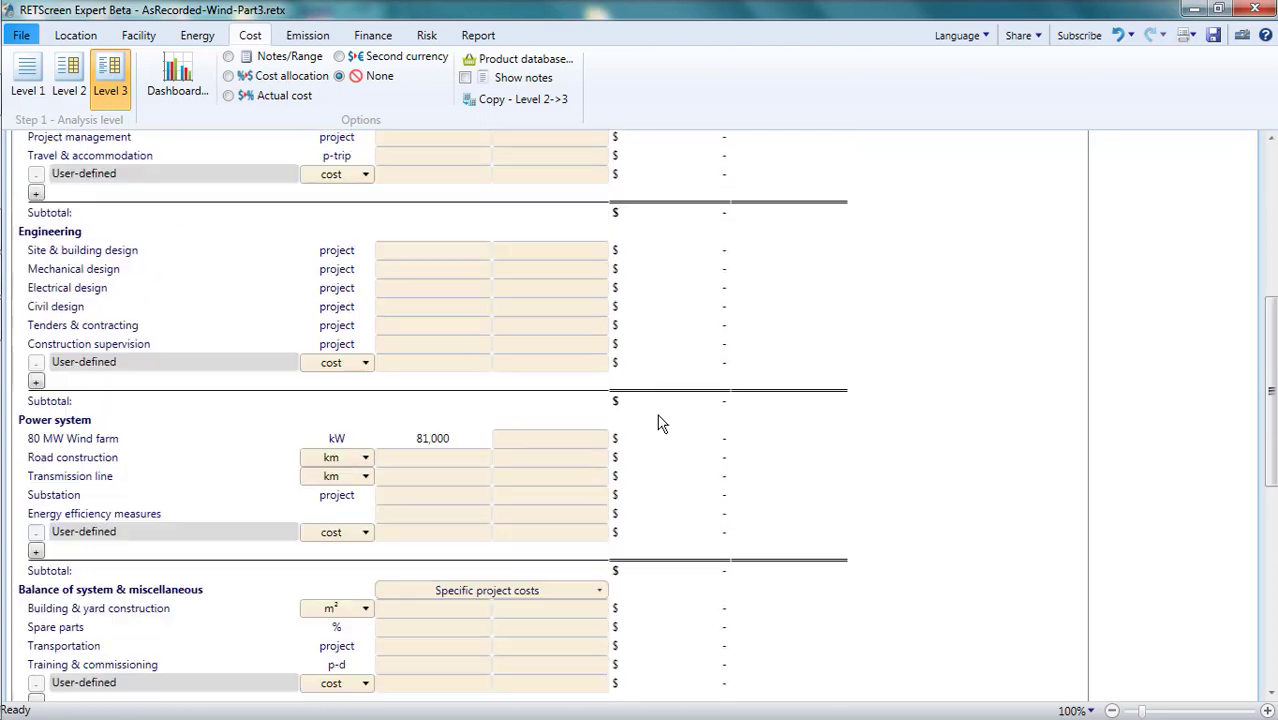
{"action": "scroll", "scroll_direction": "down", "scroll_amount": 3}
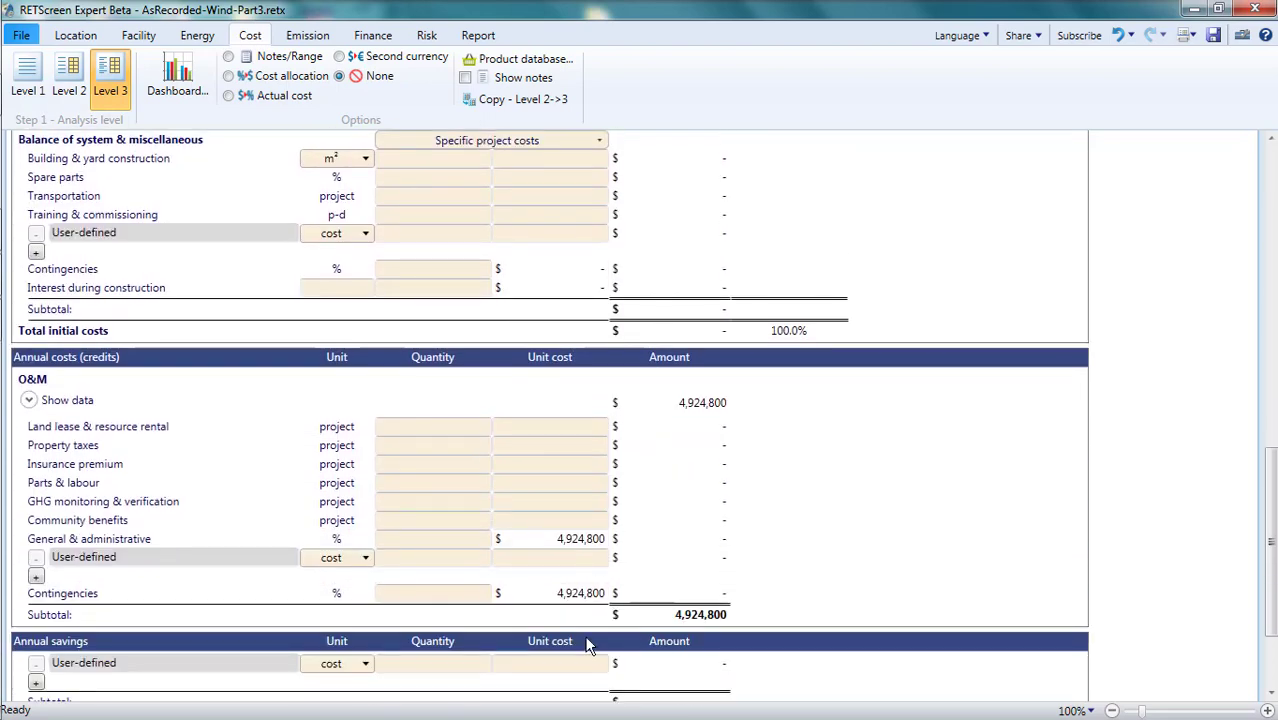
{"action": "mouse_move", "coordinate": [728, 310]}
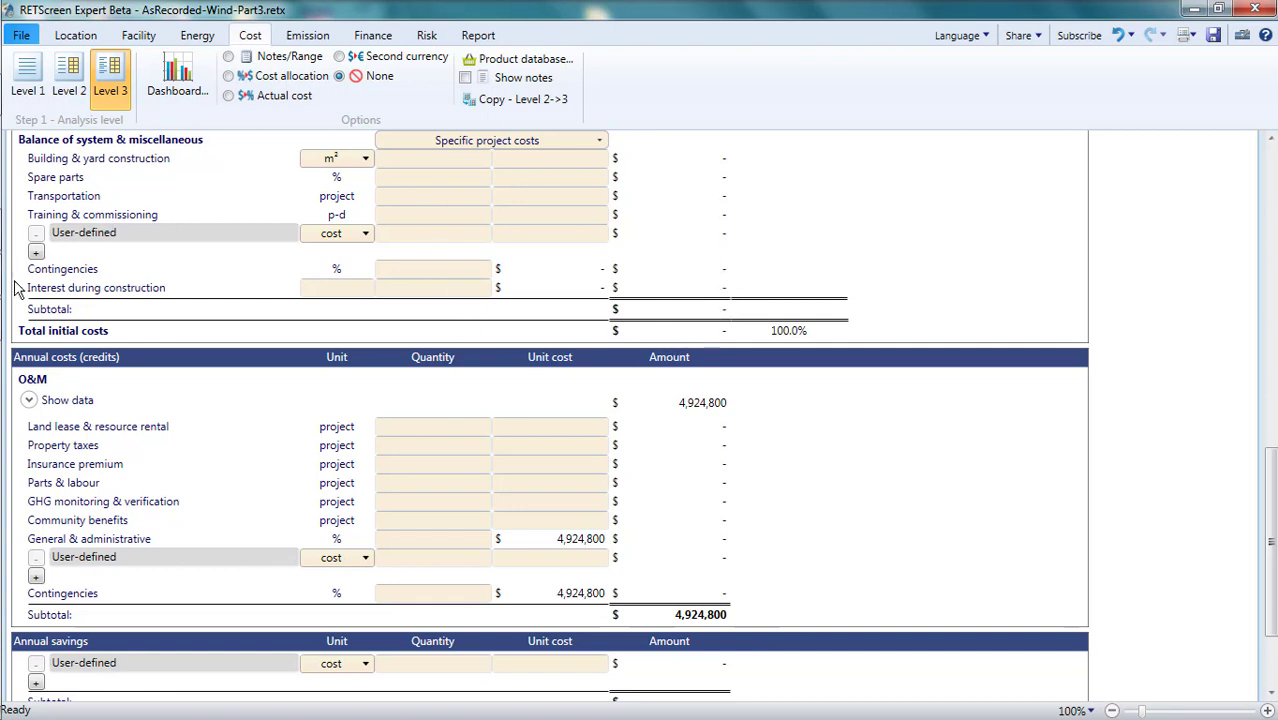
{"action": "mouse_move", "coordinate": [673, 354]}
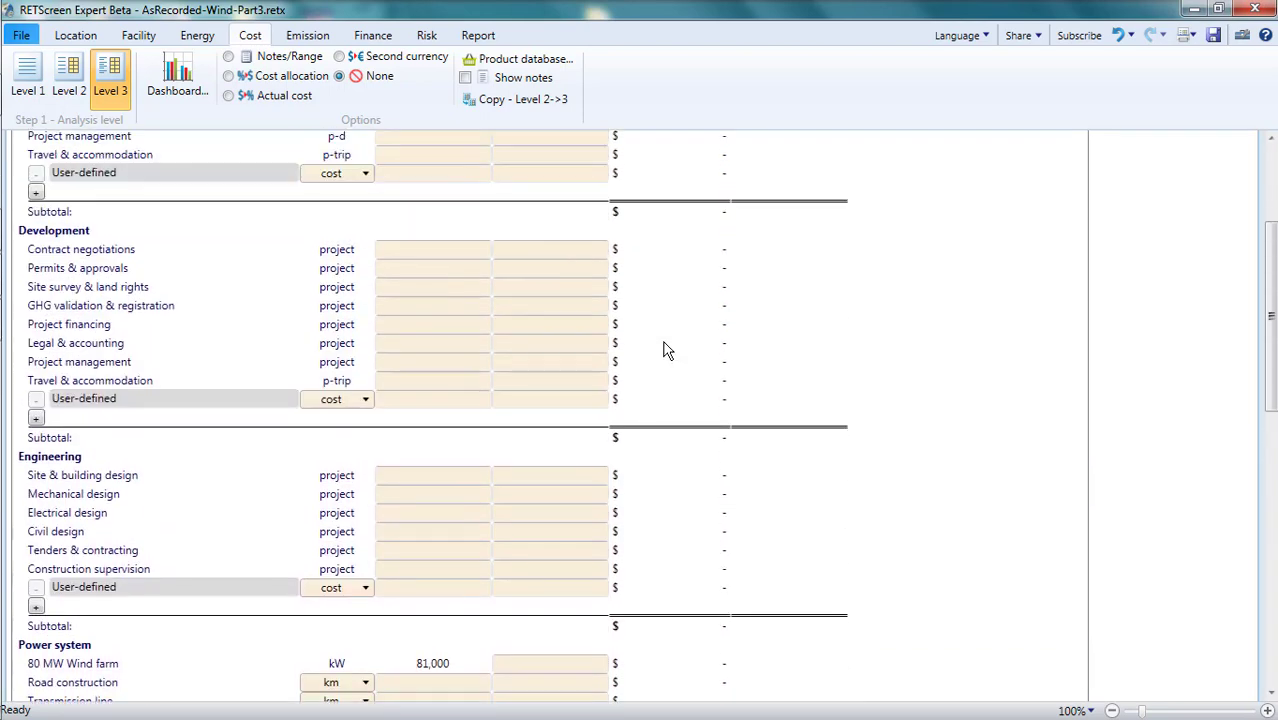
{"action": "scroll", "scroll_direction": "down", "scroll_amount": 3}
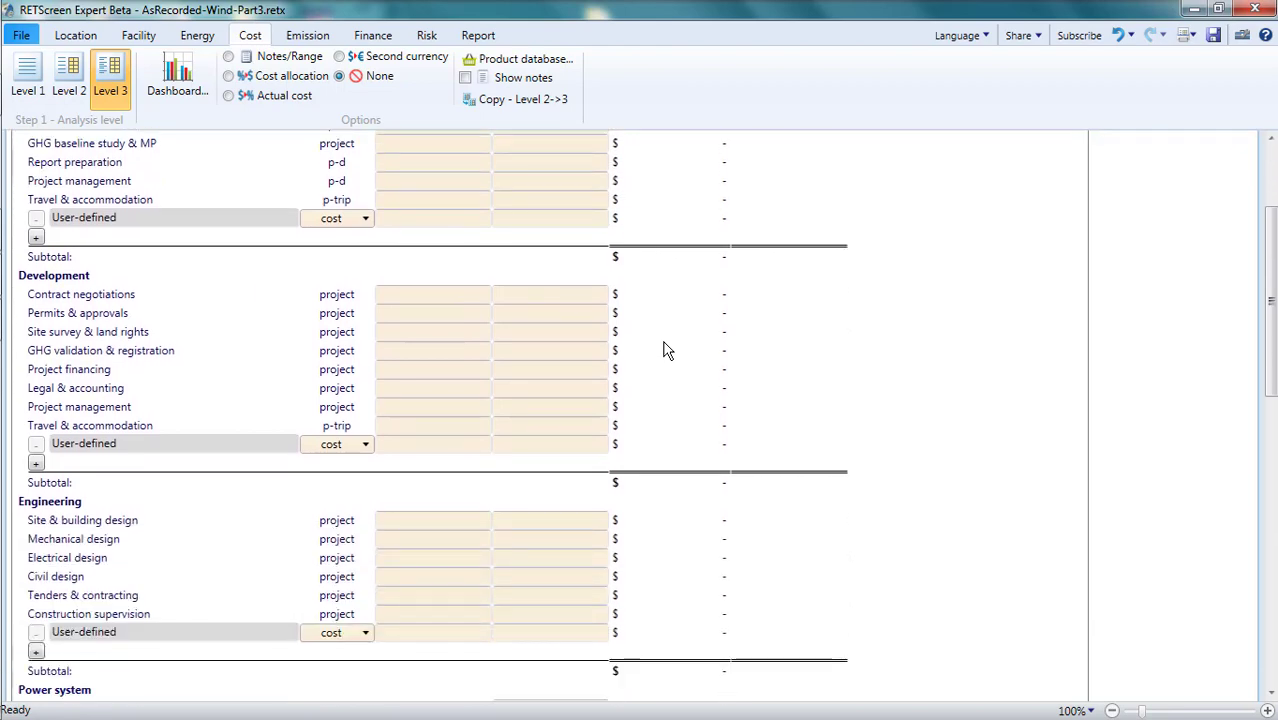
{"action": "scroll", "scroll_direction": "down", "scroll_amount": 3}
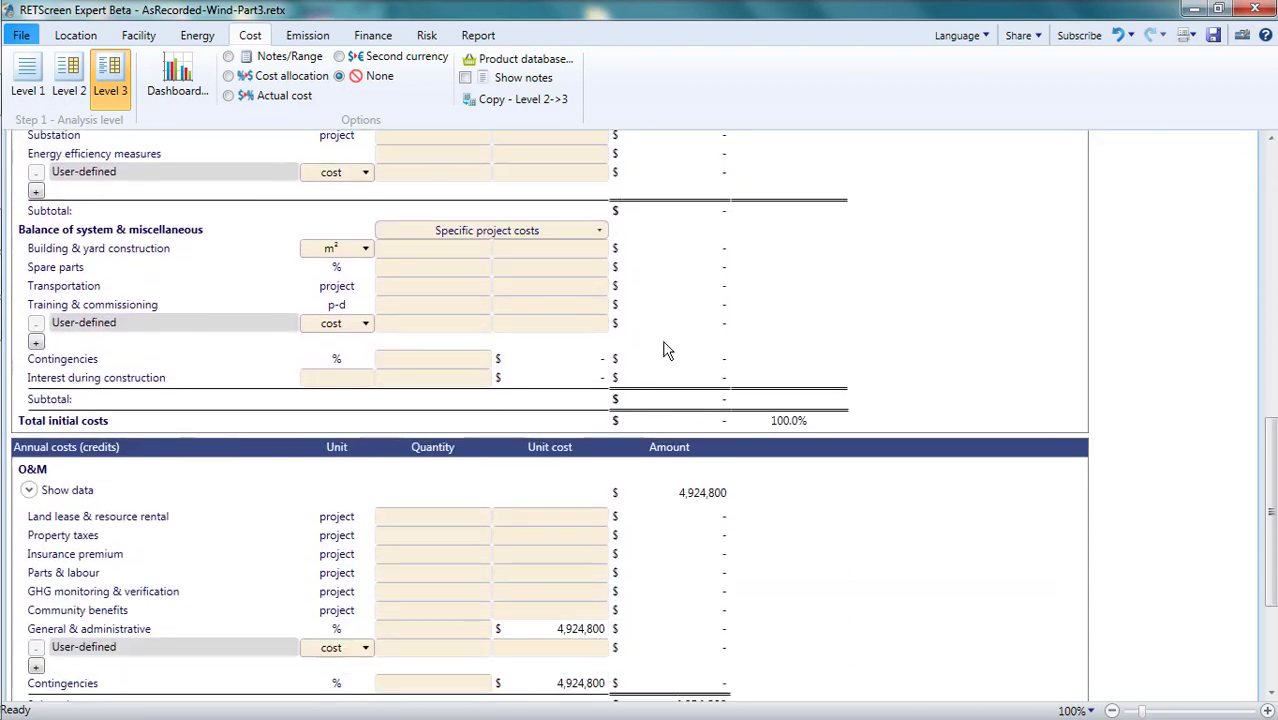
{"action": "scroll", "scroll_direction": "down", "scroll_amount": 3}
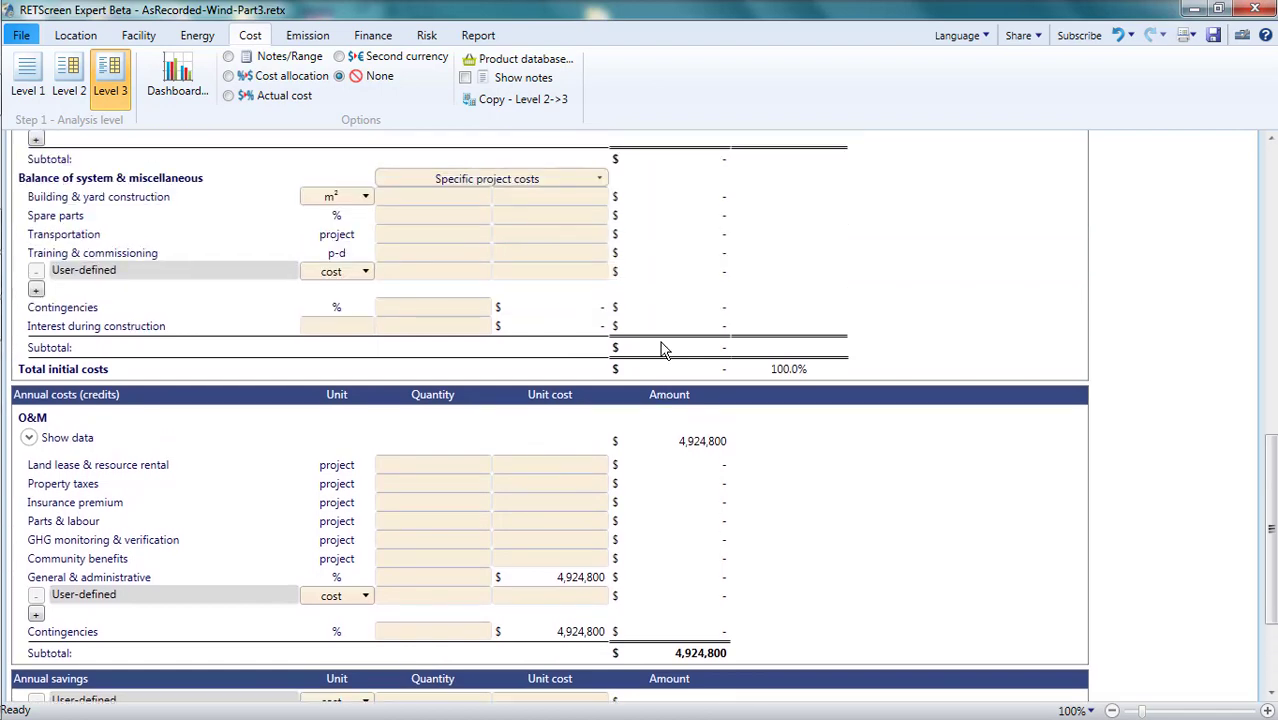
{"action": "mouse_move", "coordinate": [658, 352]}
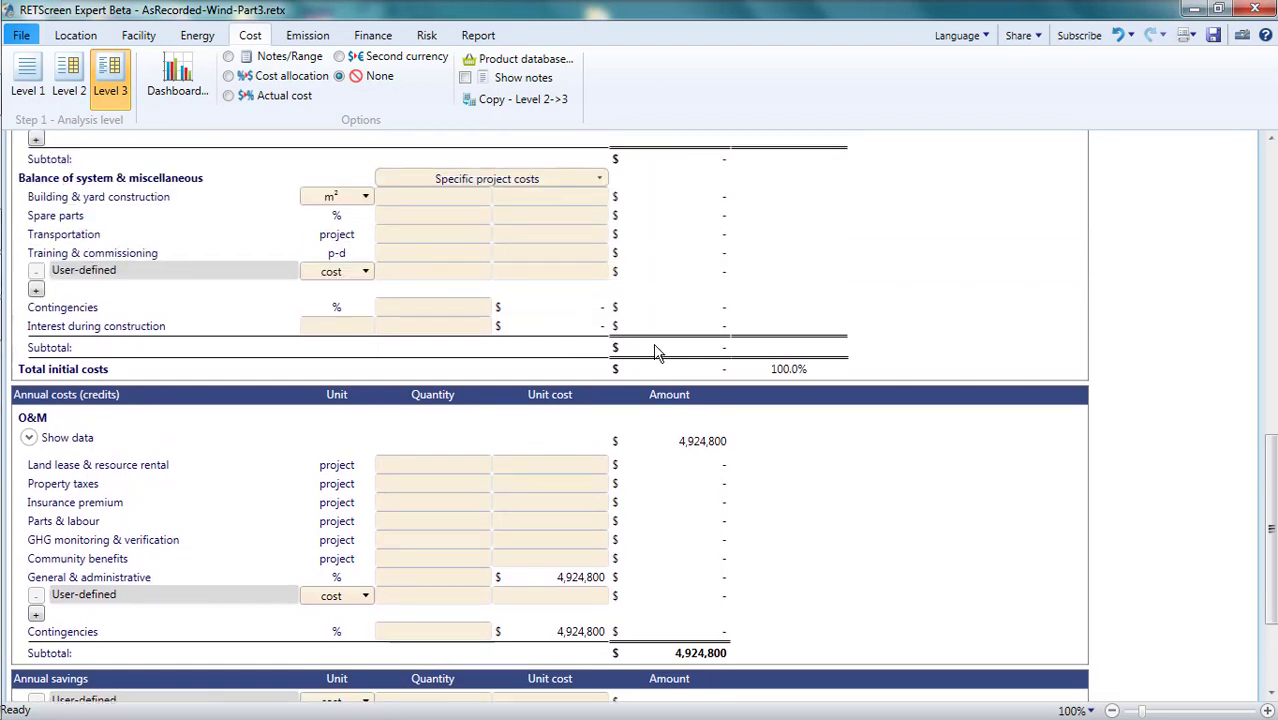
{"action": "mouse_move", "coordinate": [925, 246]}
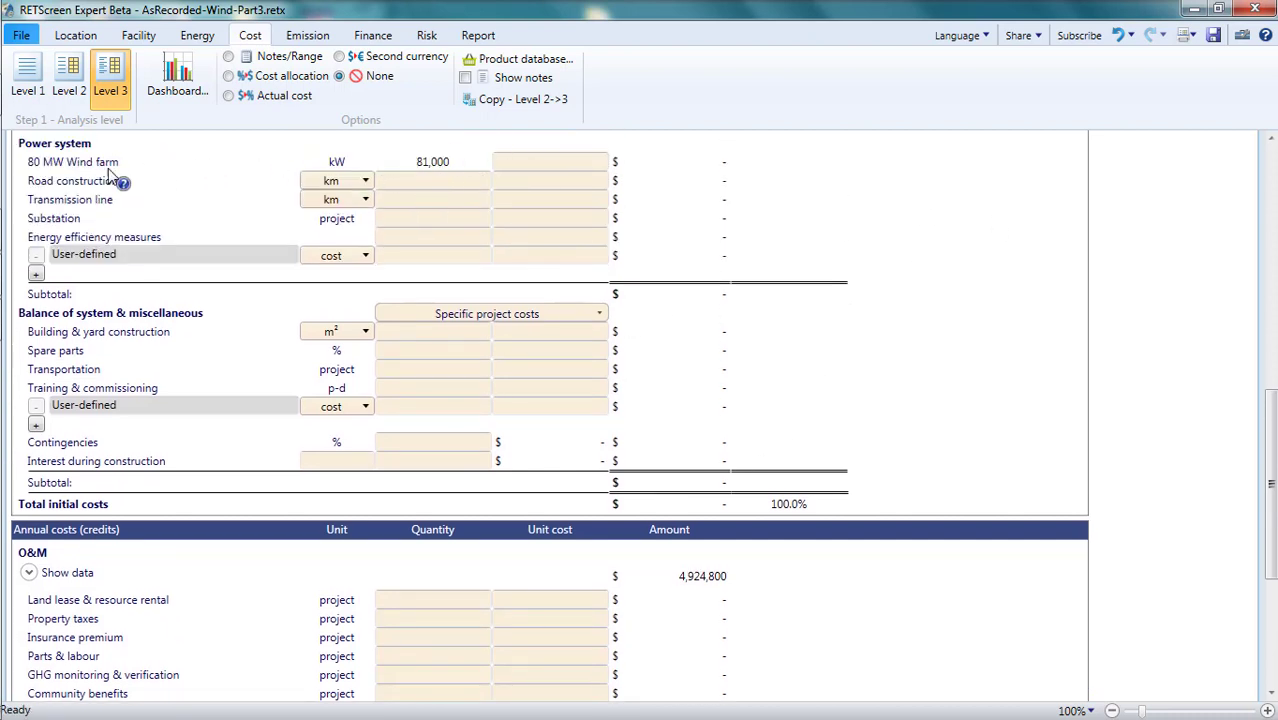
{"action": "mouse_move", "coordinate": [143, 186]}
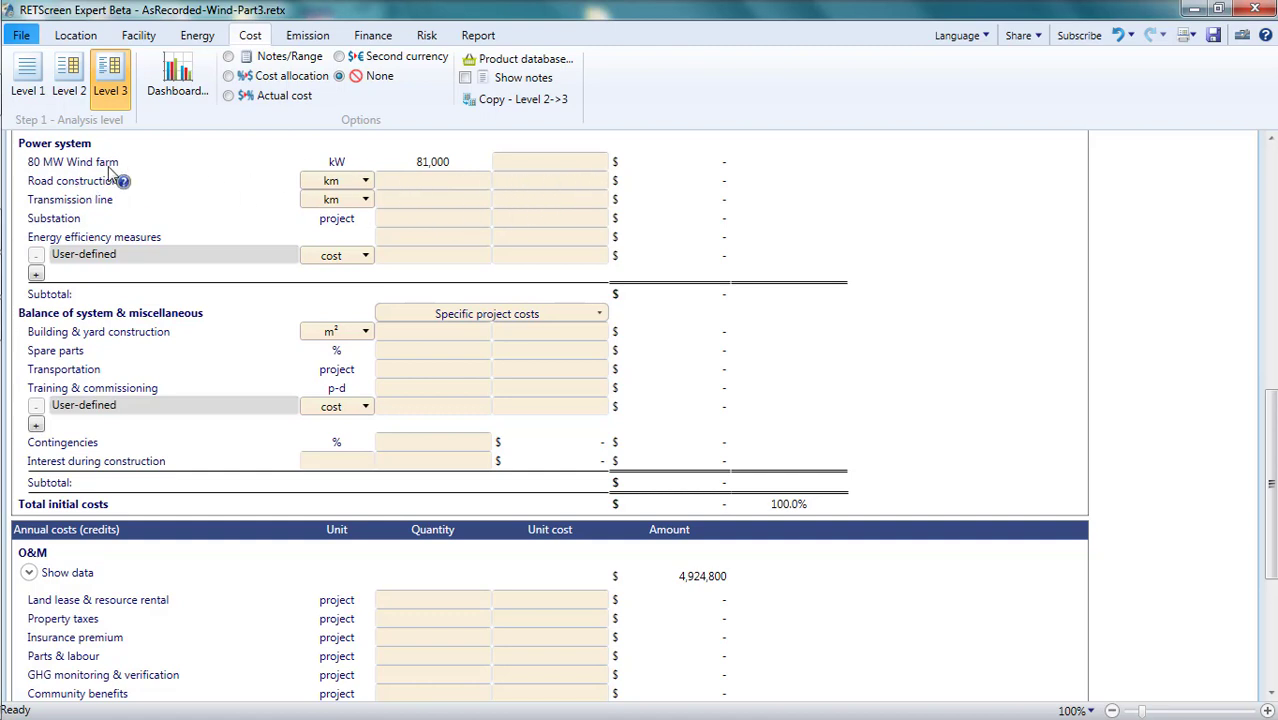
{"action": "mouse_move", "coordinate": [35, 172]}
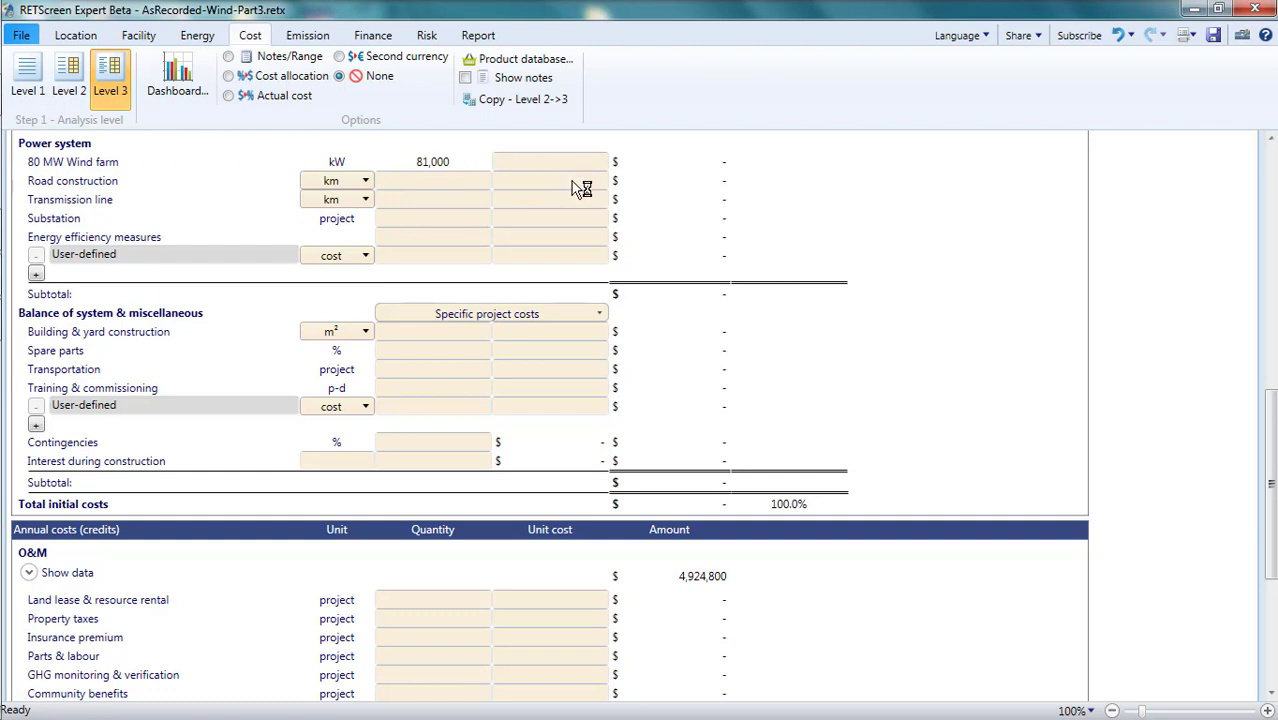
{"action": "mouse_move", "coordinate": [553, 211]}
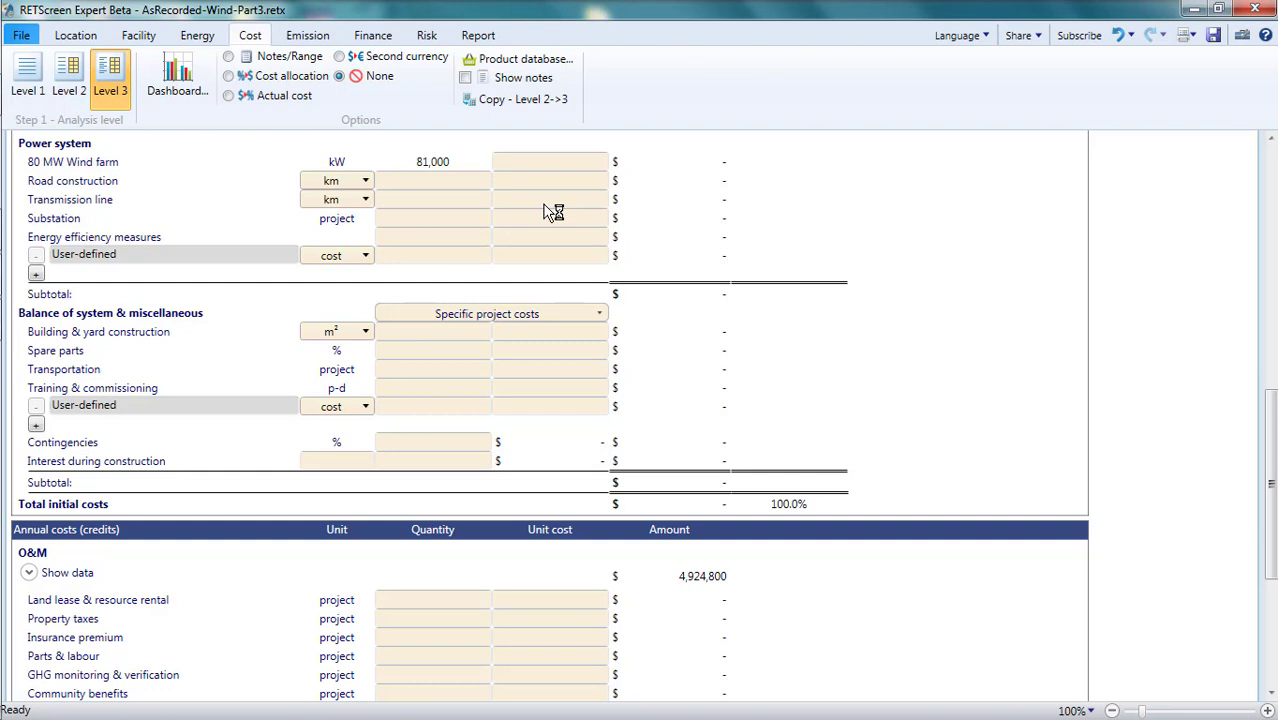
{"action": "mouse_move", "coordinate": [548, 203]}
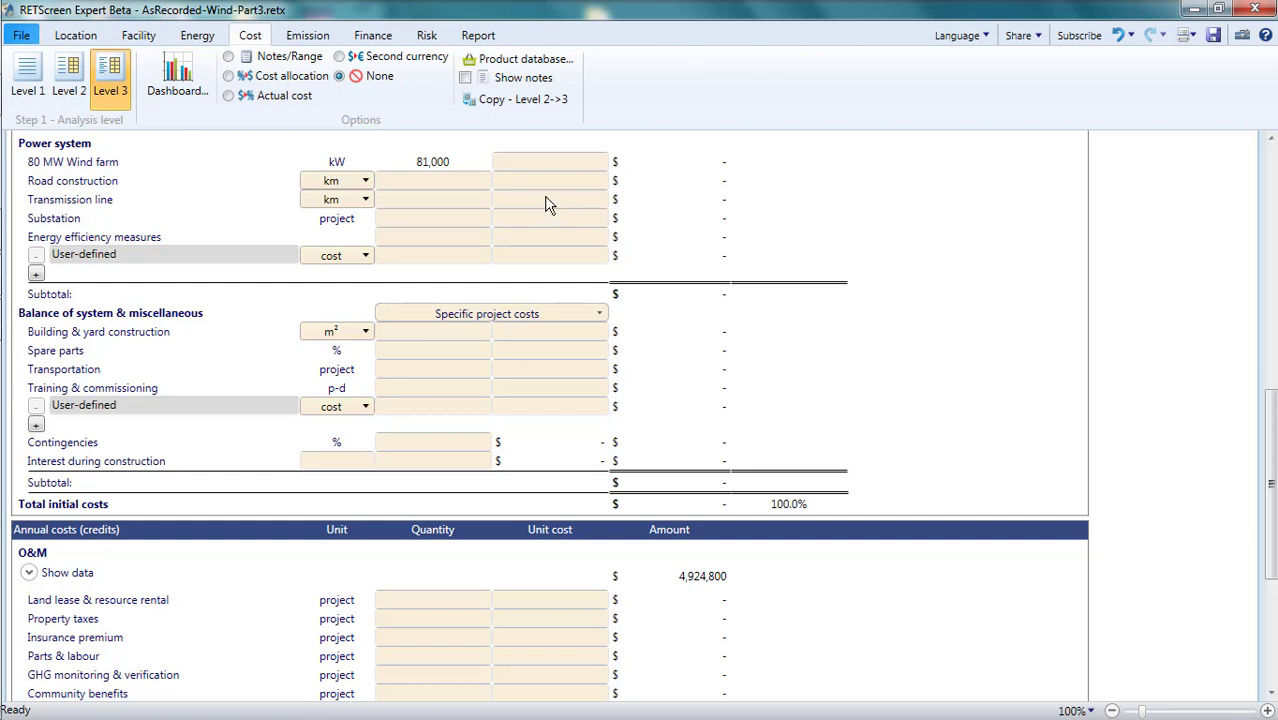
{"action": "mouse_move", "coordinate": [550, 190]}
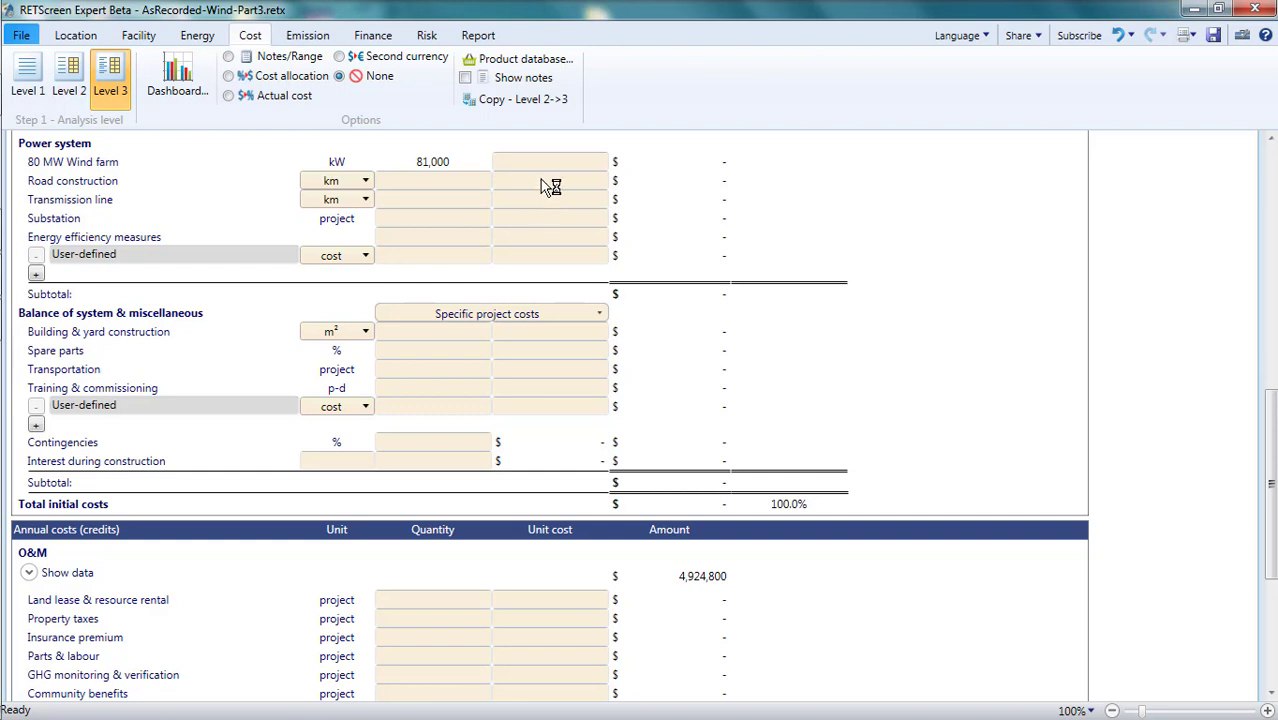
{"action": "mouse_move", "coordinate": [547, 184]}
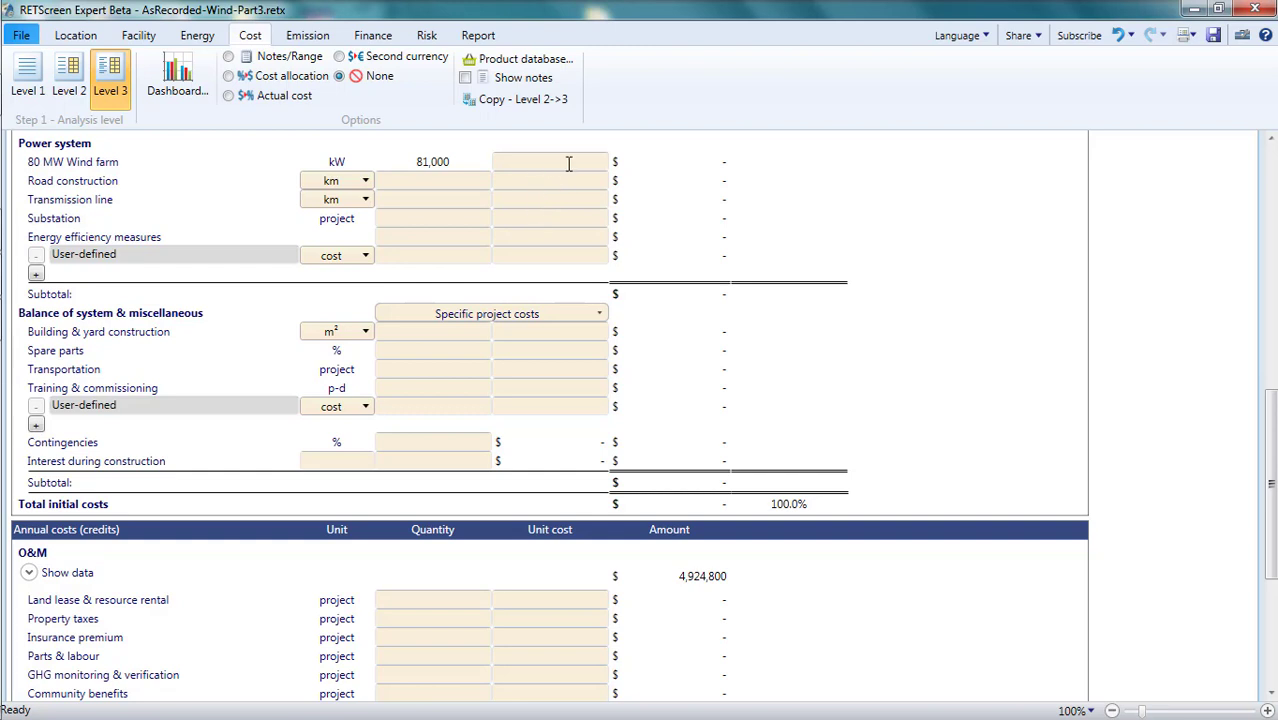
Step: Enter power system costs: wind farm 1,200 $/kW, 10 km transmission line, 2,000,000 substation
{"action": "type", "text": "1200"}
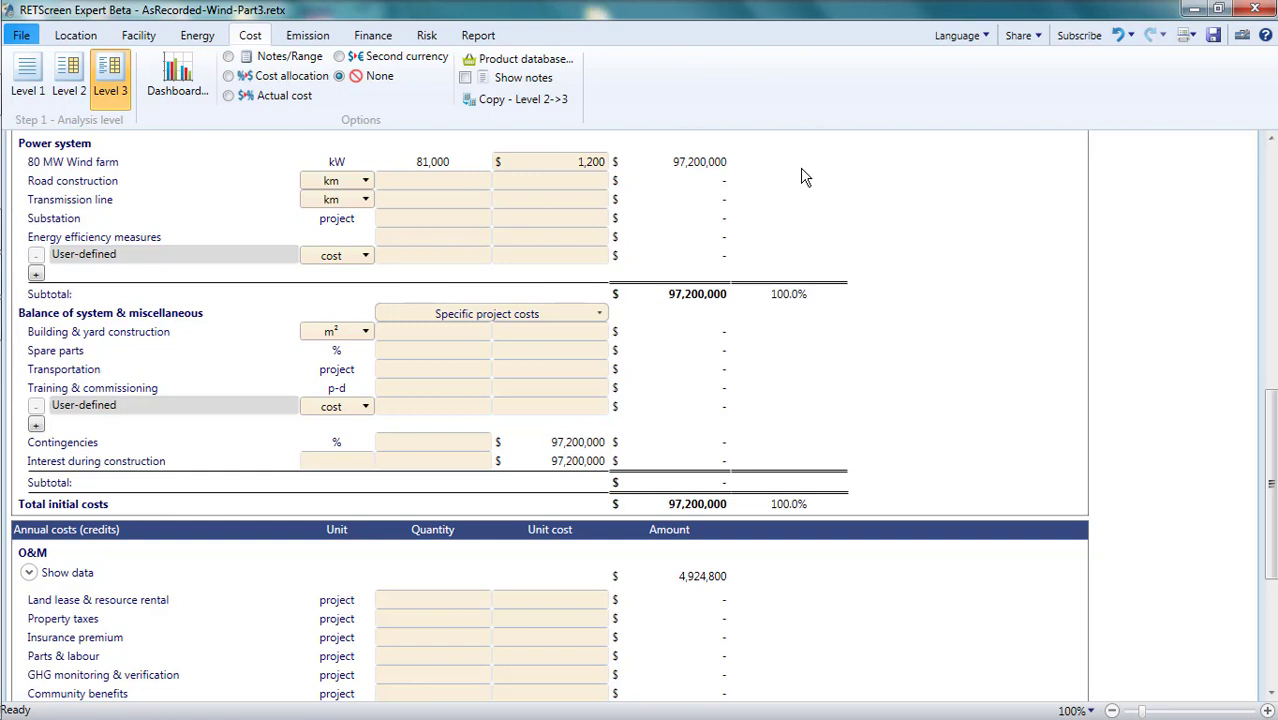
{"action": "mouse_move", "coordinate": [586, 204]}
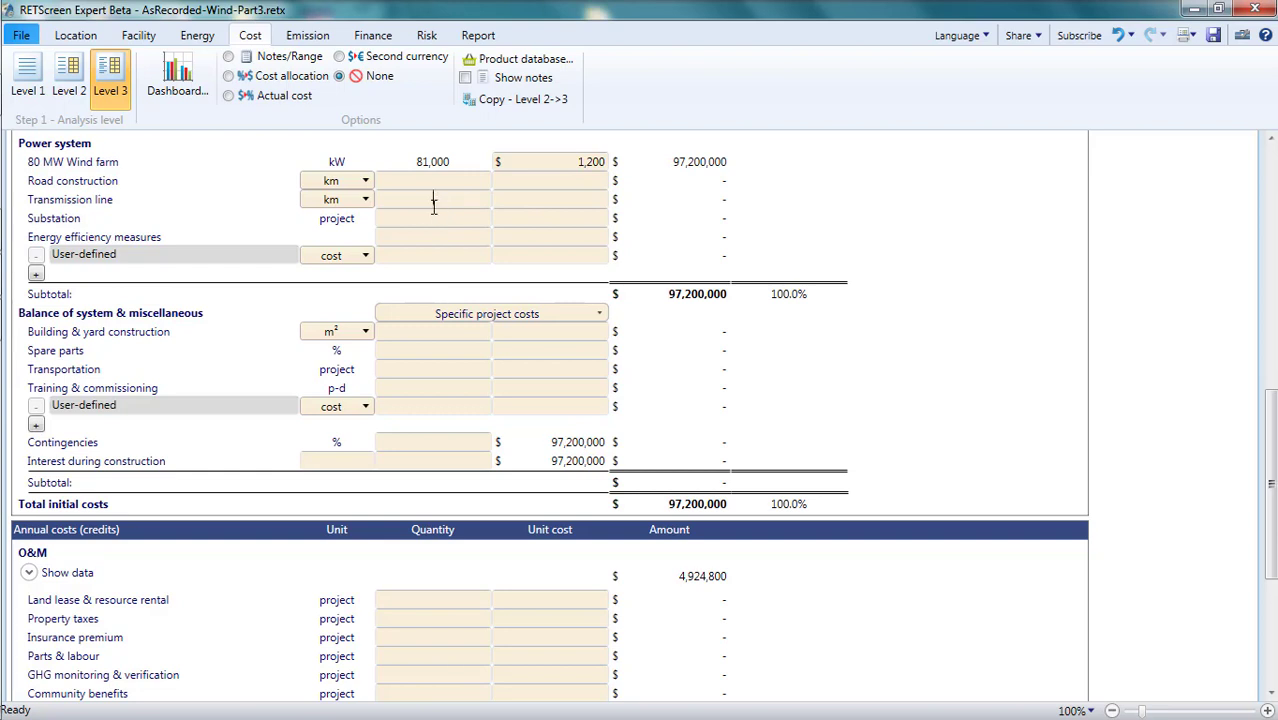
{"action": "type", "text": "10"}
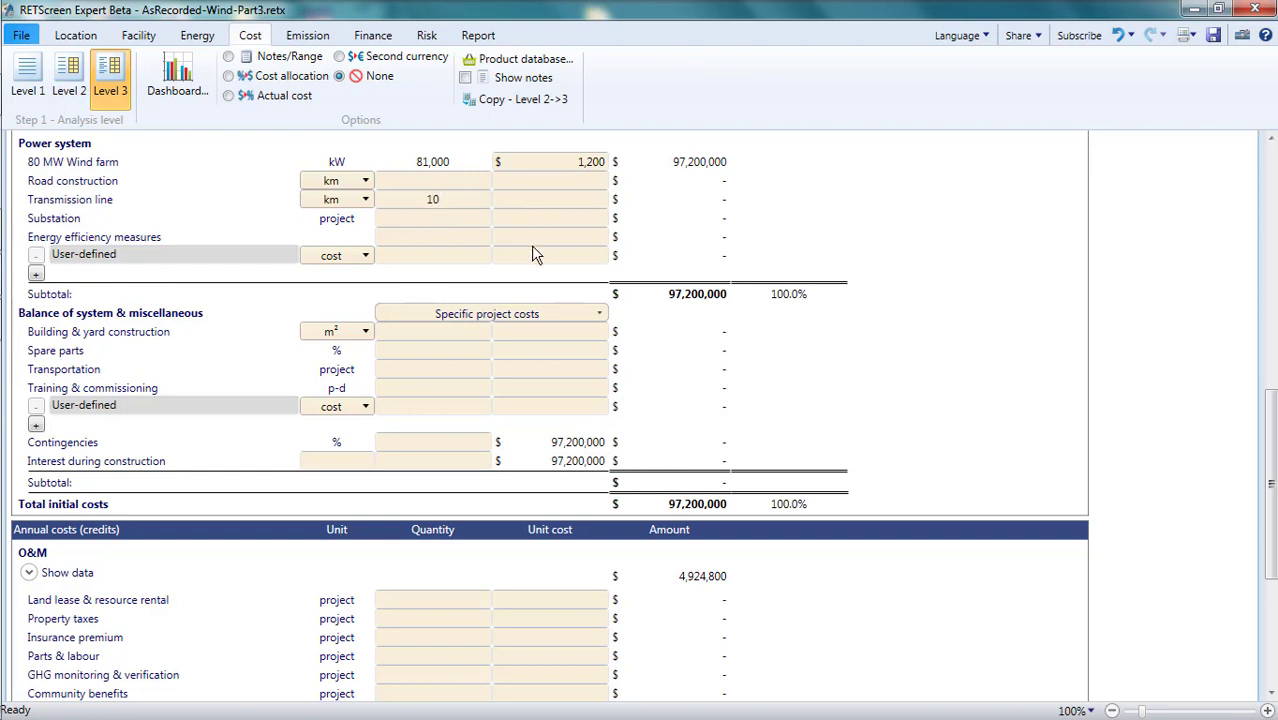
{"action": "type", "text": "100,000"}
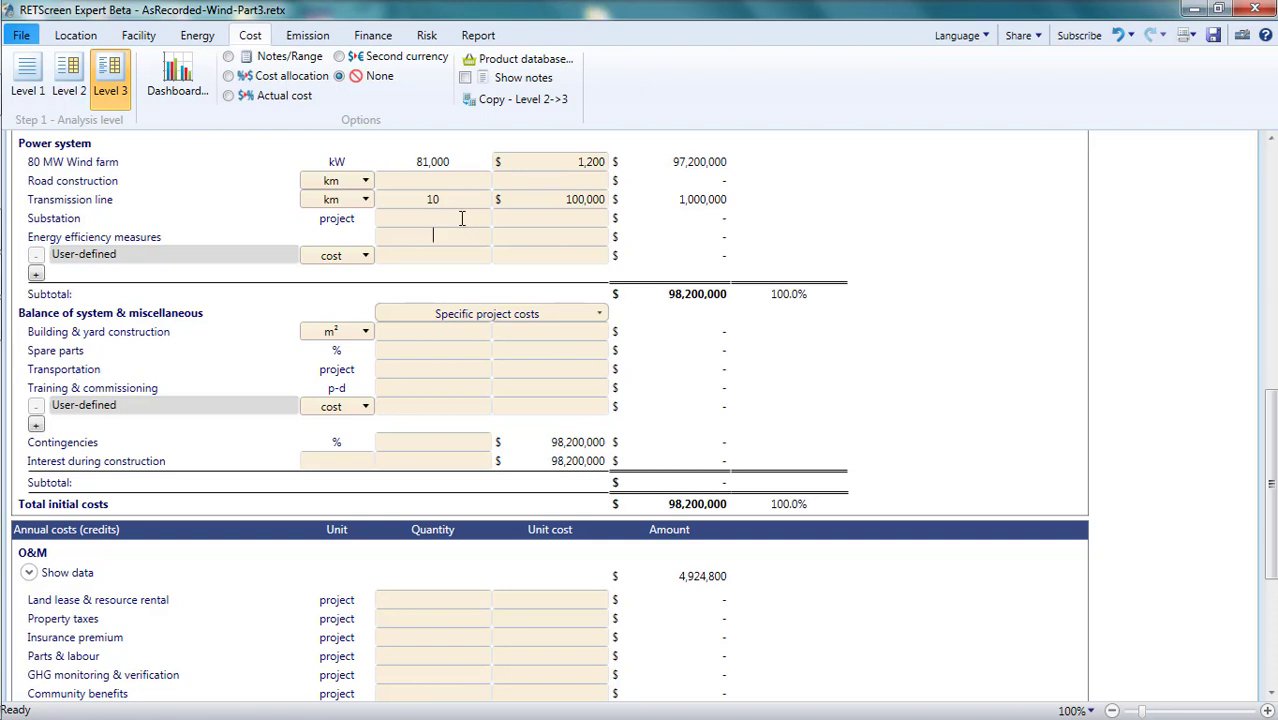
{"action": "type", "text": "1"}
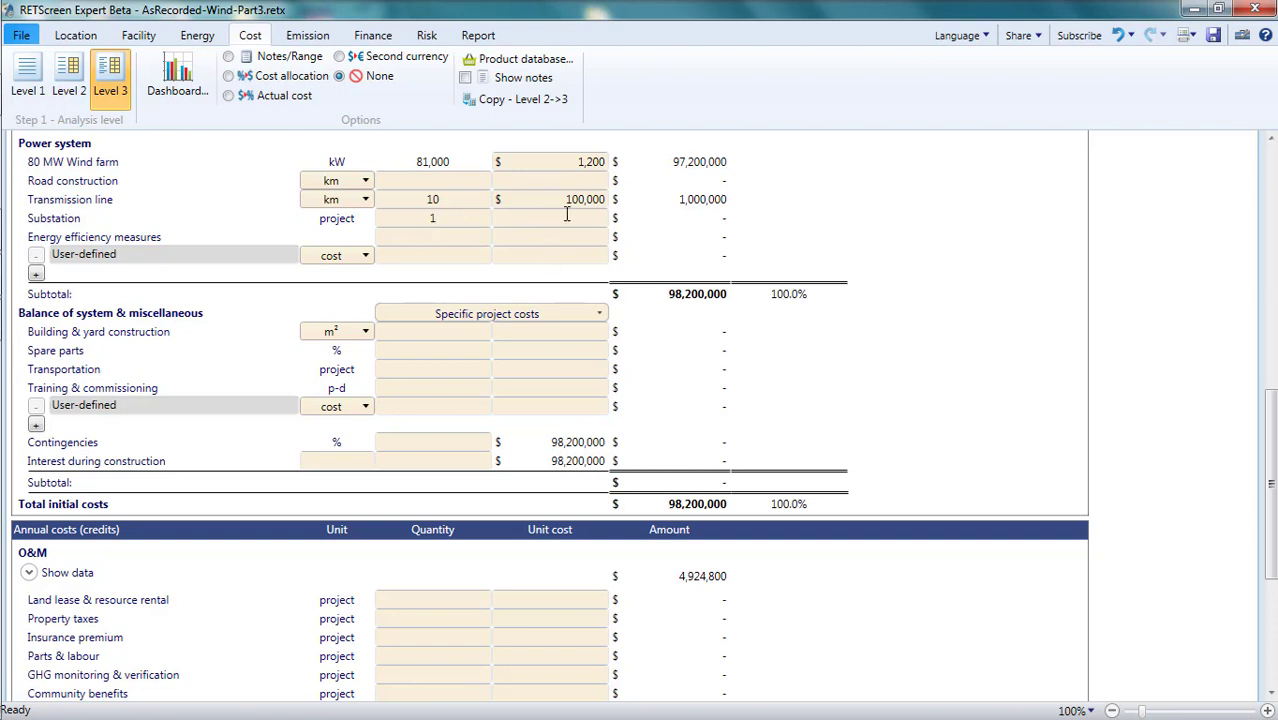
{"action": "type", "text": "200"}
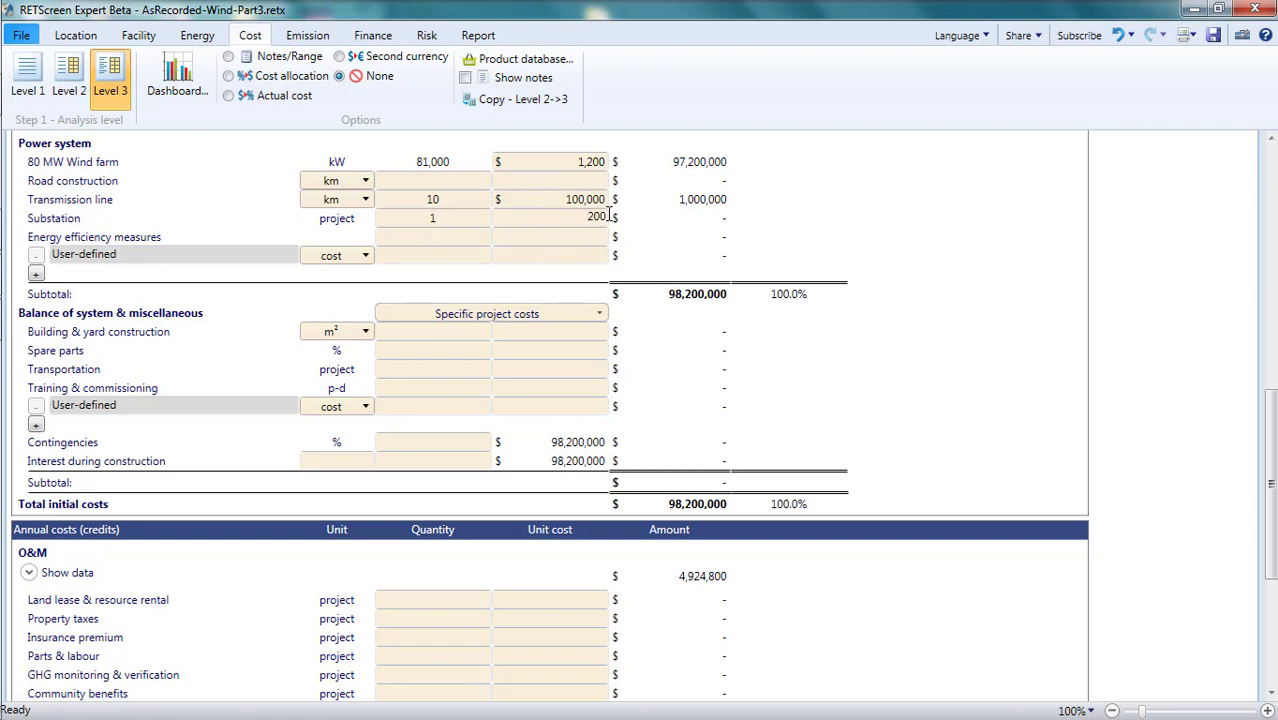
{"action": "type", "text": "2000000"}
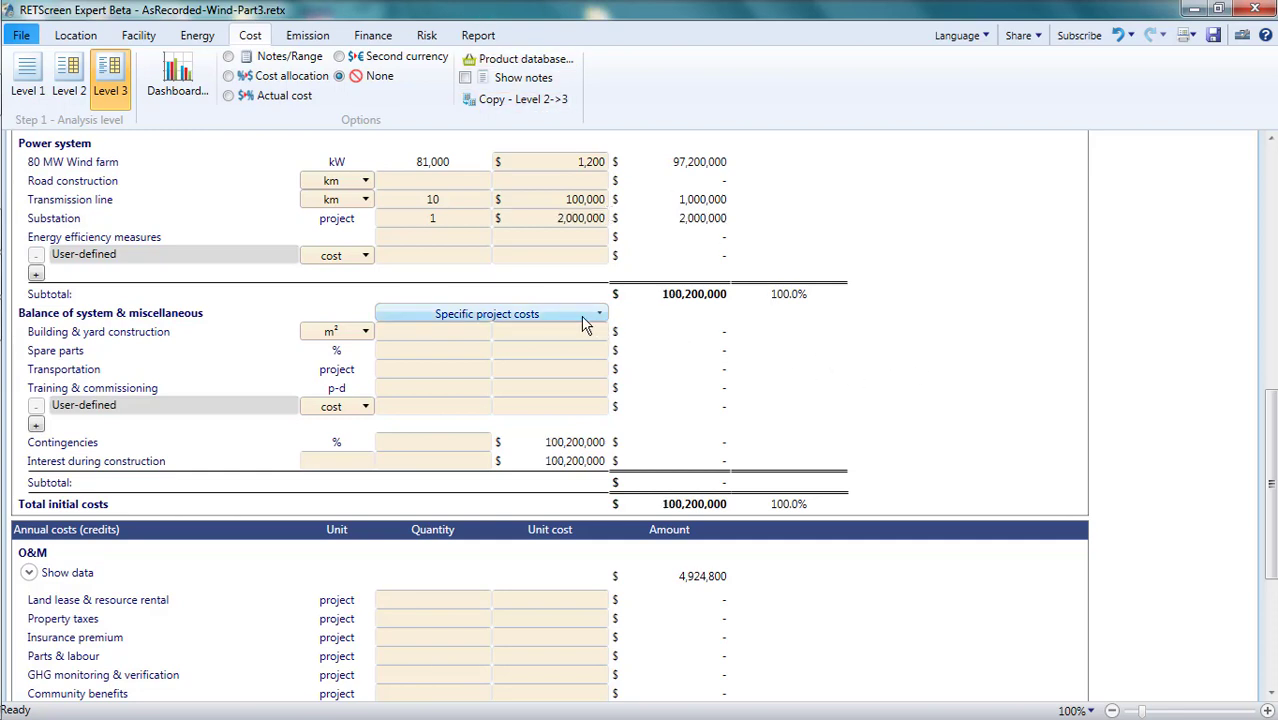
Step: Add wind turbine installation: 27 foundations at 500,000, 27 erections at 70,000, plus transportation
{"action": "left_click", "coordinate": [598, 313]}
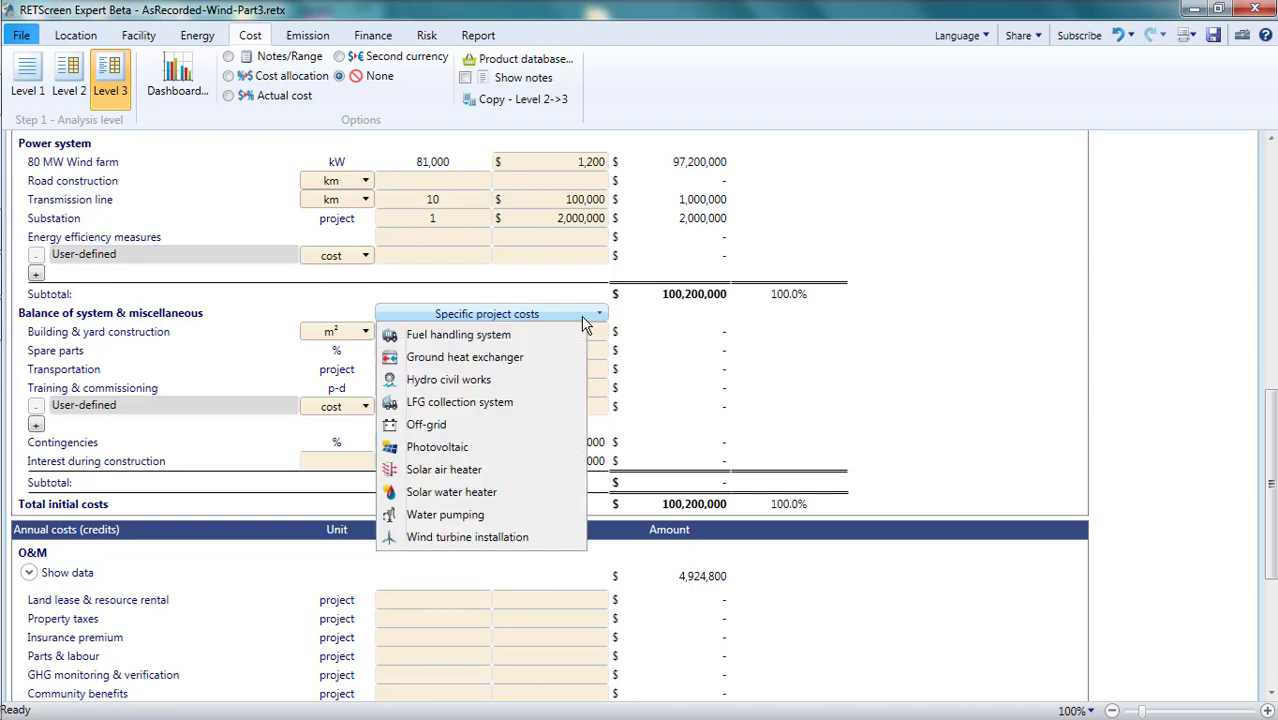
{"action": "left_click", "coordinate": [467, 537]}
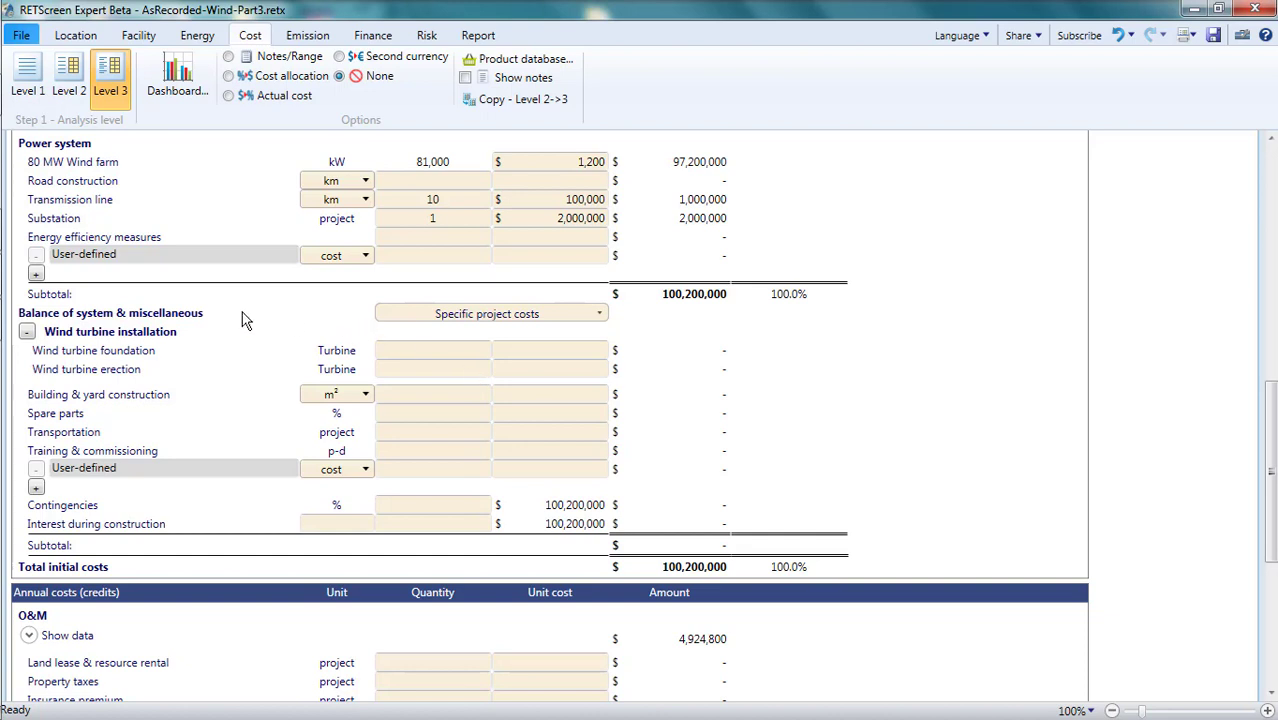
{"action": "mouse_move", "coordinate": [478, 388]}
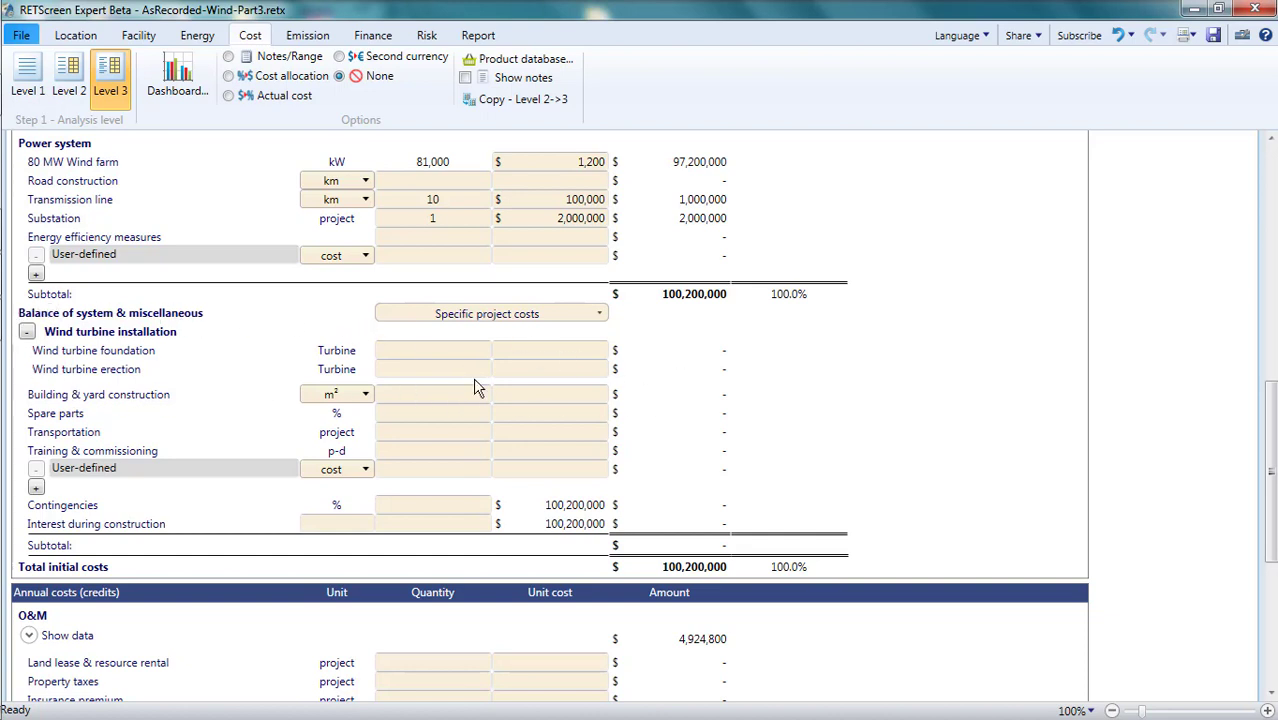
{"action": "mouse_move", "coordinate": [465, 401]}
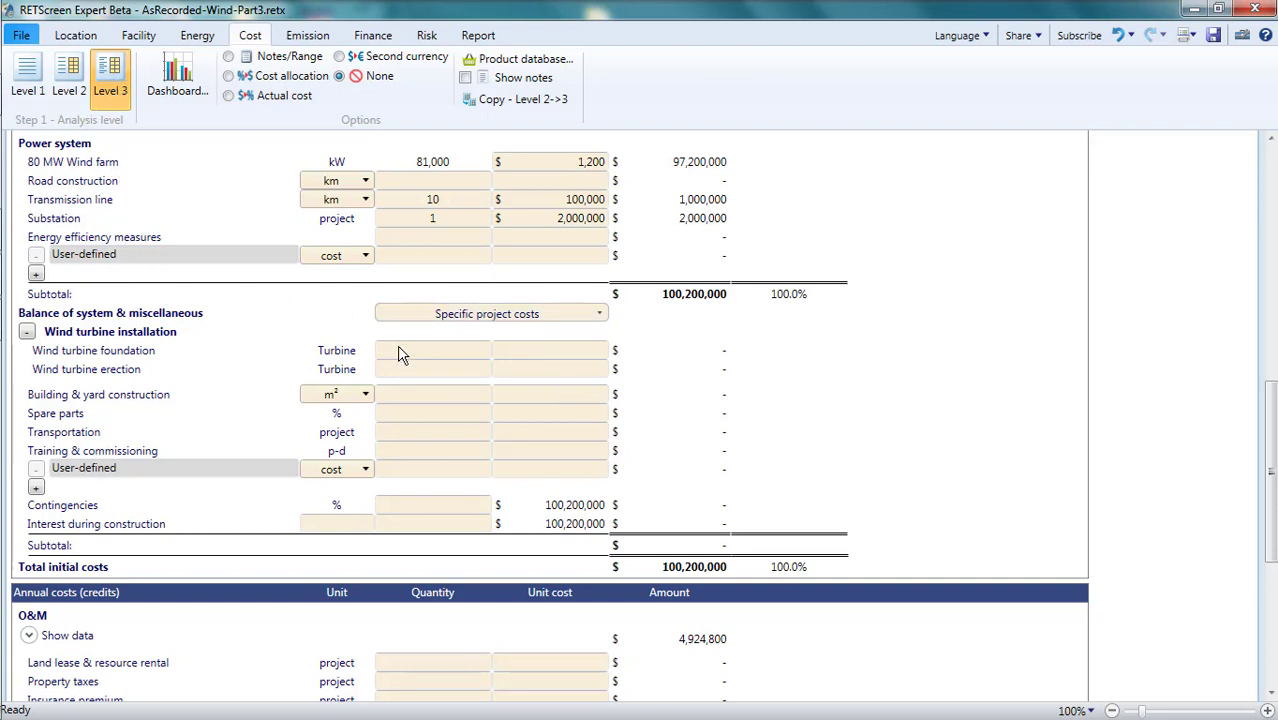
{"action": "type", "text": "2"}
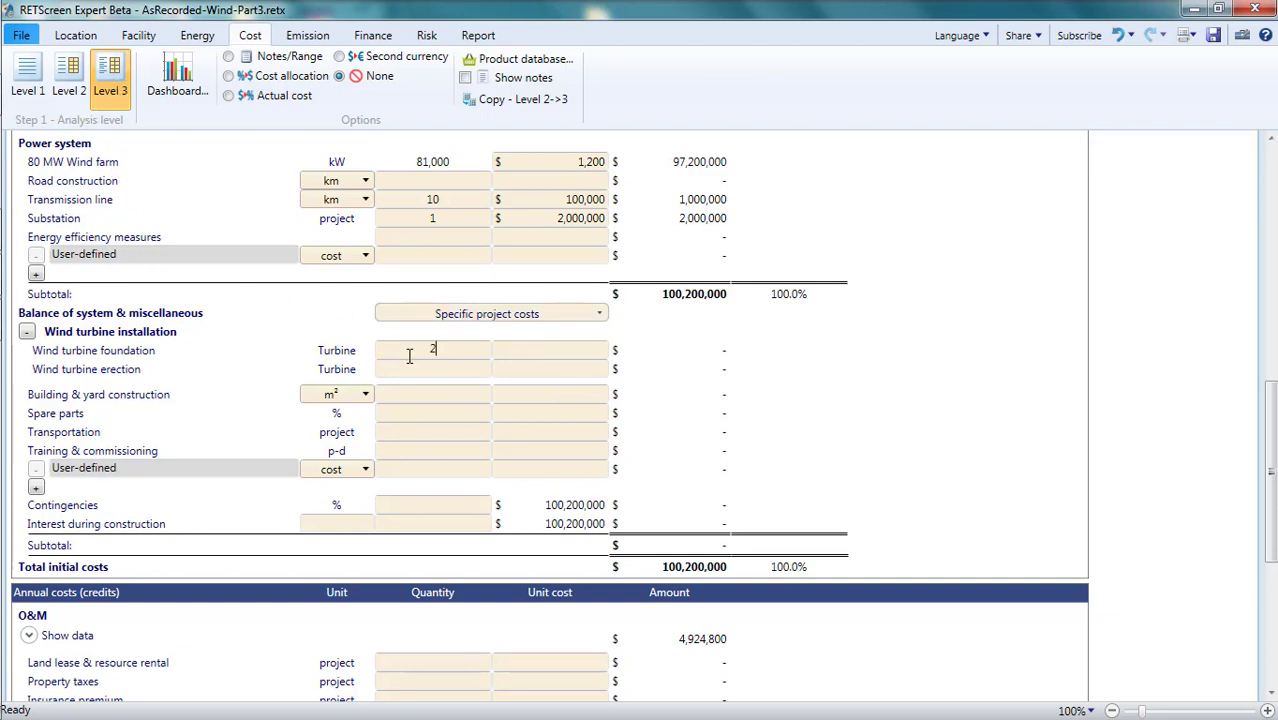
{"action": "type", "text": "7"}
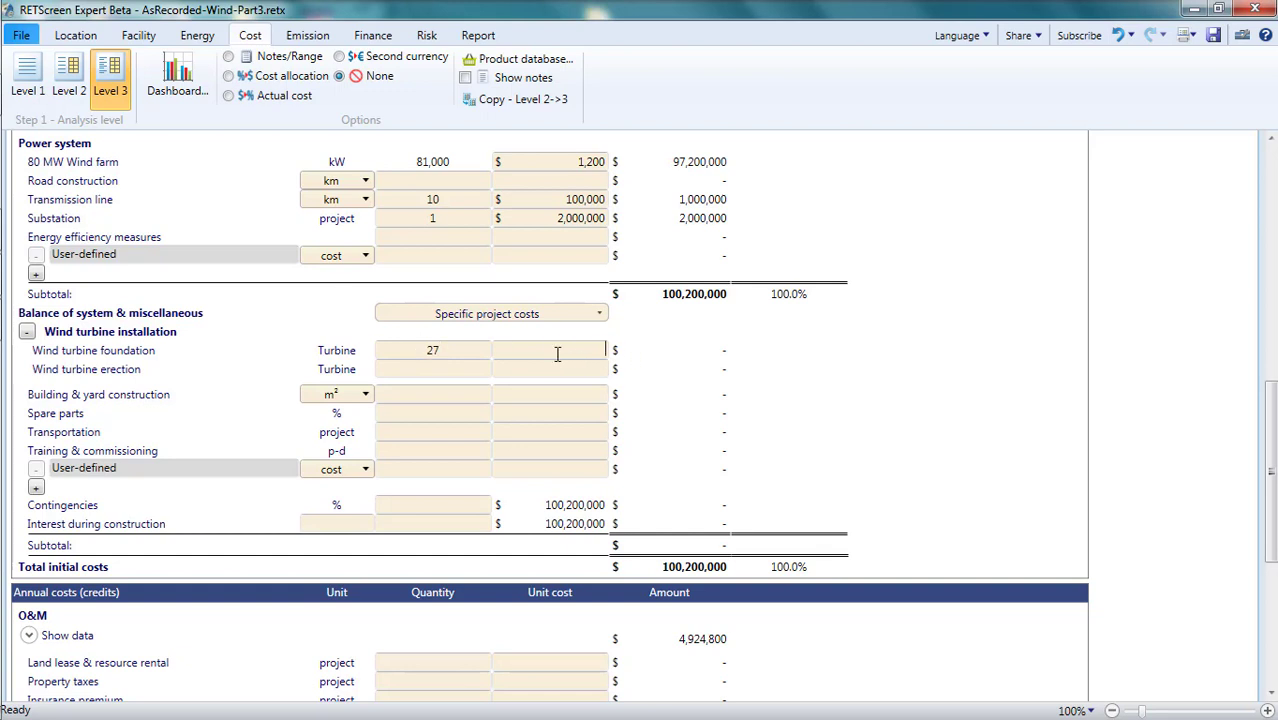
{"action": "type", "text": "5000000"}
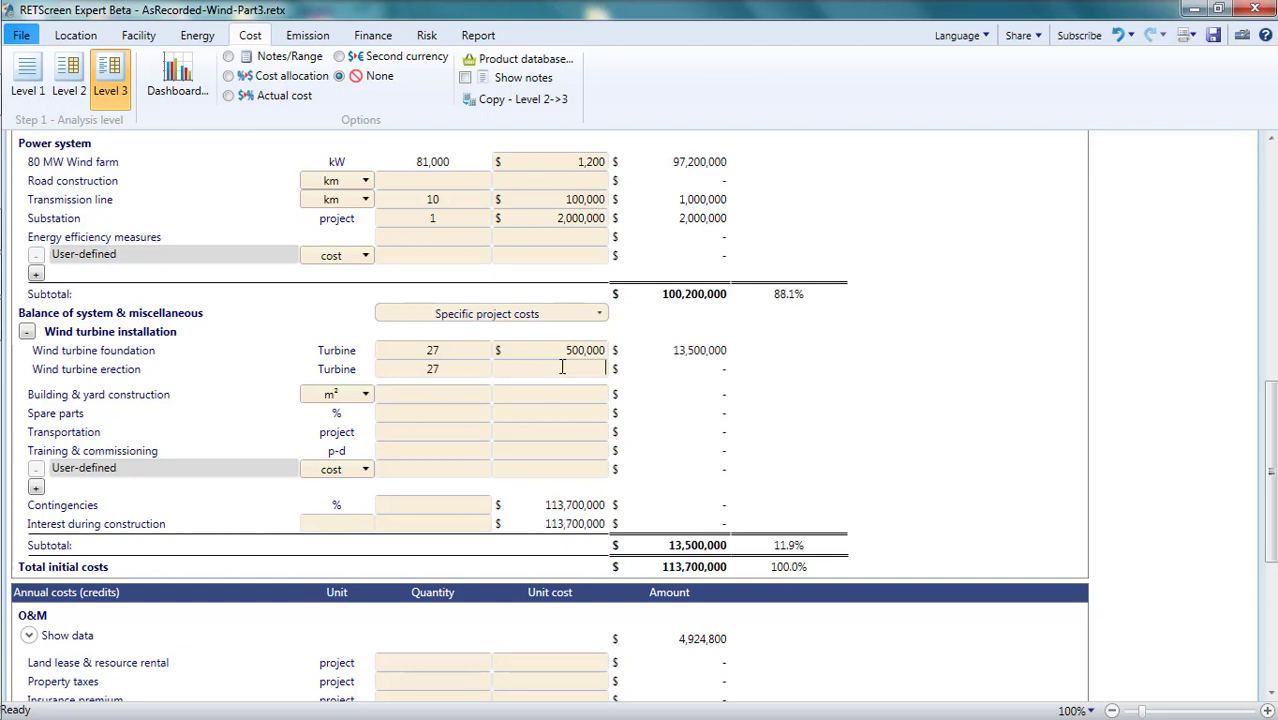
{"action": "type", "text": "700000"}
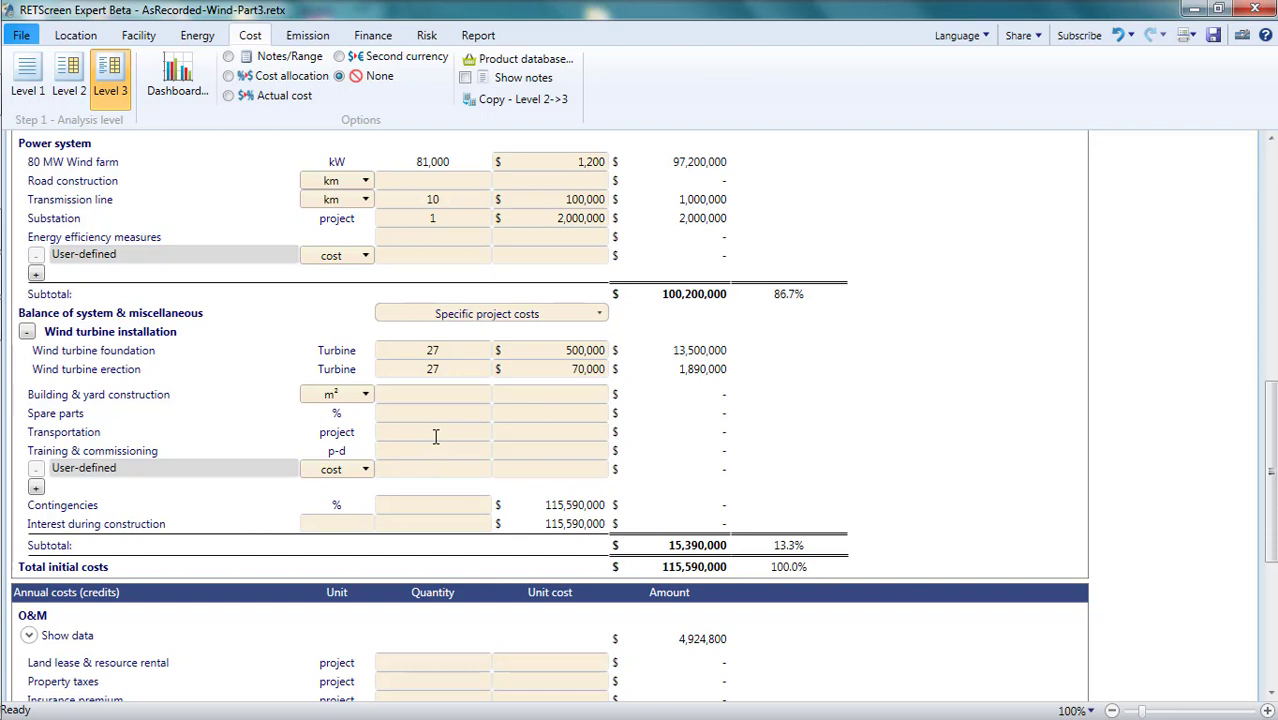
{"action": "type", "text": "1"}
{"action": "type", "text": "4"}
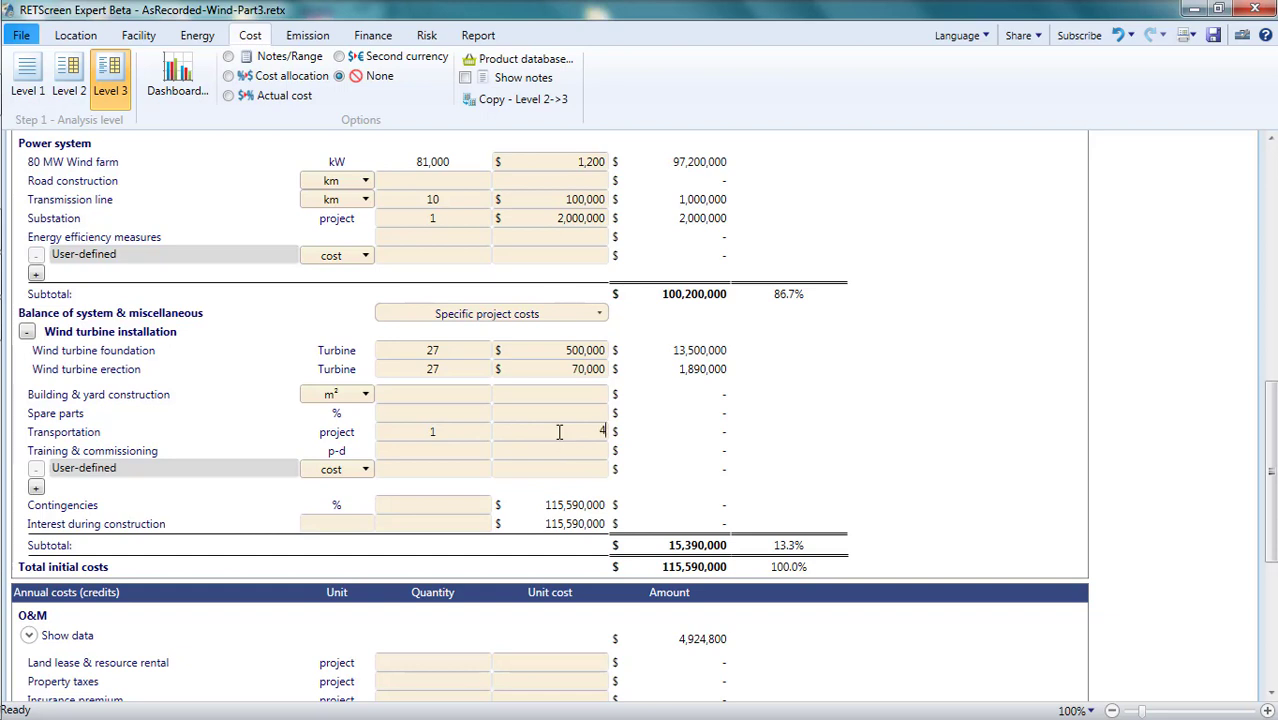
{"action": "type", "text": "000,000"}
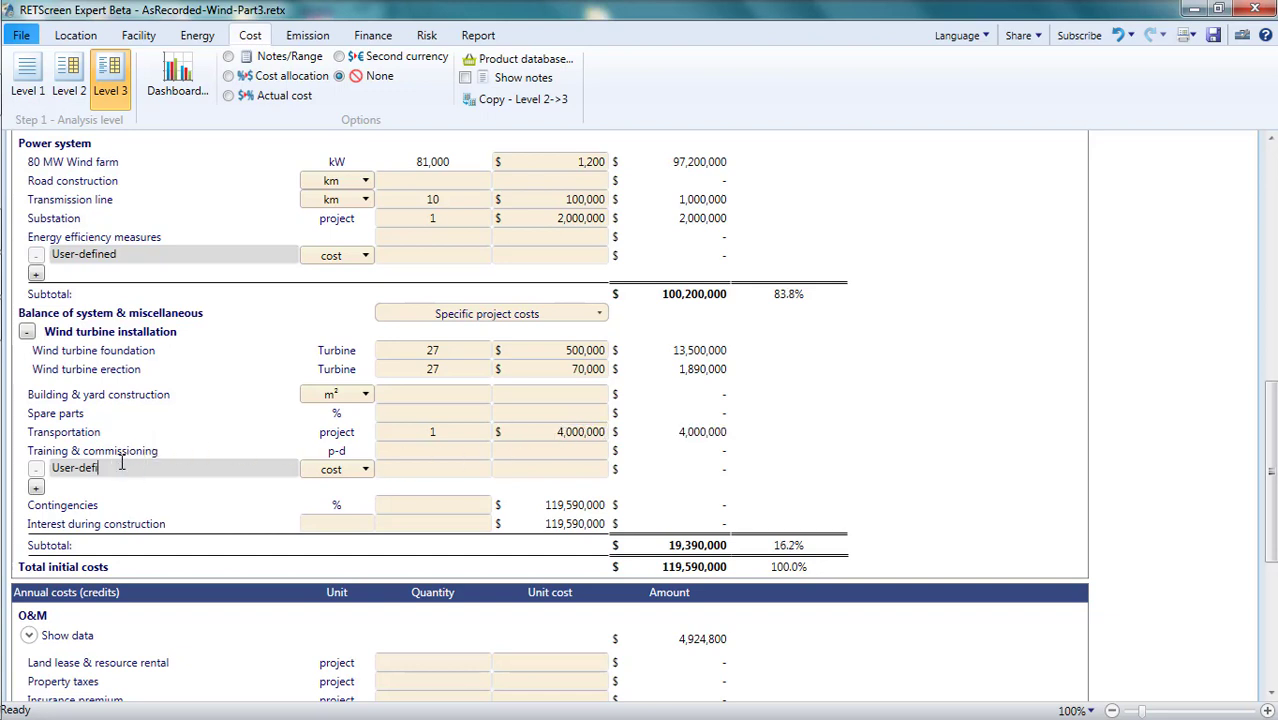
Step: Set crane rental to 3,000,000 and add a Misc line item costing 2,000,000
{"action": "type", "text": "Crane rental"}
{"action": "left_click", "coordinate": [433, 469]}
{"action": "type", "text": "1"}
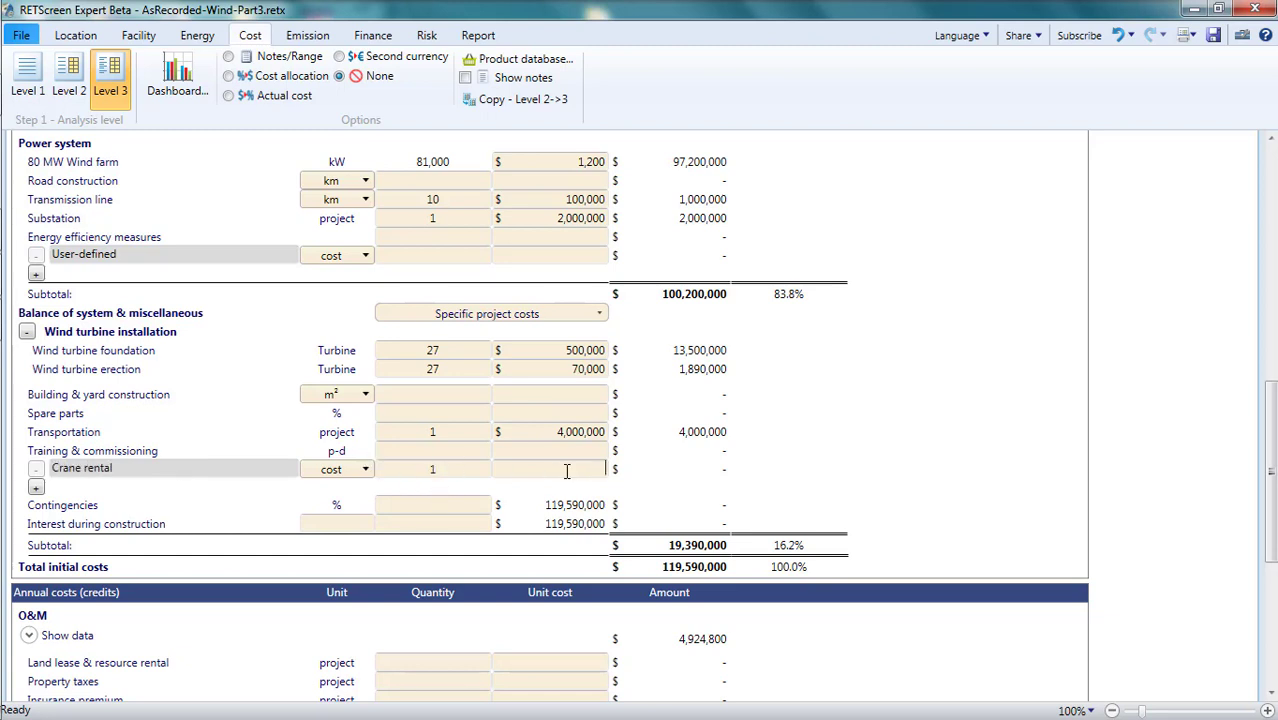
{"action": "type", "text": "3000000"}
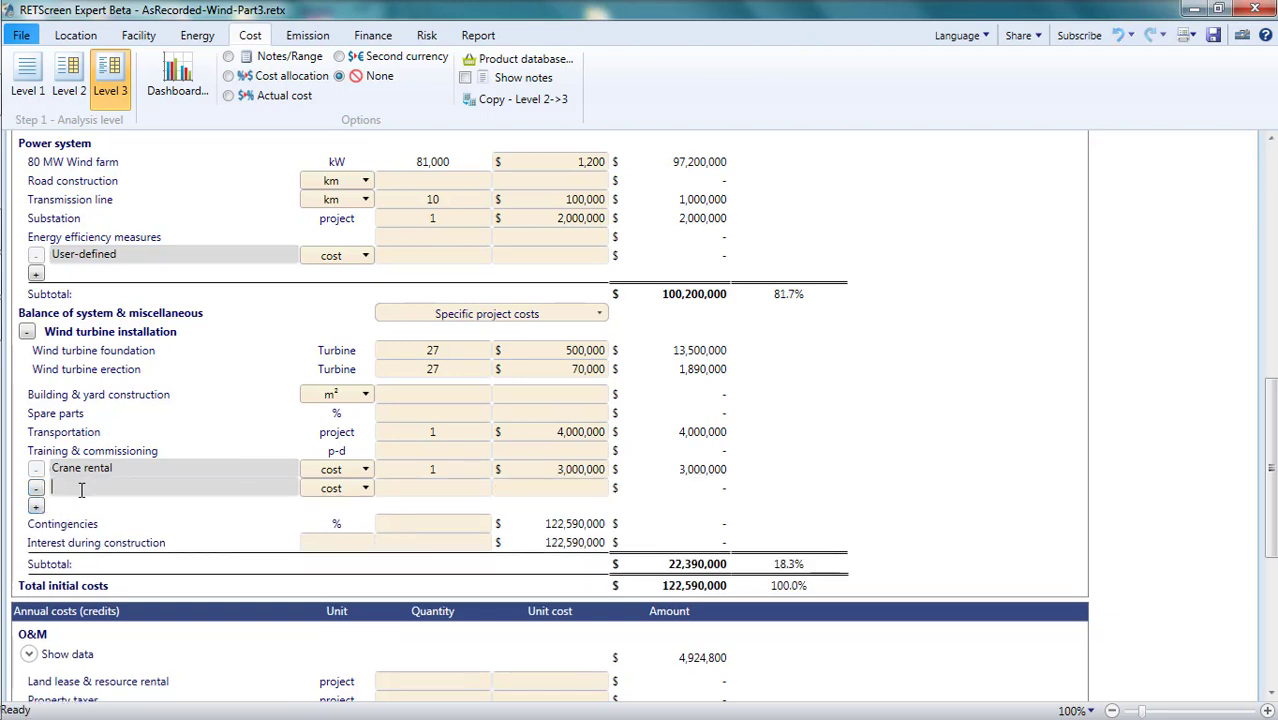
{"action": "type", "text": "Misc"}
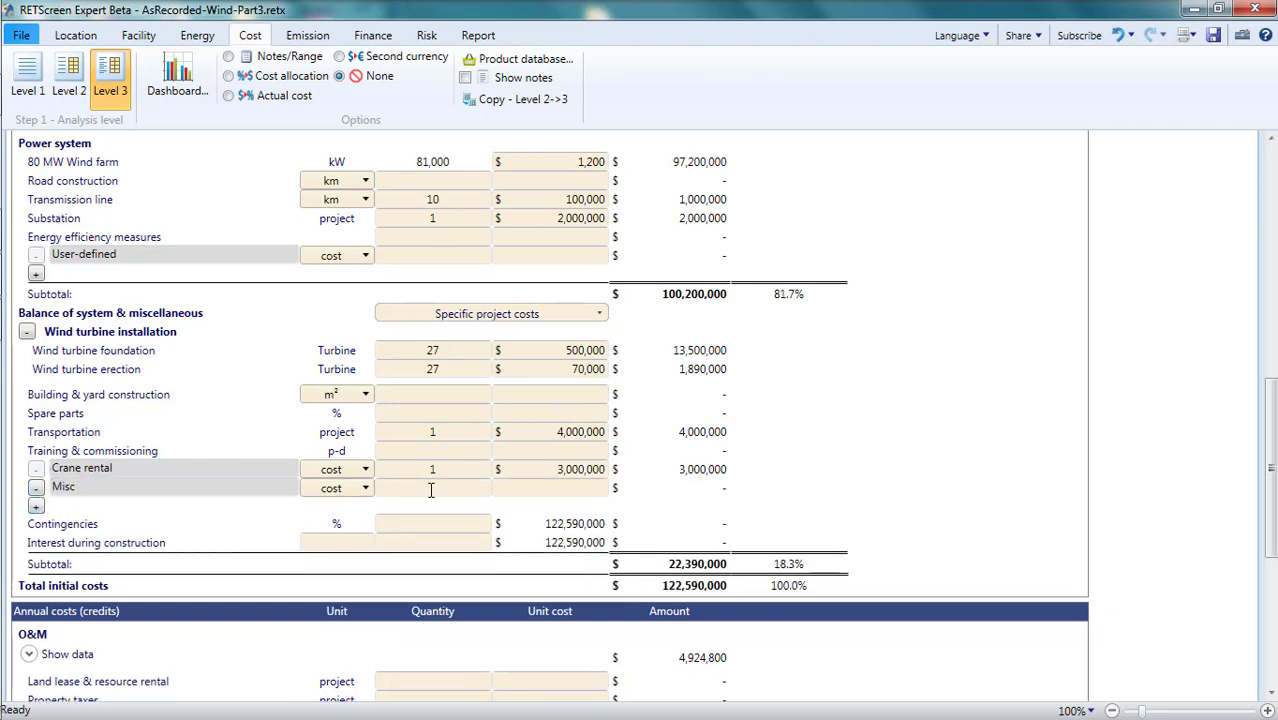
{"action": "type", "text": "2000000"}
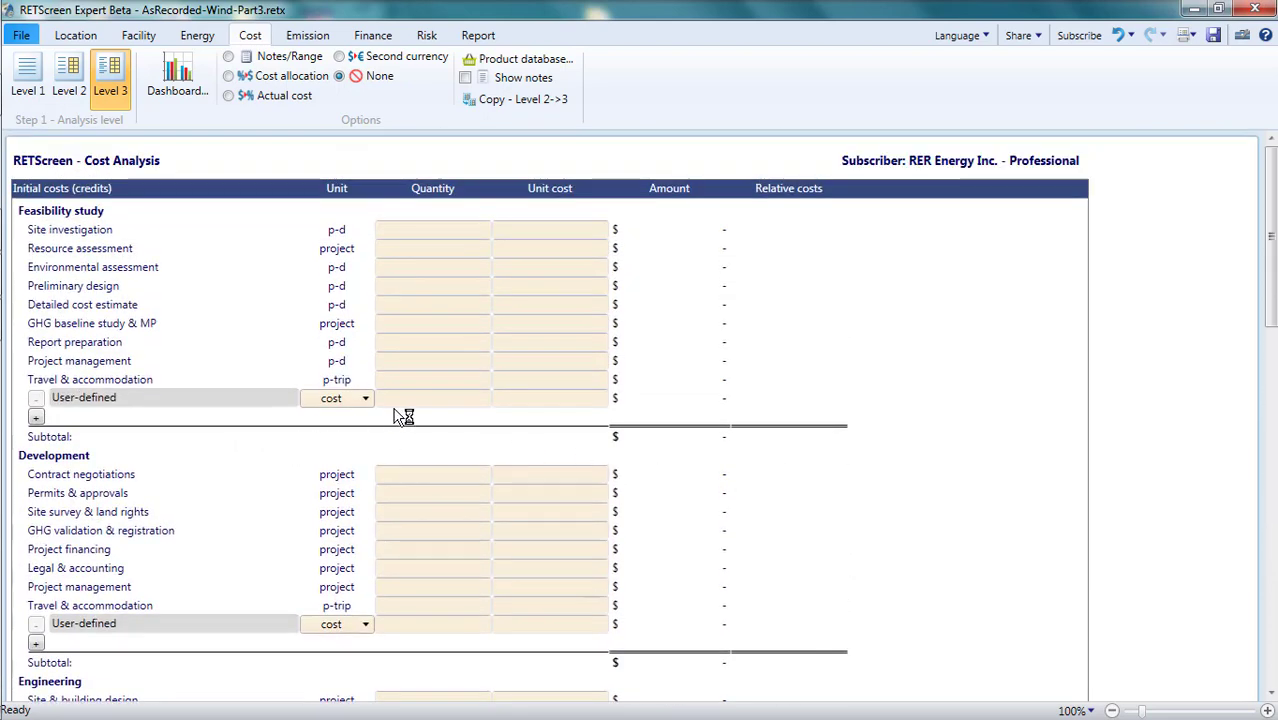
Step: Give Misc a quantity of 1 and scroll down to check the 136,590,000 total
{"action": "type", "text": "1"}
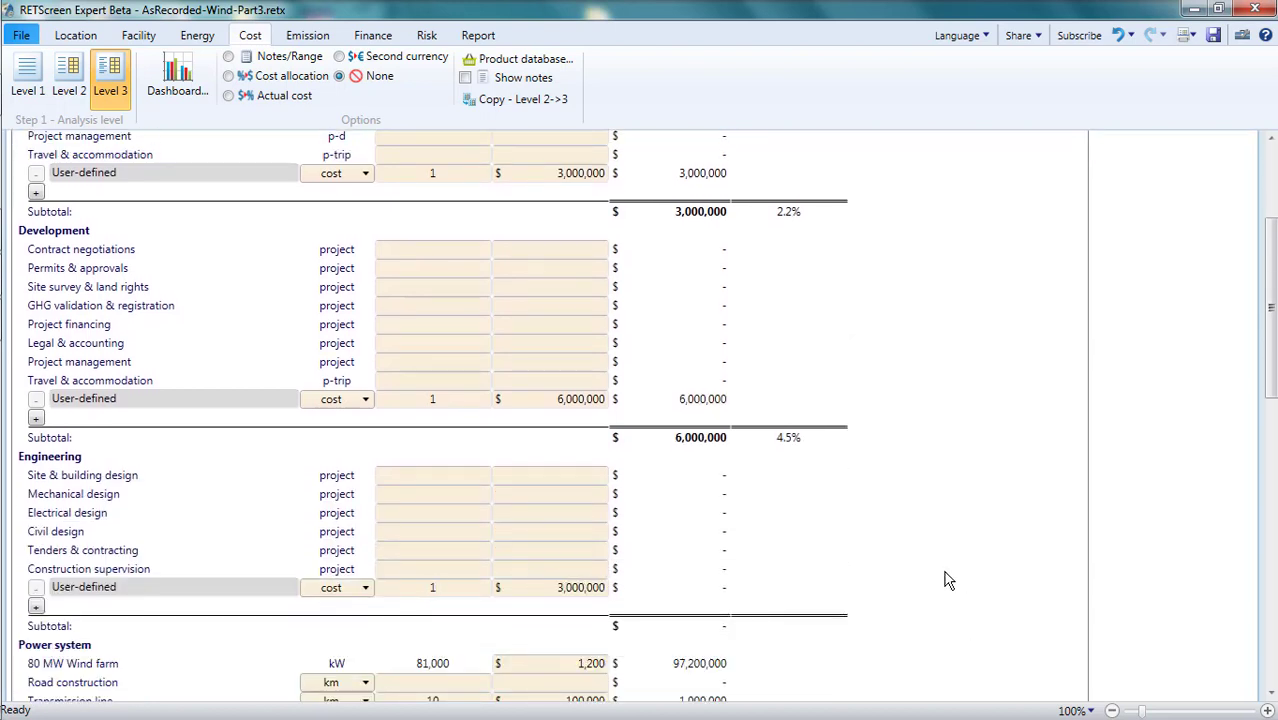
{"action": "scroll", "scroll_direction": "down", "scroll_amount": 3}
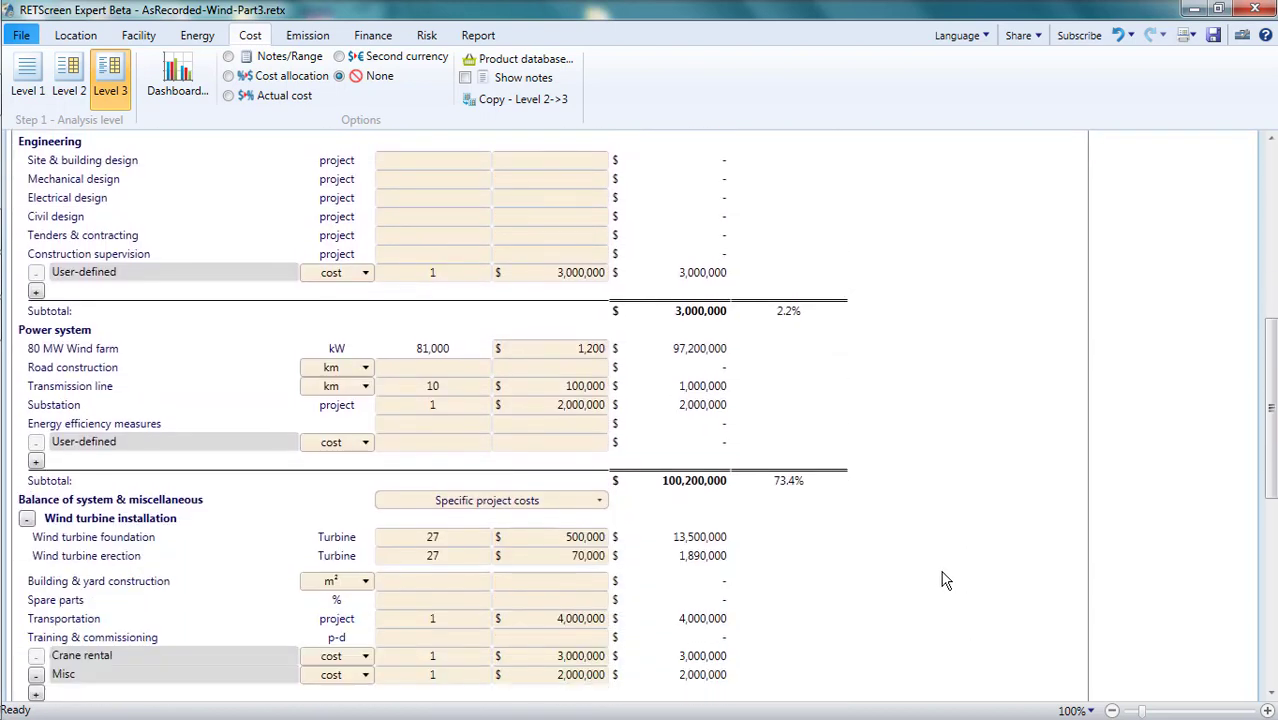
{"action": "scroll", "scroll_direction": "down", "scroll_amount": 3}
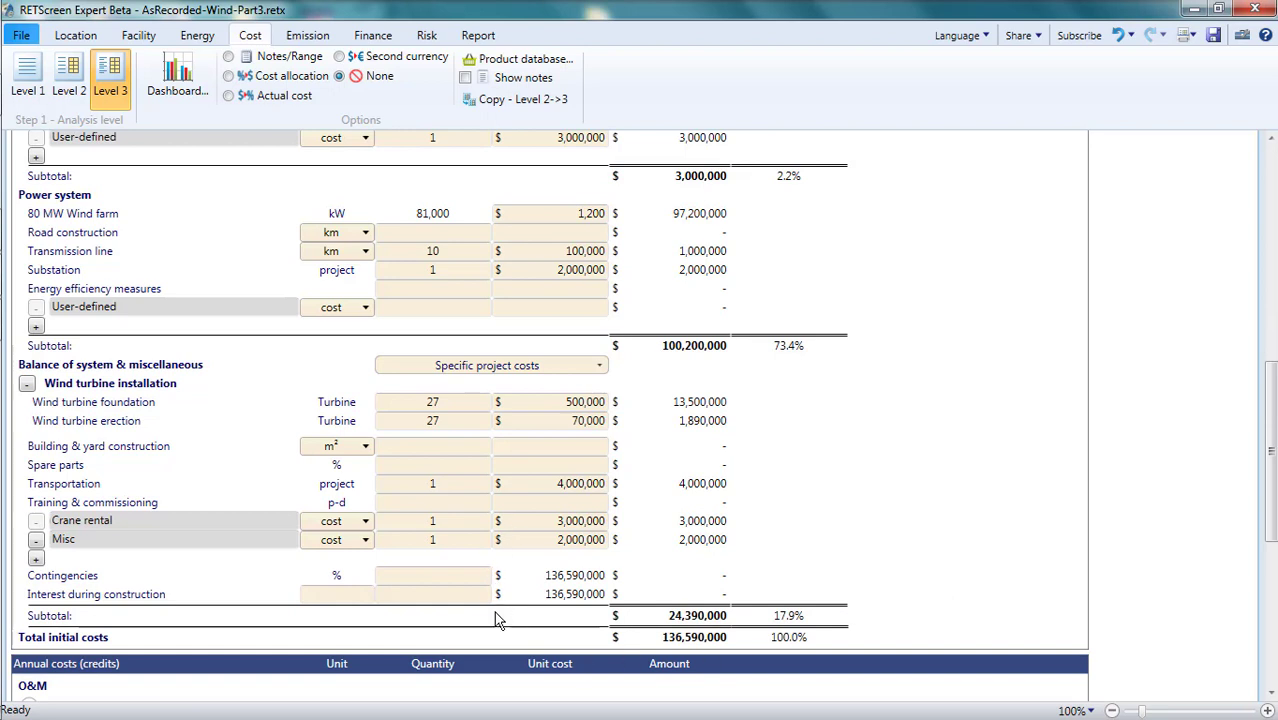
{"action": "mouse_move", "coordinate": [425, 587]}
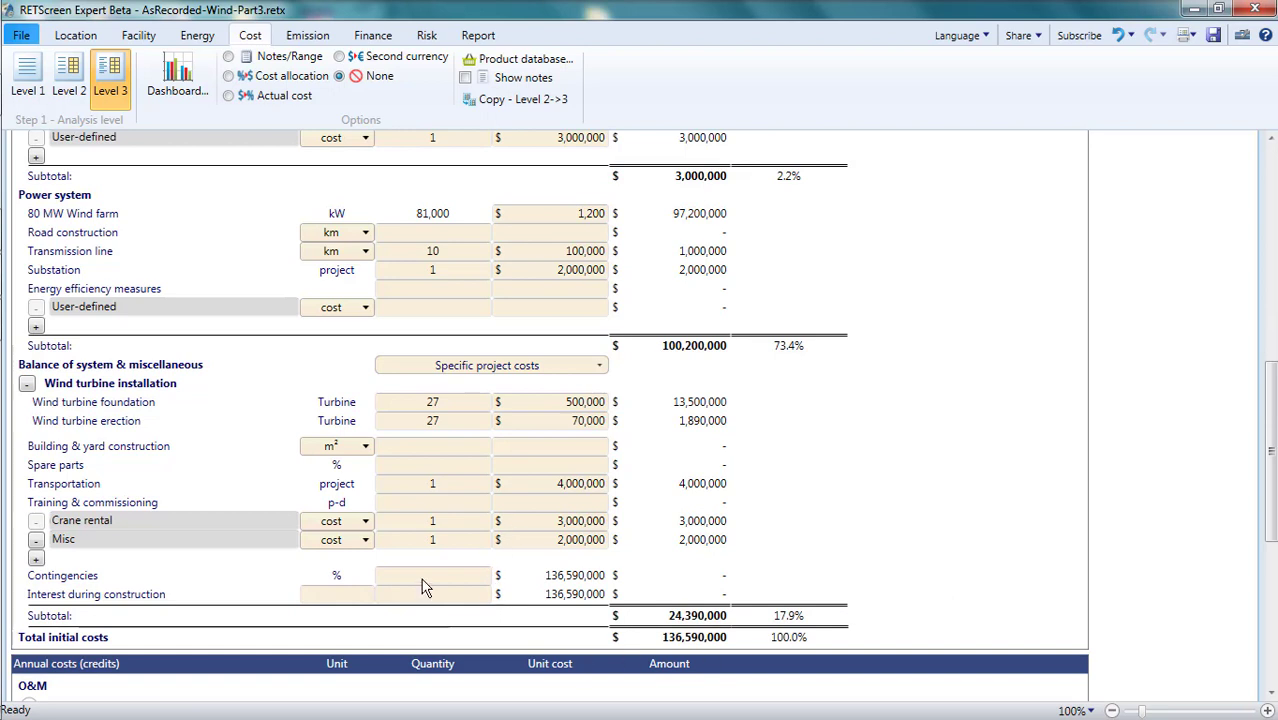
Step: Set contingencies to 5% and interest during construction to 8% over 12 months
{"action": "type", "text": "5.0%"}
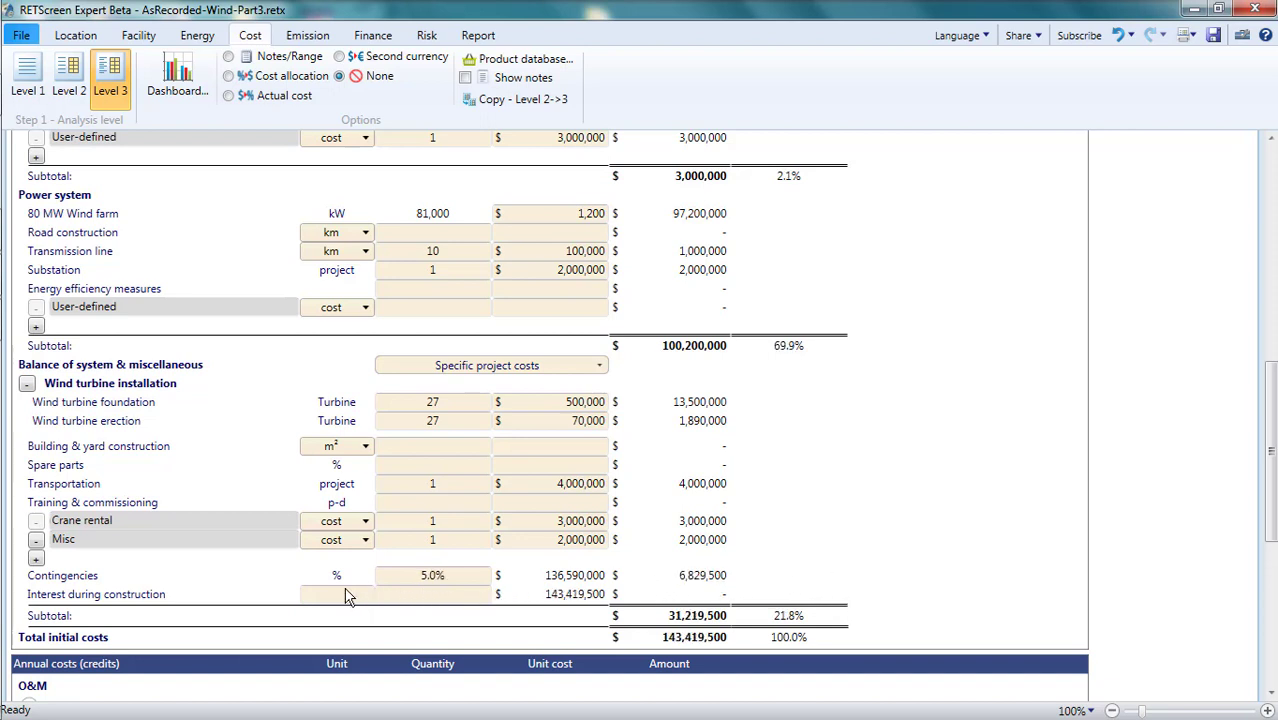
{"action": "mouse_move", "coordinate": [95, 600]}
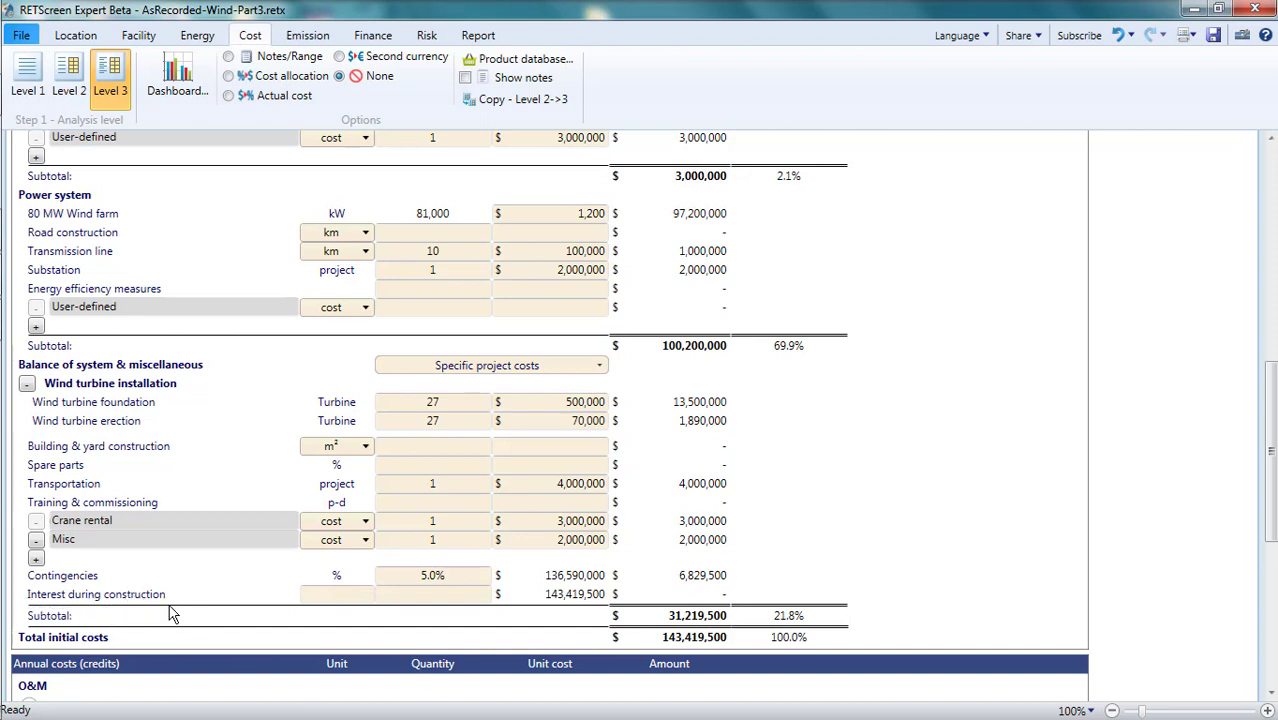
{"action": "mouse_move", "coordinate": [125, 595]}
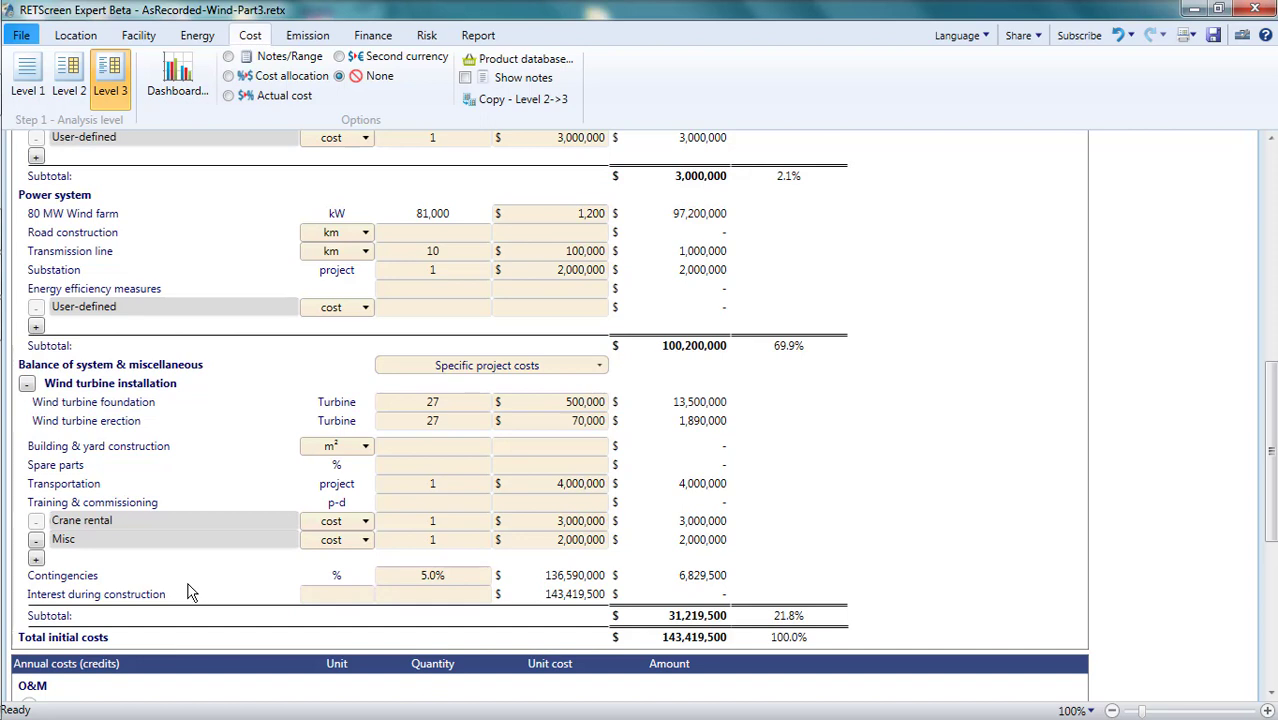
{"action": "mouse_move", "coordinate": [235, 608]}
{"action": "type", "text": "8"}
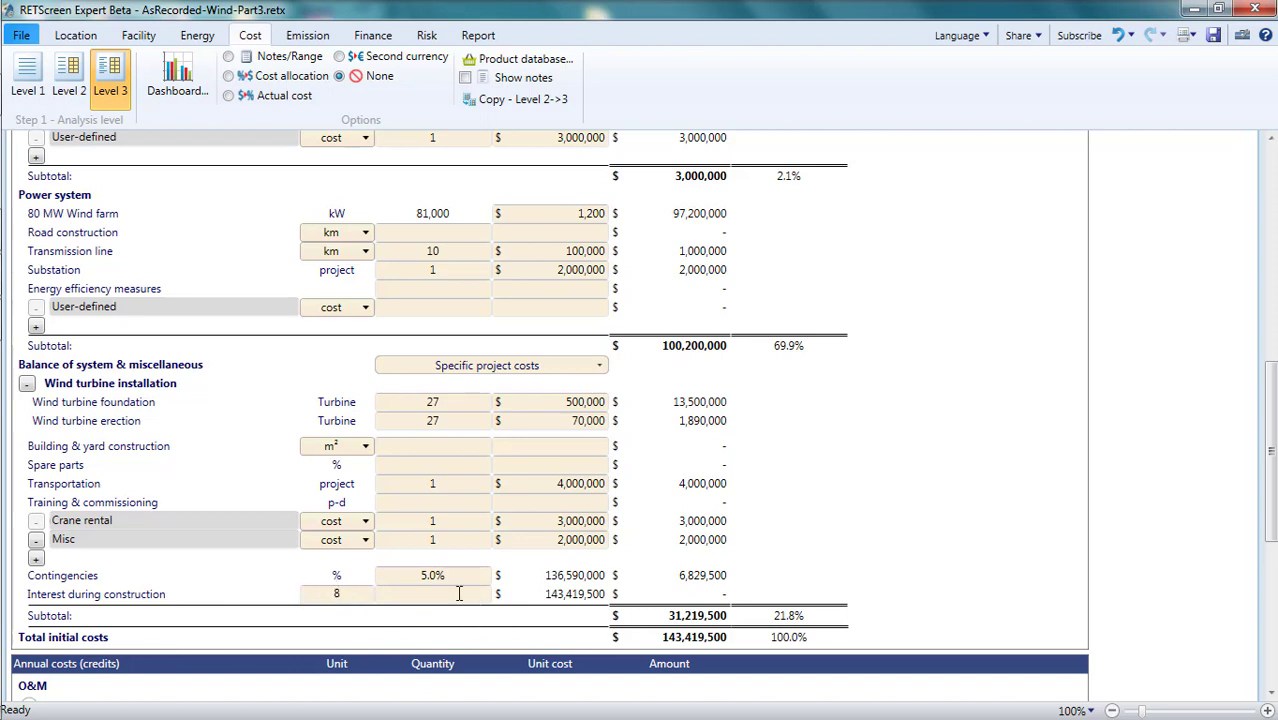
{"action": "type", "text": "12 month(s"}
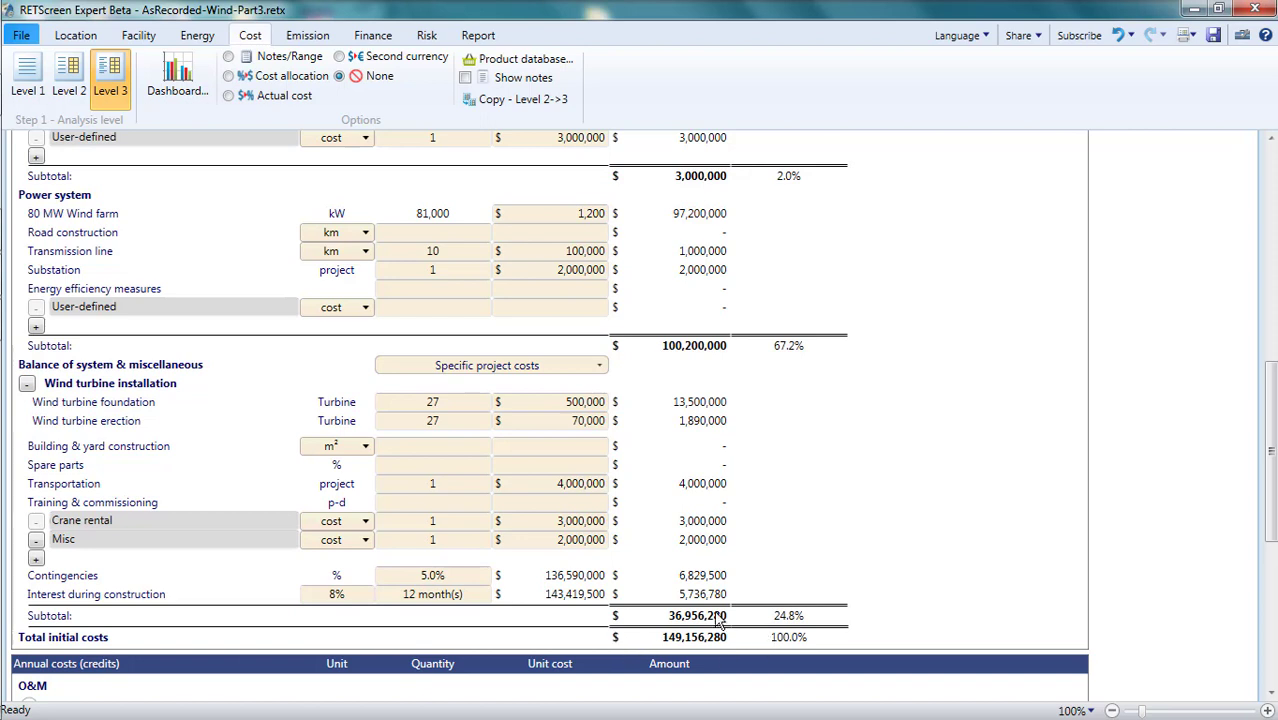
{"action": "mouse_move", "coordinate": [755, 650]}
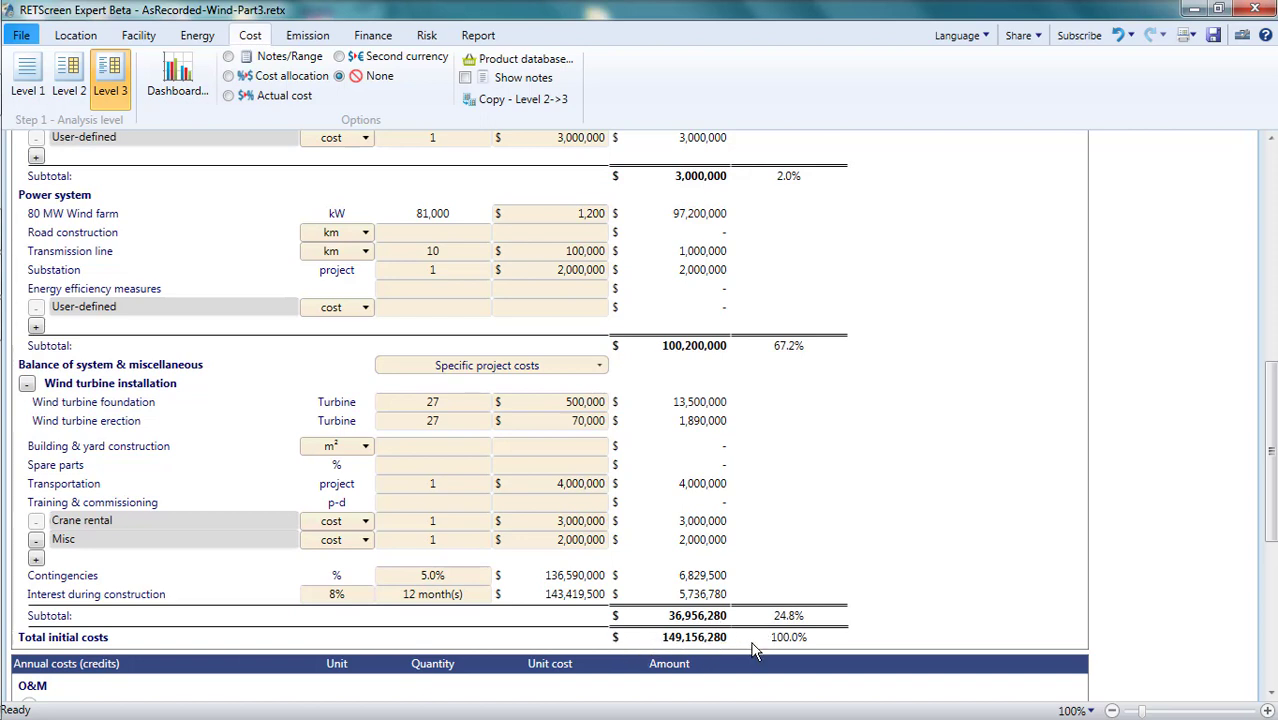
{"action": "mouse_move", "coordinate": [750, 655]}
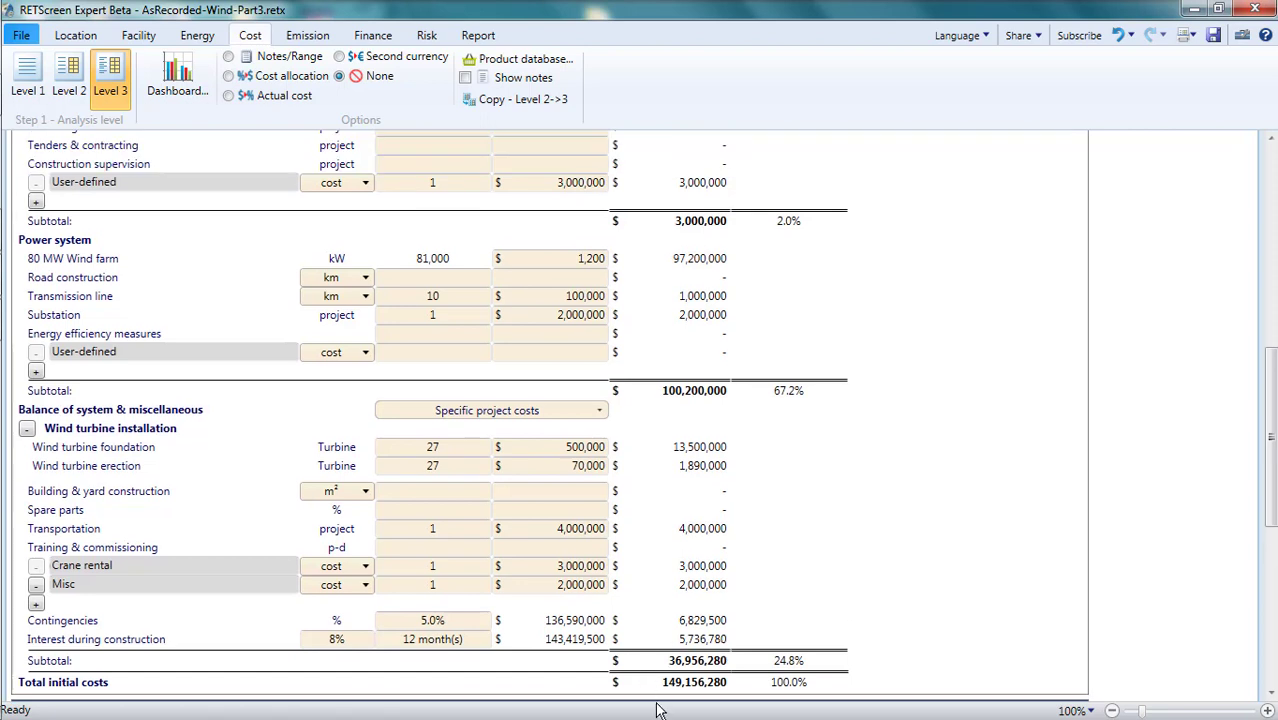
{"action": "mouse_move", "coordinate": [748, 686]}
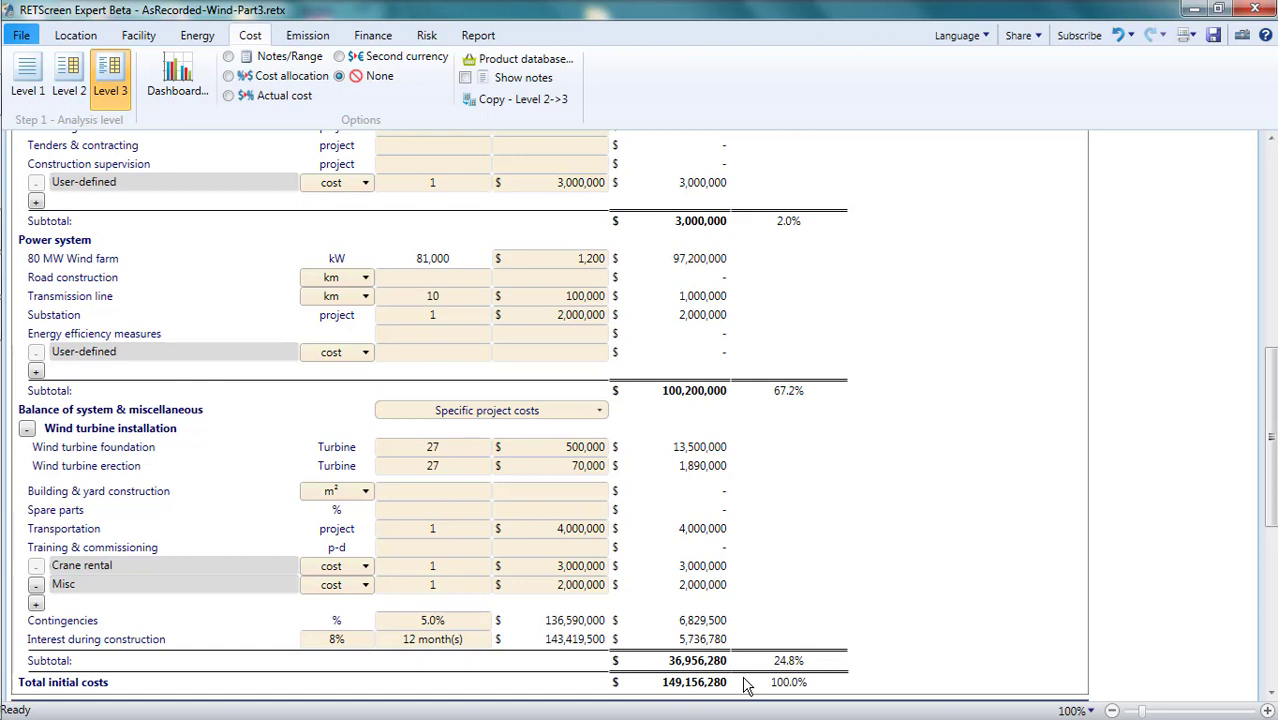
{"action": "scroll", "scroll_direction": "down", "scroll_amount": 3}
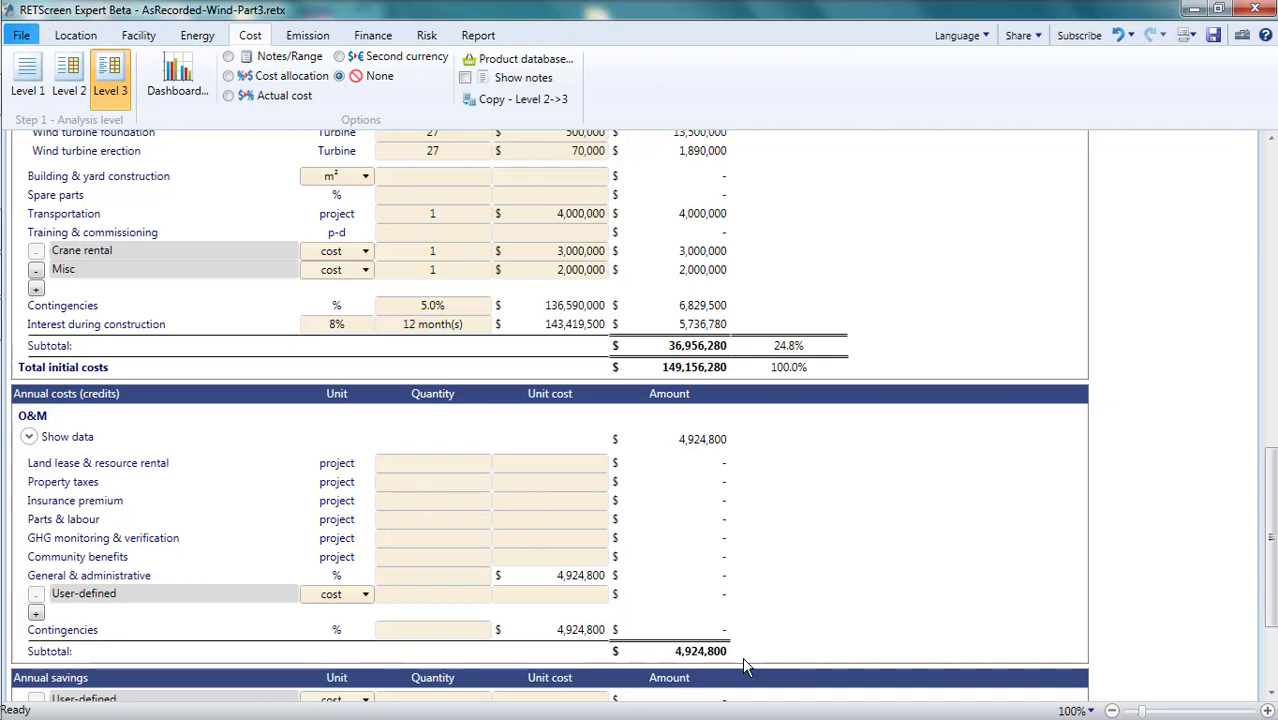
{"action": "mouse_move", "coordinate": [70, 400]}
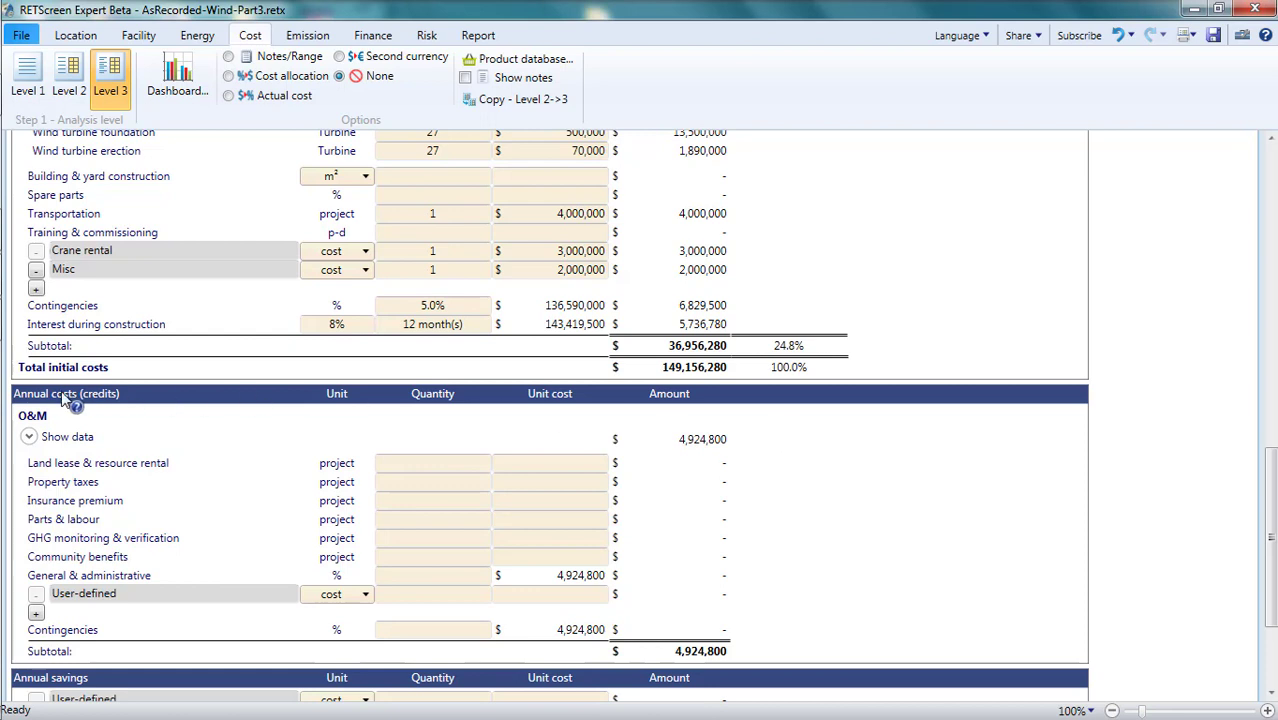
{"action": "scroll", "scroll_direction": "down", "scroll_amount": 3}
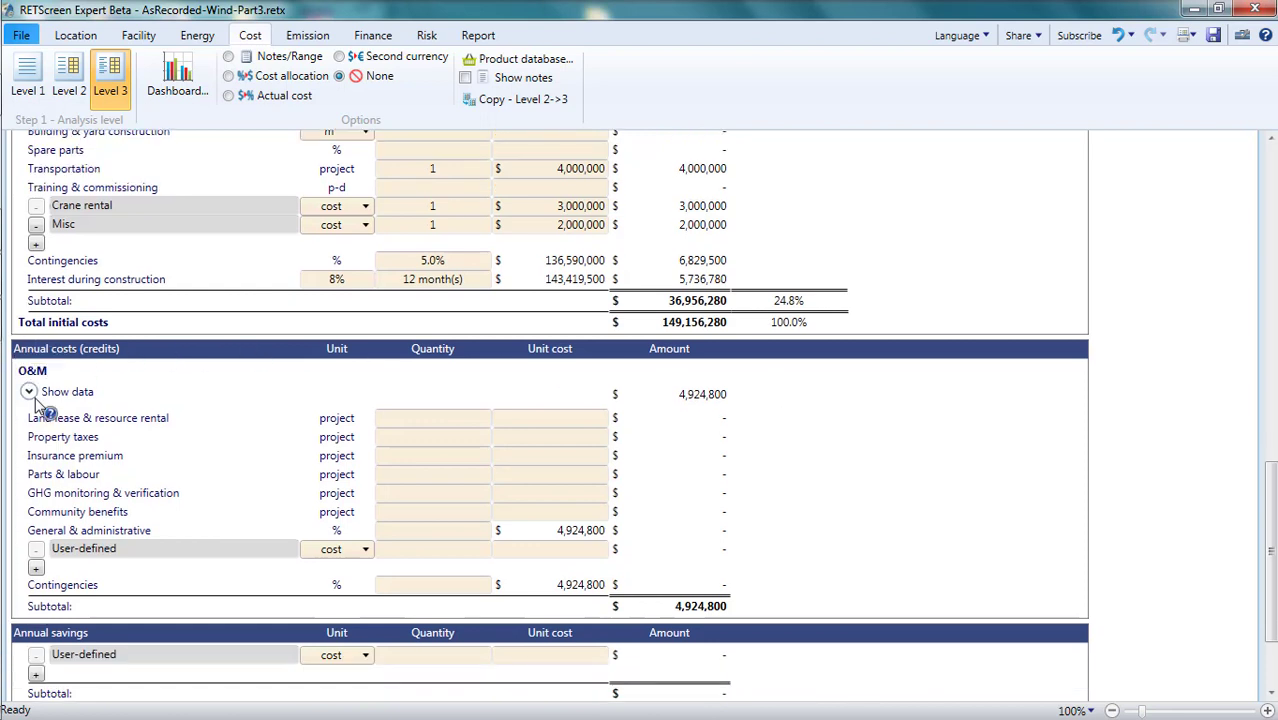
{"action": "scroll", "scroll_direction": "down", "scroll_amount": 3}
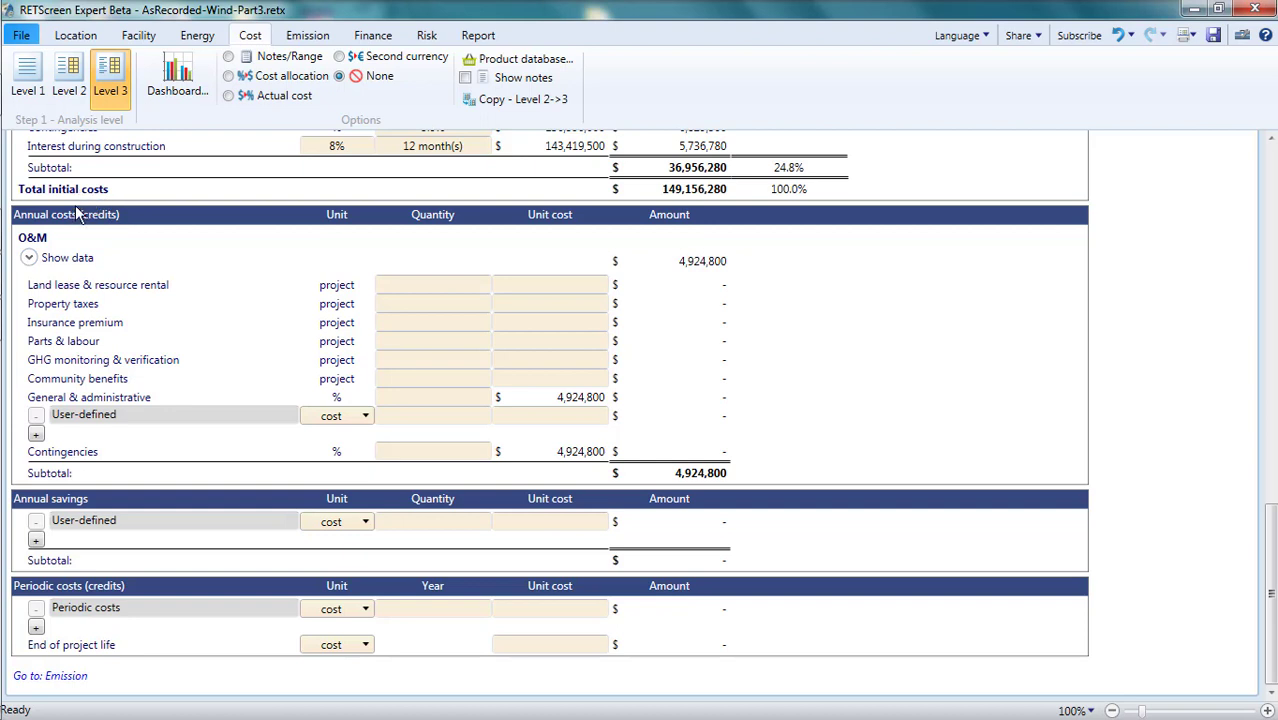
{"action": "mouse_move", "coordinate": [110, 280]}
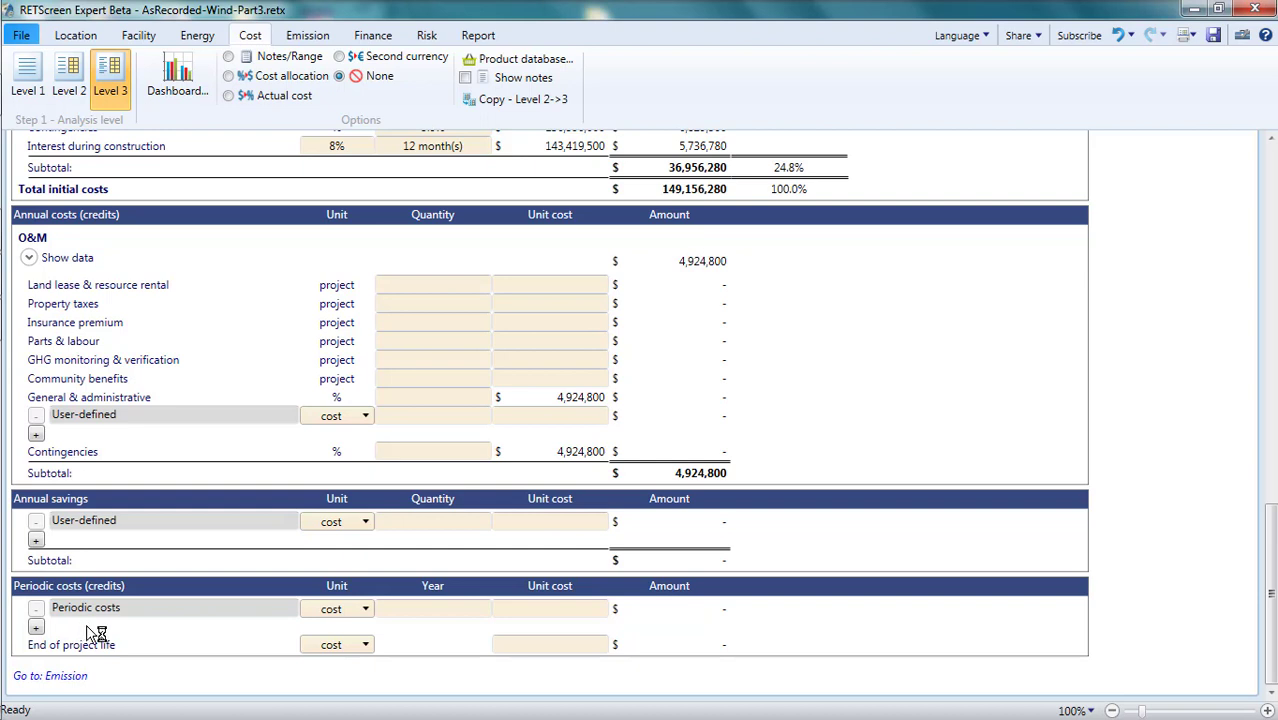
Step: Rename the periodic cost 'Major component replacement' with year 12 and unit cost 20,000,000
{"action": "double_click", "coordinate": [85, 607]}
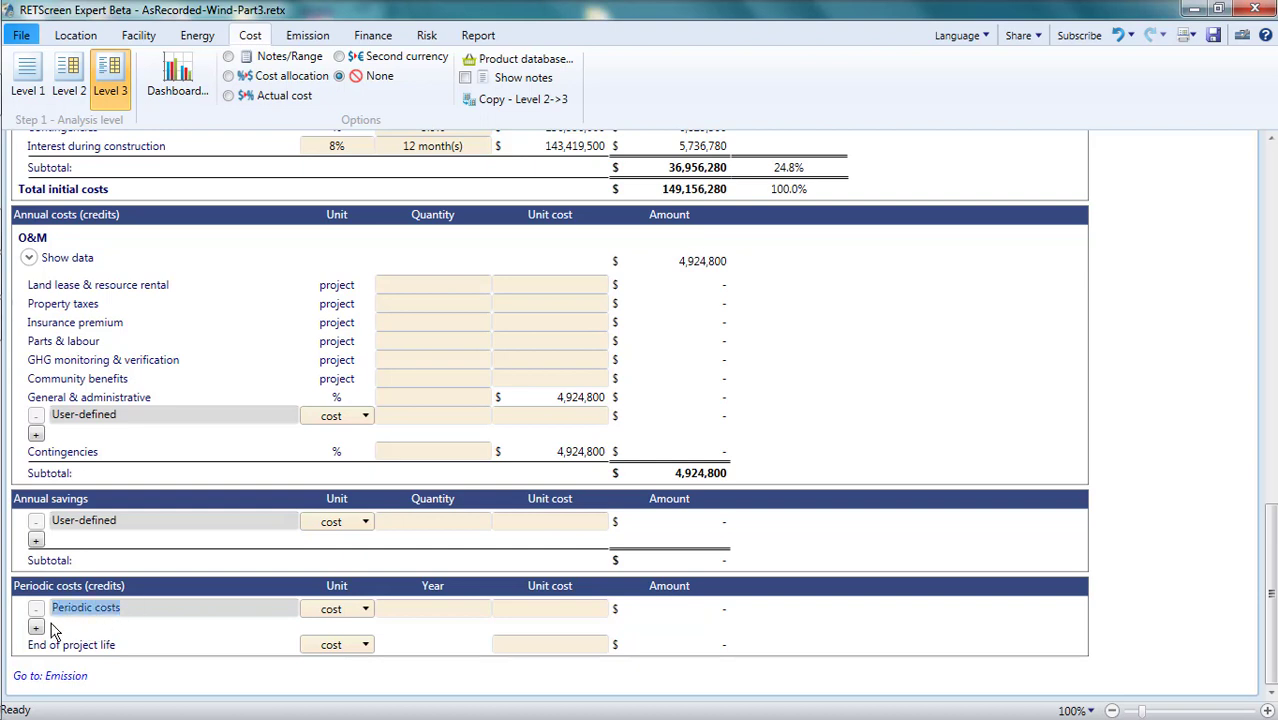
{"action": "type", "text": "Major"}
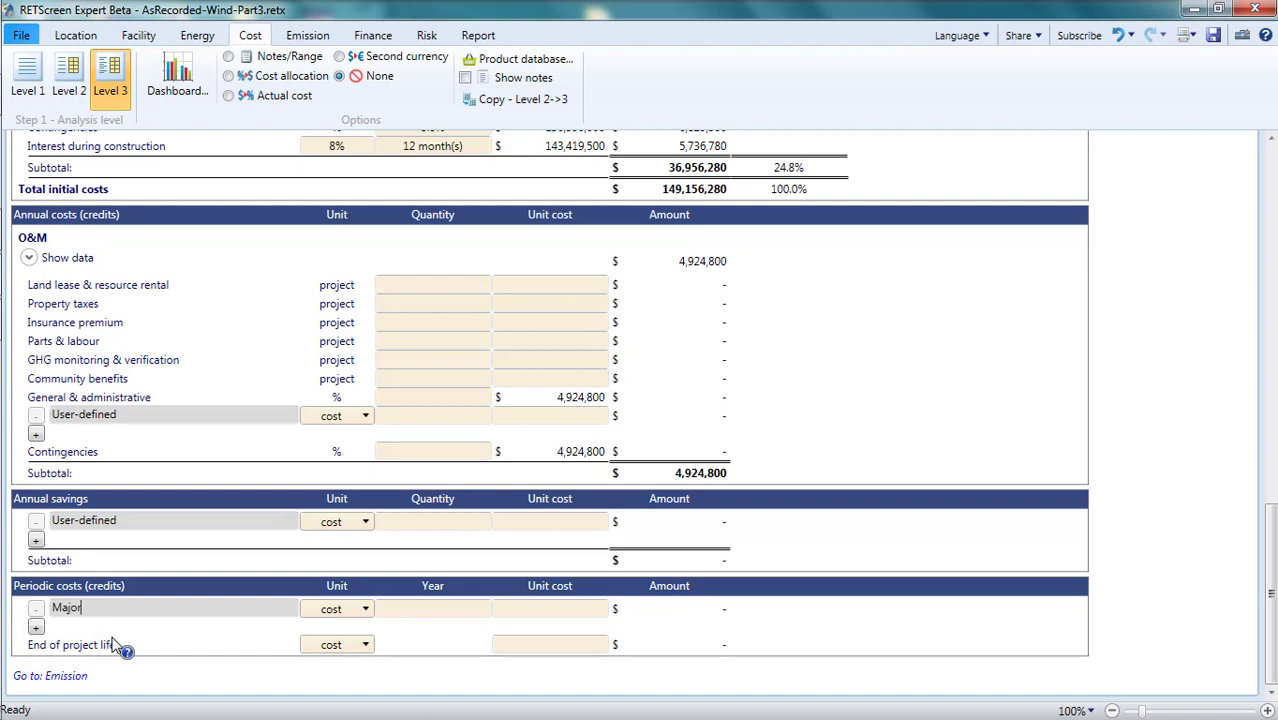
{"action": "type", "text": "component rep"}
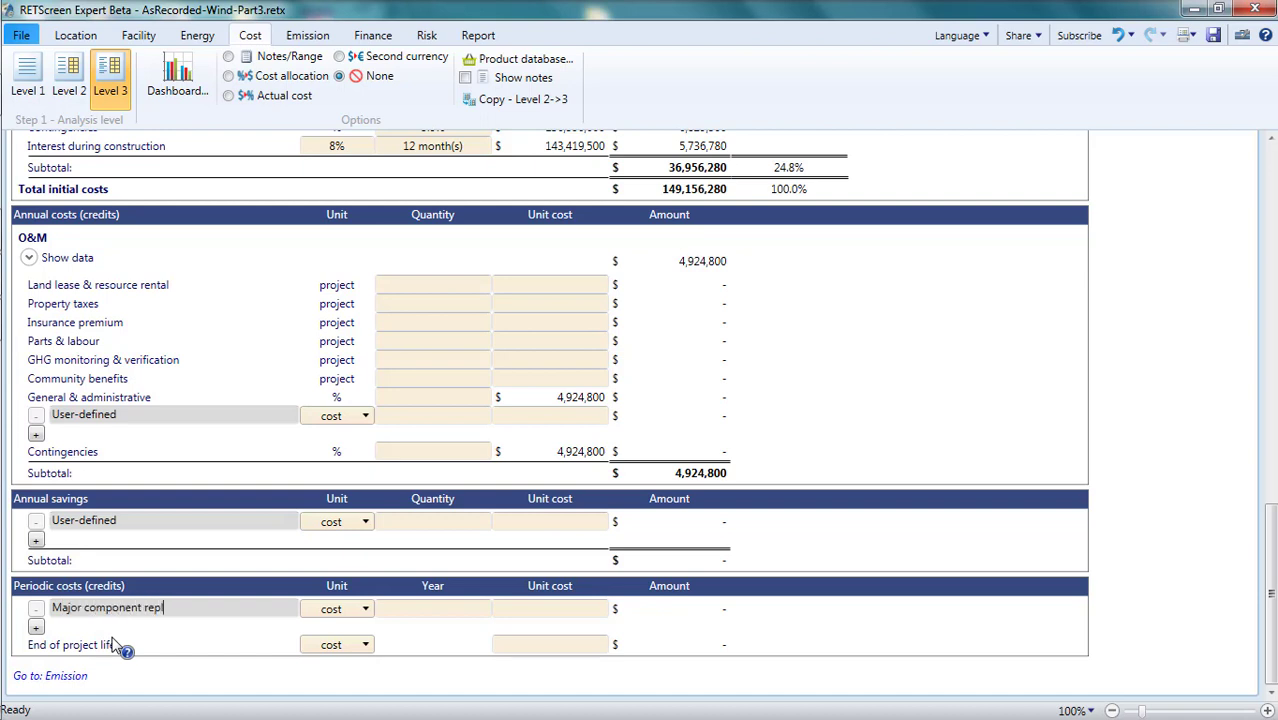
{"action": "type", "text": "lacement"}
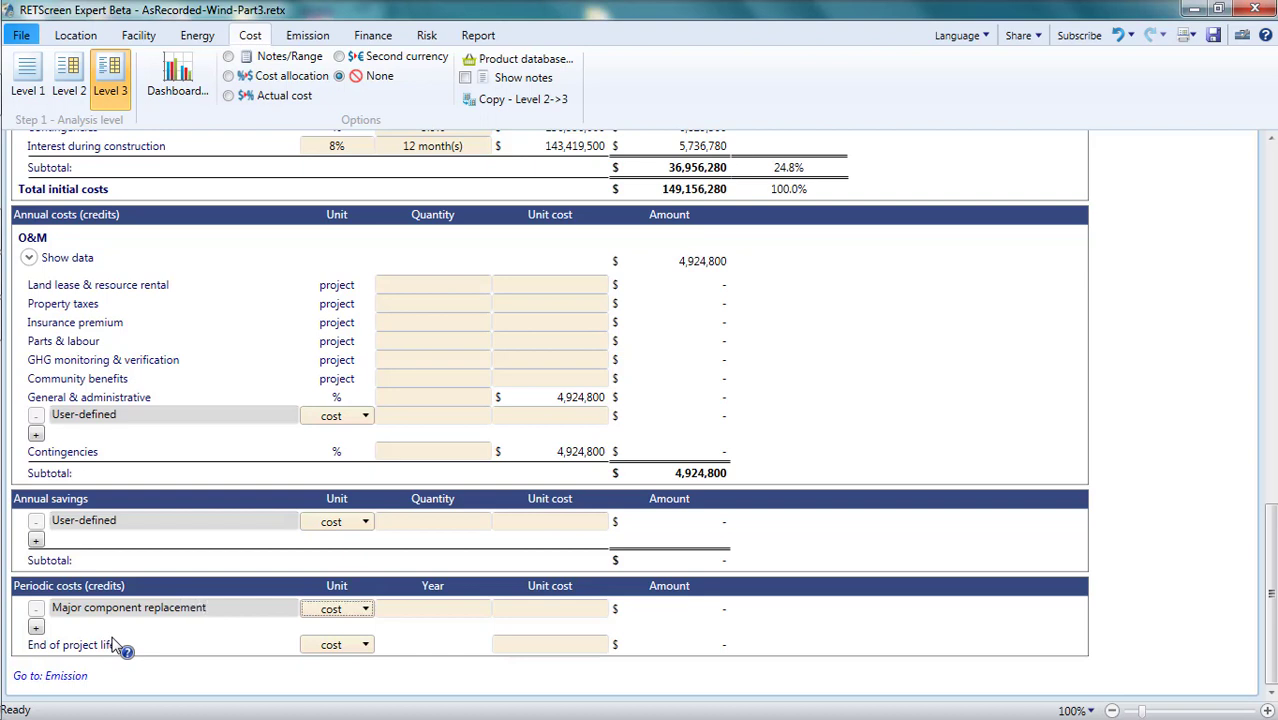
{"action": "type", "text": "12"}
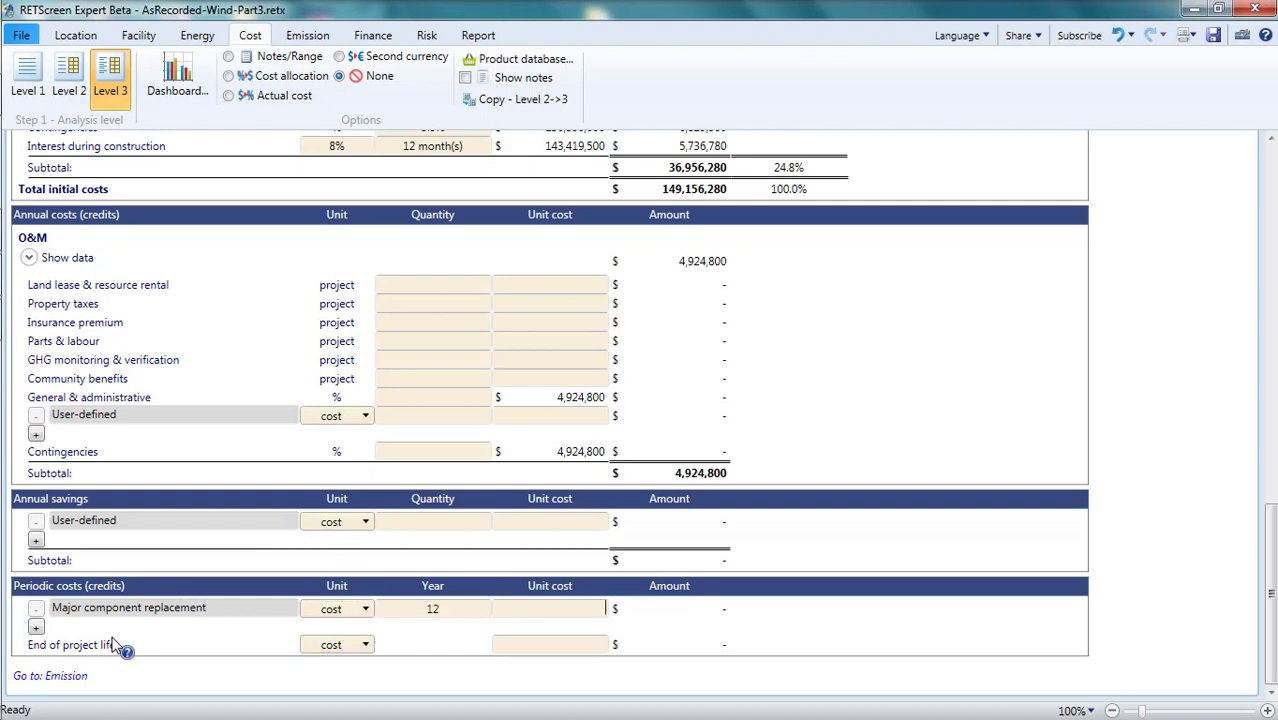
{"action": "type", "text": "200"}
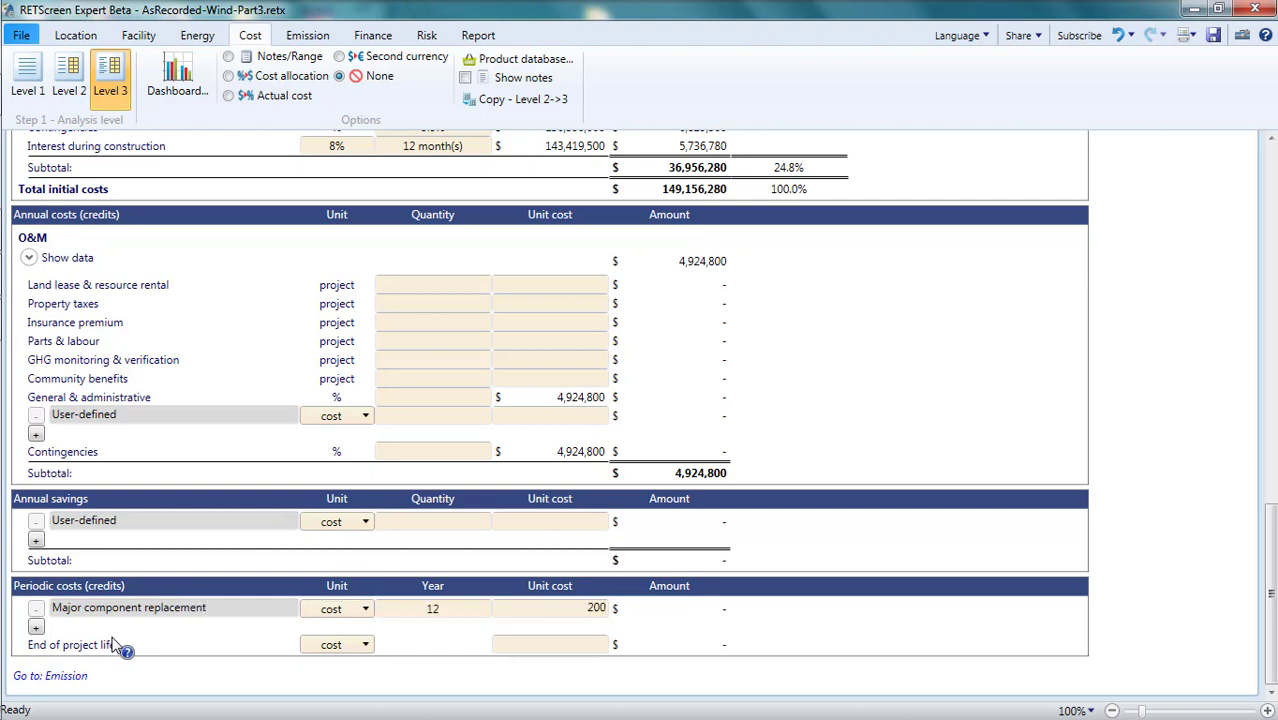
{"action": "type", "text": "20000000"}
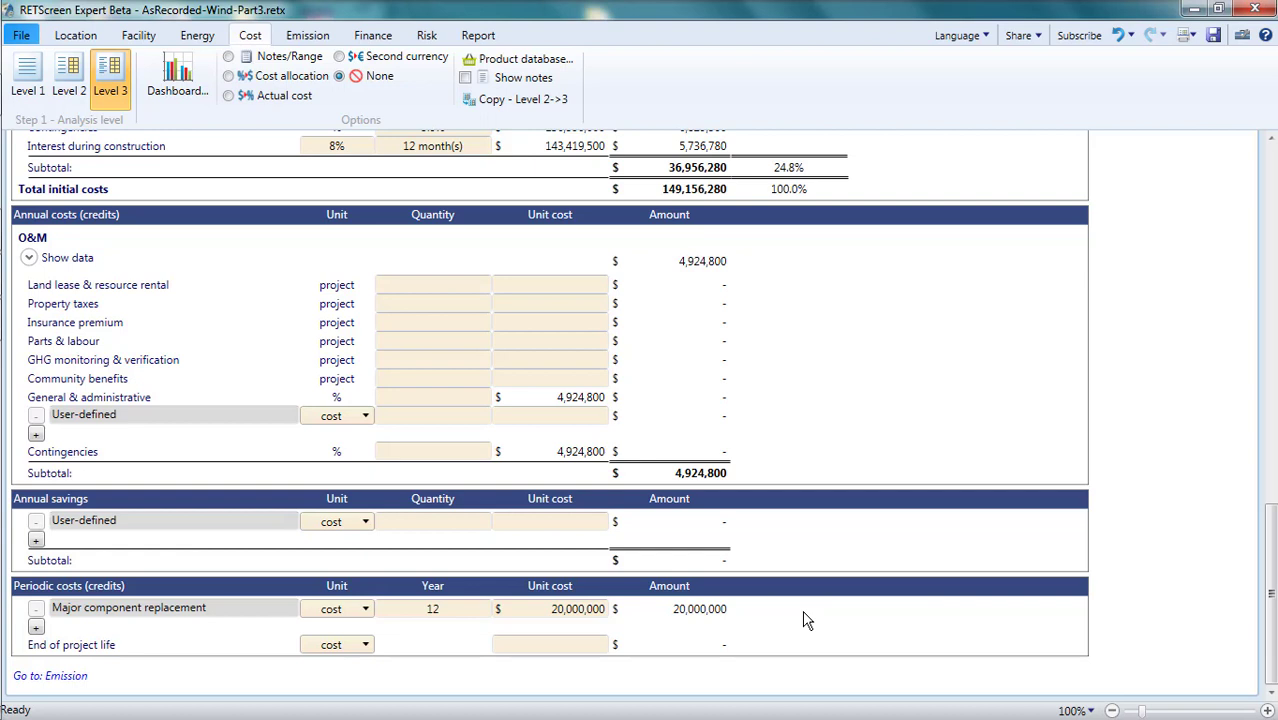
{"action": "mouse_move", "coordinate": [793, 621]}
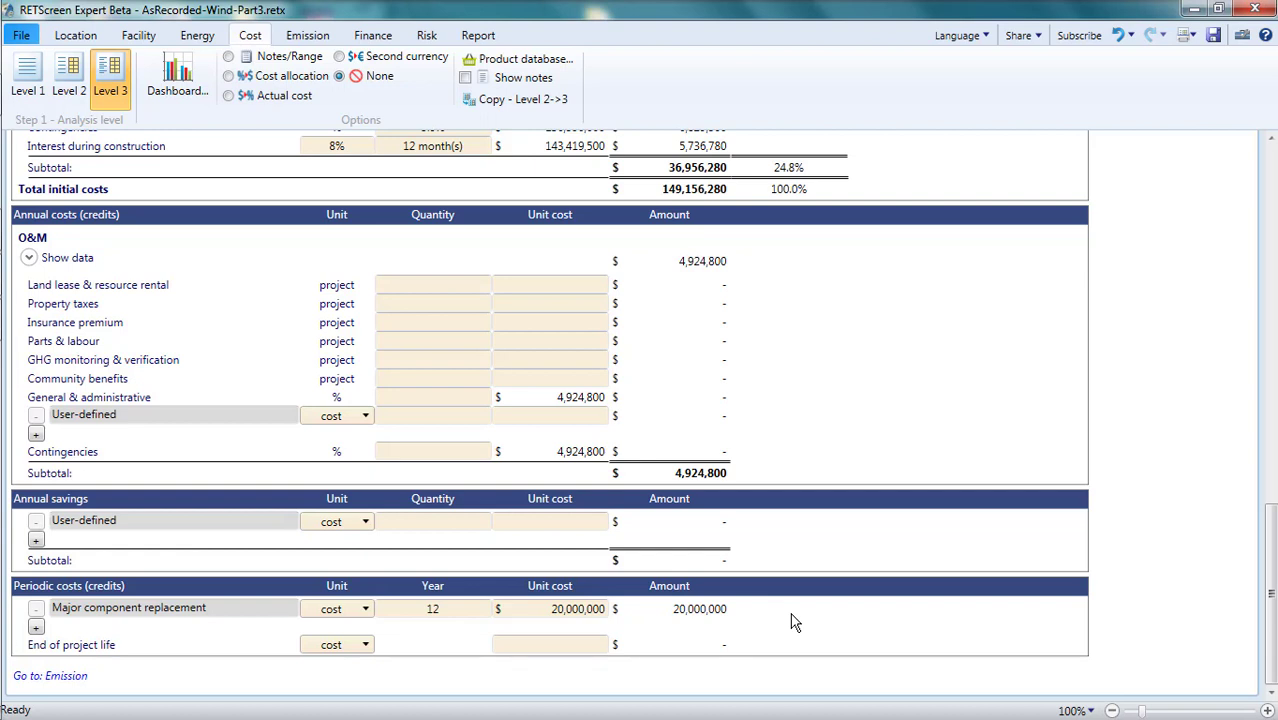
{"action": "mouse_move", "coordinate": [565, 222]}
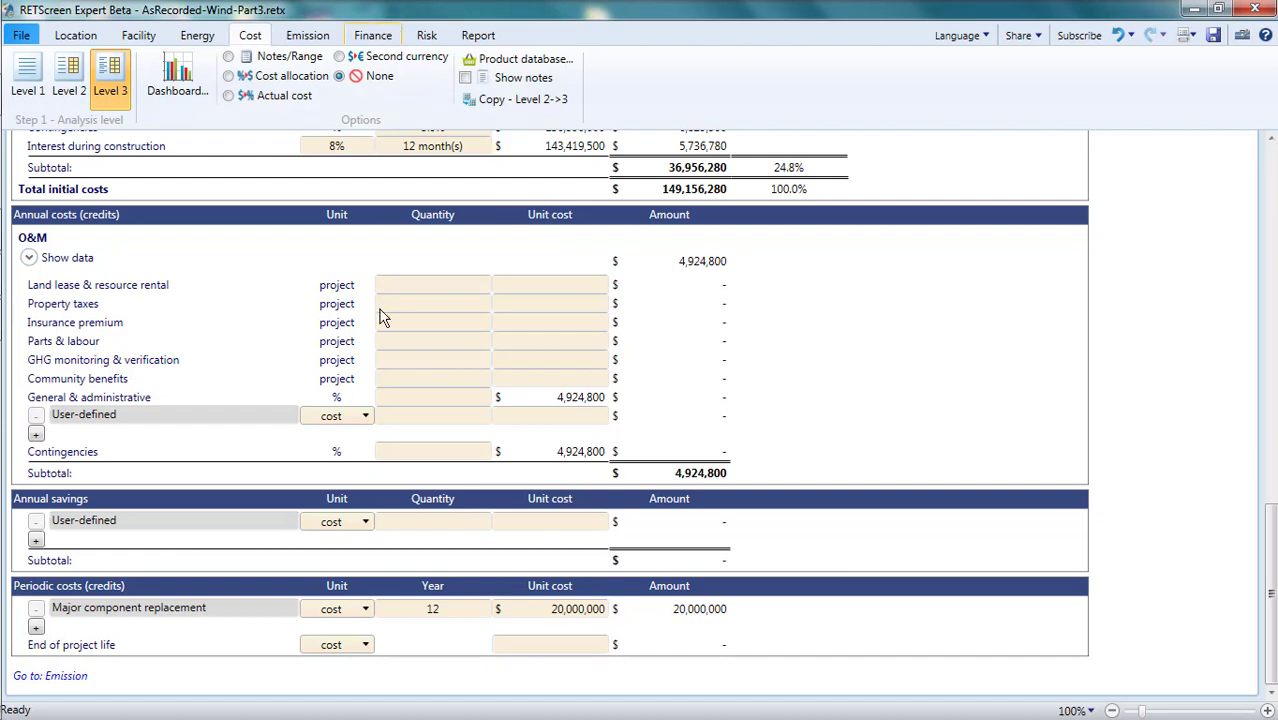
{"action": "left_click", "coordinate": [372, 35]}
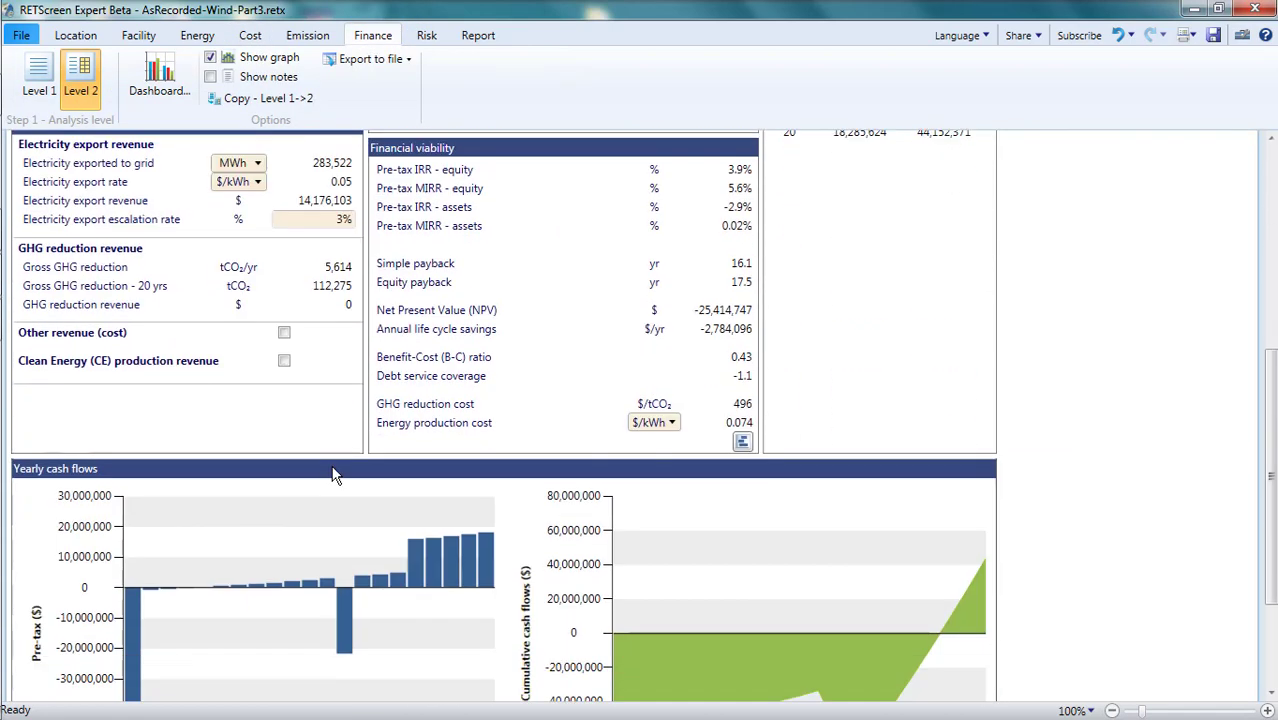
{"action": "scroll", "scroll_direction": "down", "scroll_amount": 3}
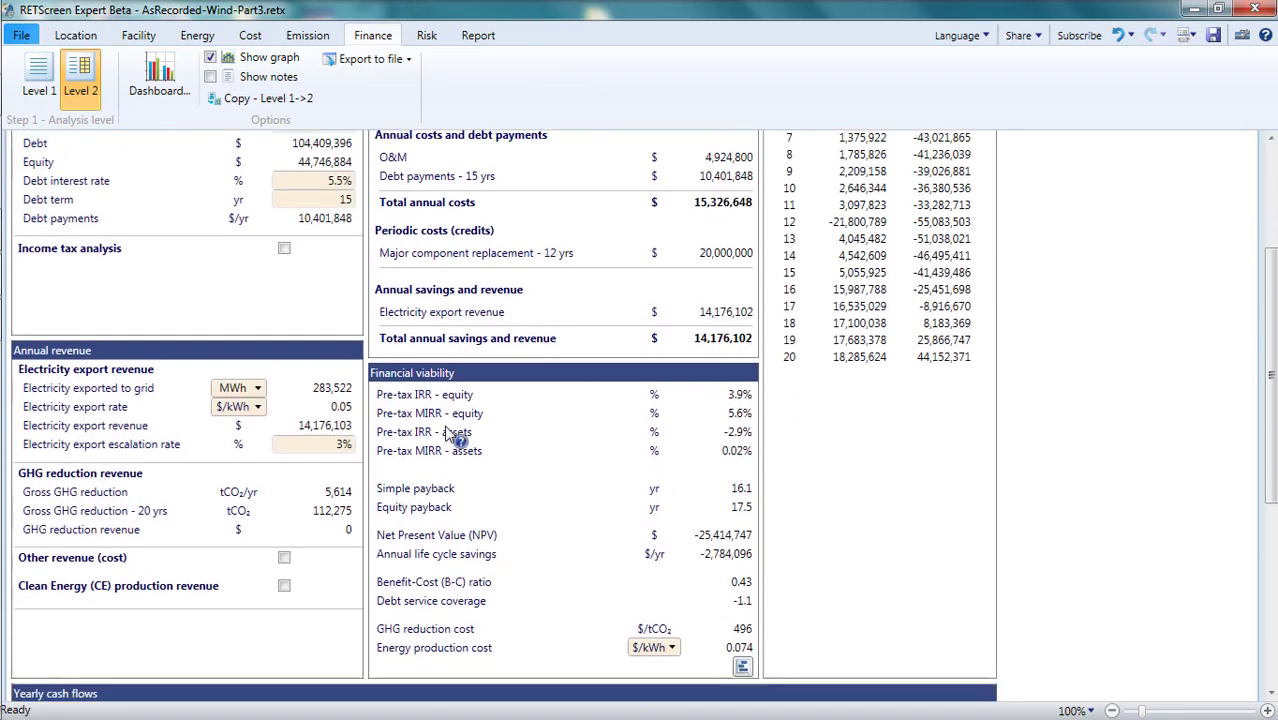
{"action": "mouse_move", "coordinate": [365, 525]}
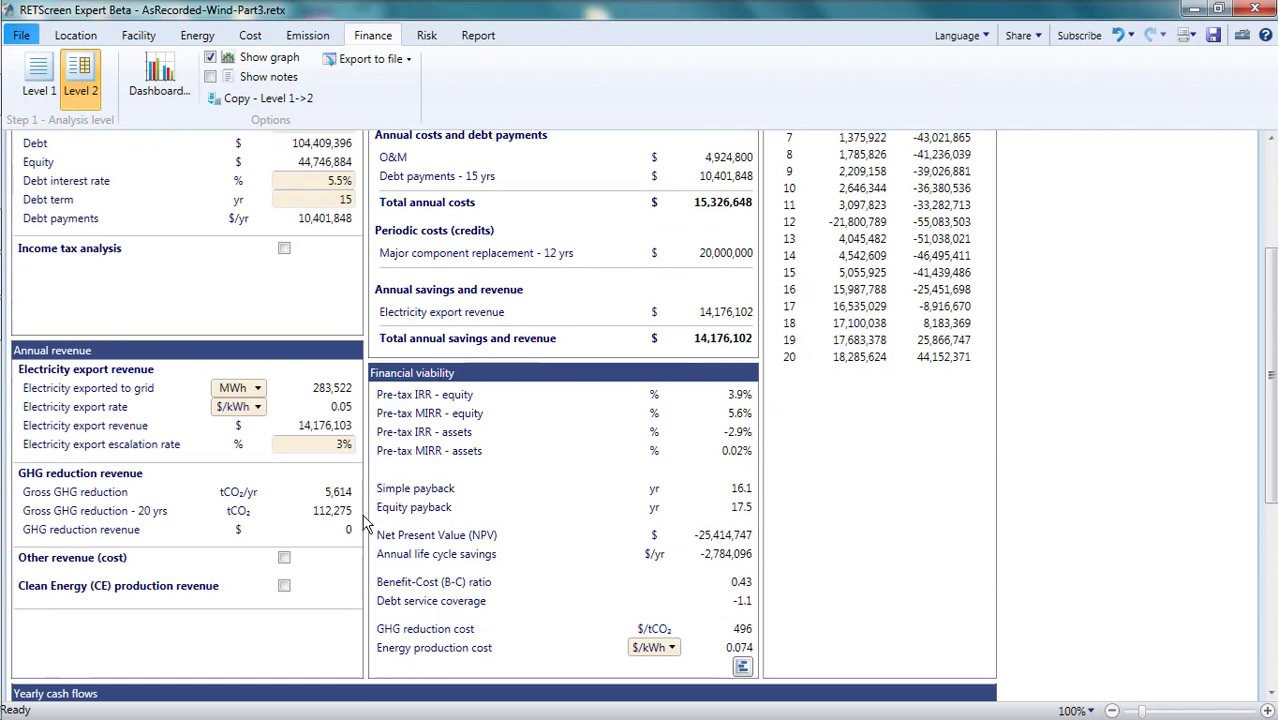
{"action": "mouse_move", "coordinate": [617, 583]}
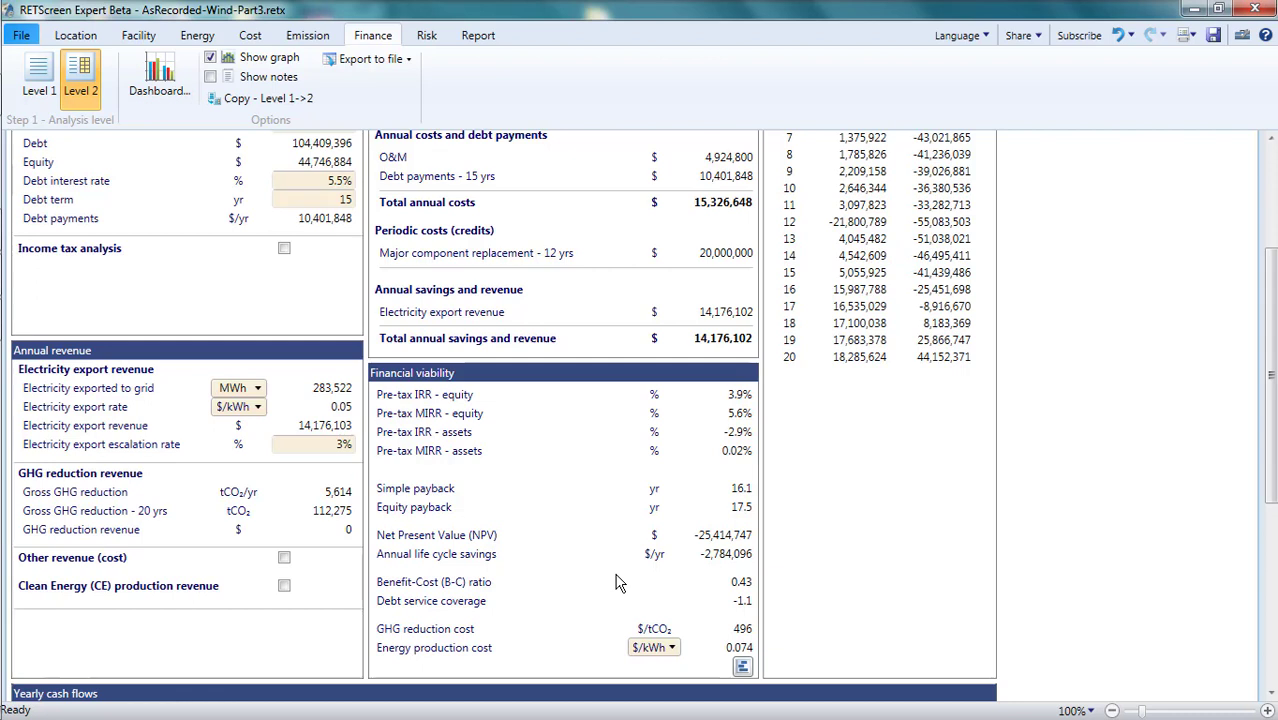
{"action": "mouse_move", "coordinate": [699, 575]}
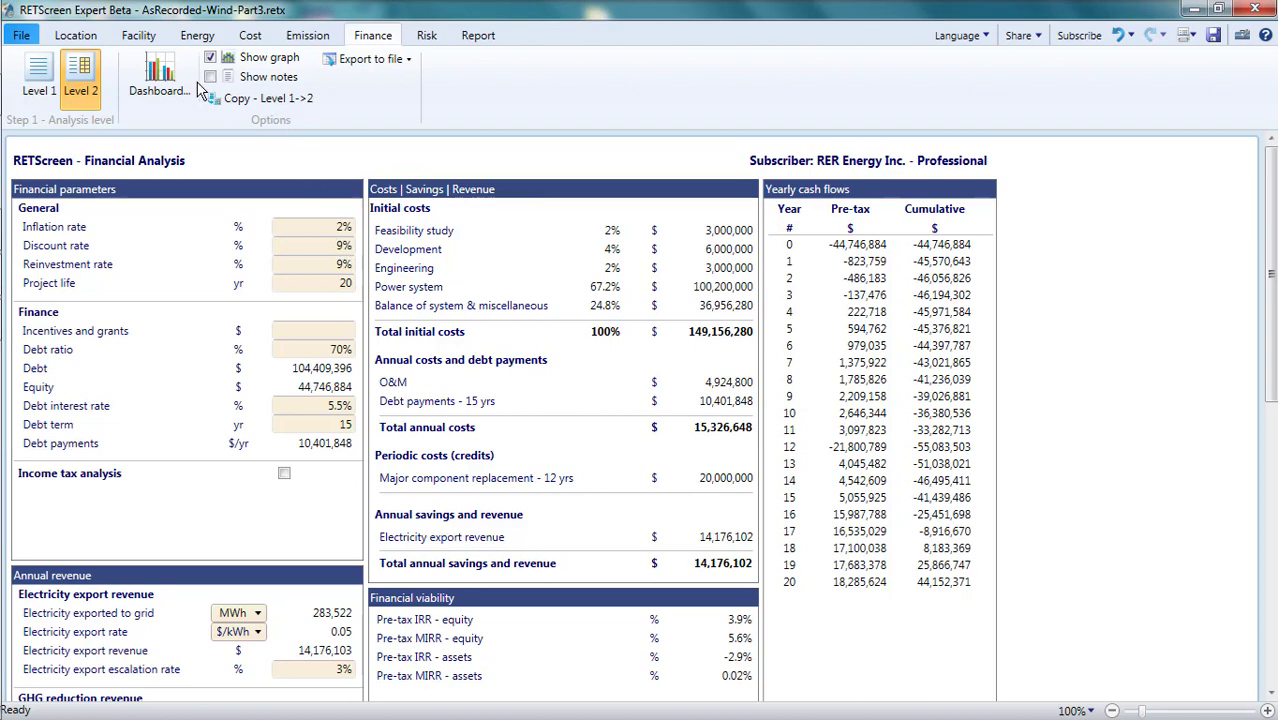
Step: Open the feasibility dashboard and expand its list of dashboard sections
{"action": "left_click", "coordinate": [158, 75]}
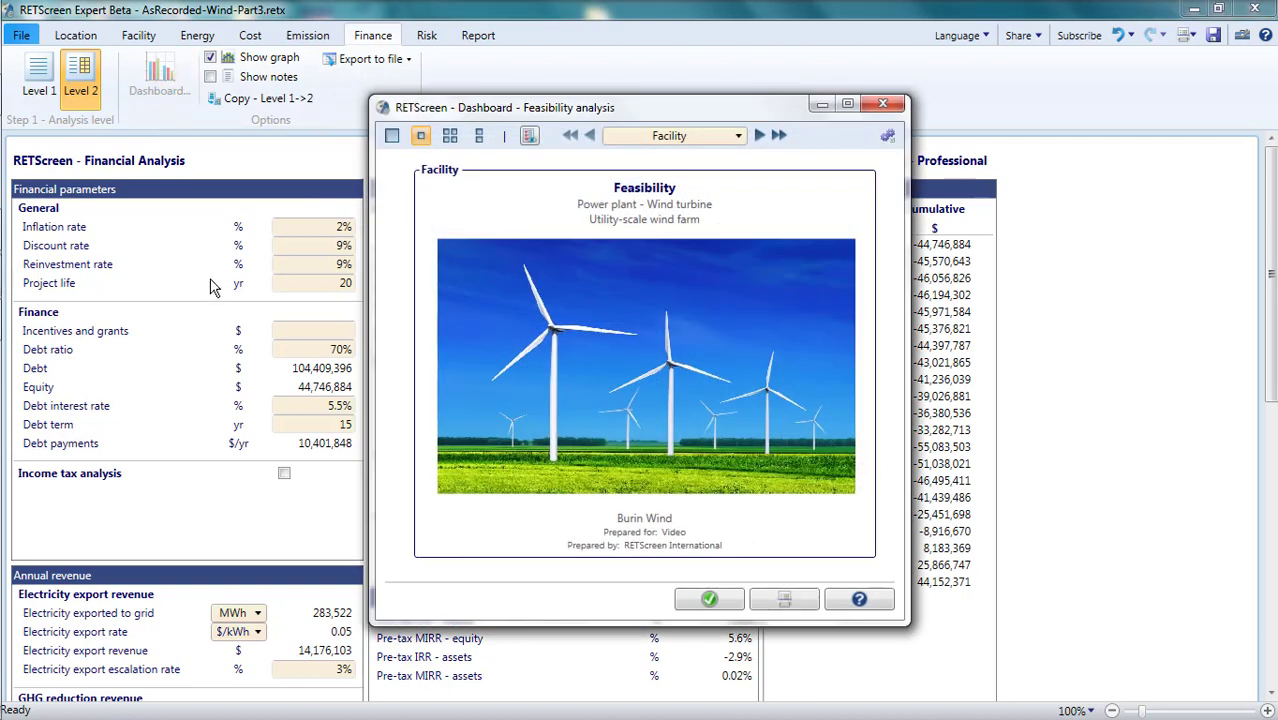
{"action": "left_click", "coordinate": [738, 135]}
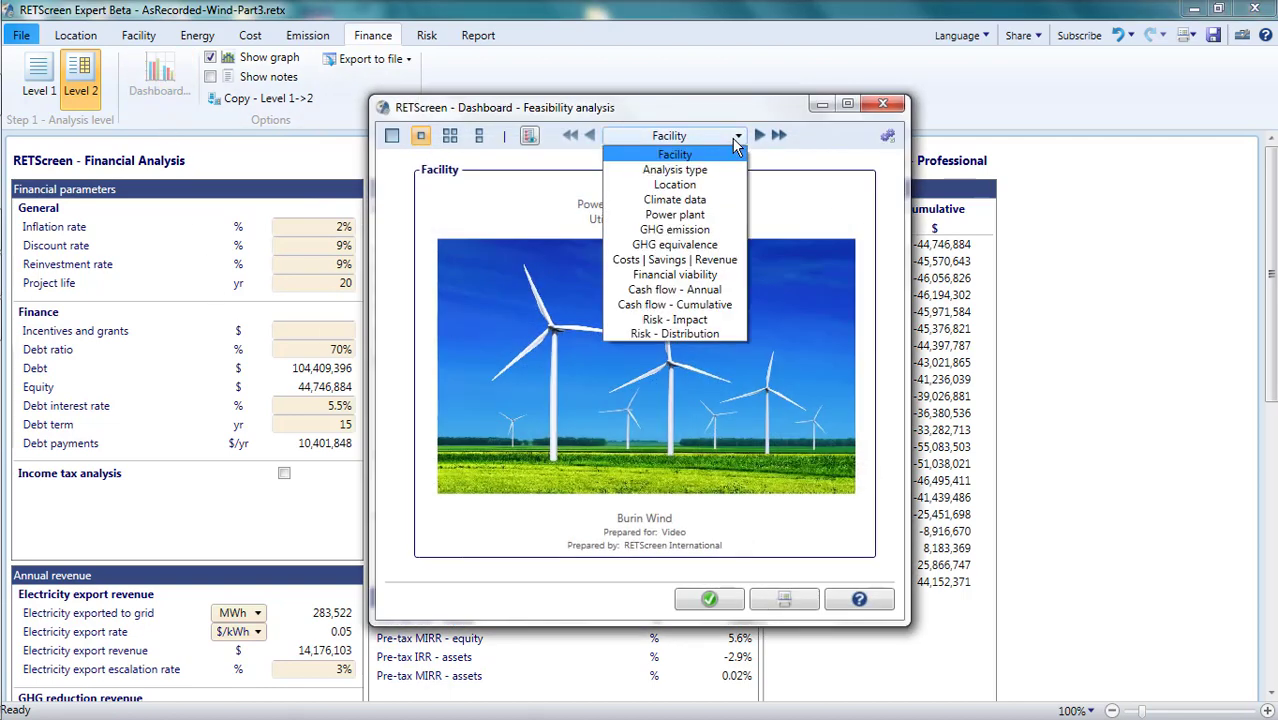
{"action": "mouse_move", "coordinate": [675, 229]}
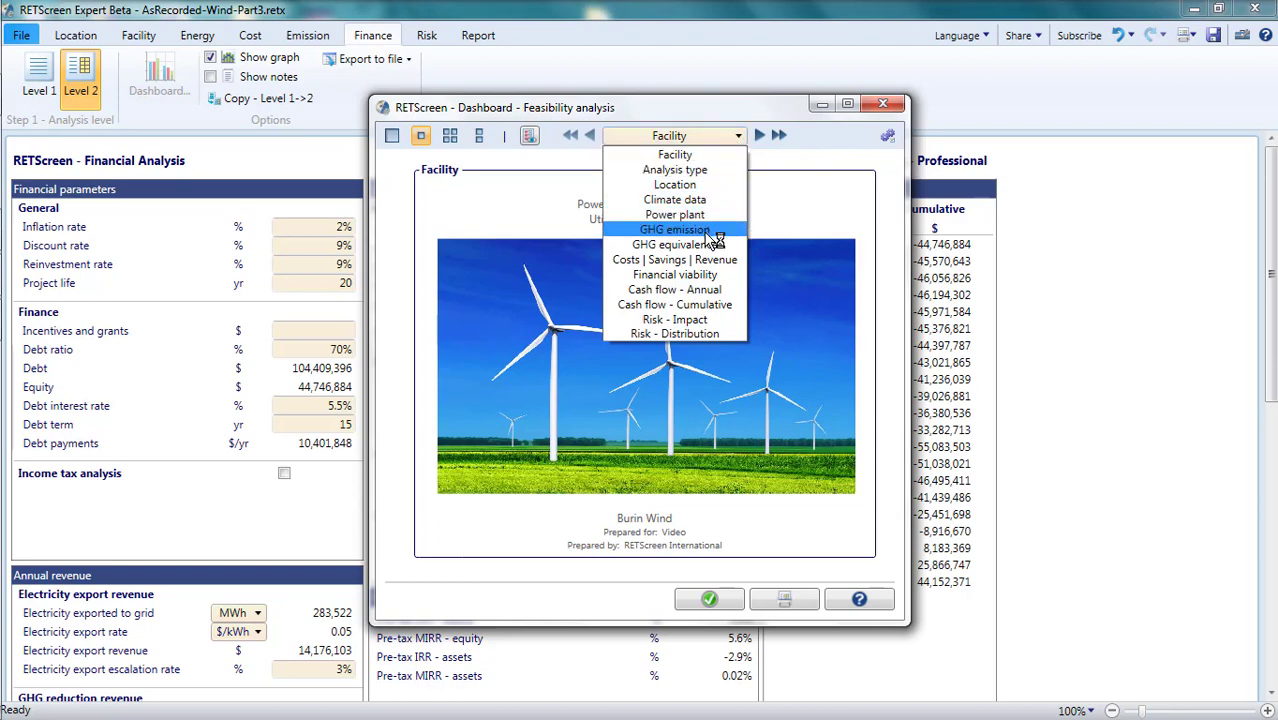
{"action": "mouse_move", "coordinate": [674, 274]}
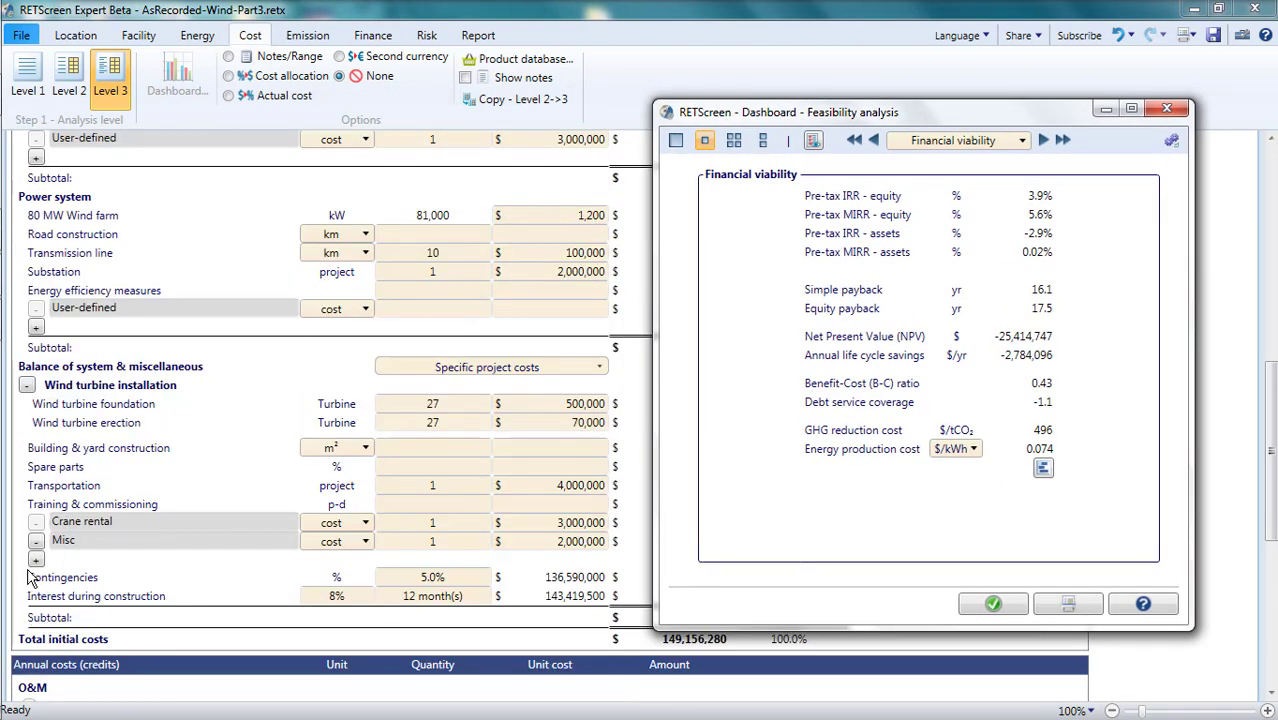
Step: Add a 'Necessary cost reduction for profitability' credit line, quantity 81000, unit cost 333.274845
{"action": "left_click", "coordinate": [35, 559]}
{"action": "type", "text": "Necessary cost redu"}
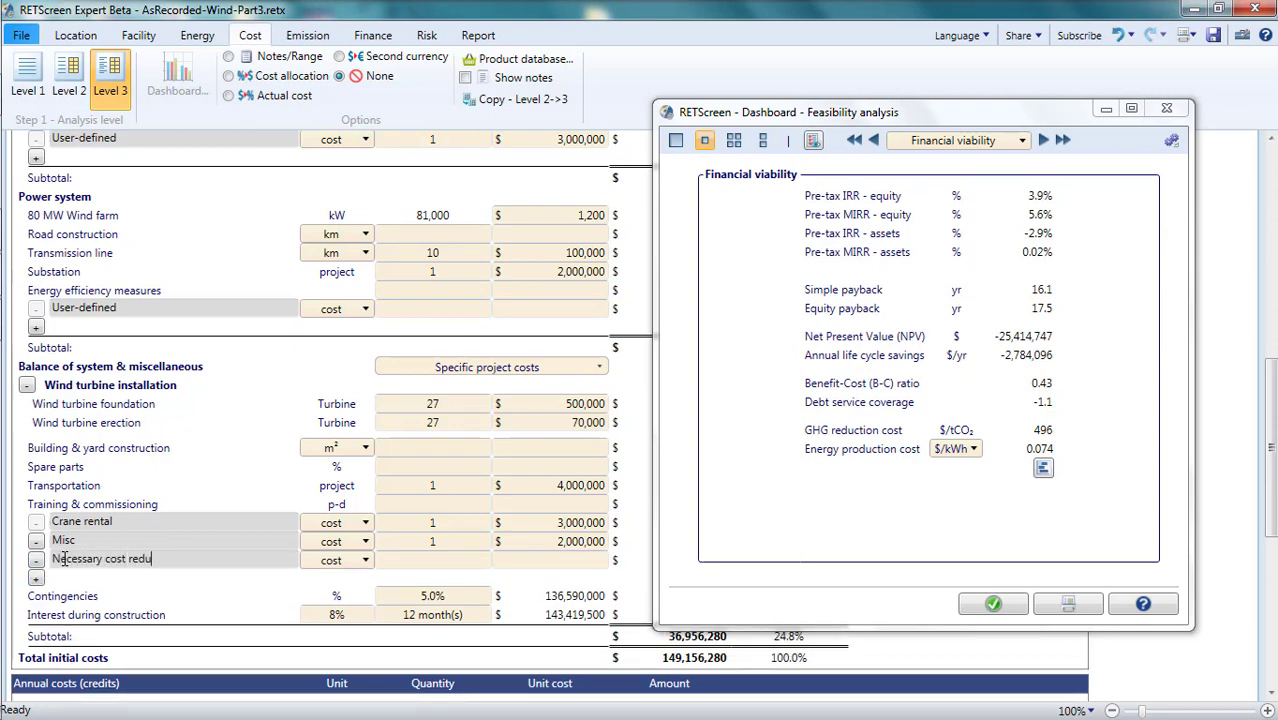
{"action": "type", "text": "ction for profit"}
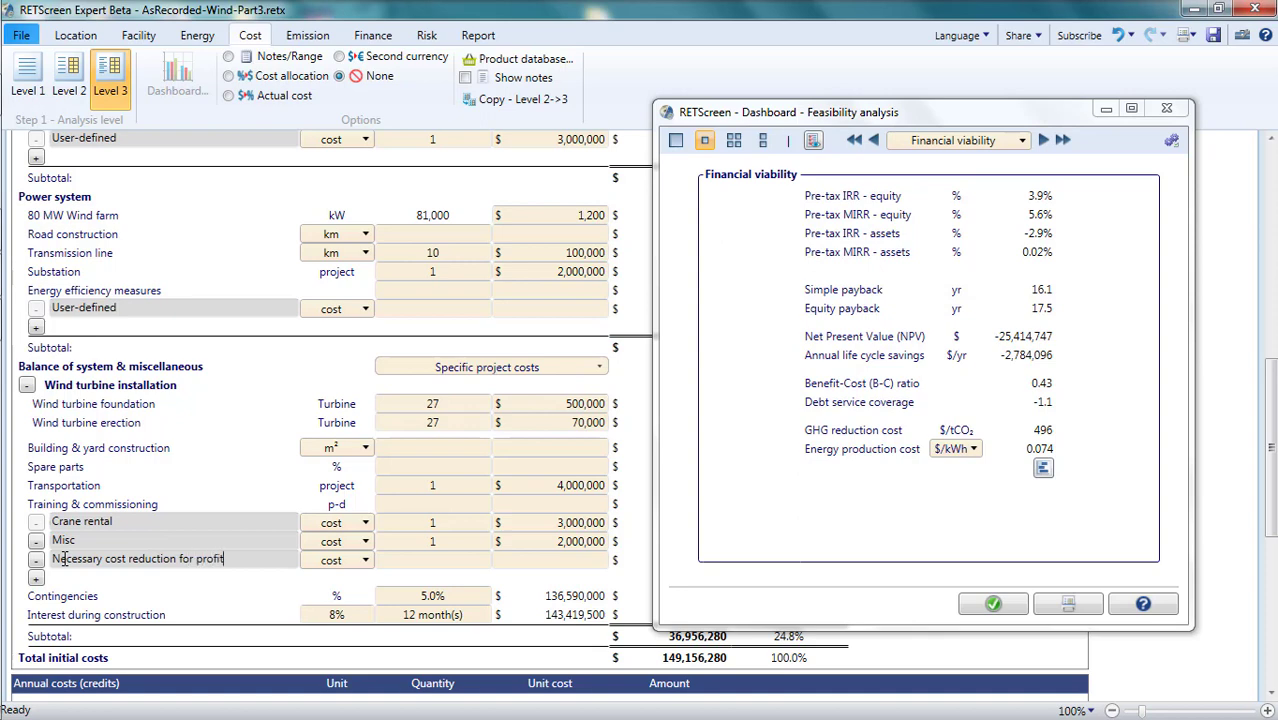
{"action": "type", "text": "ability"}
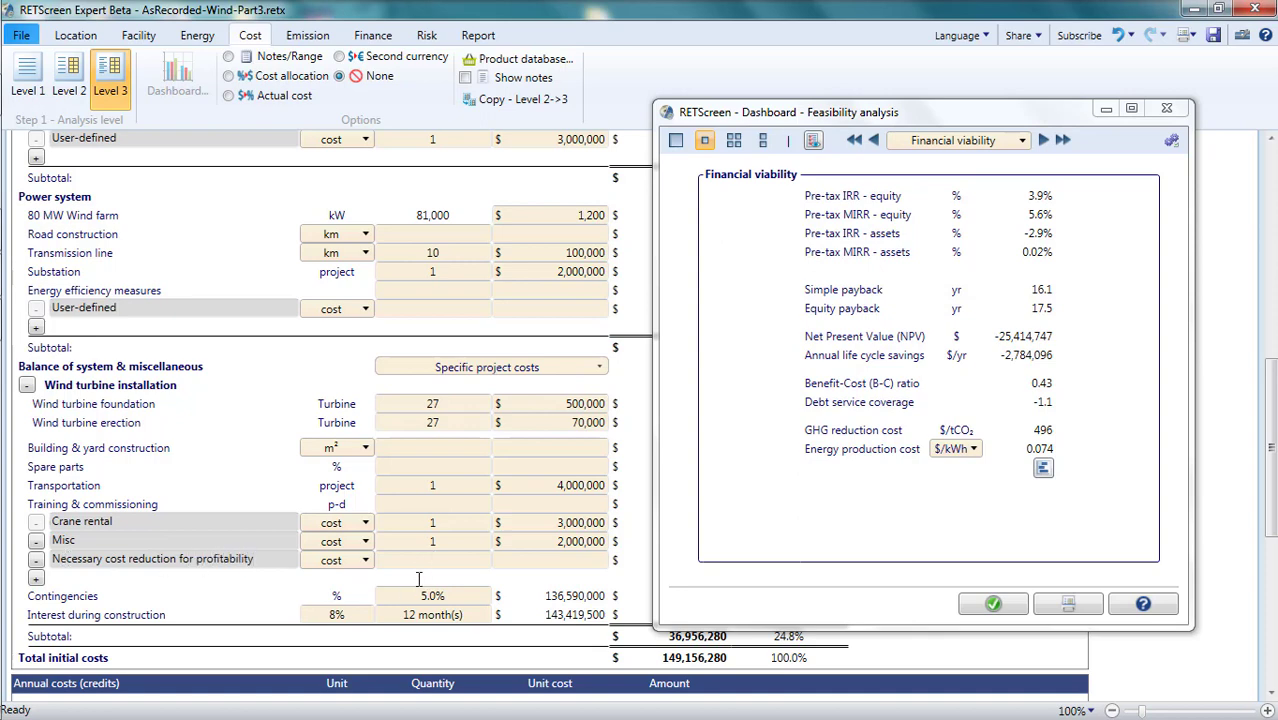
{"action": "type", "text": "810000"}
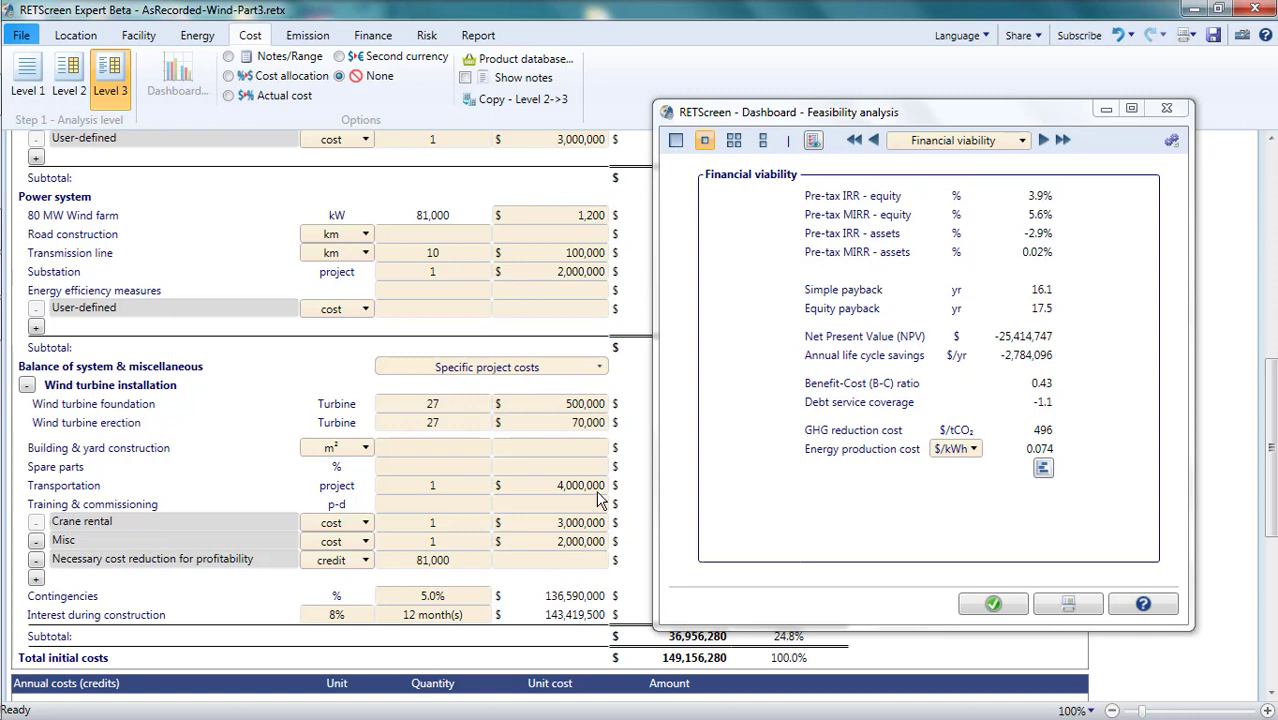
{"action": "type", "text": "200"}
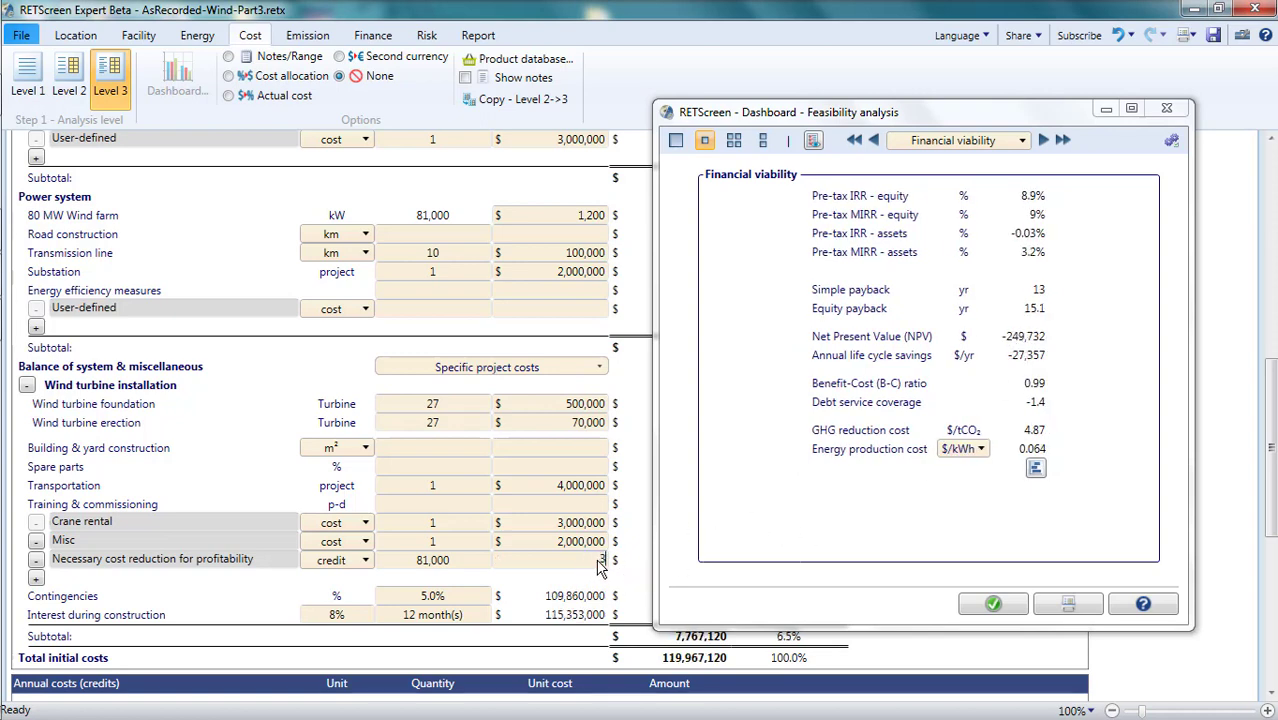
{"action": "type", "text": "333"}
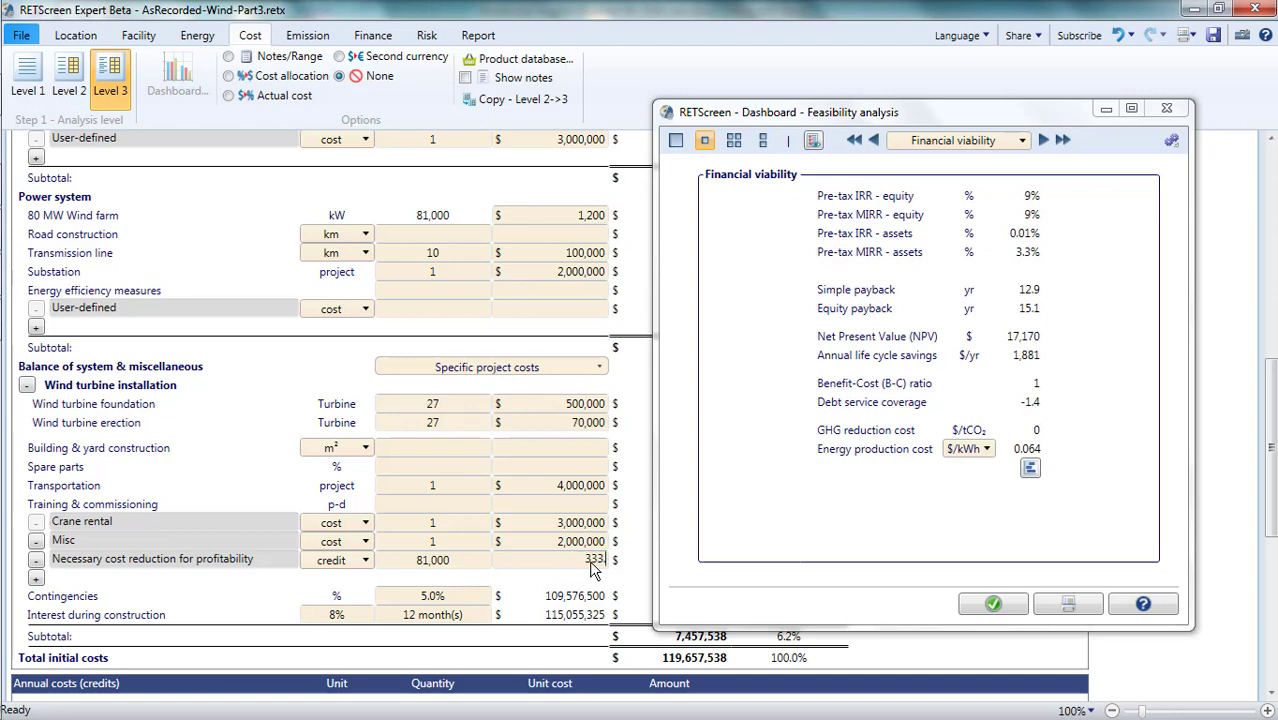
{"action": "type", "text": "333.274845"}
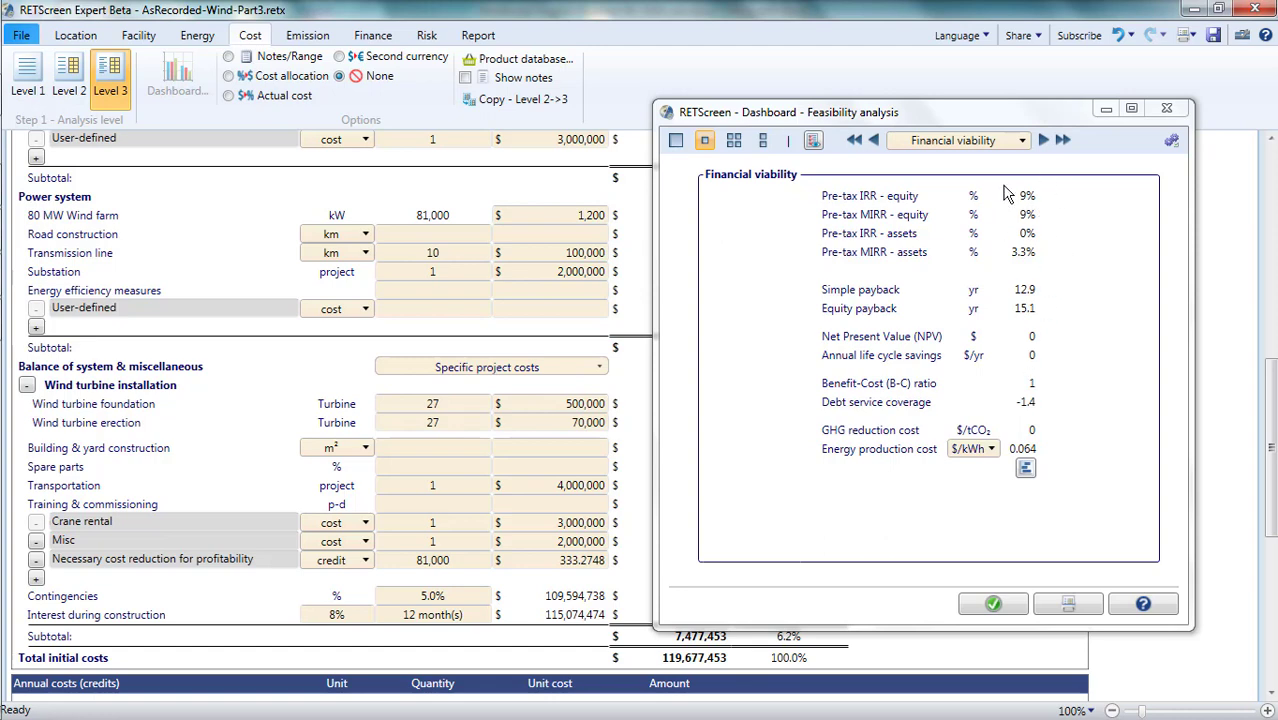
{"action": "left_click", "coordinate": [992, 603]}
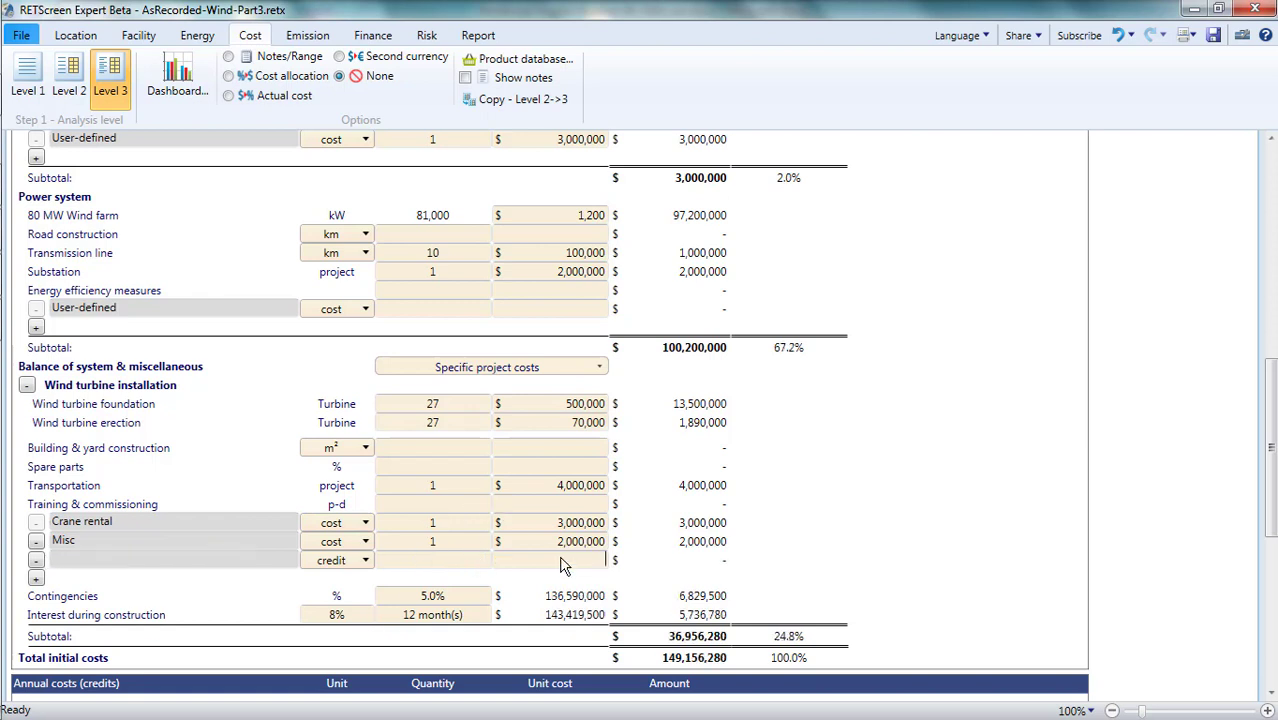
{"action": "mouse_move", "coordinate": [895, 573]}
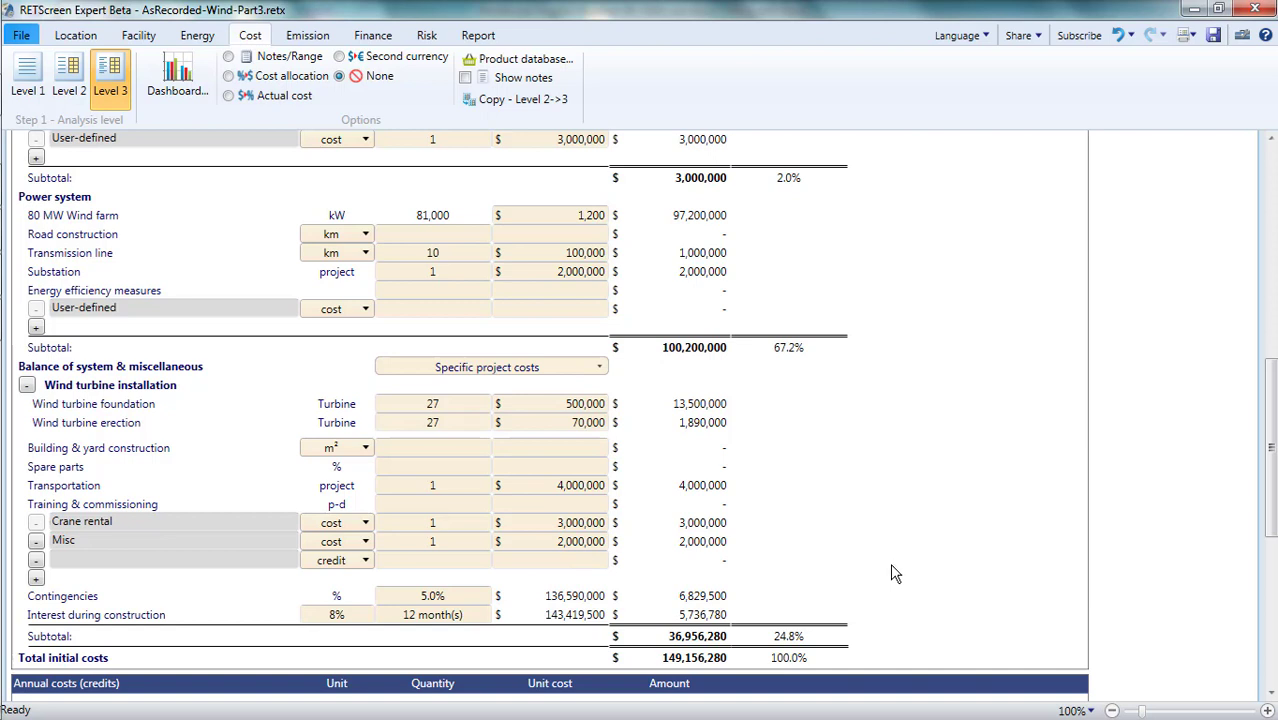
{"action": "mouse_move", "coordinate": [530, 163]}
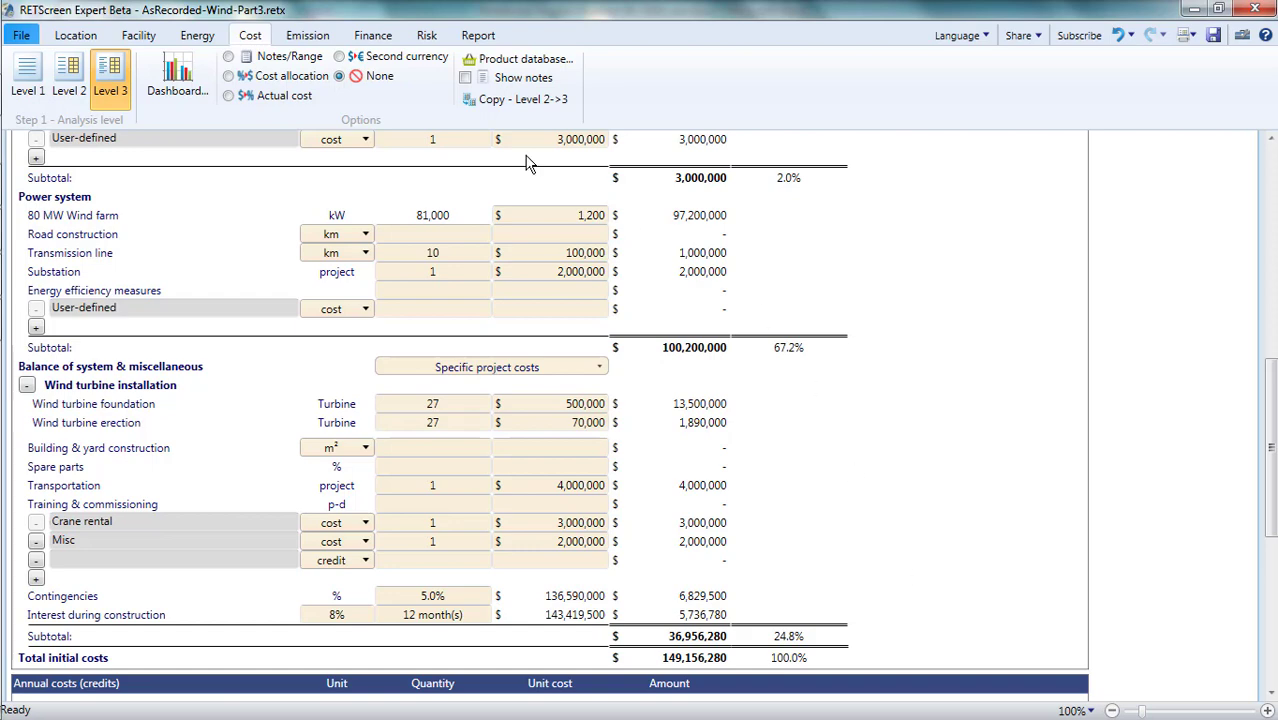
Step: Switch to the Energy tab and scroll through the wind farm energy model
{"action": "left_click", "coordinate": [197, 35]}
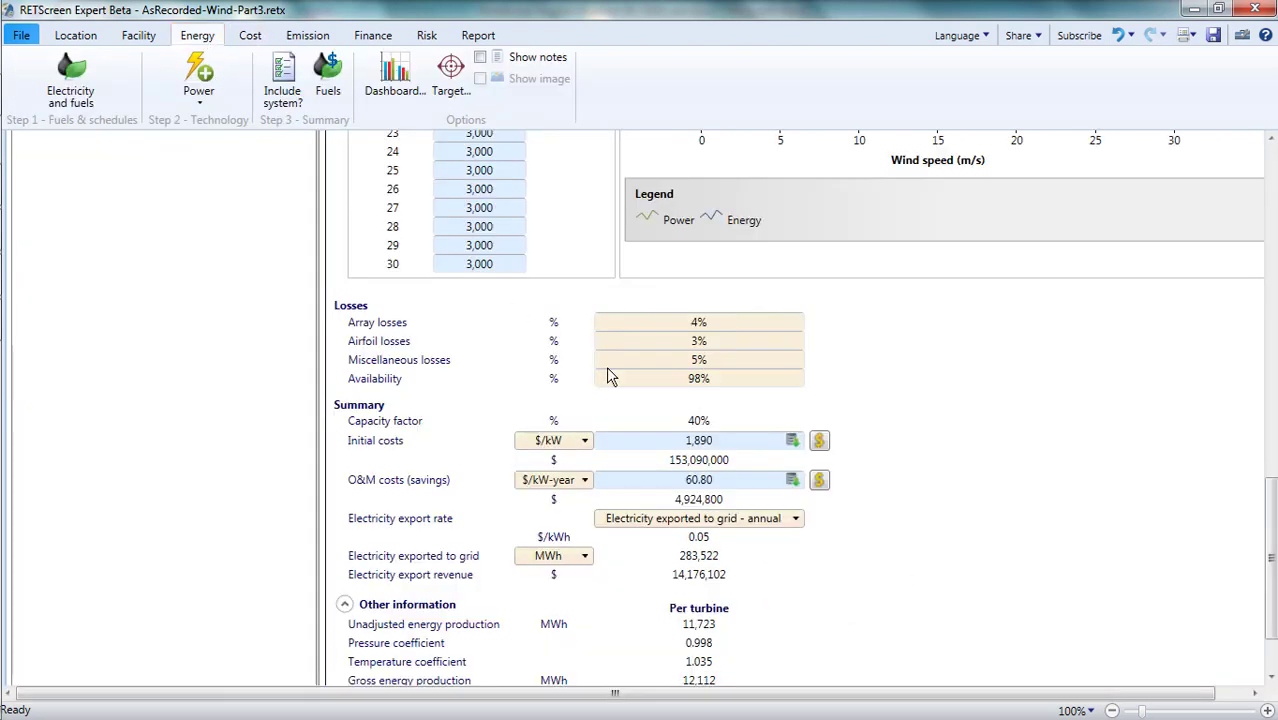
{"action": "scroll", "scroll_direction": "down", "scroll_amount": 3}
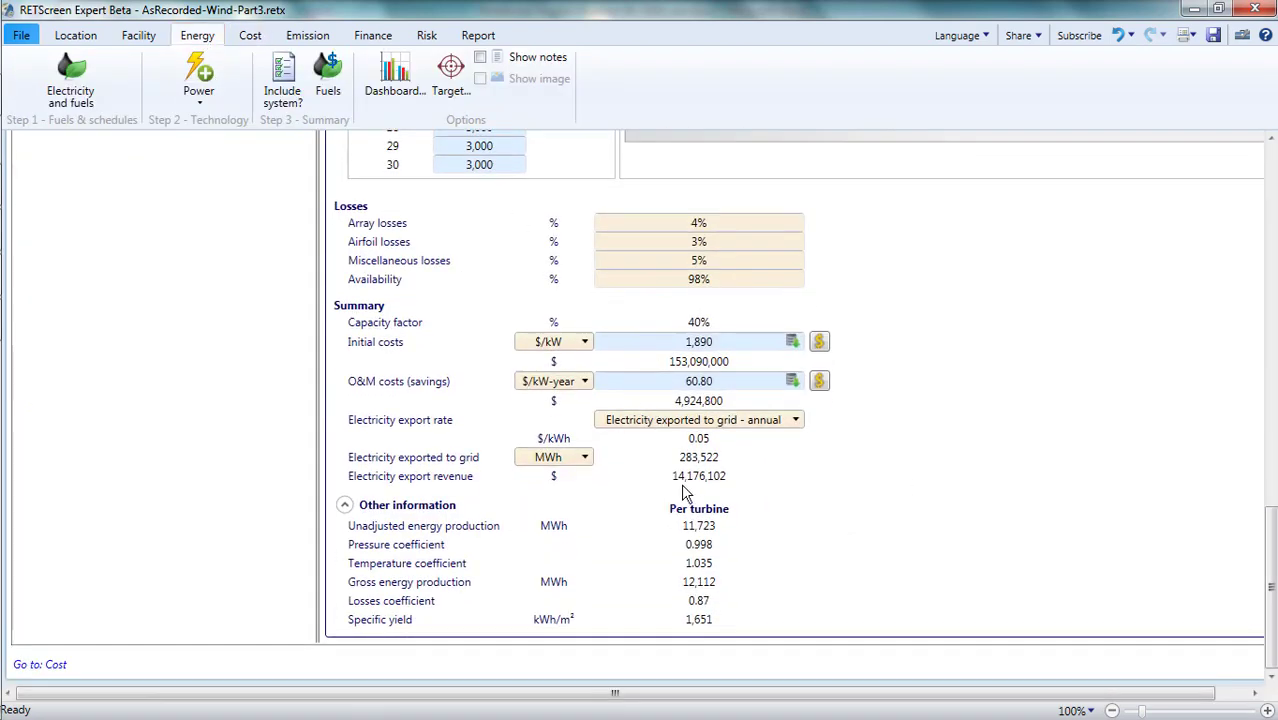
{"action": "mouse_move", "coordinate": [740, 447]}
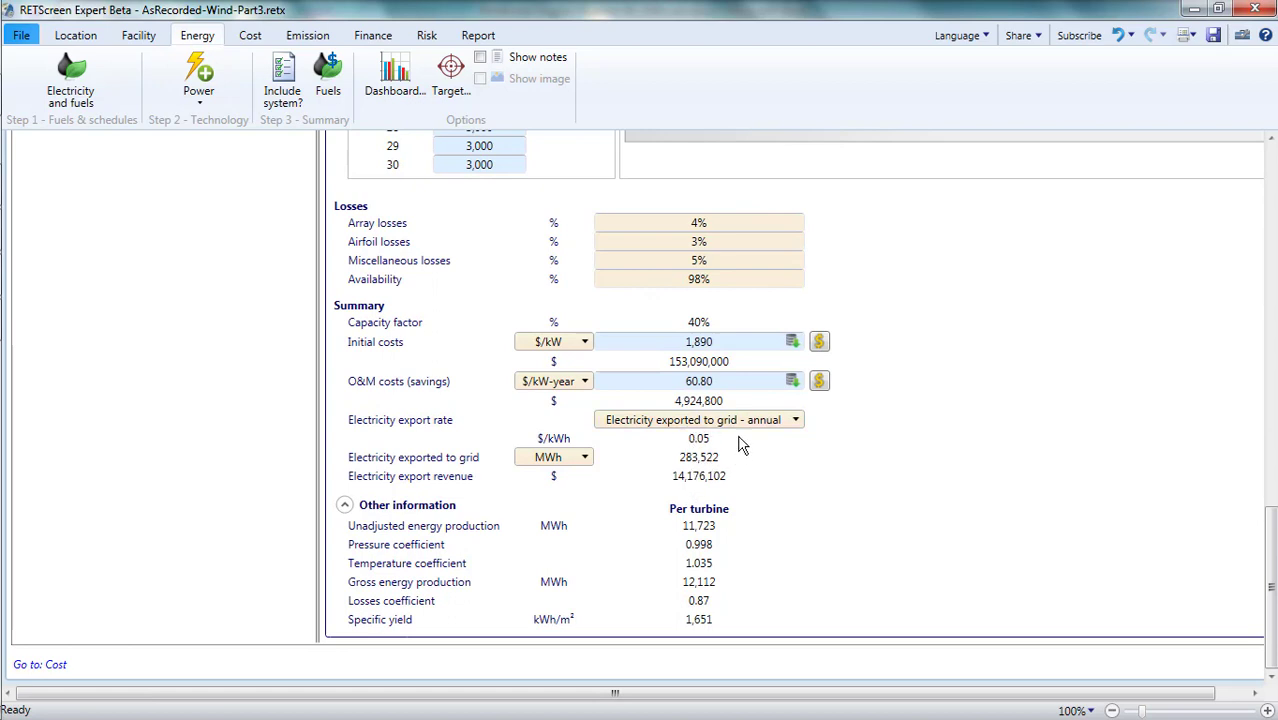
{"action": "mouse_move", "coordinate": [758, 442]}
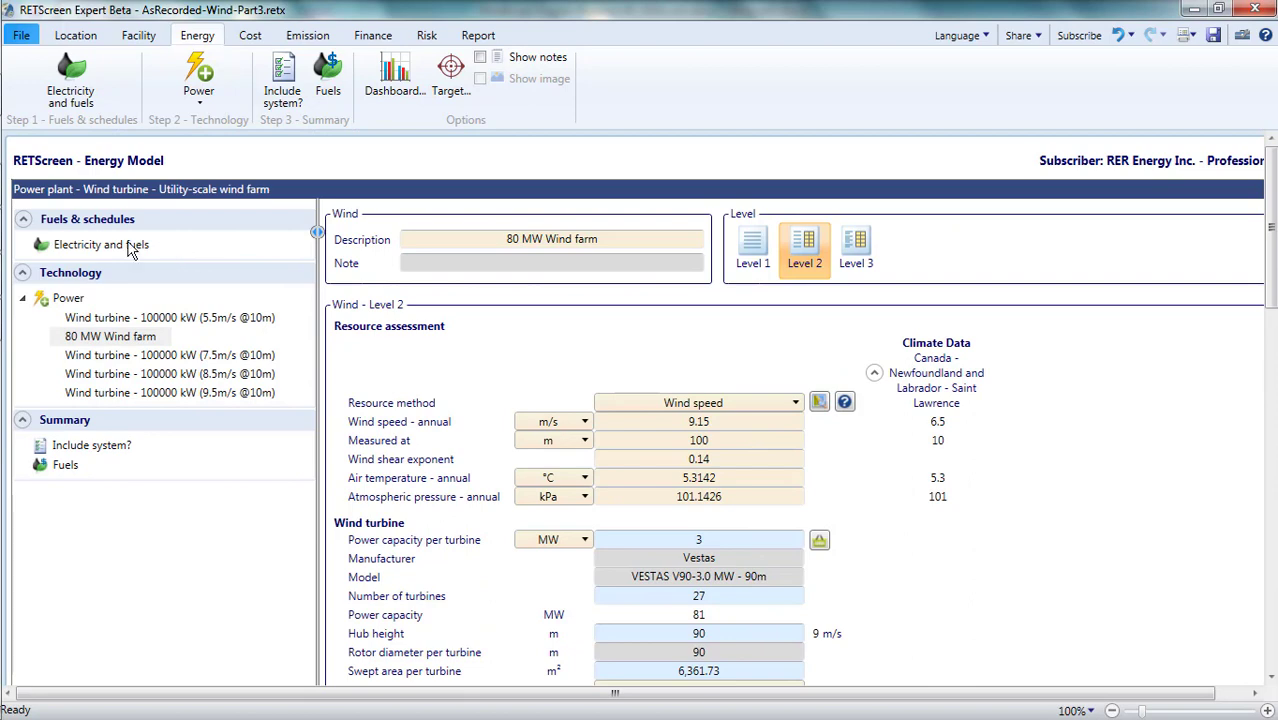
Step: Add a monthly 'Winter peak' export rate, then add a third export rate line
{"action": "left_click", "coordinate": [100, 244]}
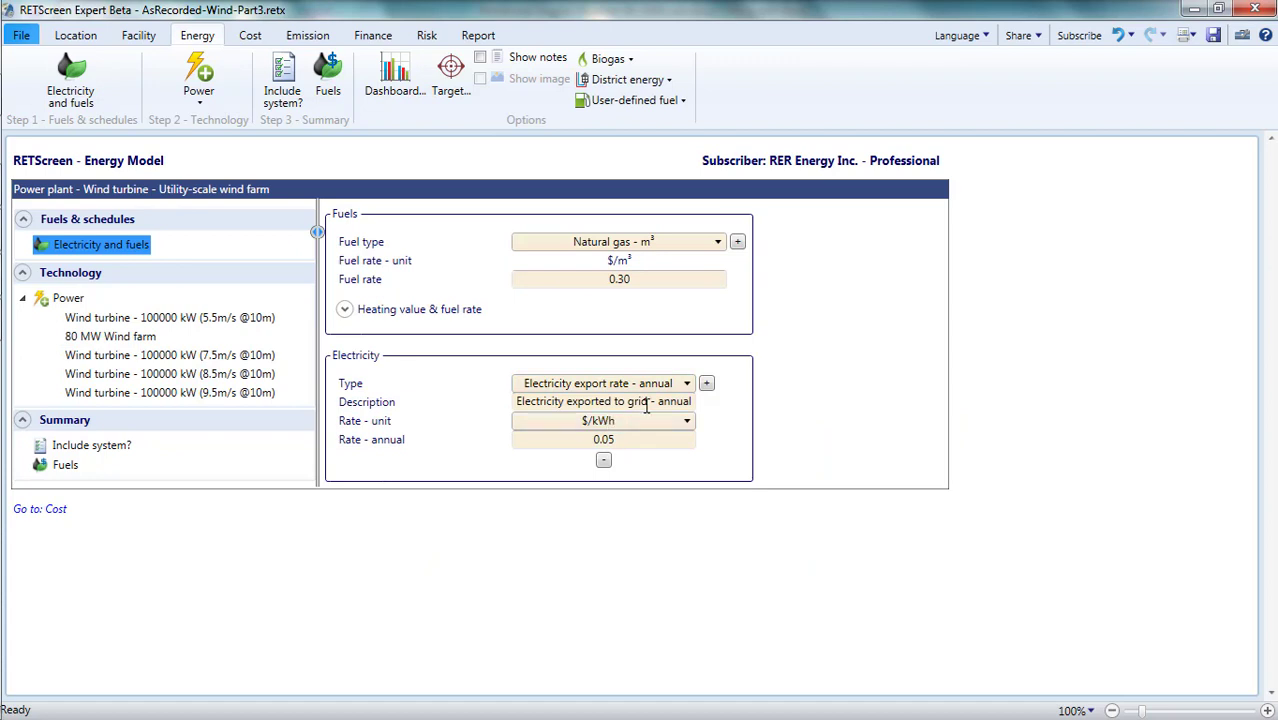
{"action": "mouse_move", "coordinate": [712, 392]}
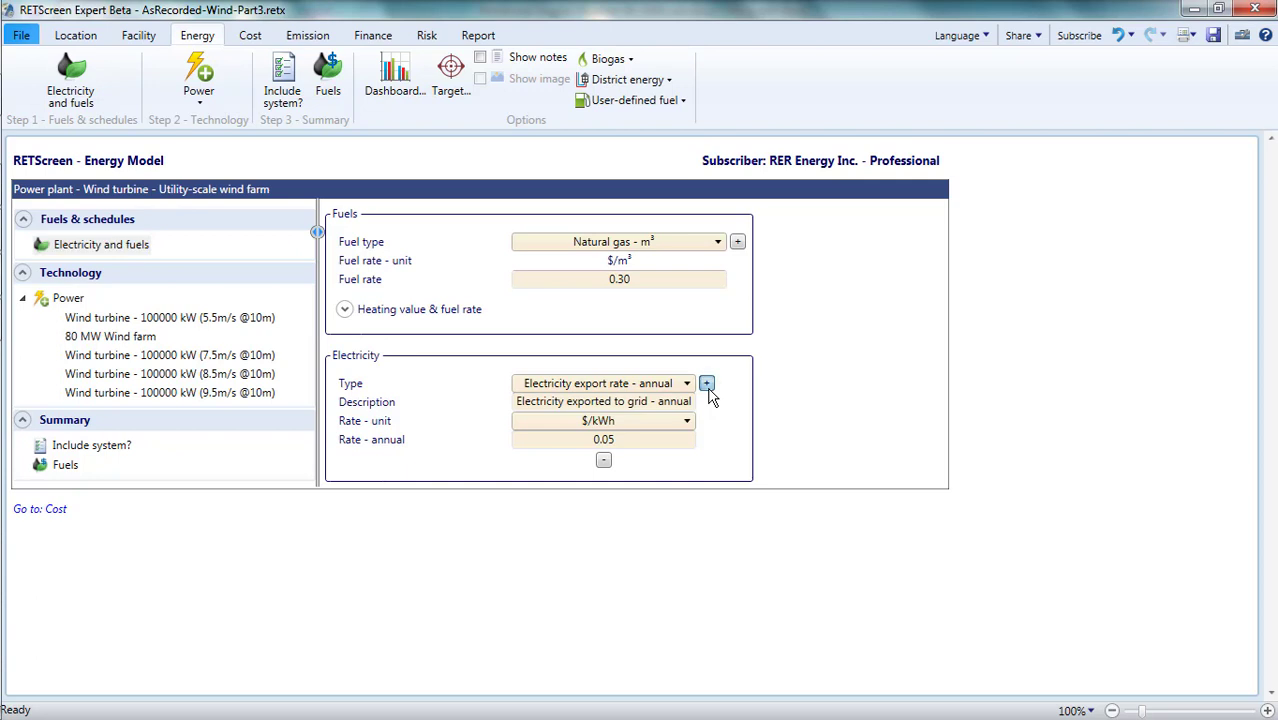
{"action": "left_click", "coordinate": [707, 383]}
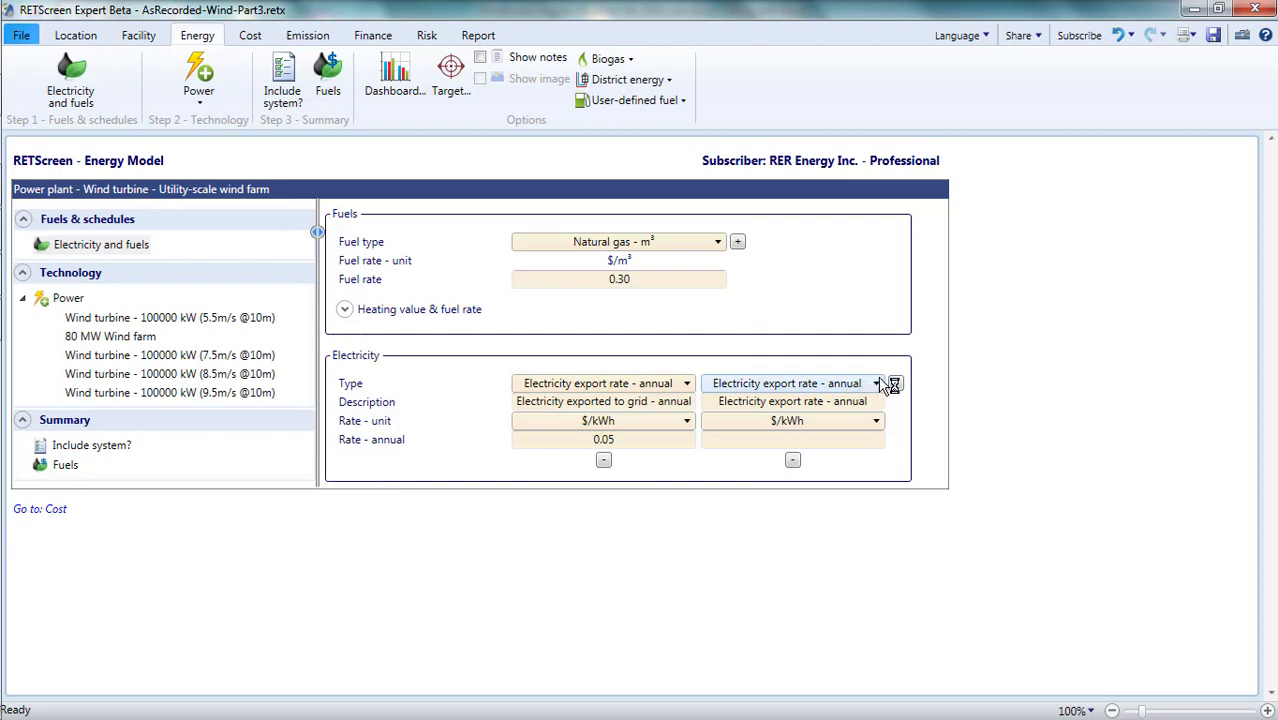
{"action": "left_click", "coordinate": [876, 383]}
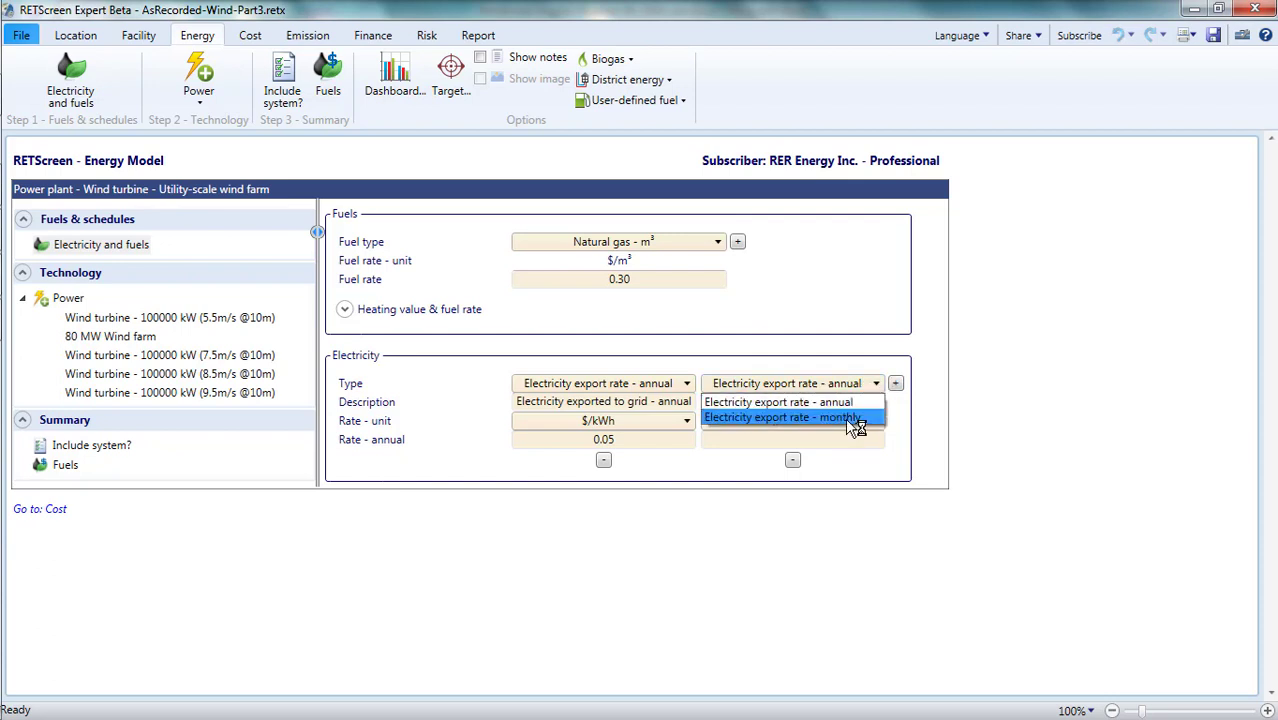
{"action": "left_click", "coordinate": [784, 417]}
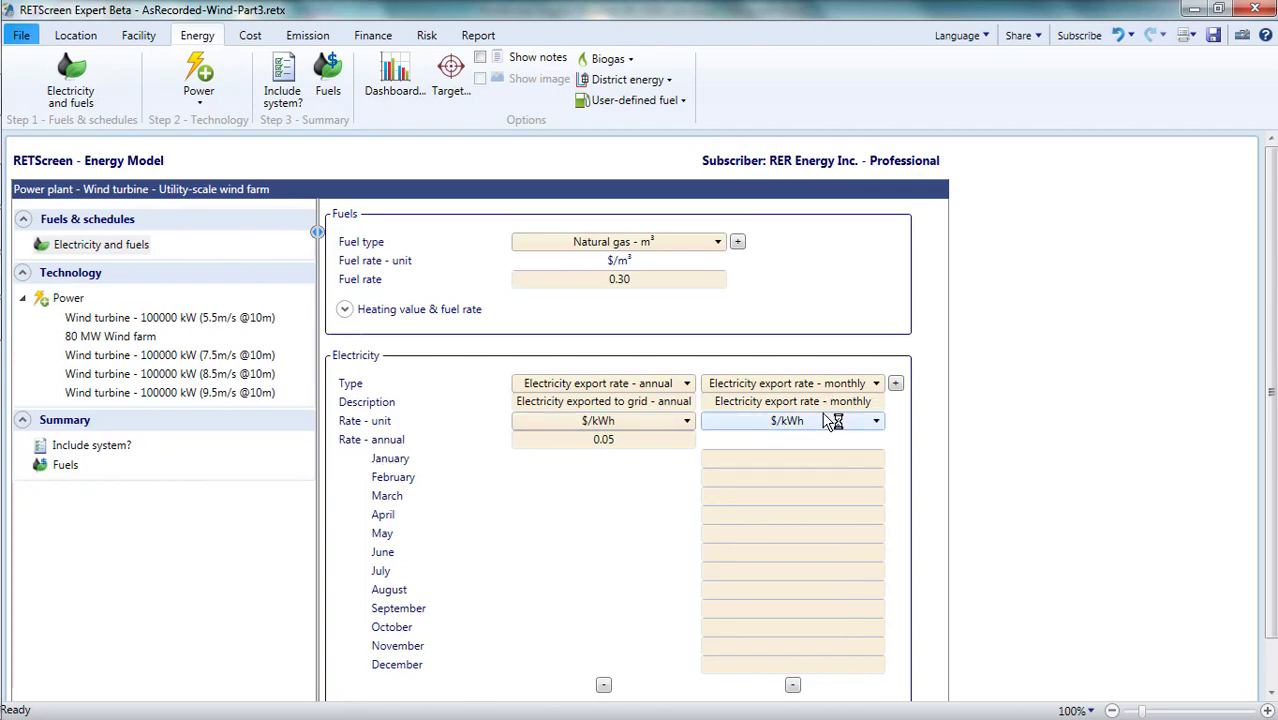
{"action": "type", "text": "Winter peak"}
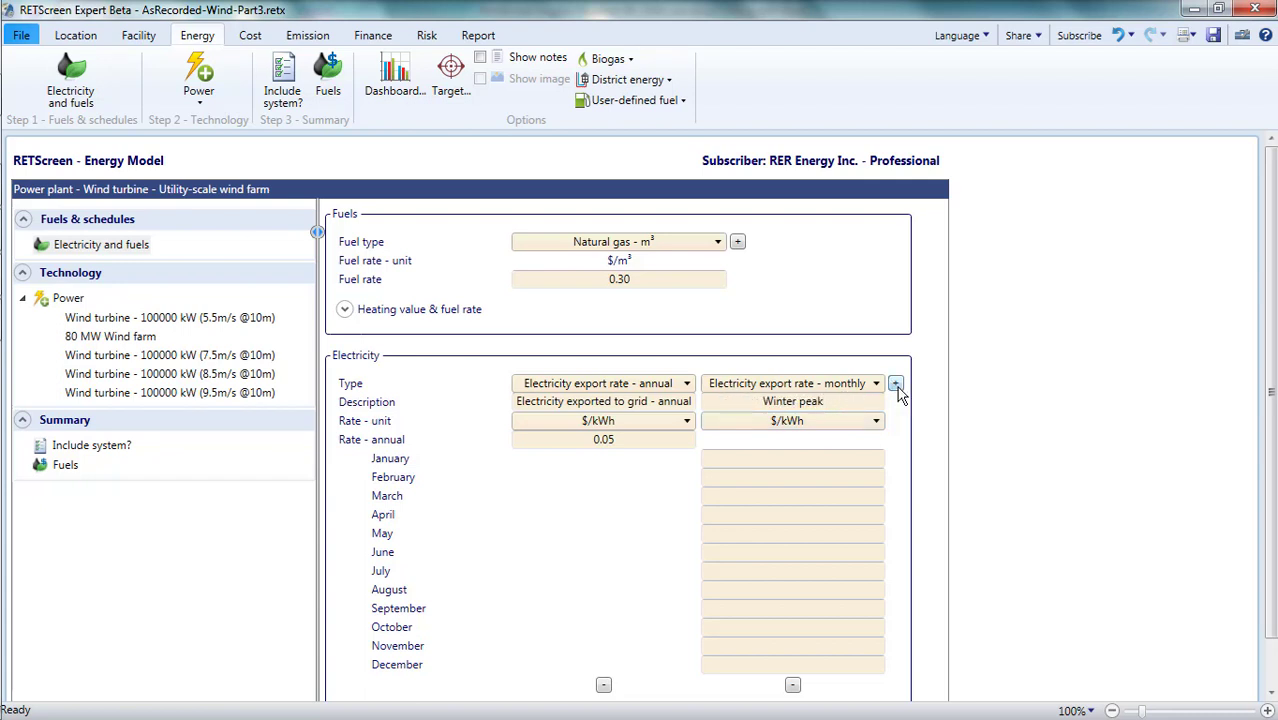
{"action": "left_click", "coordinate": [896, 383]}
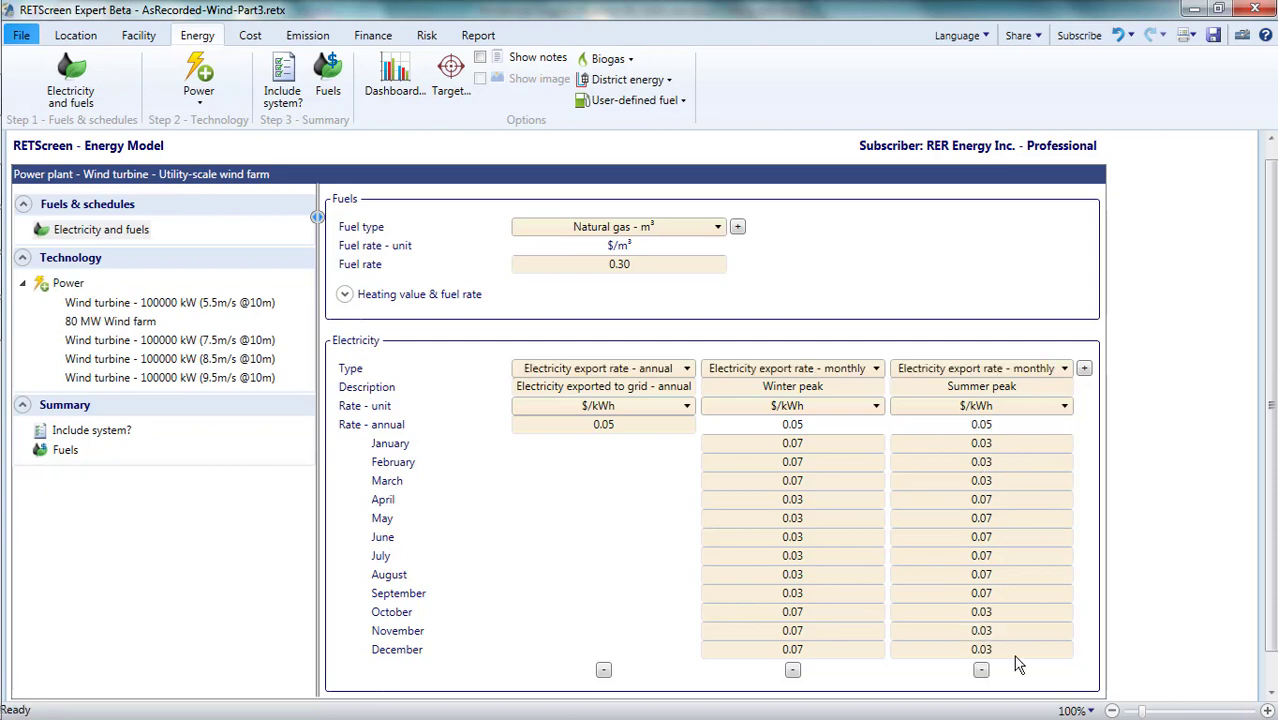
{"action": "mouse_move", "coordinate": [814, 432]}
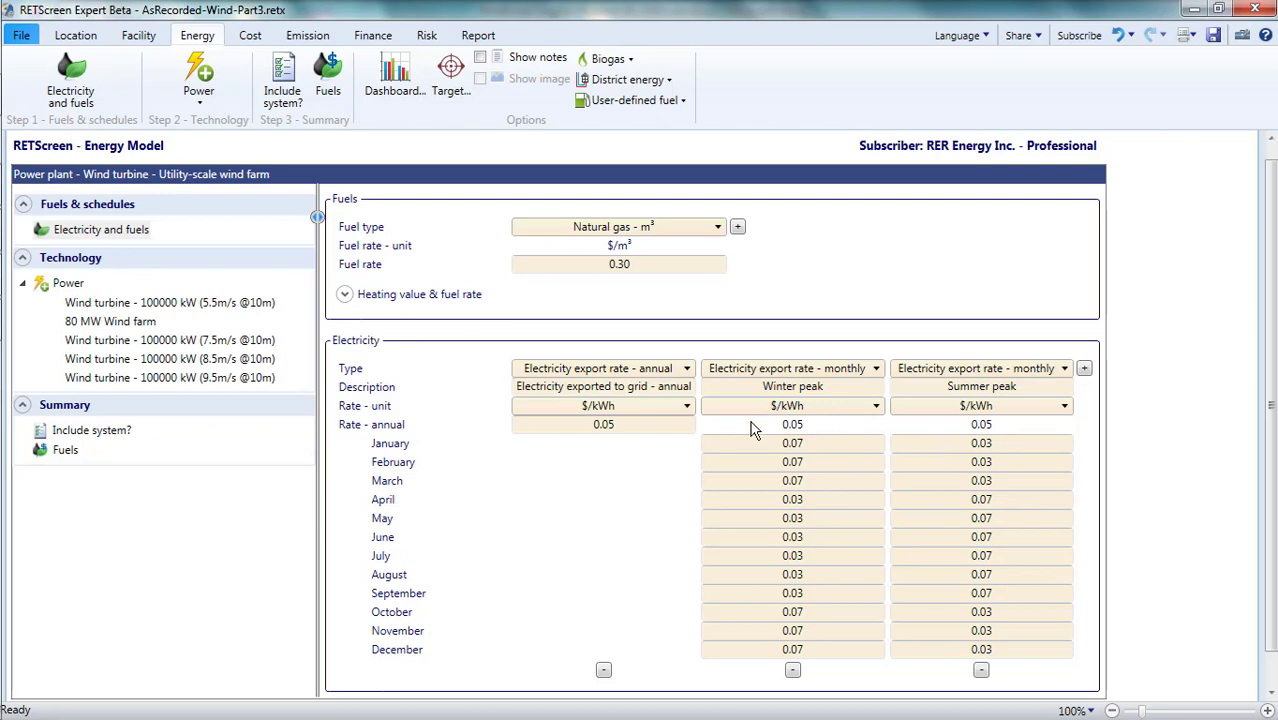
{"action": "mouse_move", "coordinate": [800, 437]}
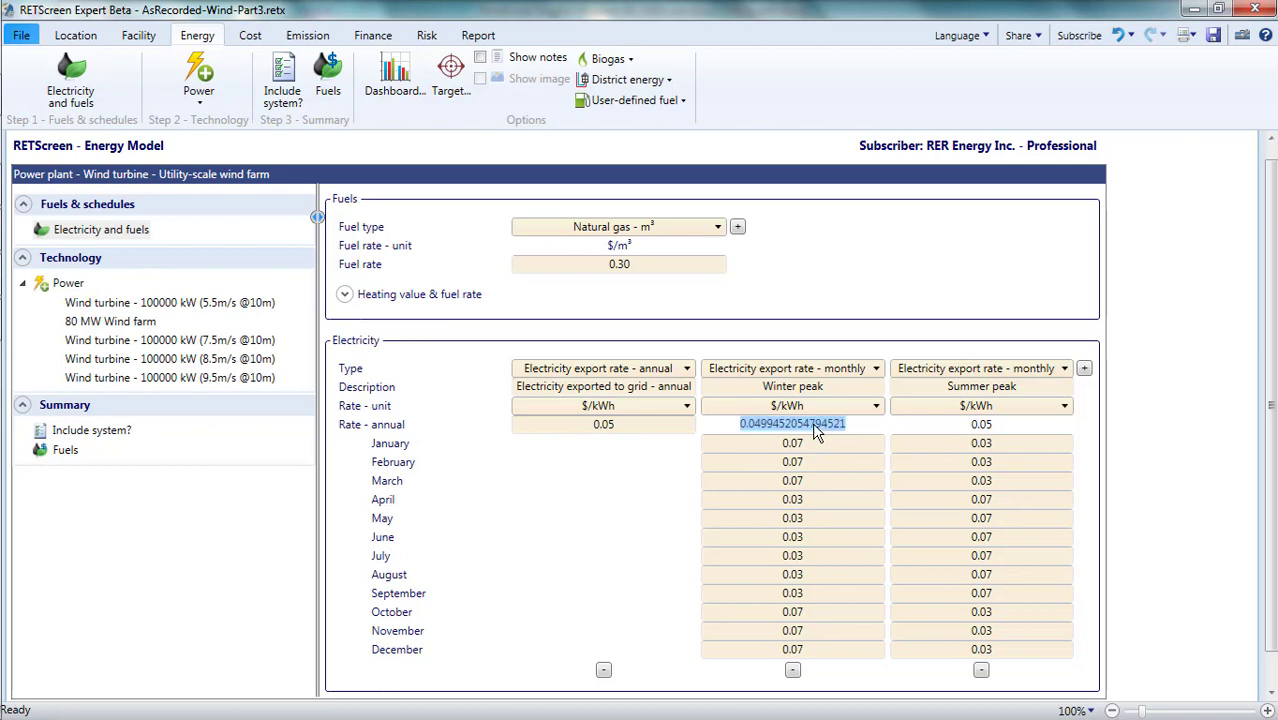
{"action": "left_click", "coordinate": [981, 423]}
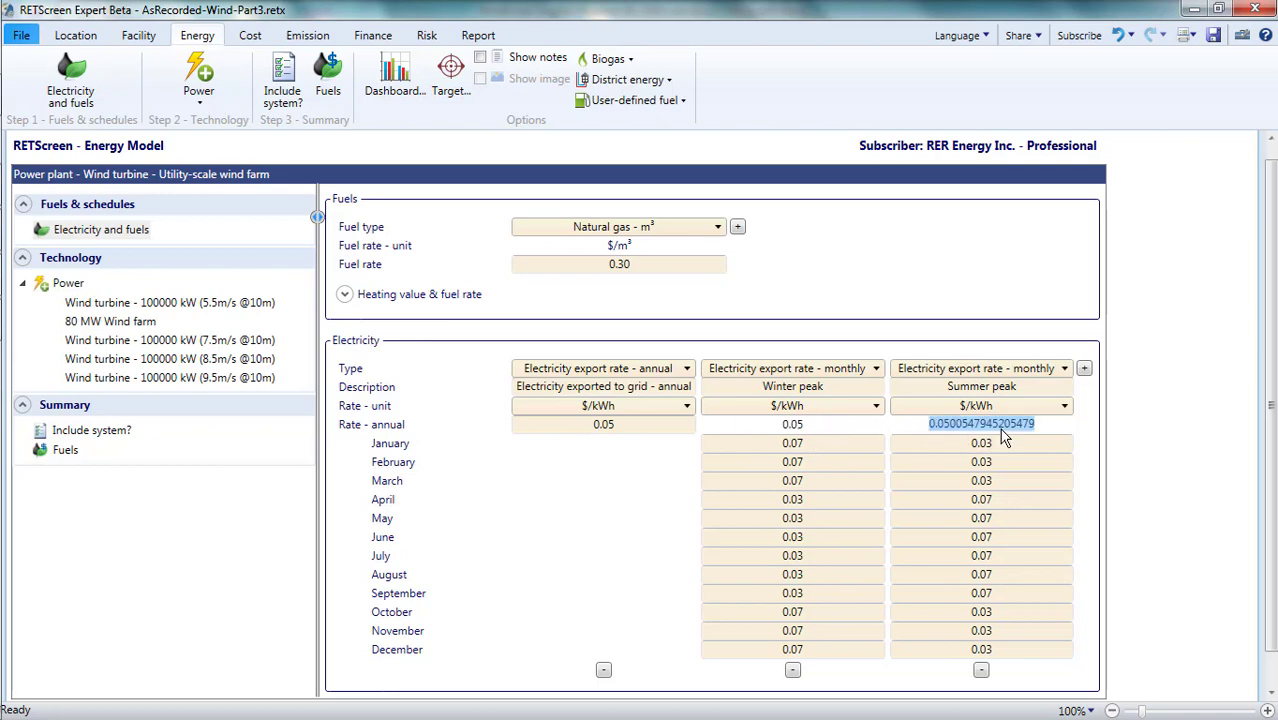
{"action": "mouse_move", "coordinate": [940, 440]}
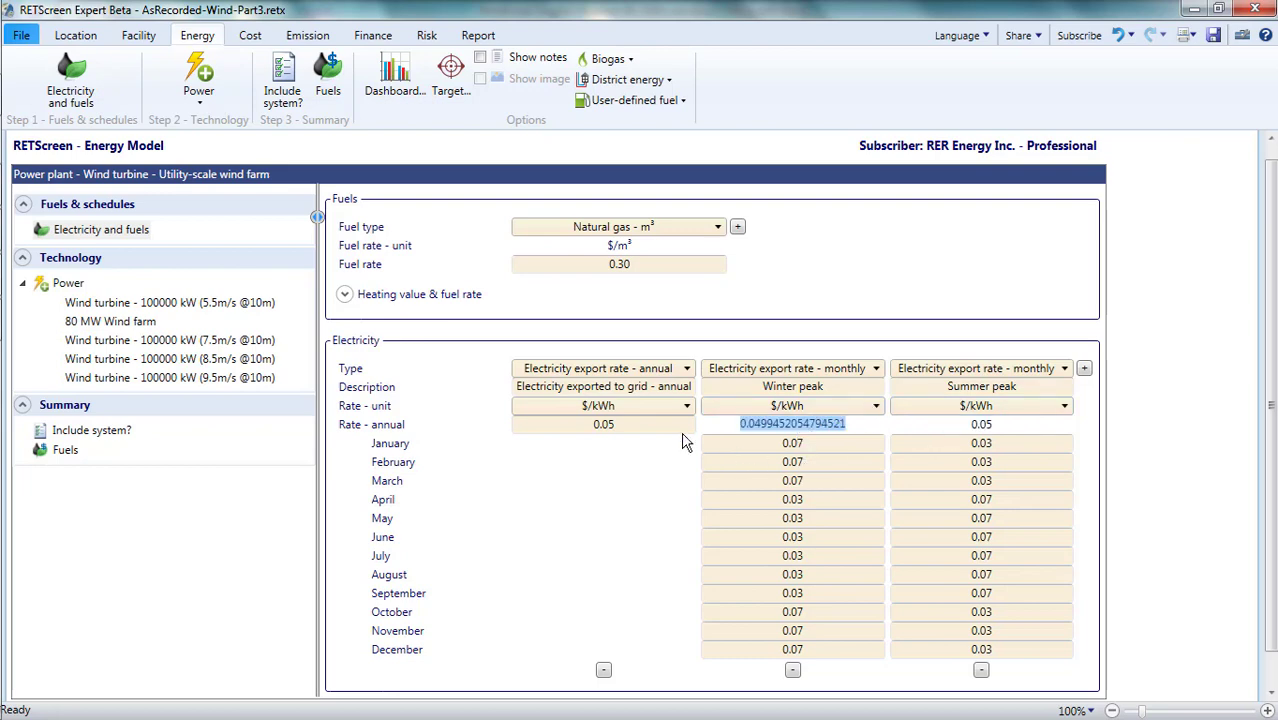
{"action": "mouse_move", "coordinate": [1075, 556]}
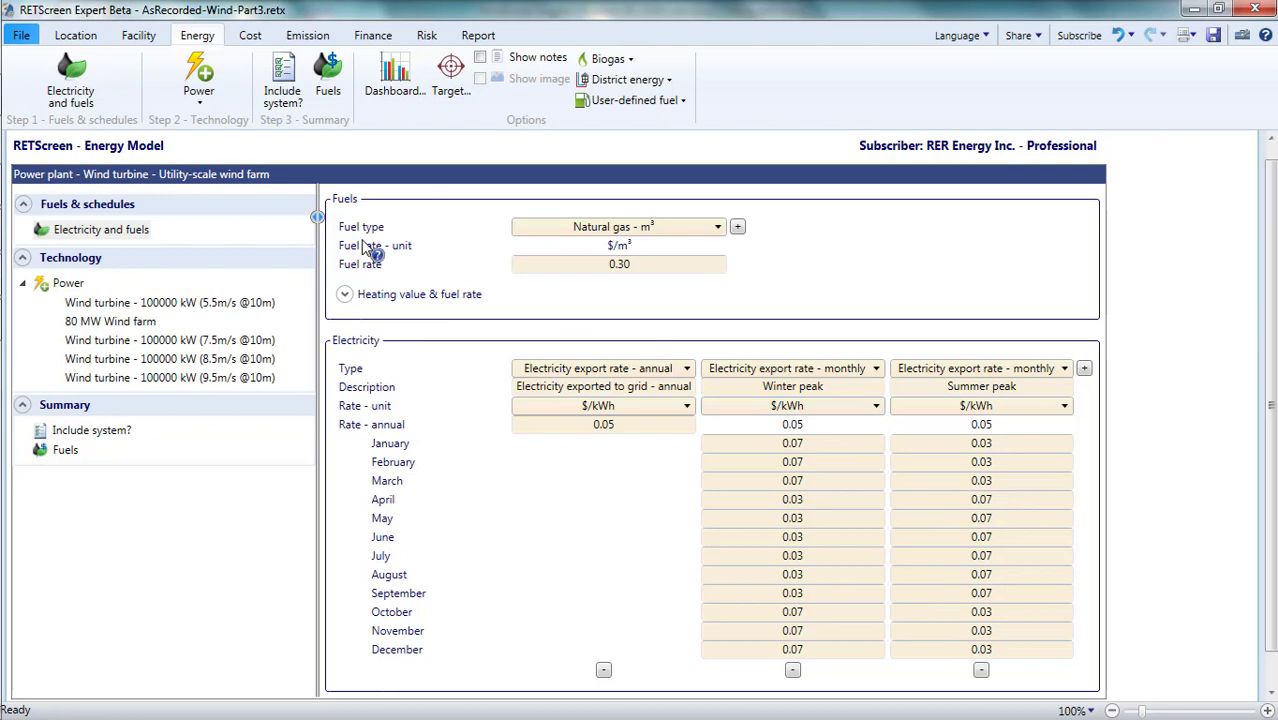
{"action": "left_click", "coordinate": [110, 321]}
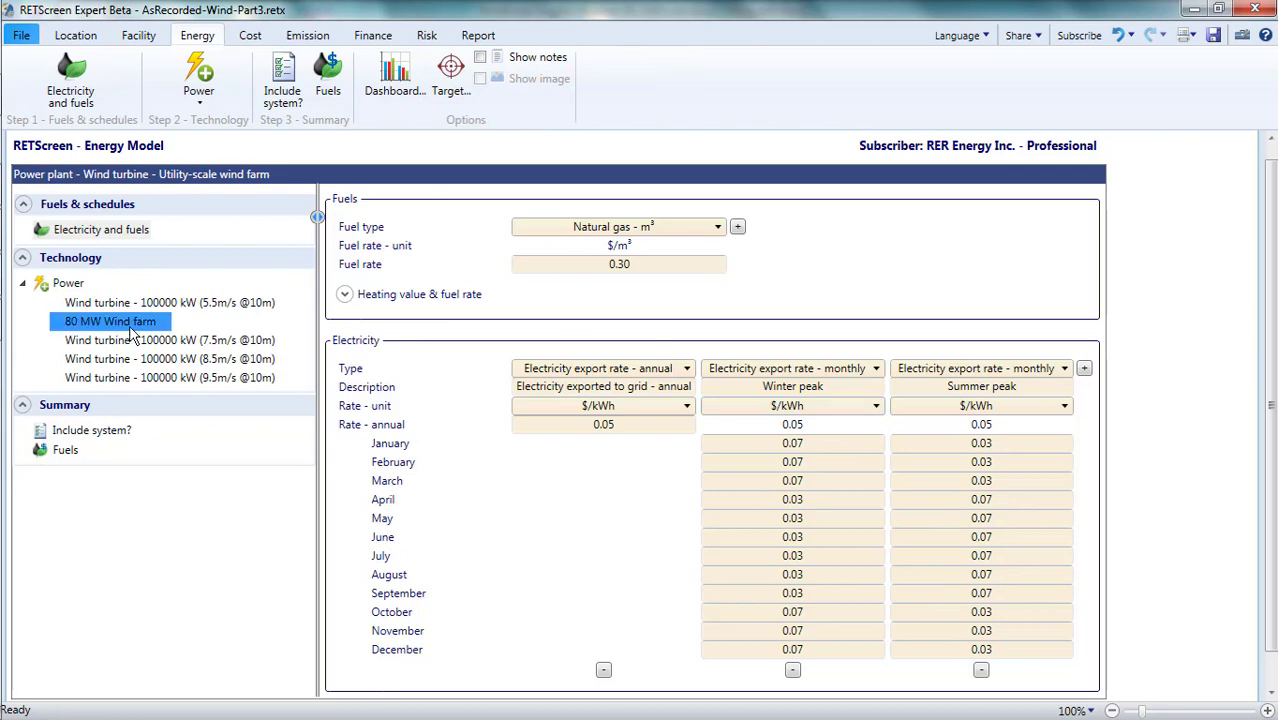
Step: Set the 80 MW wind farm's export rate to Winter peak, then revert to annual
{"action": "left_click", "coordinate": [110, 321]}
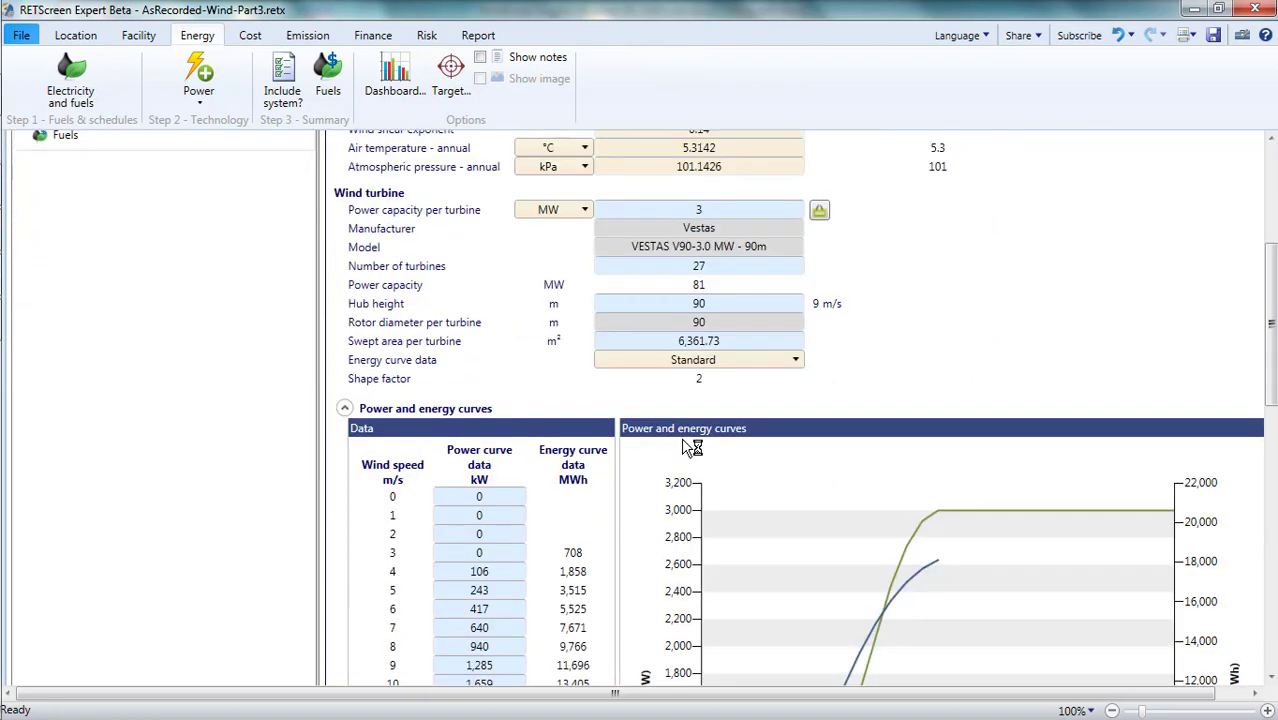
{"action": "scroll", "scroll_direction": "down", "scroll_amount": 3}
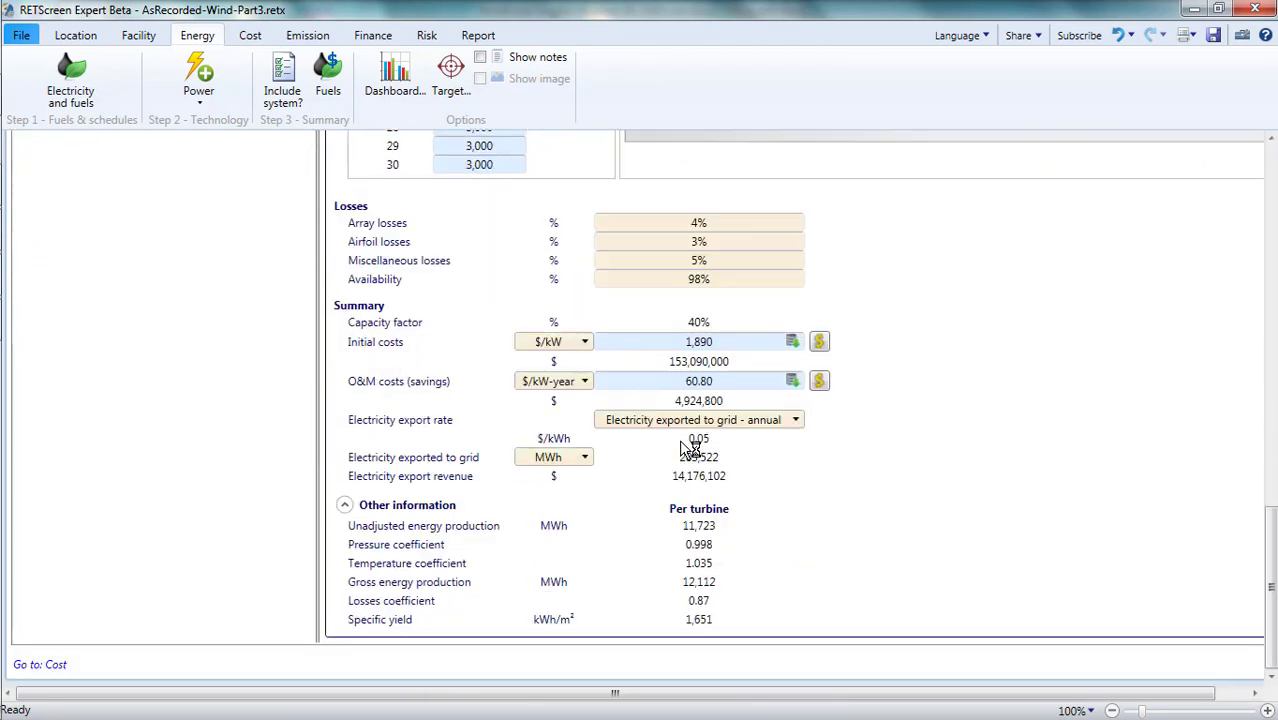
{"action": "left_click", "coordinate": [795, 419]}
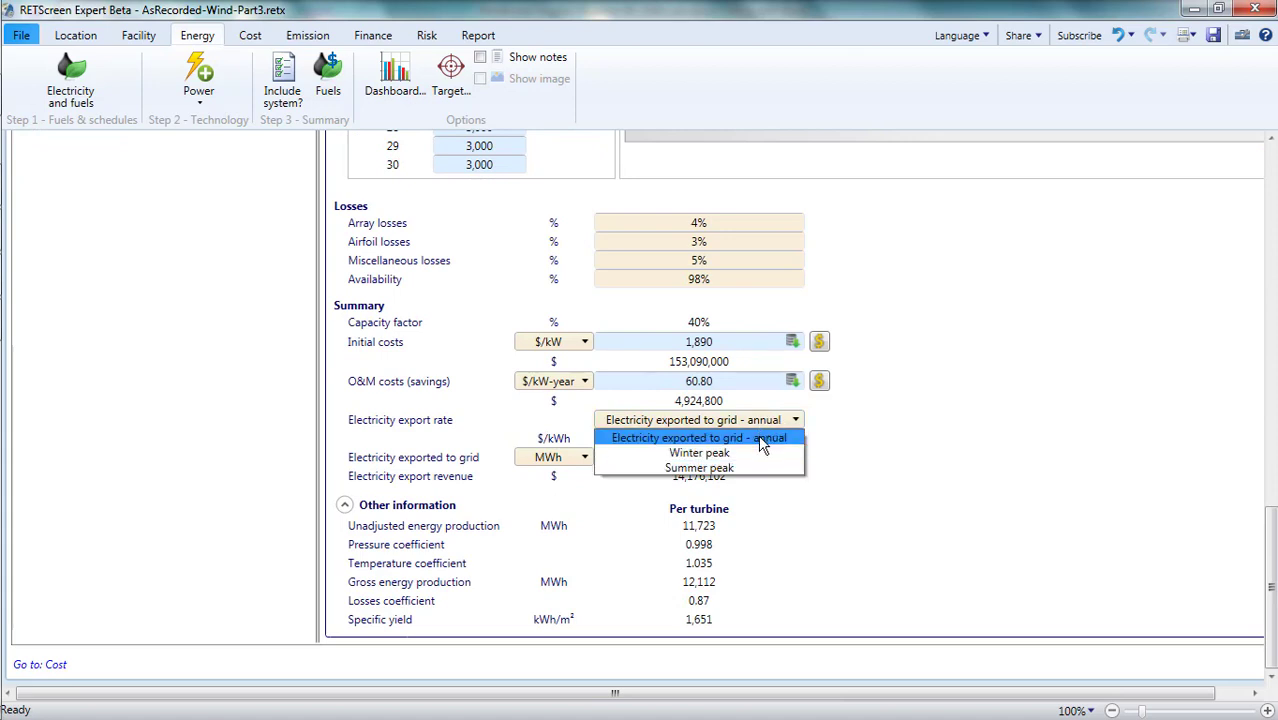
{"action": "left_click", "coordinate": [699, 452]}
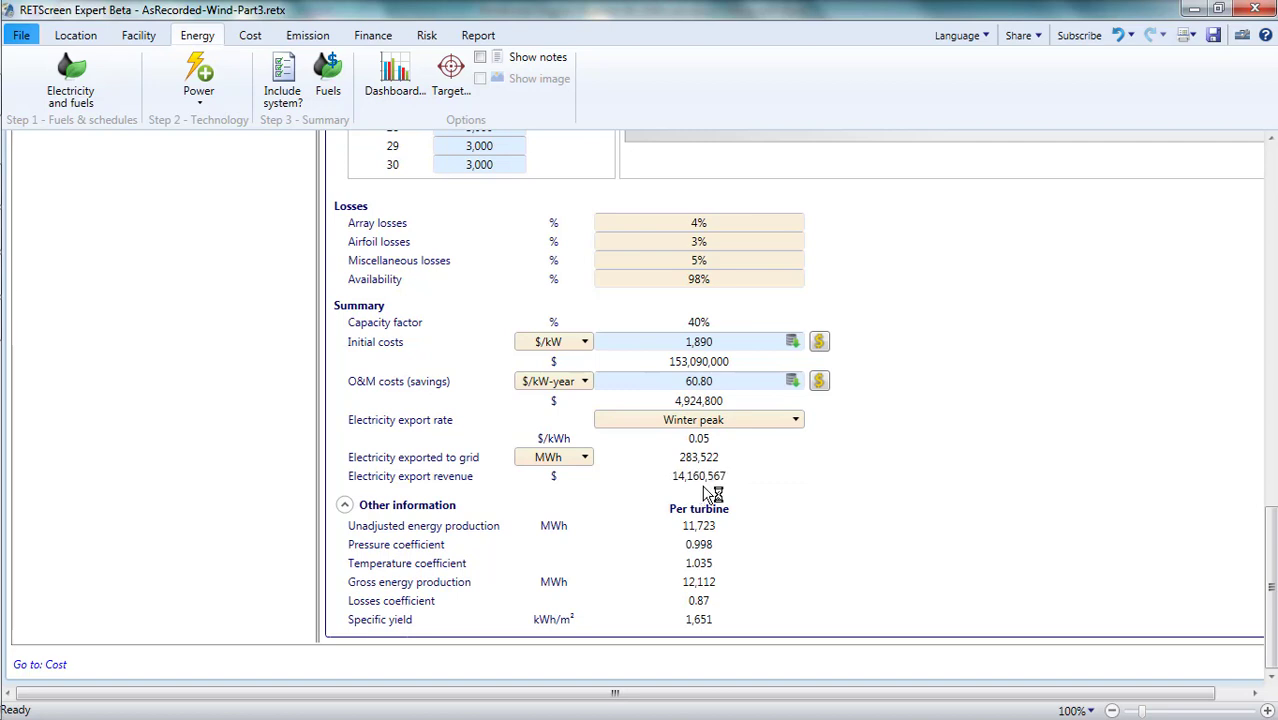
{"action": "left_click", "coordinate": [795, 419]}
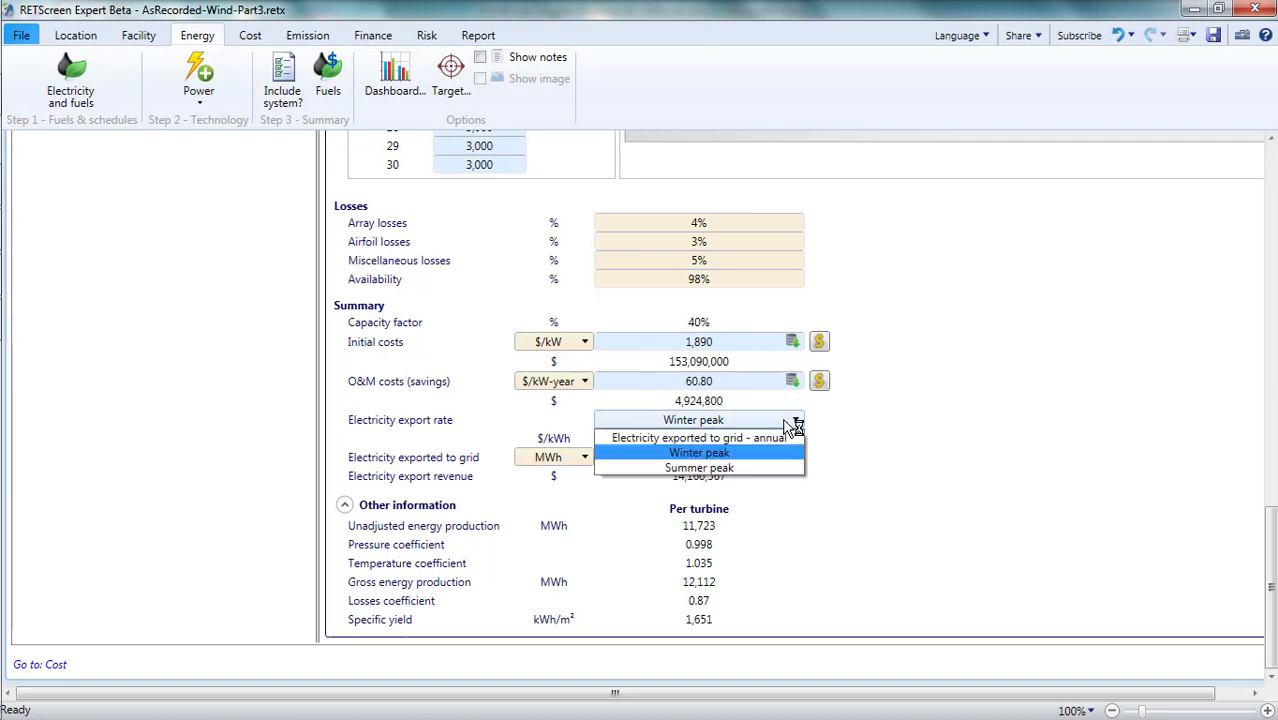
{"action": "left_click", "coordinate": [698, 452]}
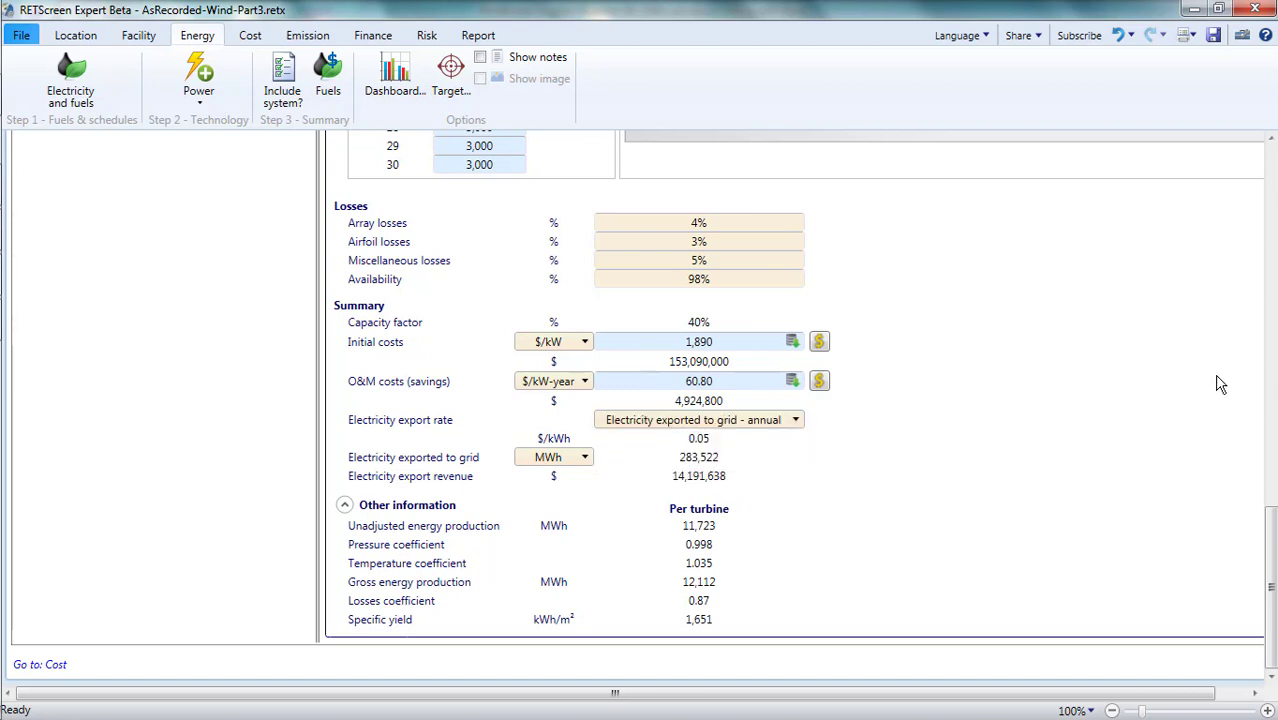
{"action": "mouse_move", "coordinate": [1271, 541]}
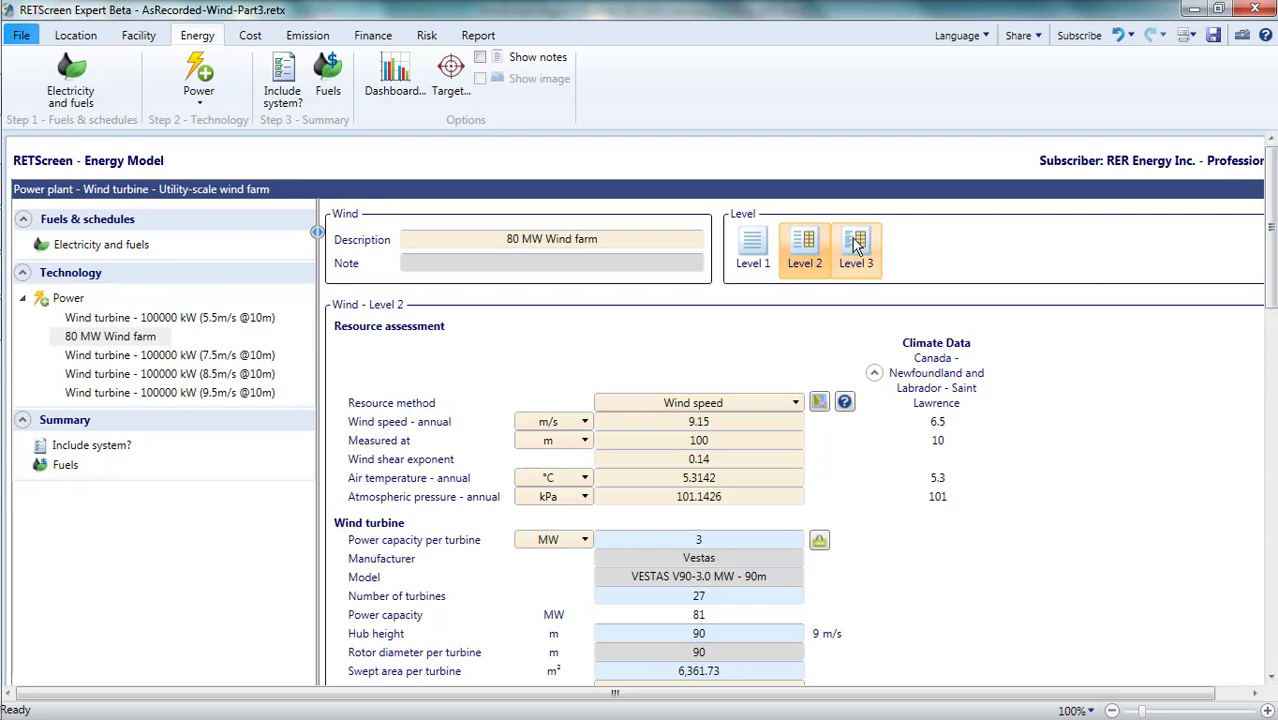
Step: Set the wind farm model to Level 3 and scroll to the monthly table
{"action": "left_click", "coordinate": [856, 248]}
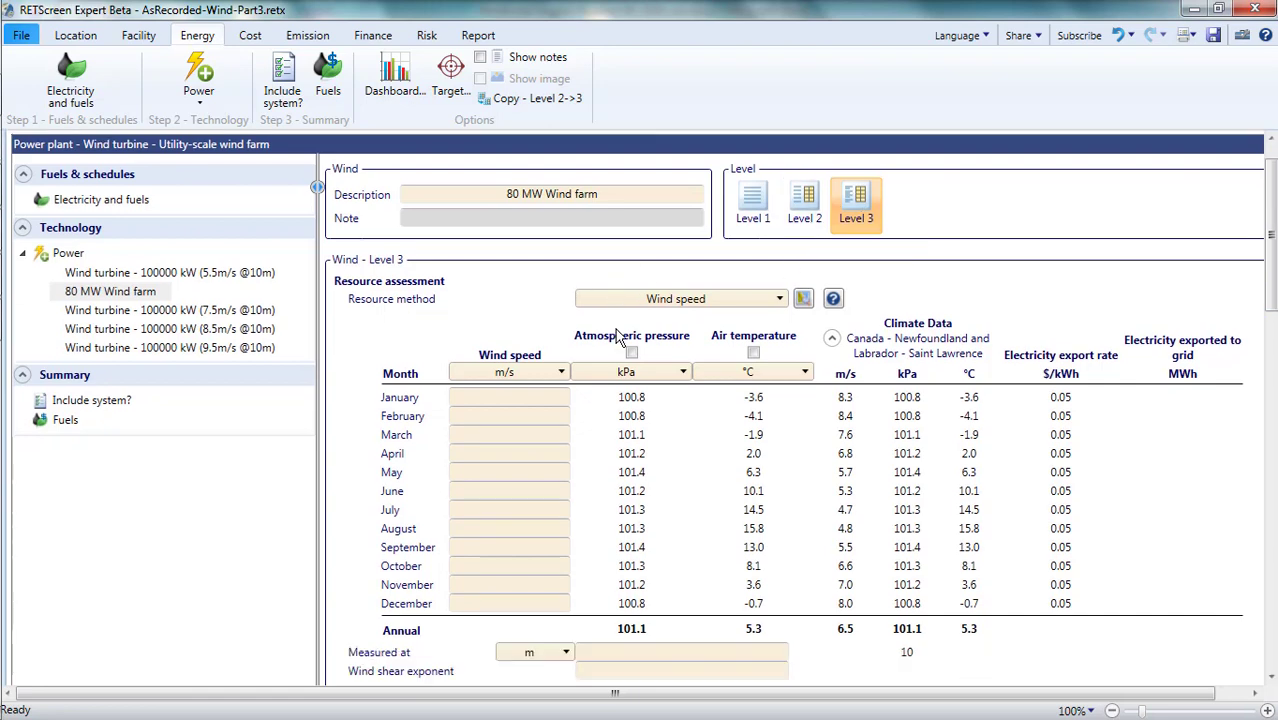
{"action": "scroll", "scroll_direction": "down", "scroll_amount": 3}
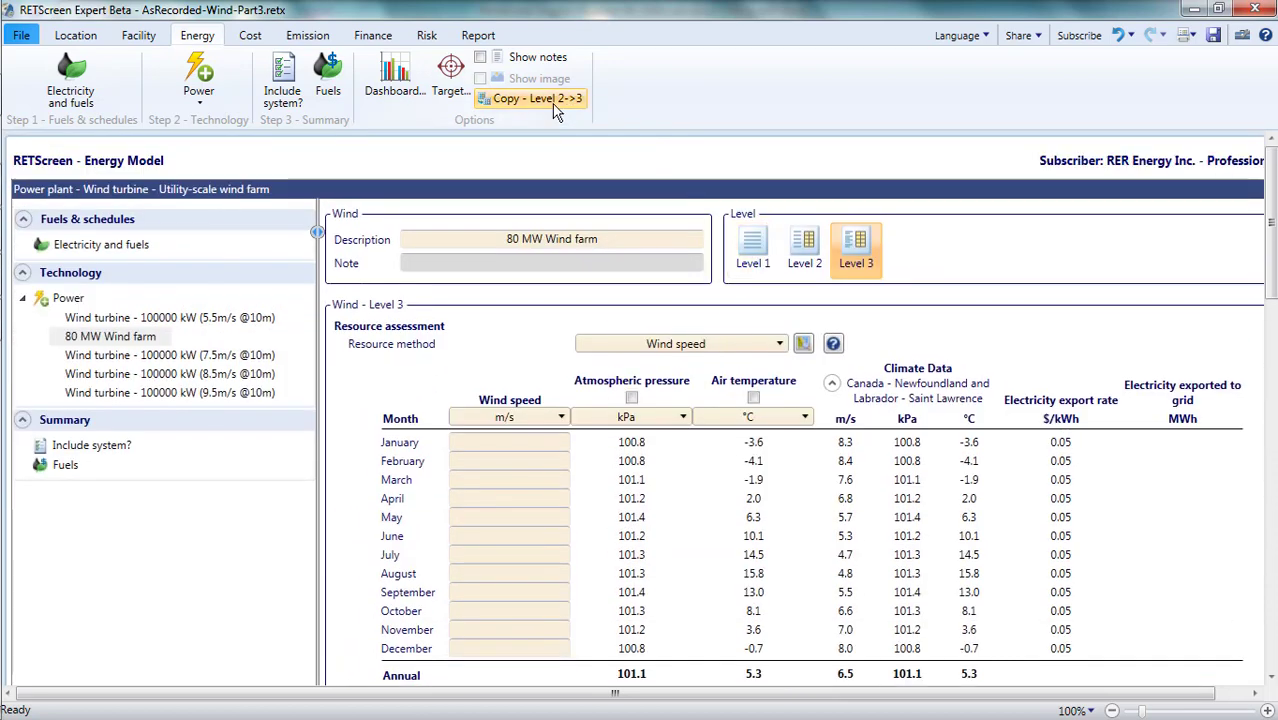
Step: Copy Level 2 data into Level 3, confirm overwrite, and enter 9.15 m/s monthly wind speeds
{"action": "left_click", "coordinate": [538, 98]}
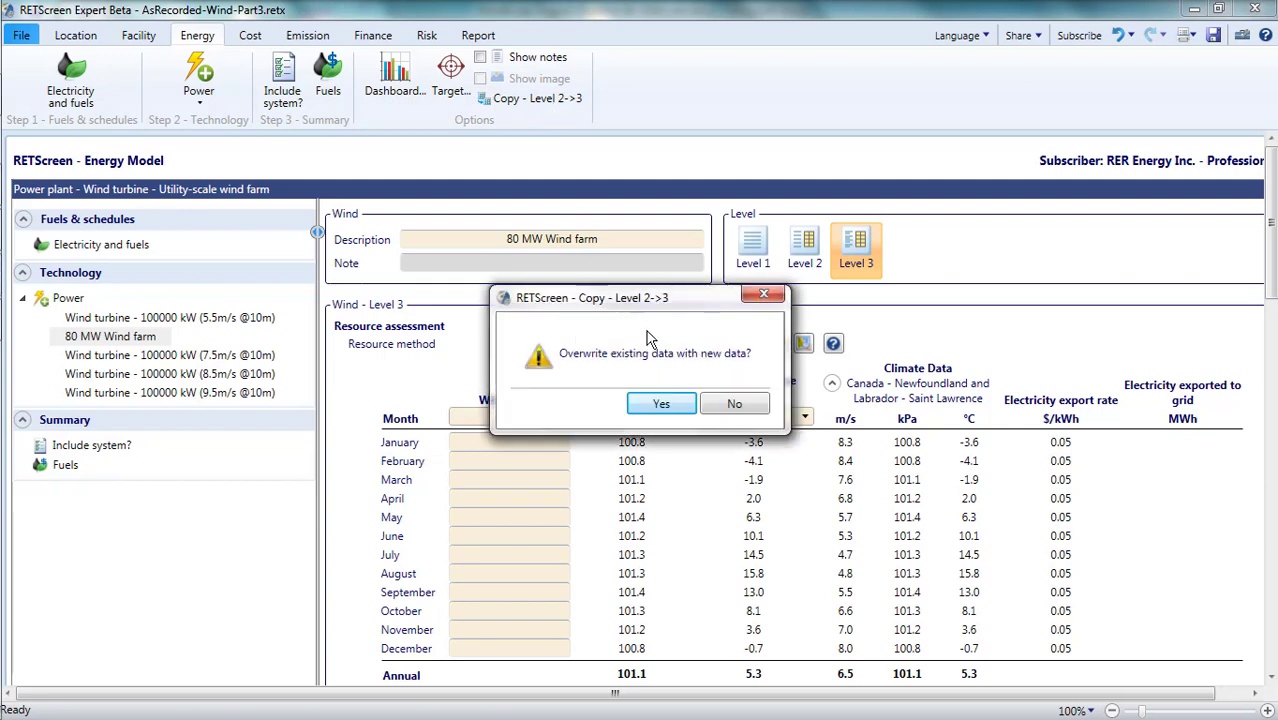
{"action": "left_click", "coordinate": [661, 403]}
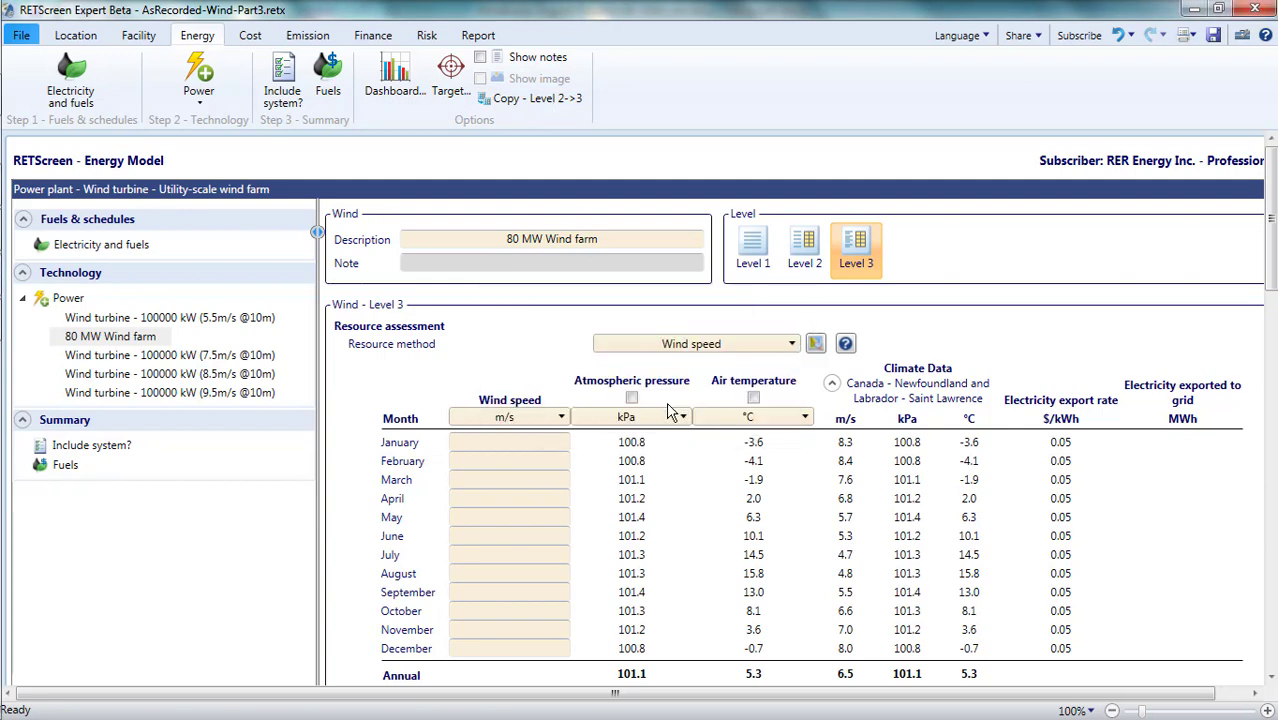
{"action": "scroll", "scroll_direction": "down", "scroll_amount": 3}
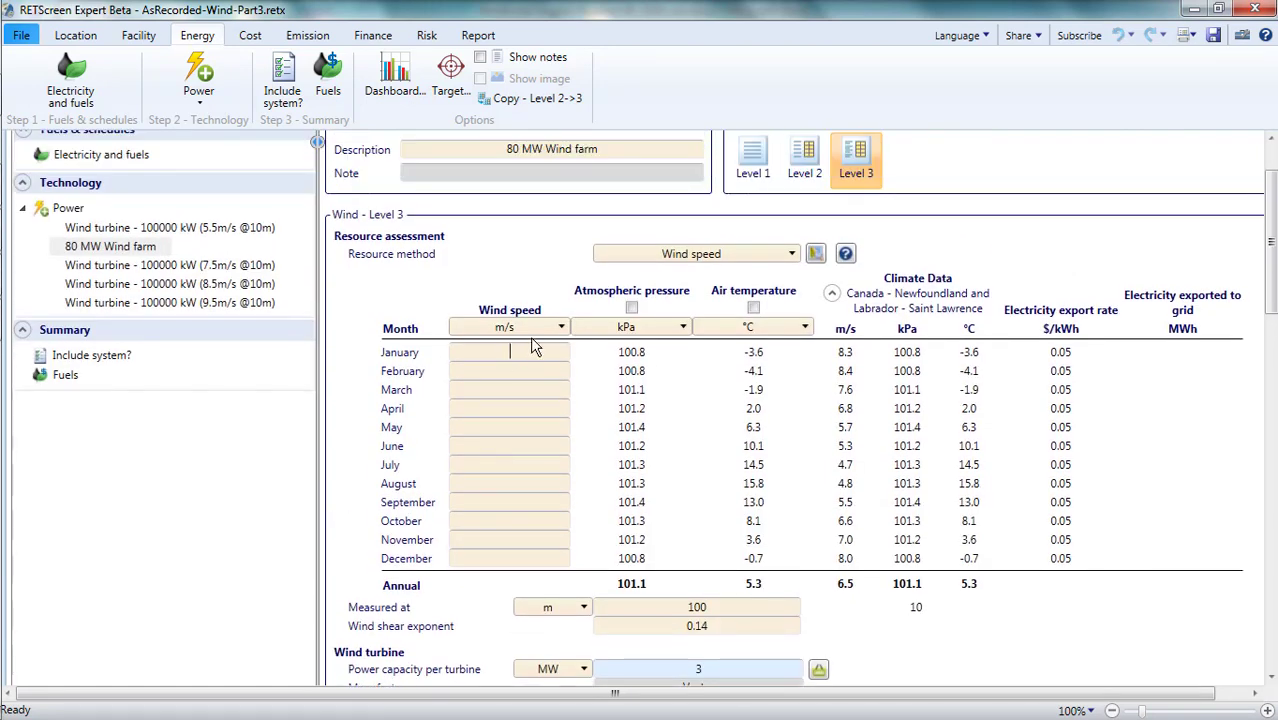
{"action": "type", "text": "9"}
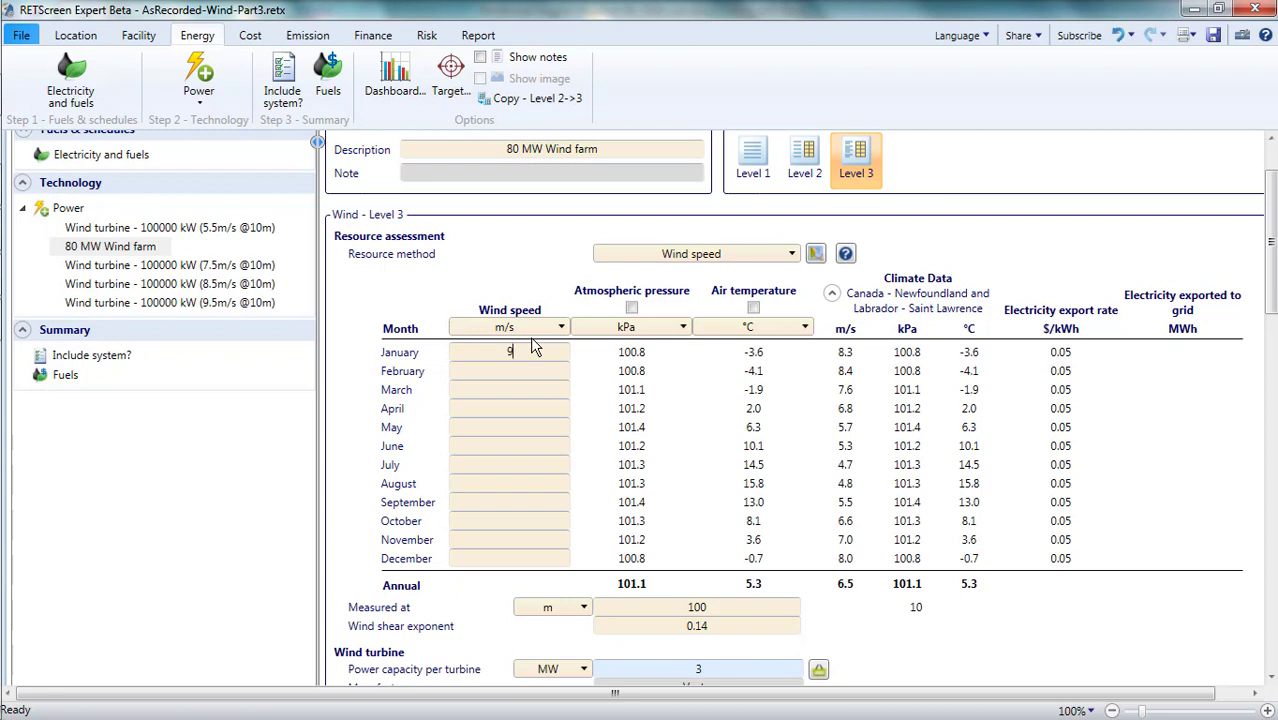
{"action": "type", "text": ".15"}
{"action": "left_click", "coordinate": [510, 502]}
{"action": "type", "text": "9.2"}
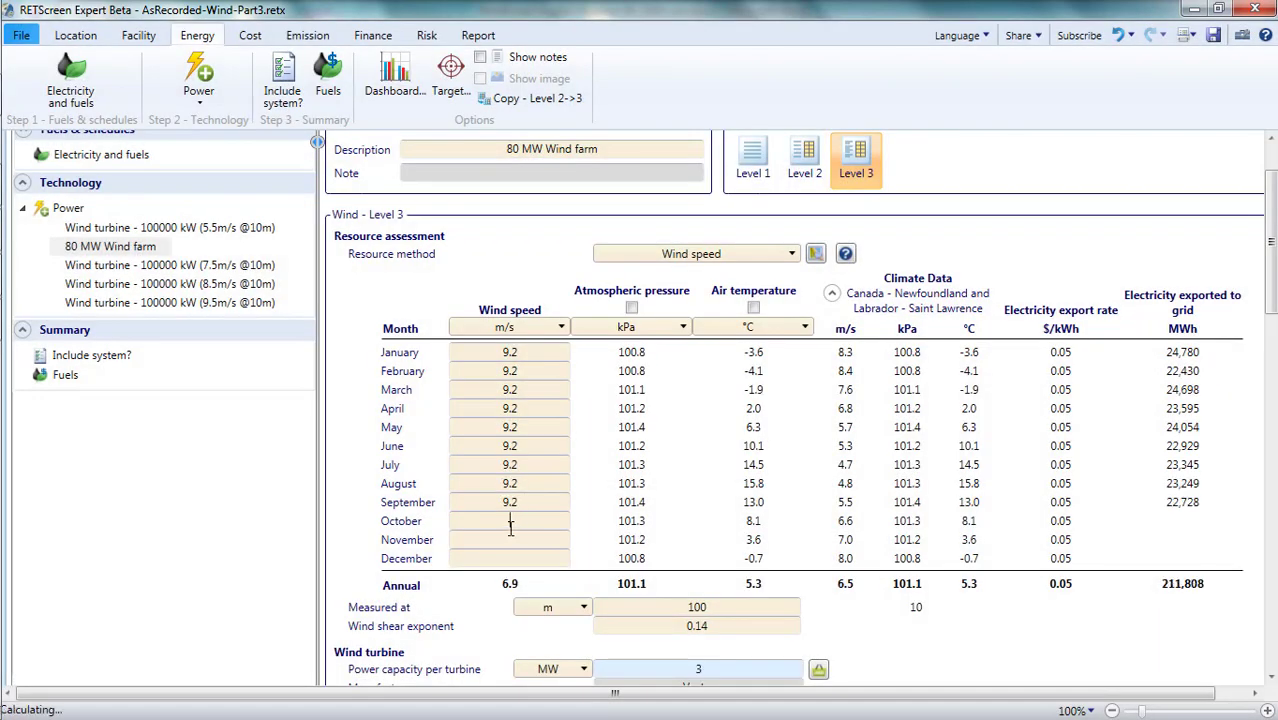
{"action": "left_click", "coordinate": [631, 539]}
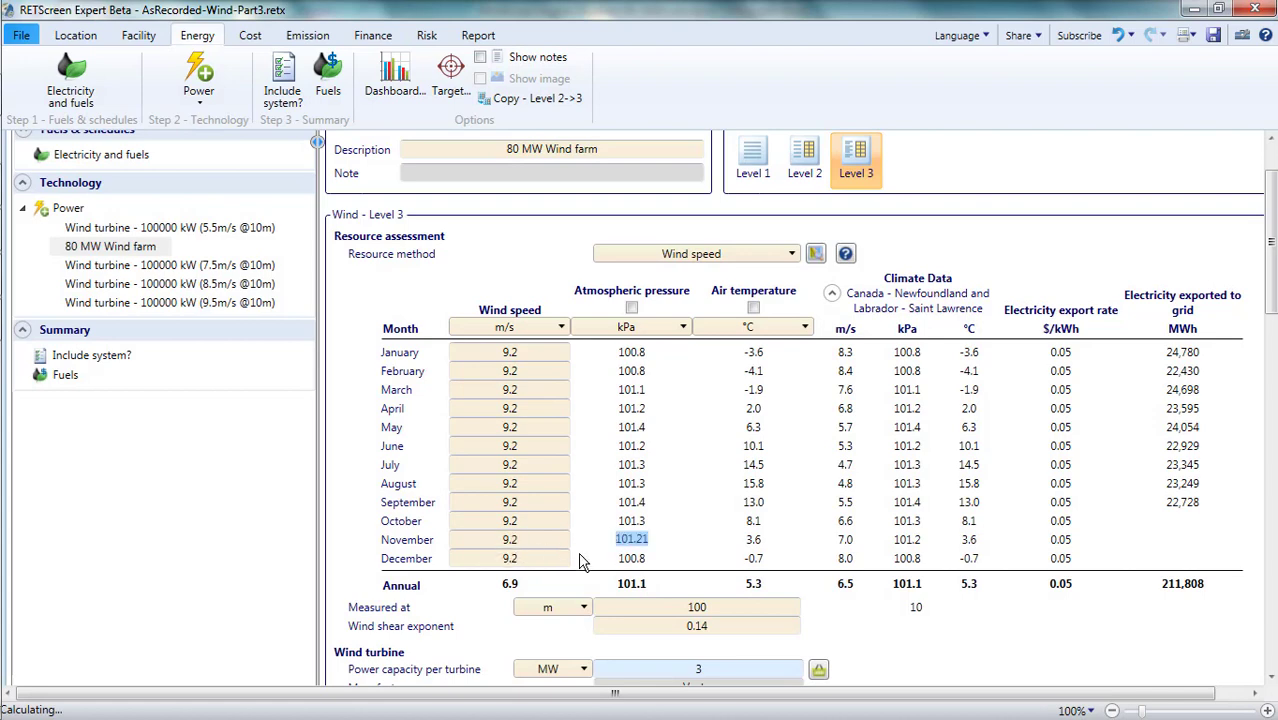
Step: Keep the annual export rate, review the monthly table, then switch back to Level 2
{"action": "left_click", "coordinate": [792, 423]}
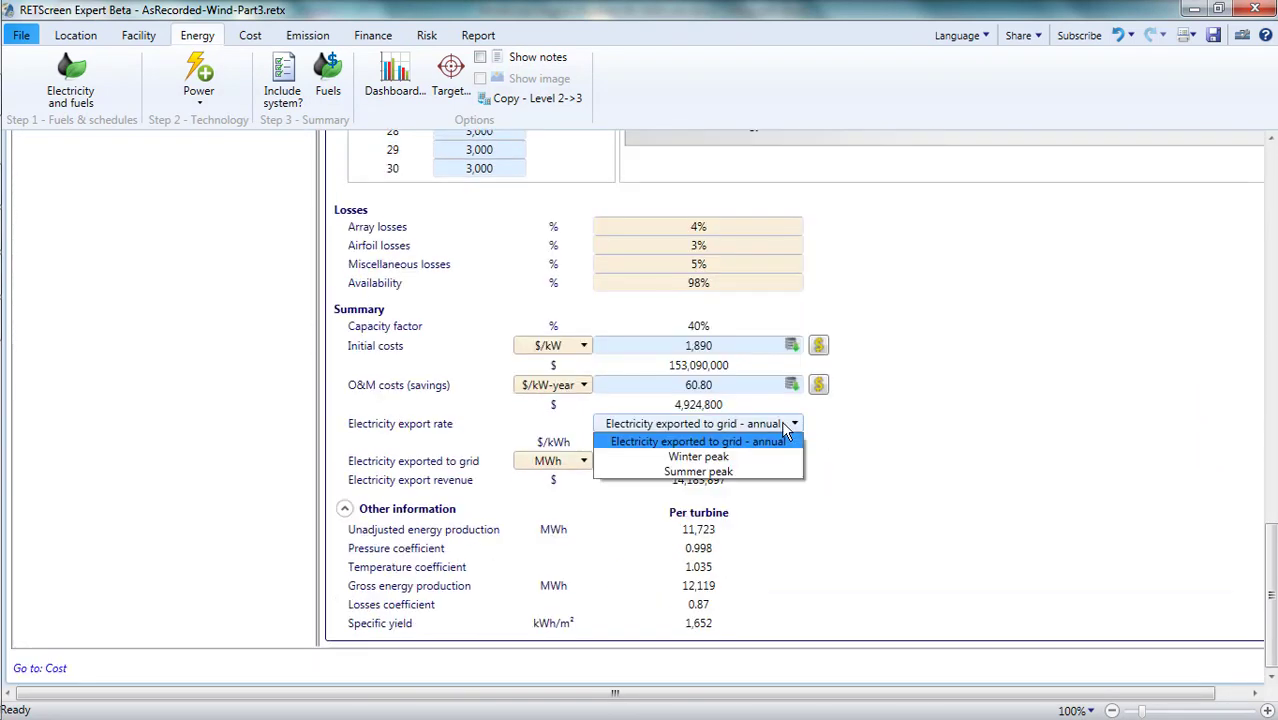
{"action": "left_click", "coordinate": [698, 441]}
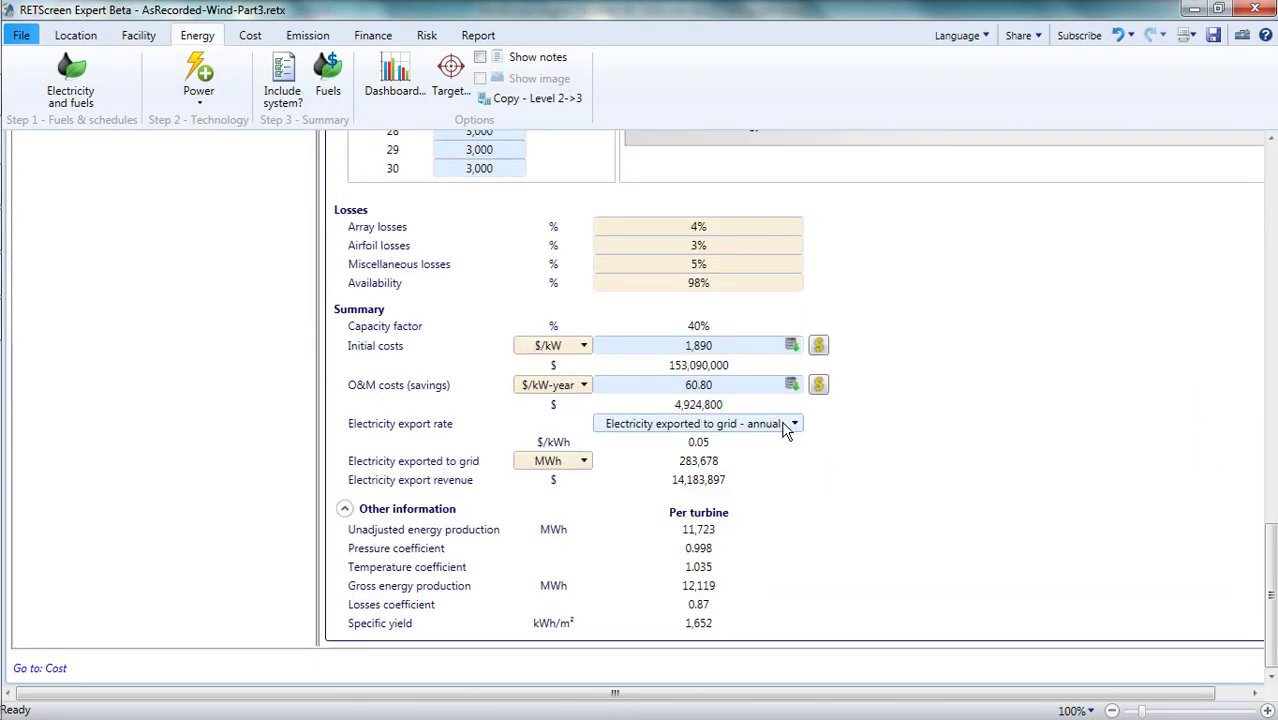
{"action": "scroll", "scroll_direction": "up", "scroll_amount": 3}
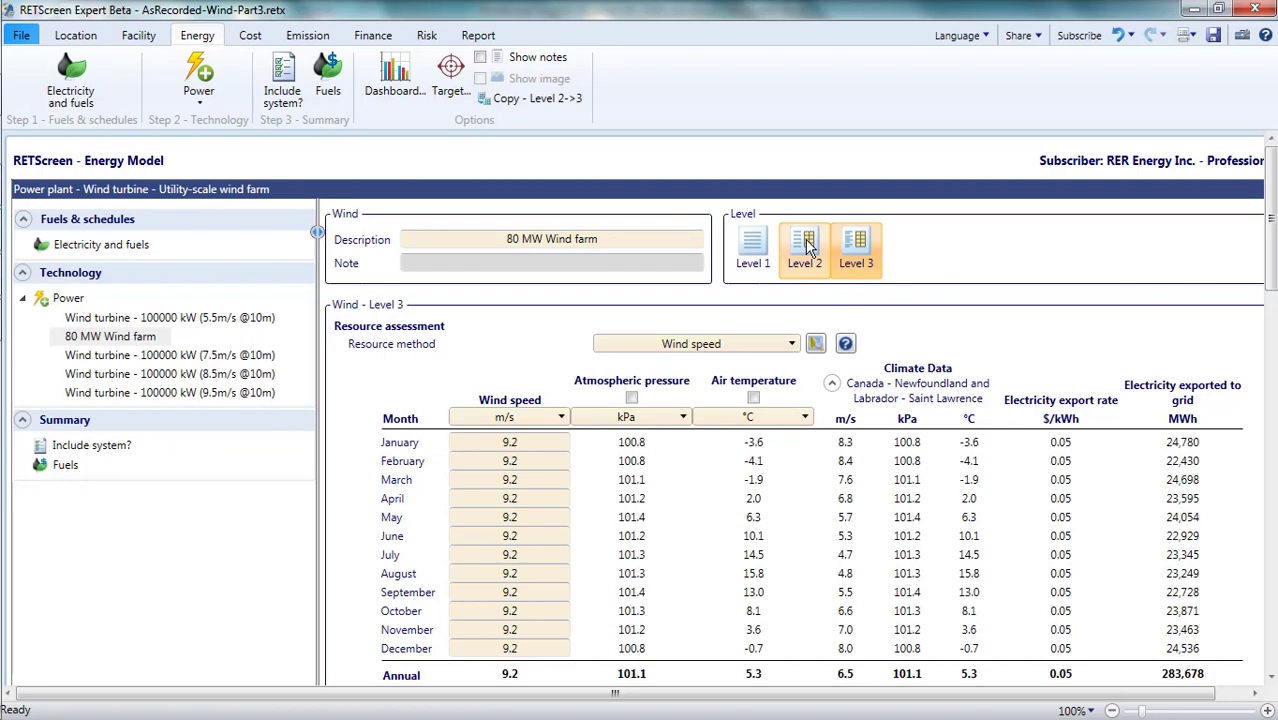
{"action": "scroll", "scroll_direction": "down", "scroll_amount": 3}
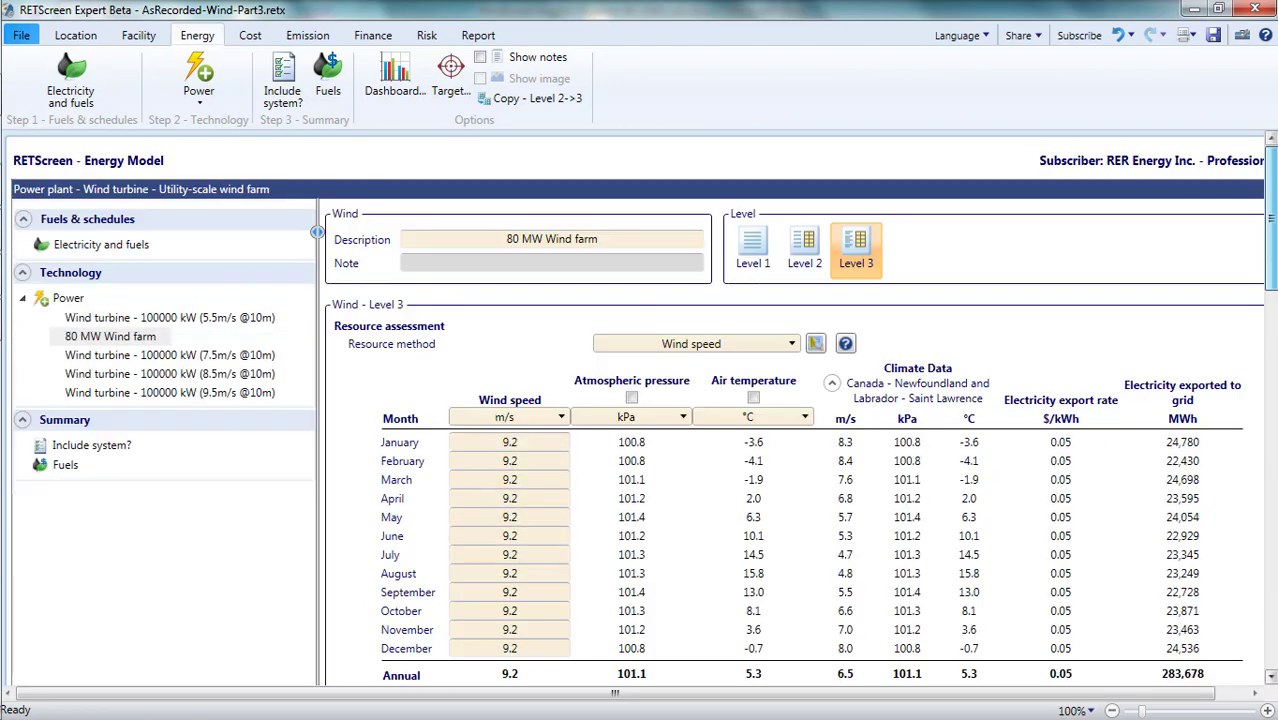
{"action": "left_click", "coordinate": [803, 248]}
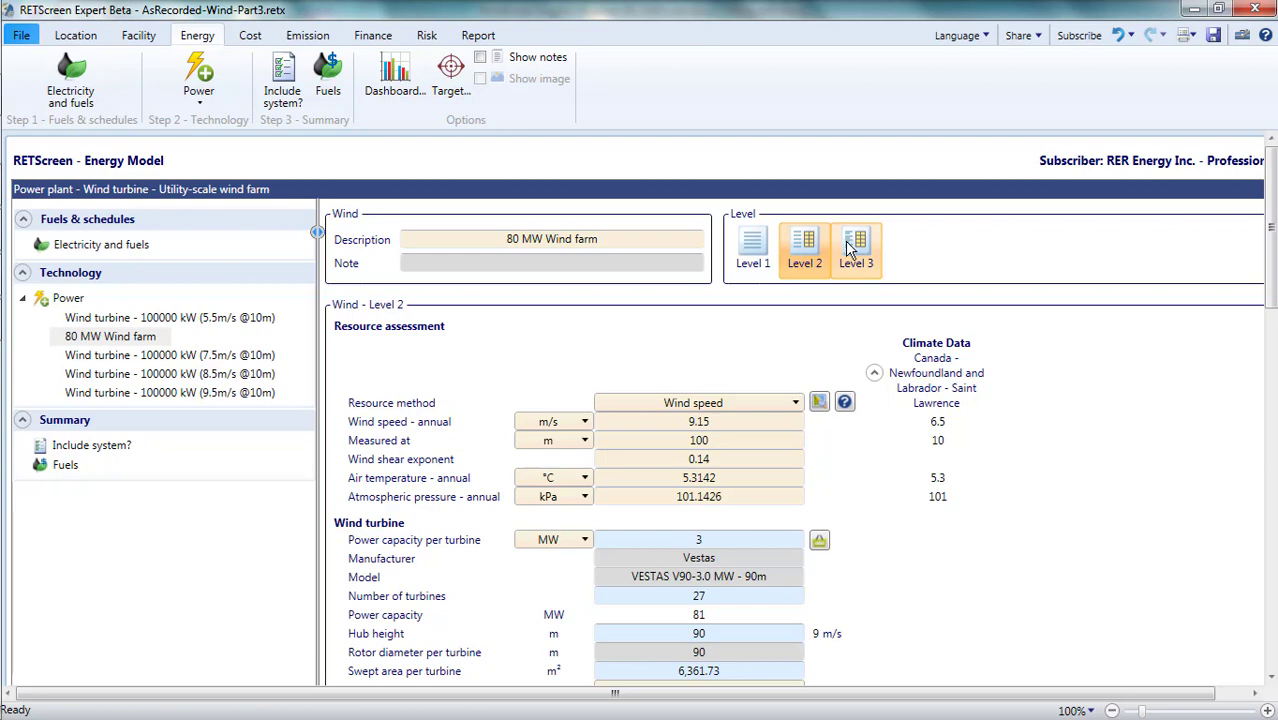
{"action": "mouse_move", "coordinate": [855, 248]}
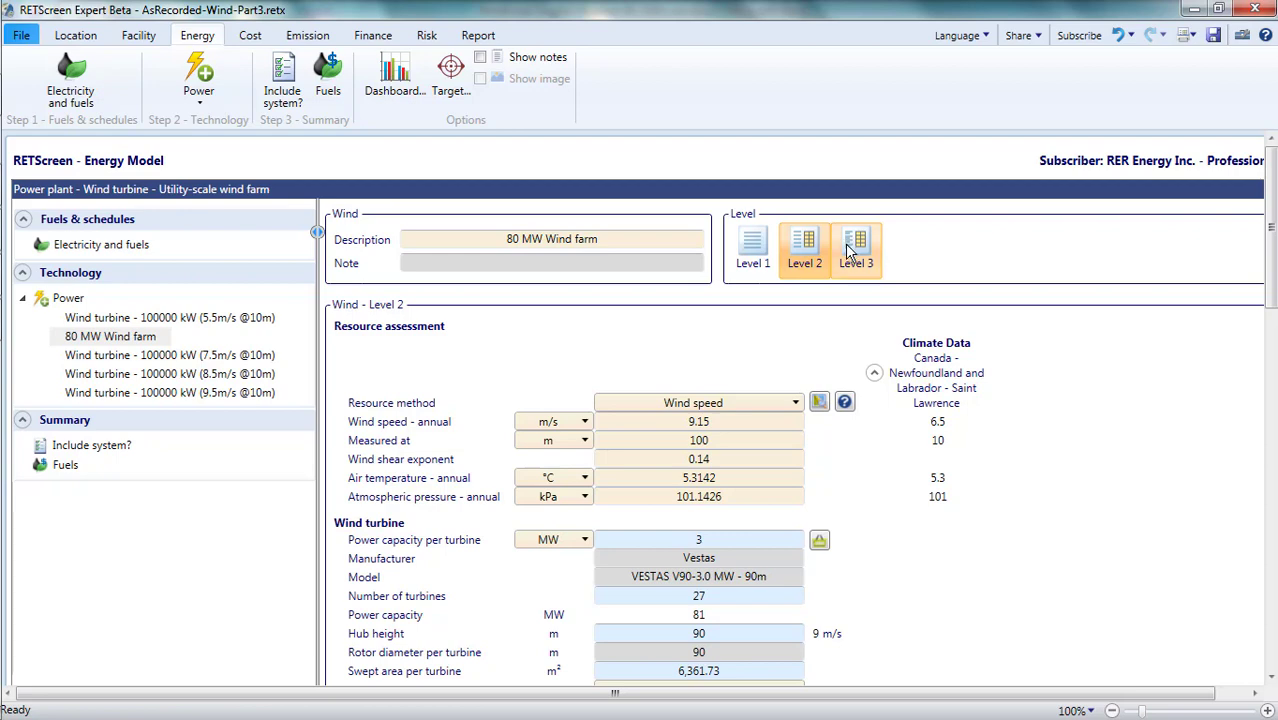
{"action": "left_click", "coordinate": [855, 248]}
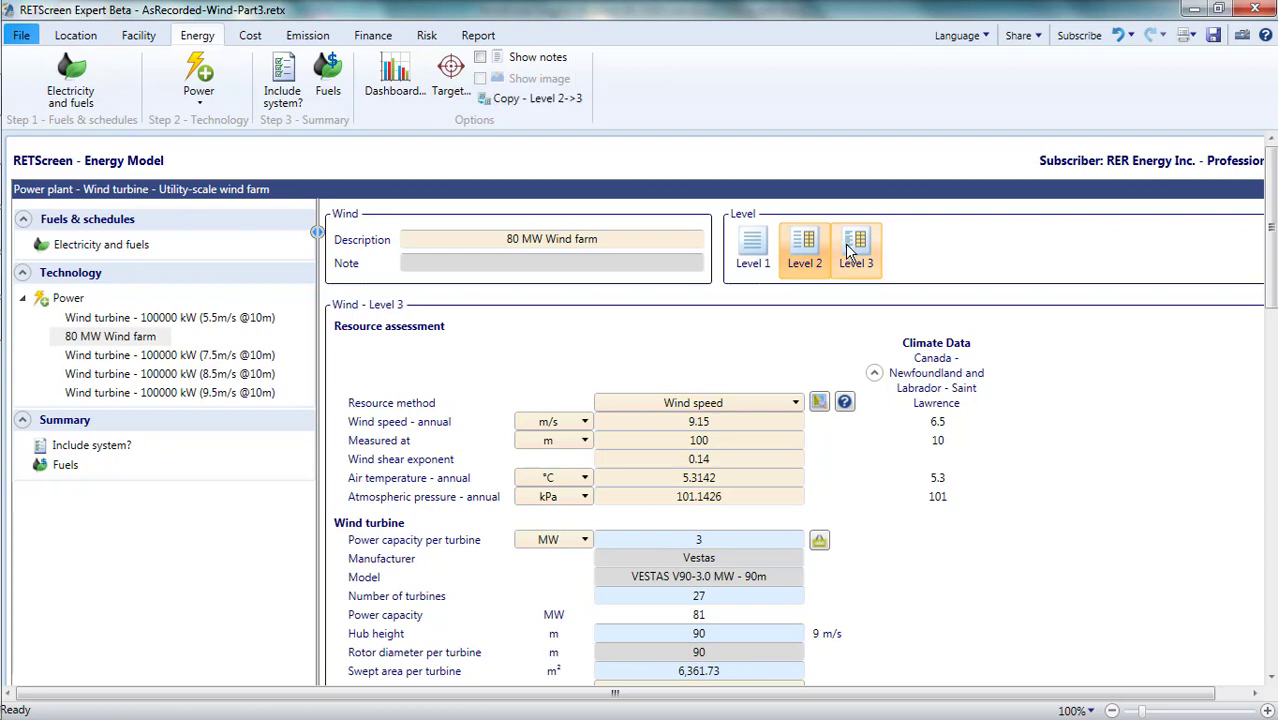
{"action": "left_click", "coordinate": [855, 248]}
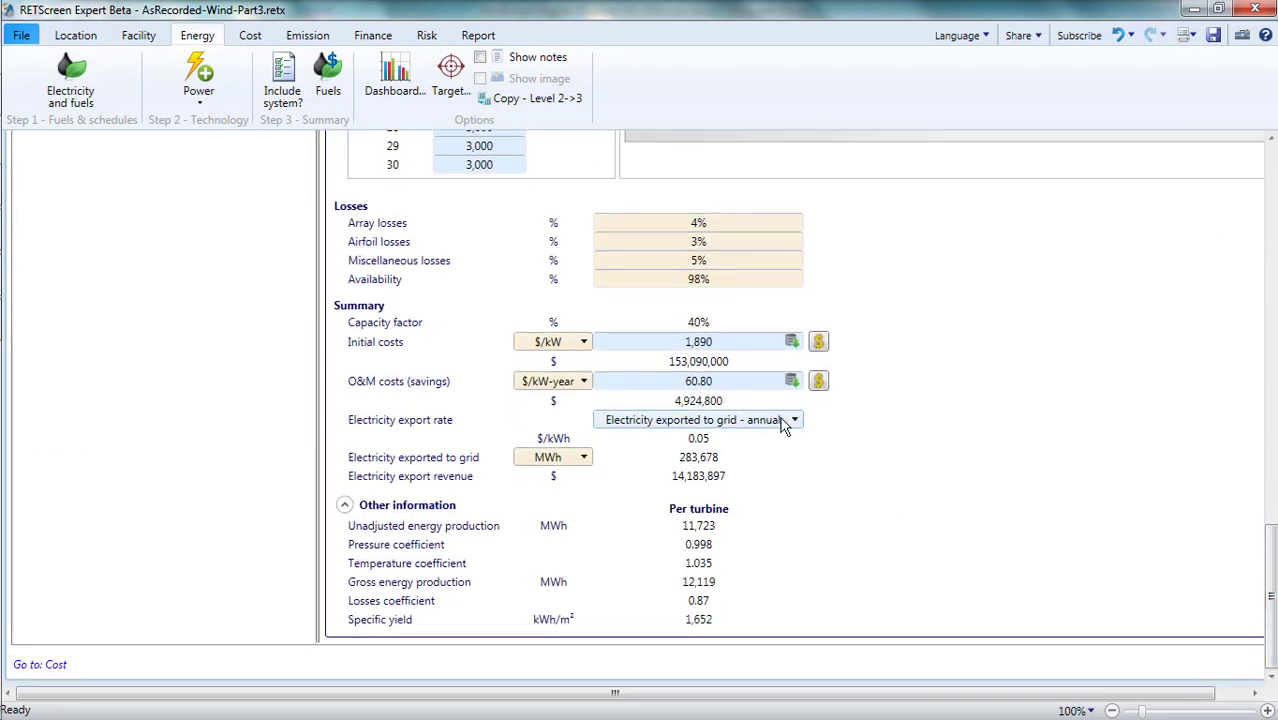
{"action": "left_click", "coordinate": [793, 419]}
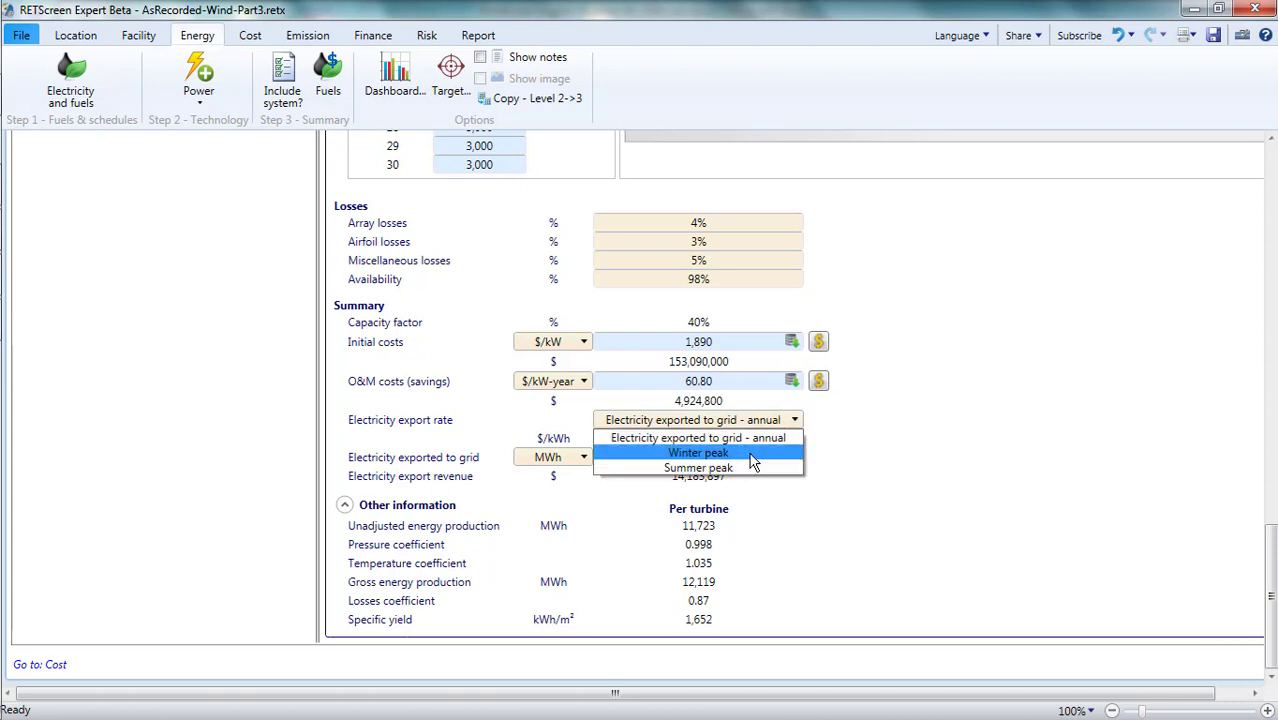
{"action": "left_click", "coordinate": [698, 452]}
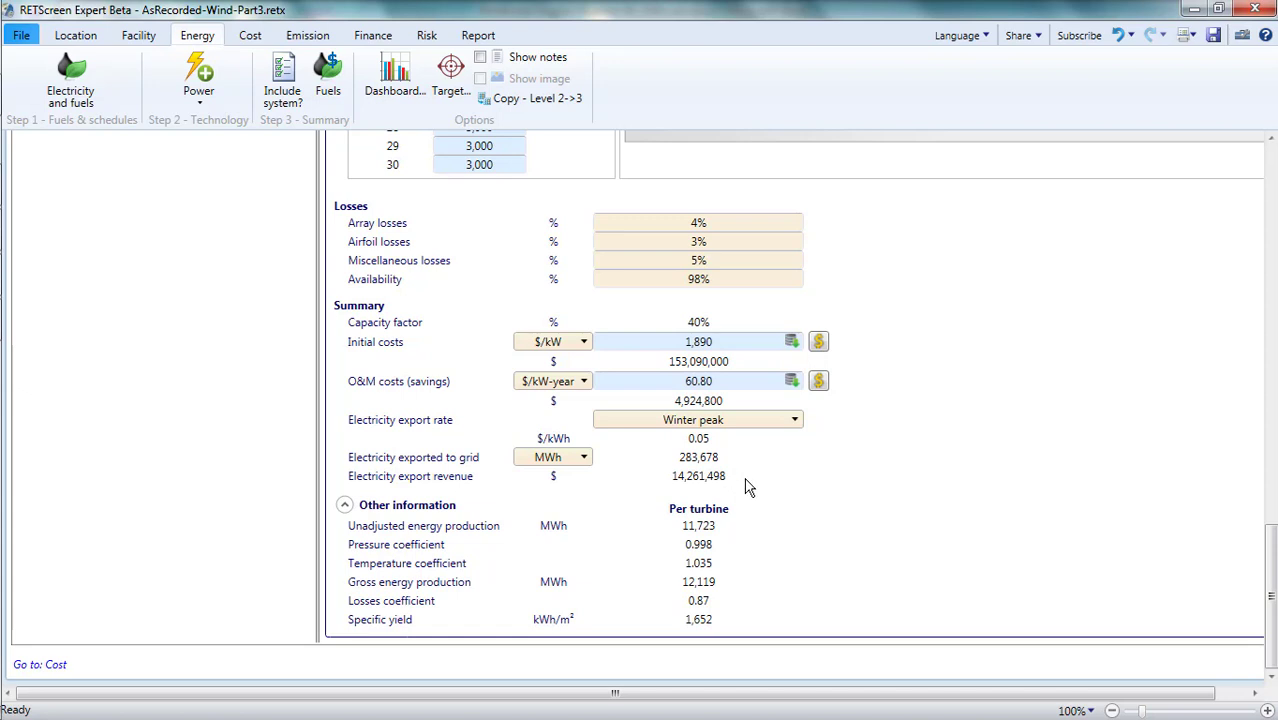
{"action": "mouse_move", "coordinate": [758, 480]}
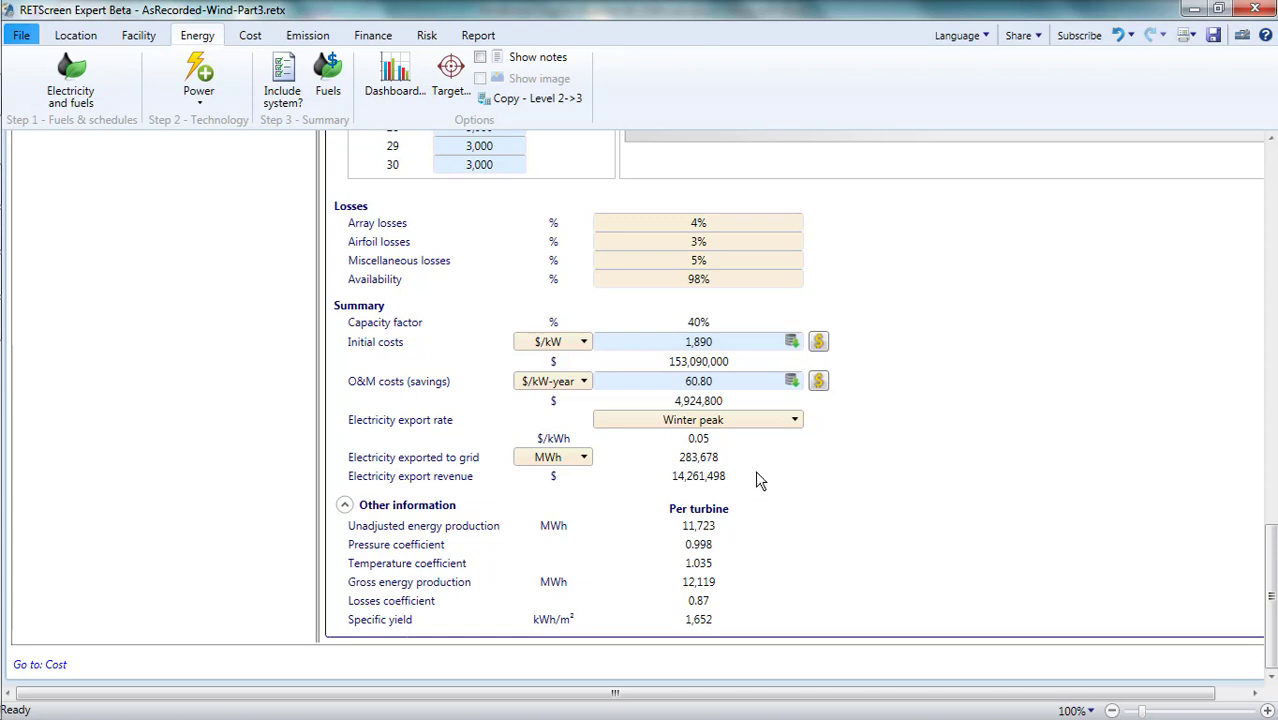
{"action": "left_click", "coordinate": [697, 419]}
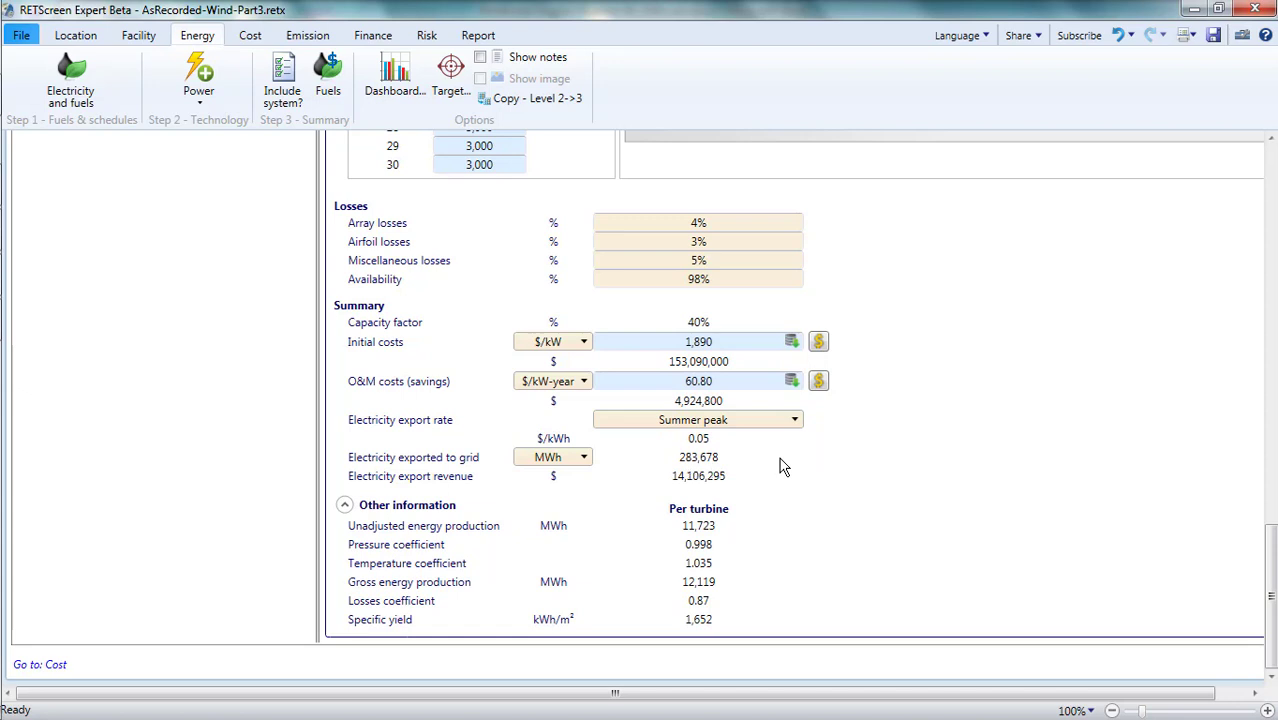
{"action": "left_click", "coordinate": [795, 419]}
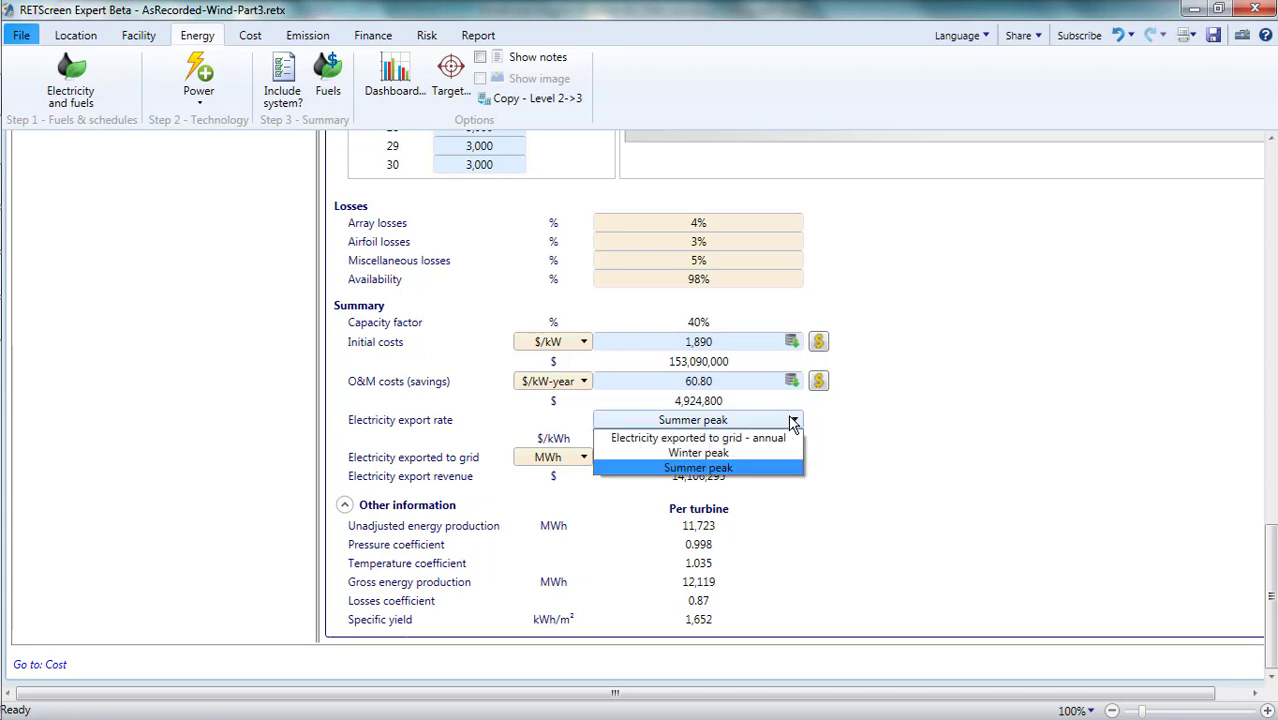
{"action": "left_click", "coordinate": [698, 452]}
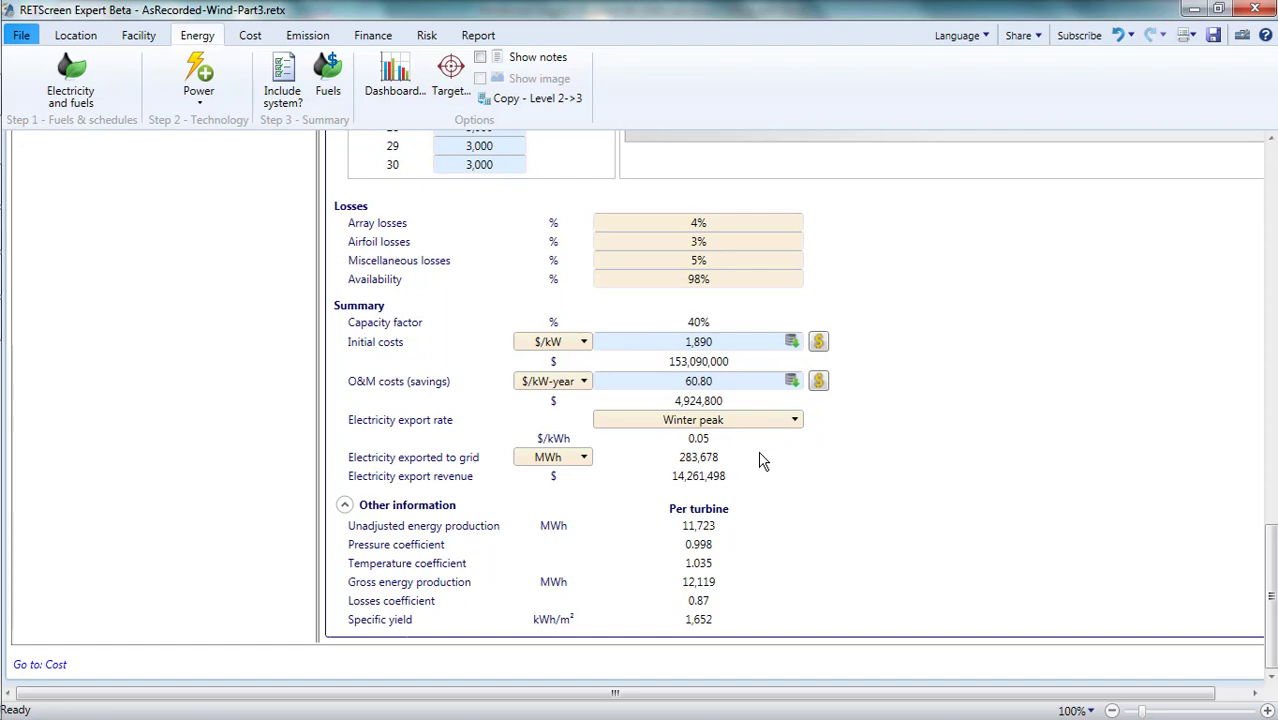
{"action": "mouse_move", "coordinate": [923, 459]}
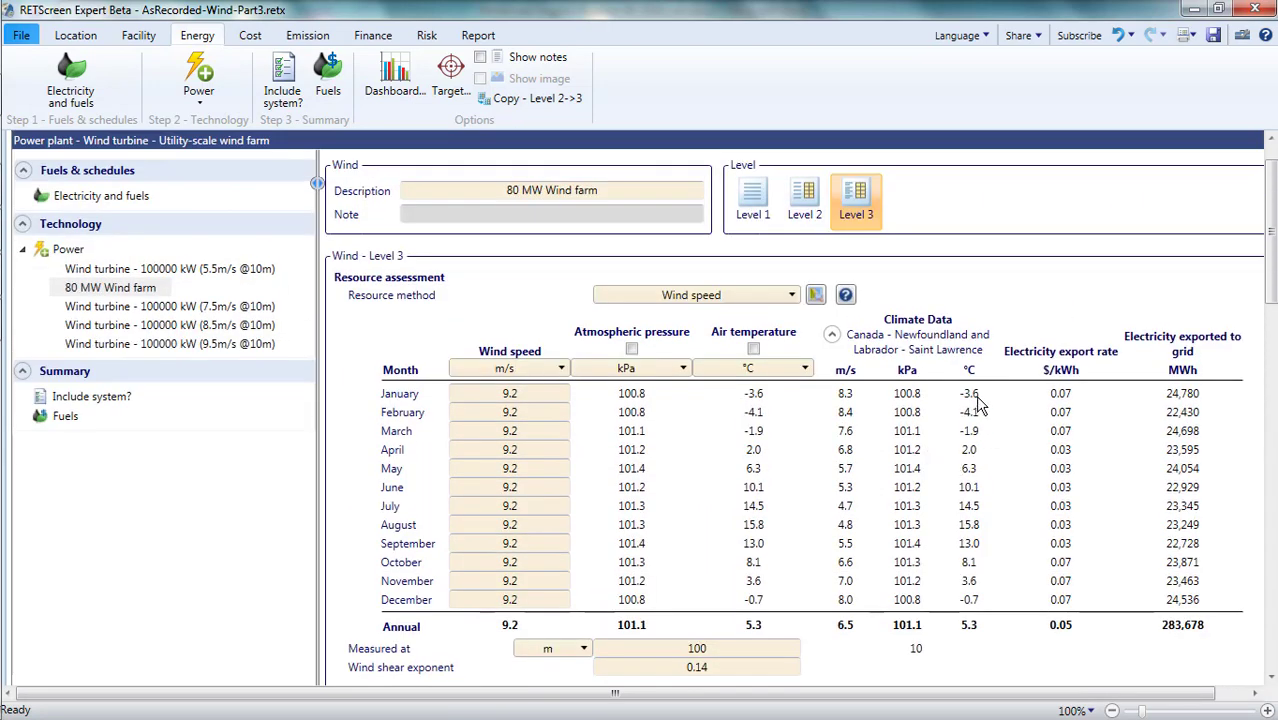
{"action": "mouse_move", "coordinate": [965, 585]}
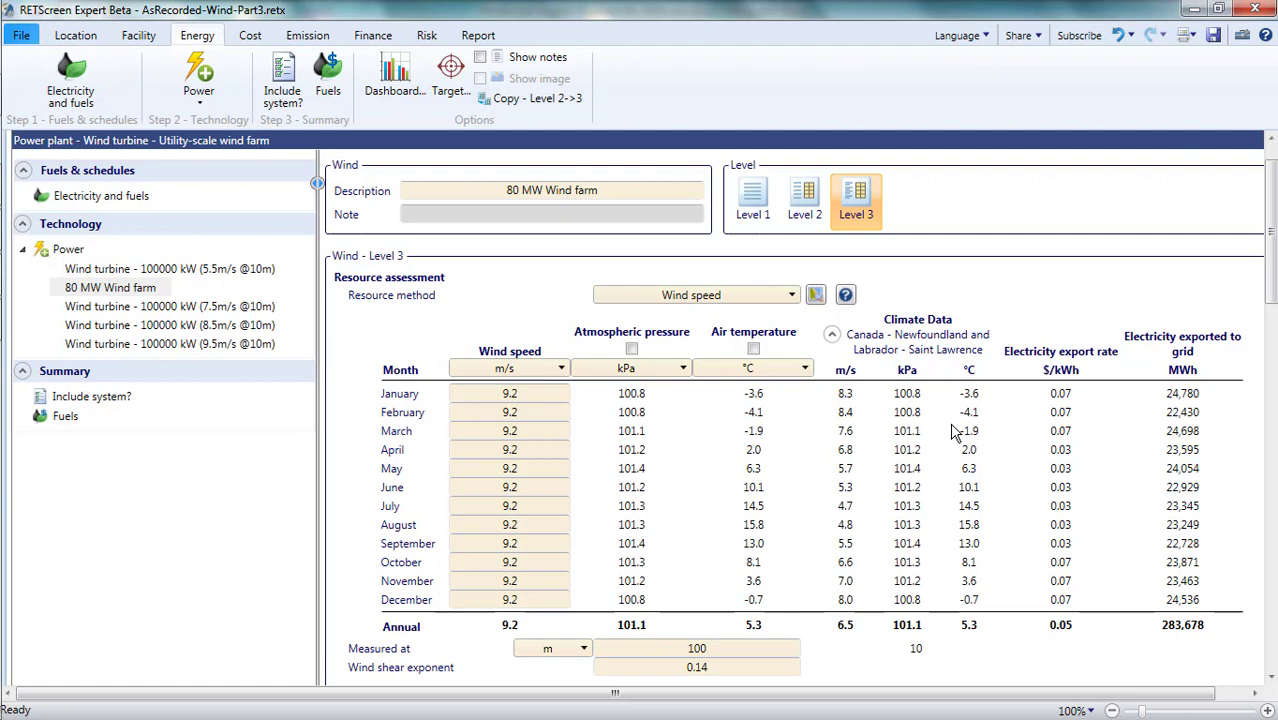
{"action": "mouse_move", "coordinate": [958, 432]}
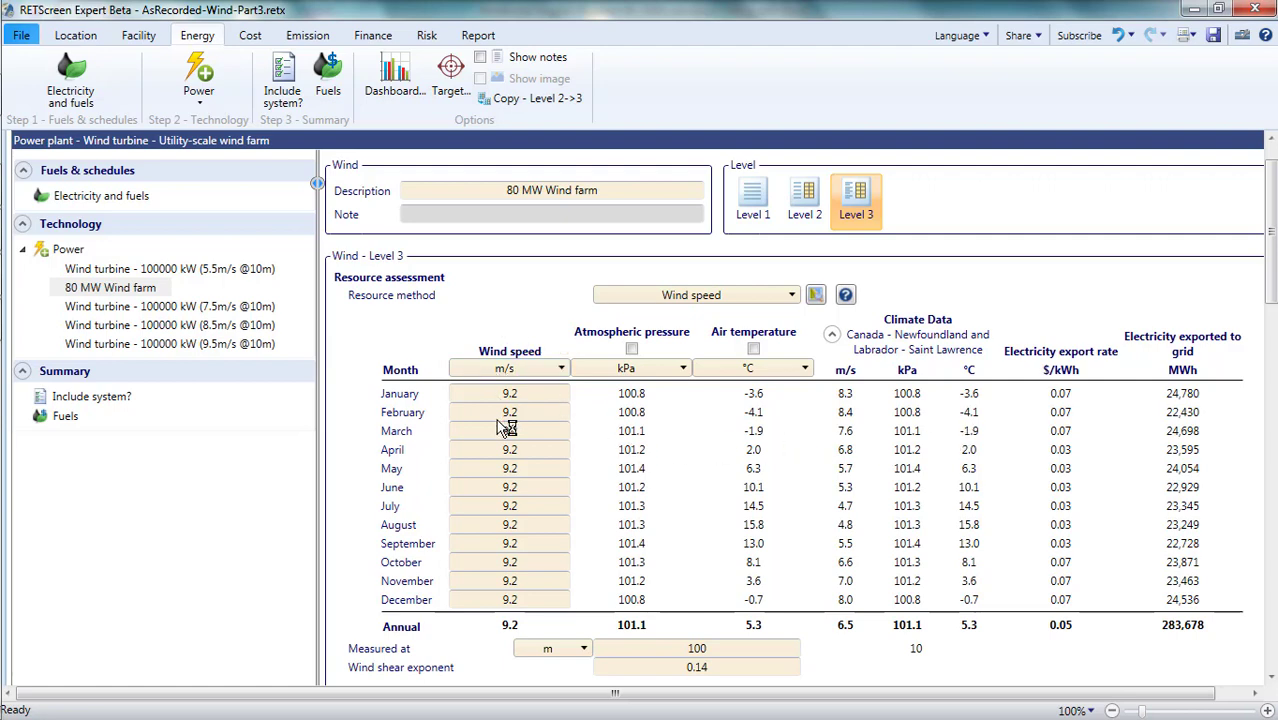
{"action": "mouse_move", "coordinate": [463, 490]}
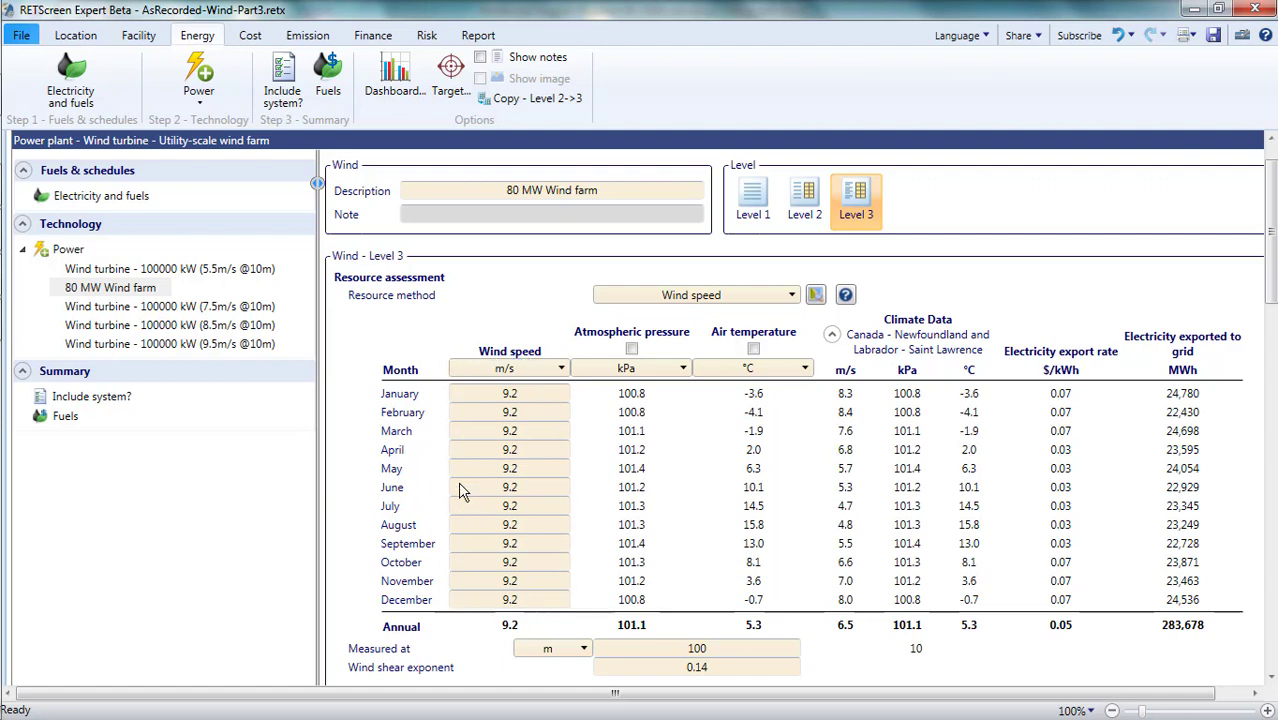
{"action": "mouse_move", "coordinate": [483, 640]}
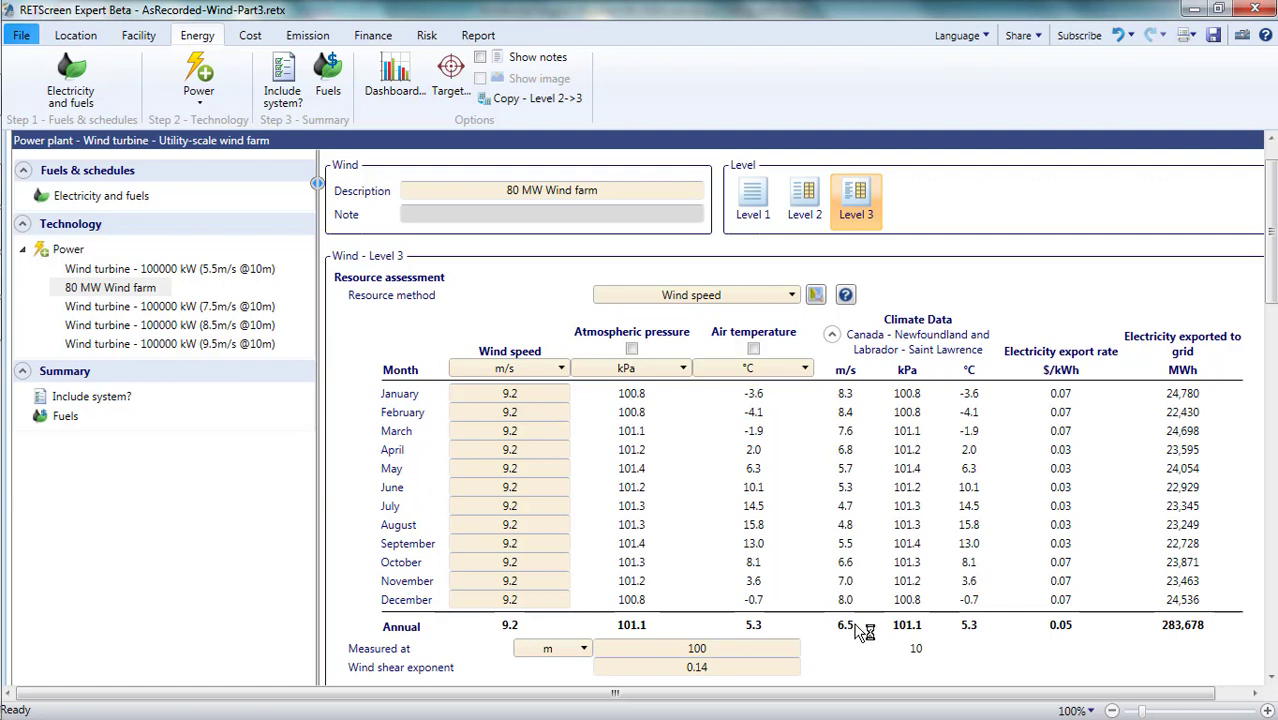
Step: Select the Climate Data annual wind speed to reveal 6.5477 m/s
{"action": "left_click", "coordinate": [845, 624]}
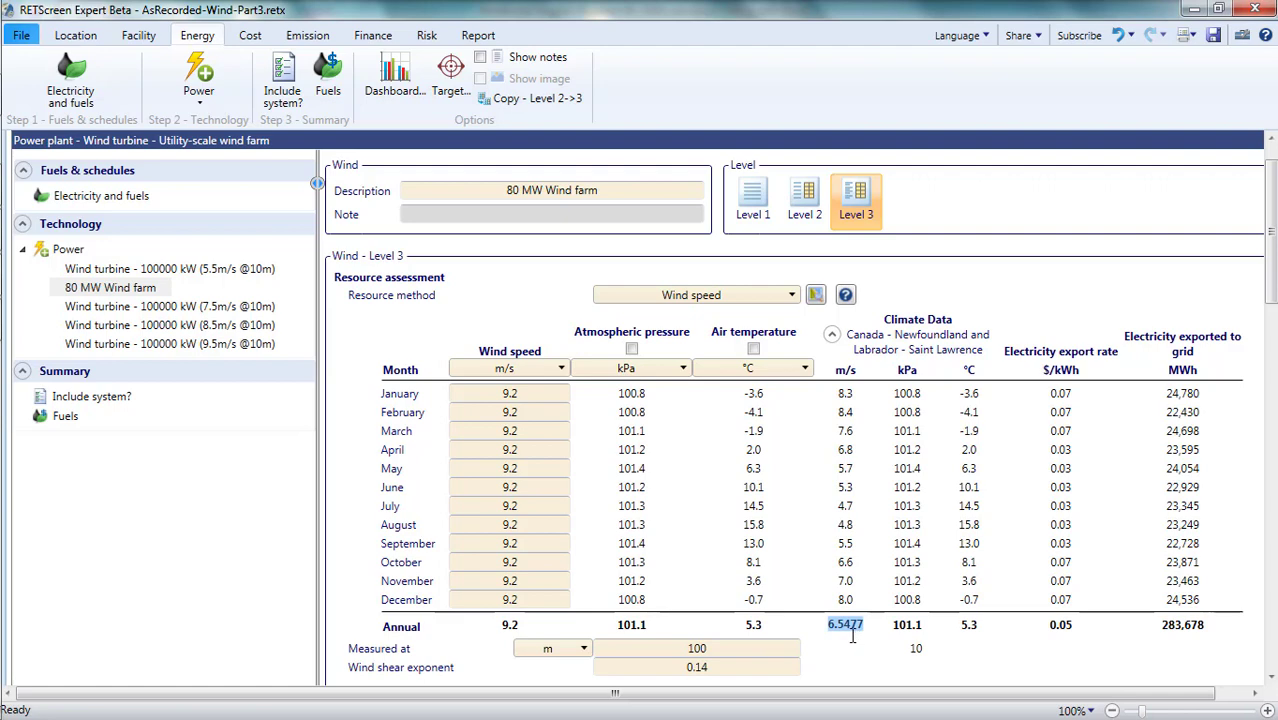
{"action": "scroll", "scroll_direction": "down", "scroll_amount": 3}
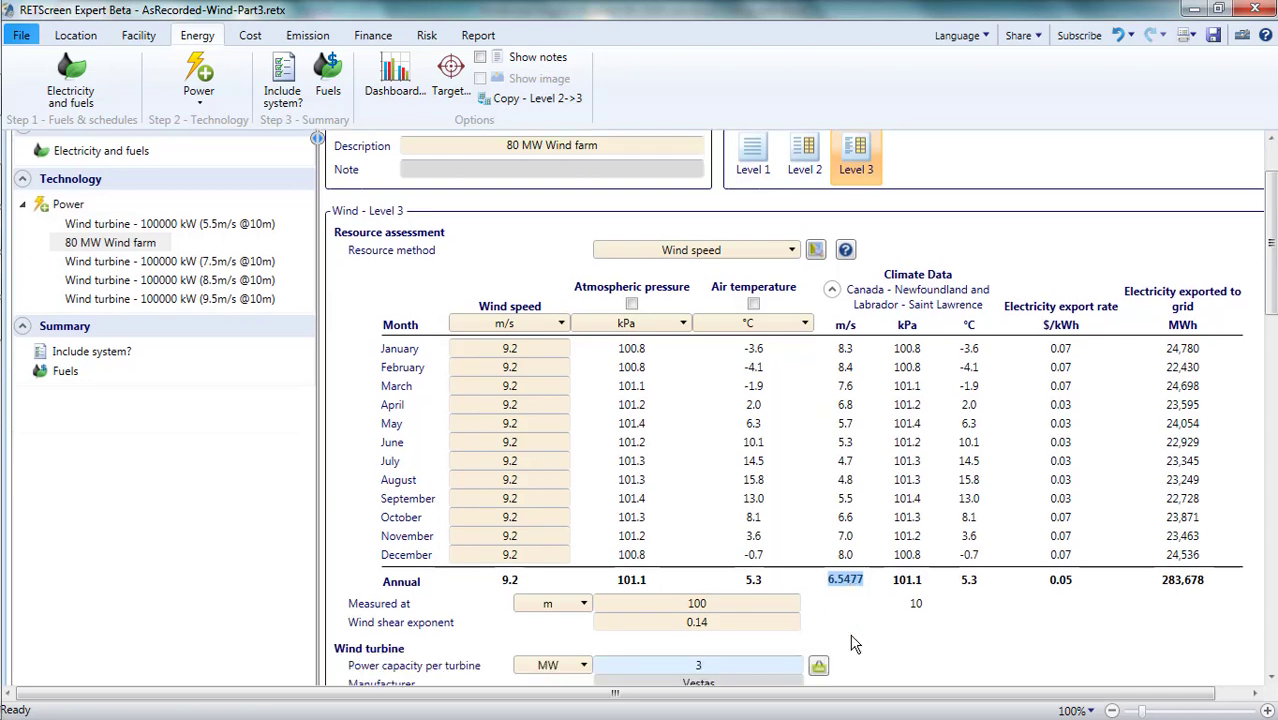
{"action": "mouse_move", "coordinate": [864, 599]}
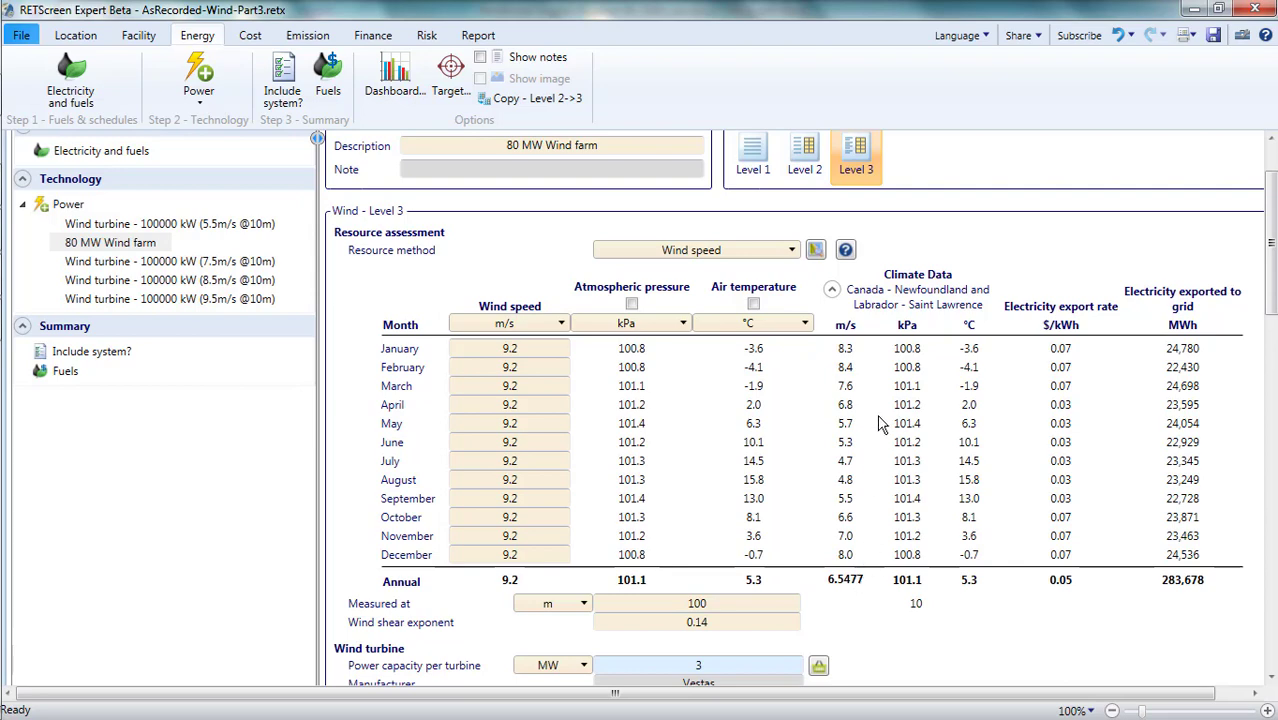
{"action": "mouse_move", "coordinate": [853, 447]}
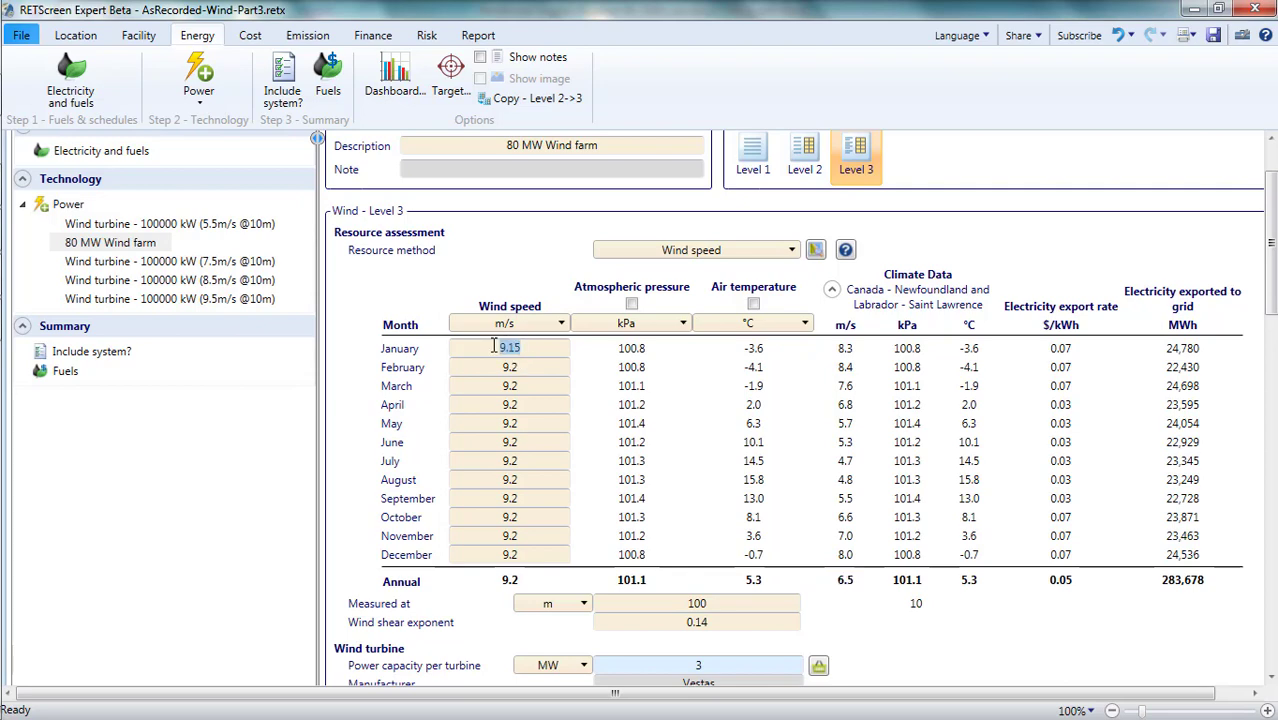
Step: Enter the monthly climate-data wind speeds and set the measurement height to 10 m
{"action": "type", "text": "8.3"}
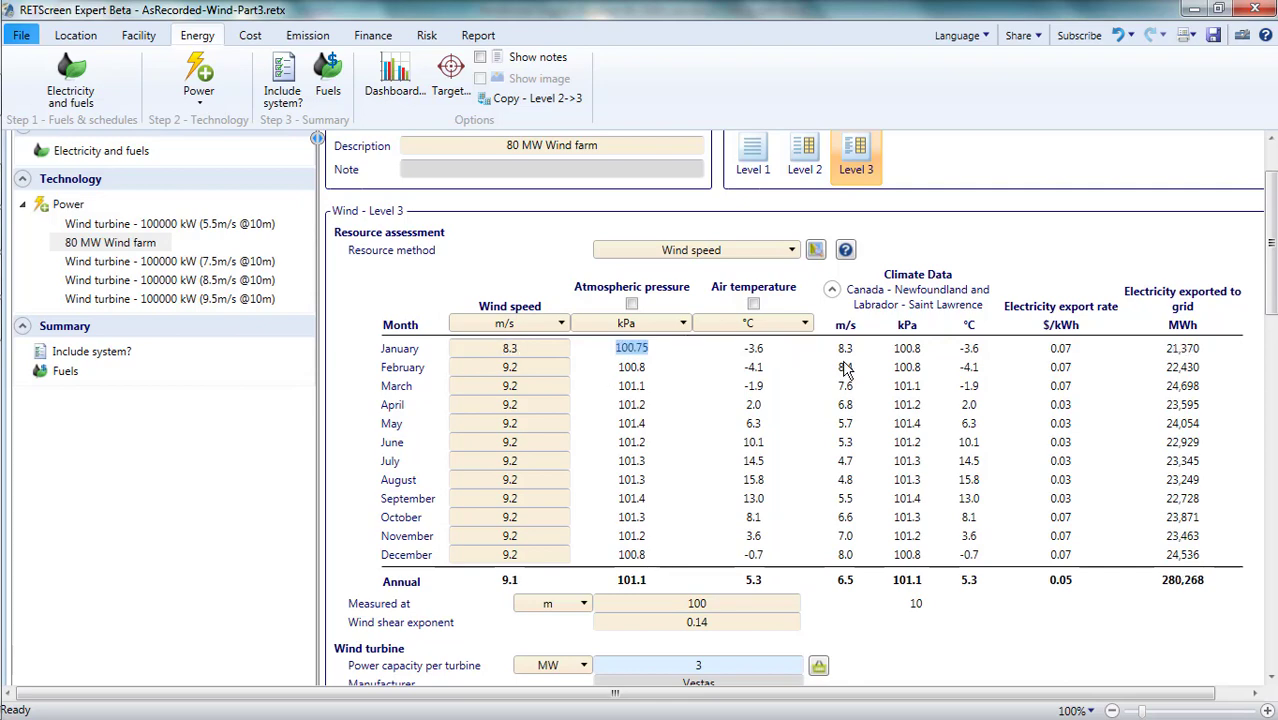
{"action": "left_click", "coordinate": [509, 367]}
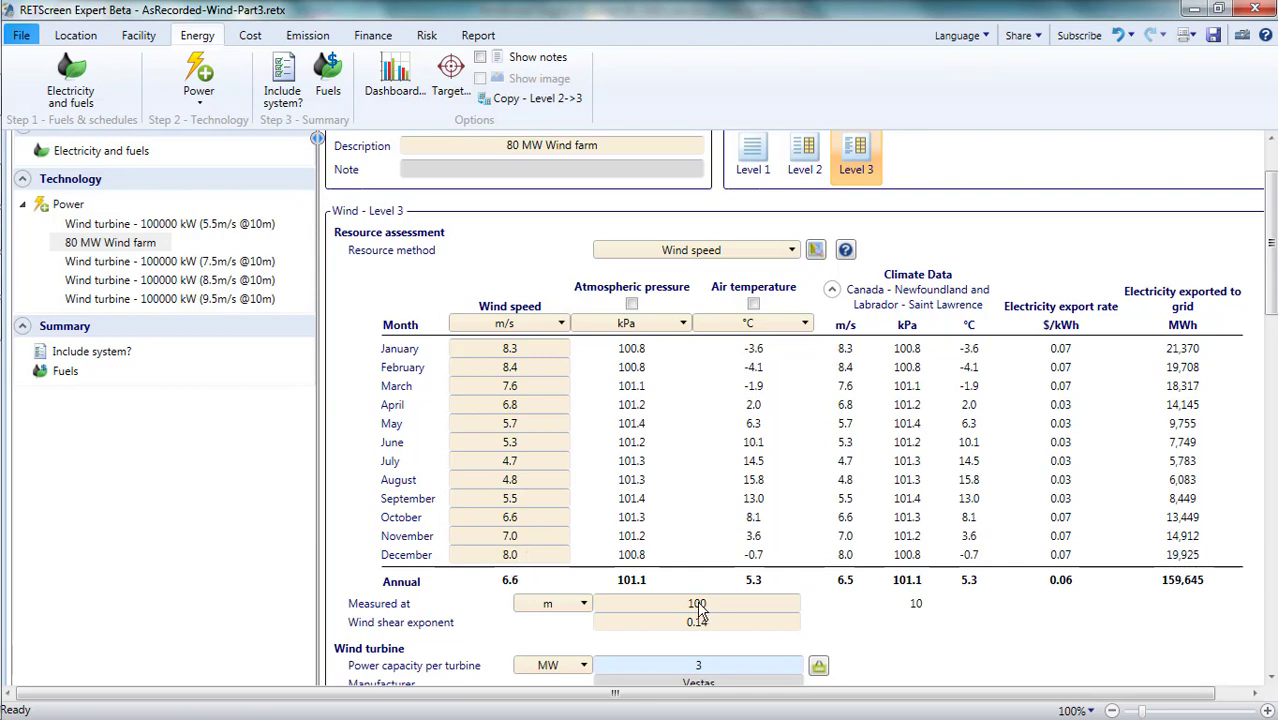
{"action": "type", "text": "1"}
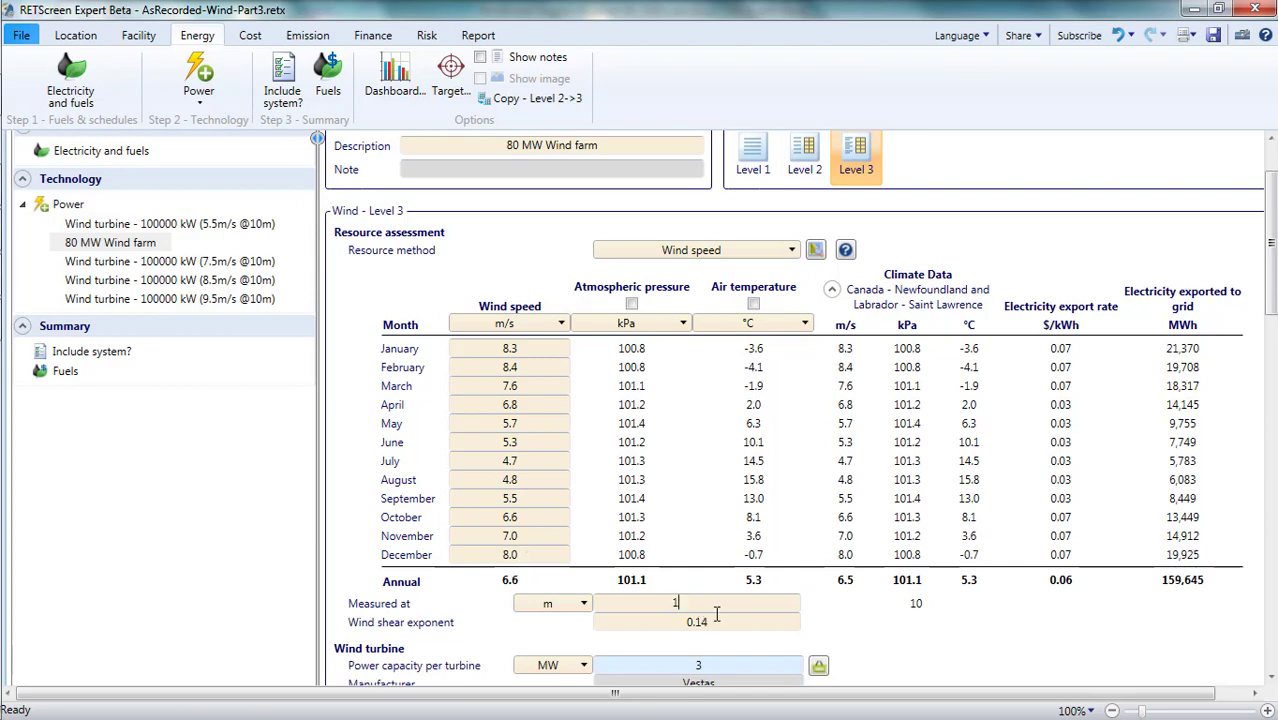
{"action": "type", "text": "0"}
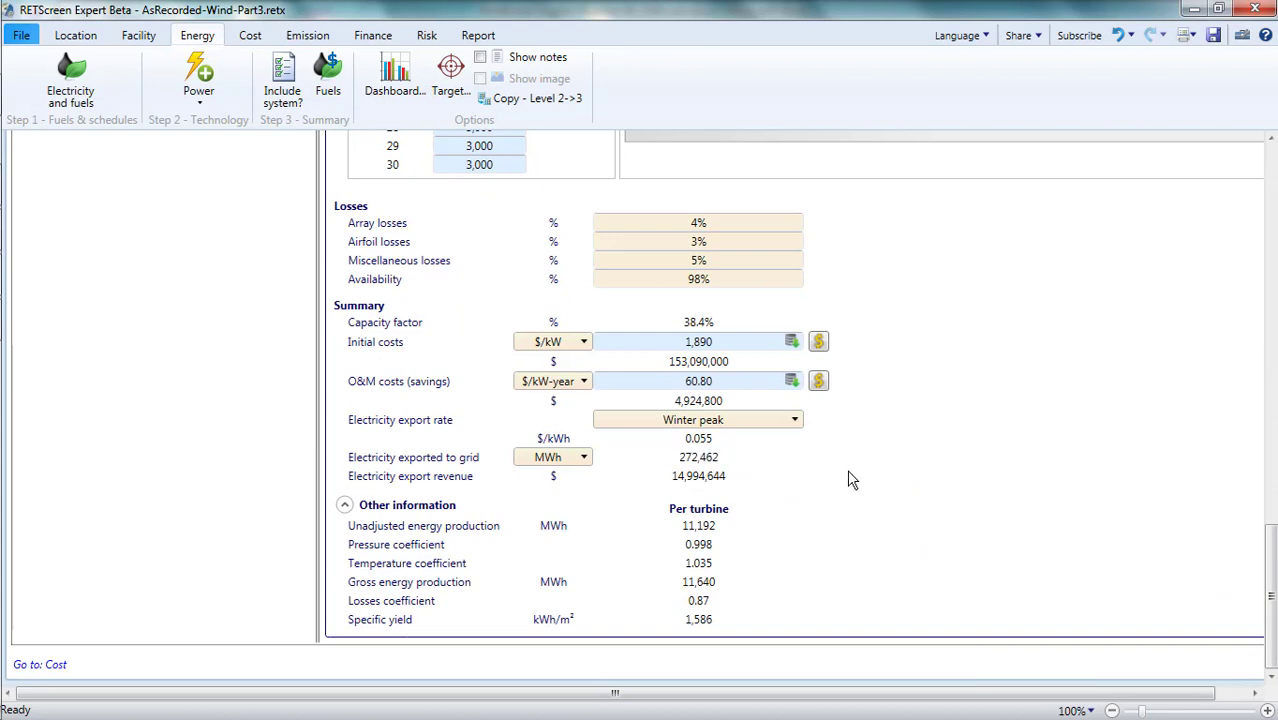
{"action": "mouse_move", "coordinate": [845, 480]}
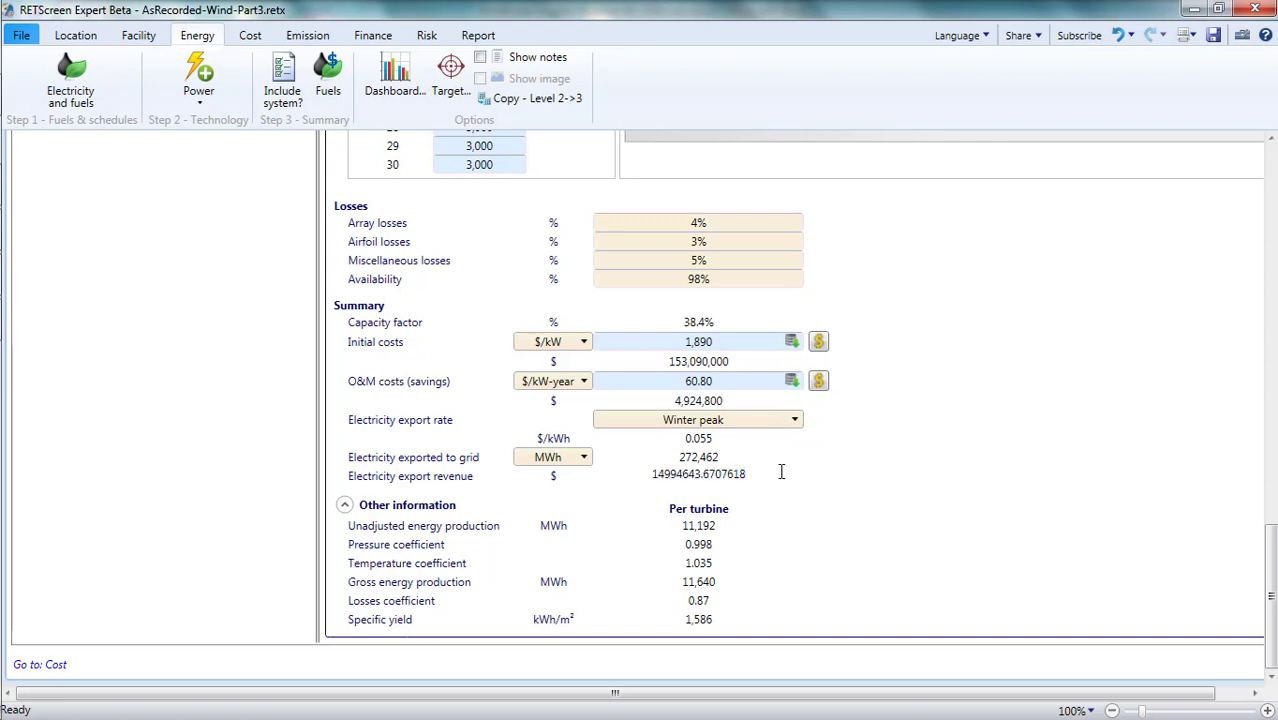
{"action": "left_click", "coordinate": [794, 419]}
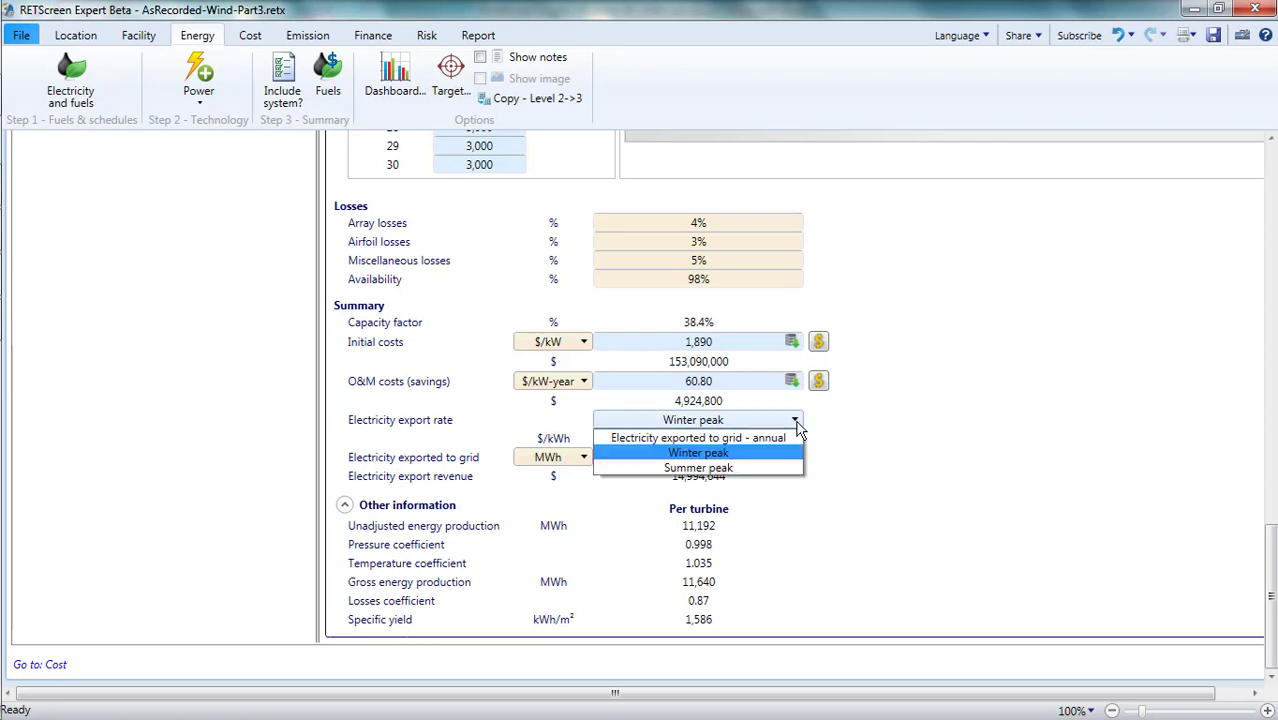
{"action": "left_click", "coordinate": [698, 467]}
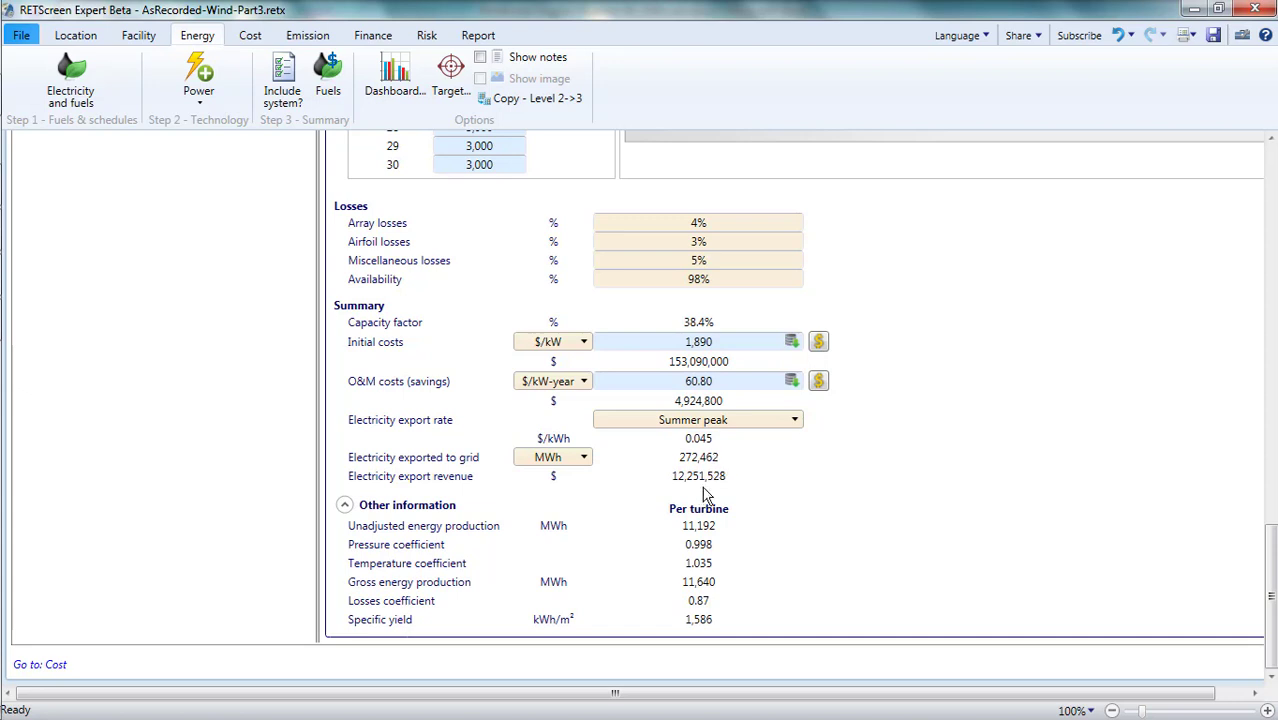
{"action": "mouse_move", "coordinate": [778, 445]}
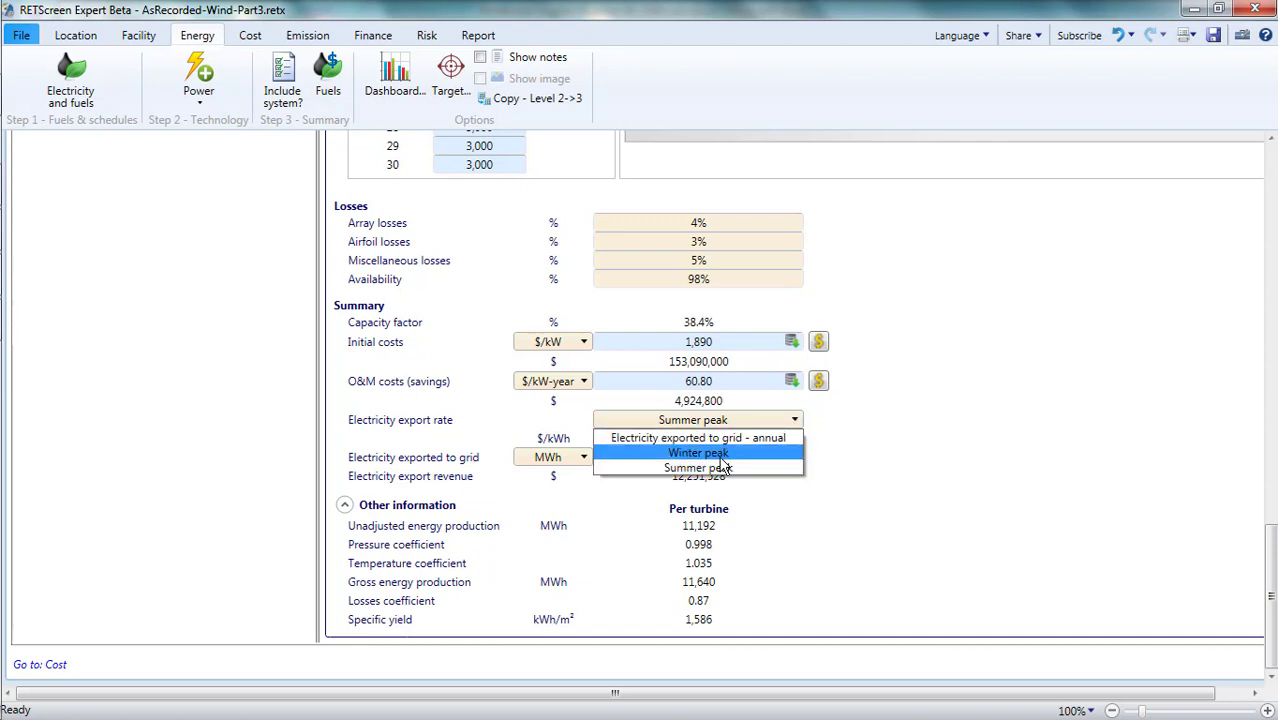
{"action": "left_click", "coordinate": [697, 452]}
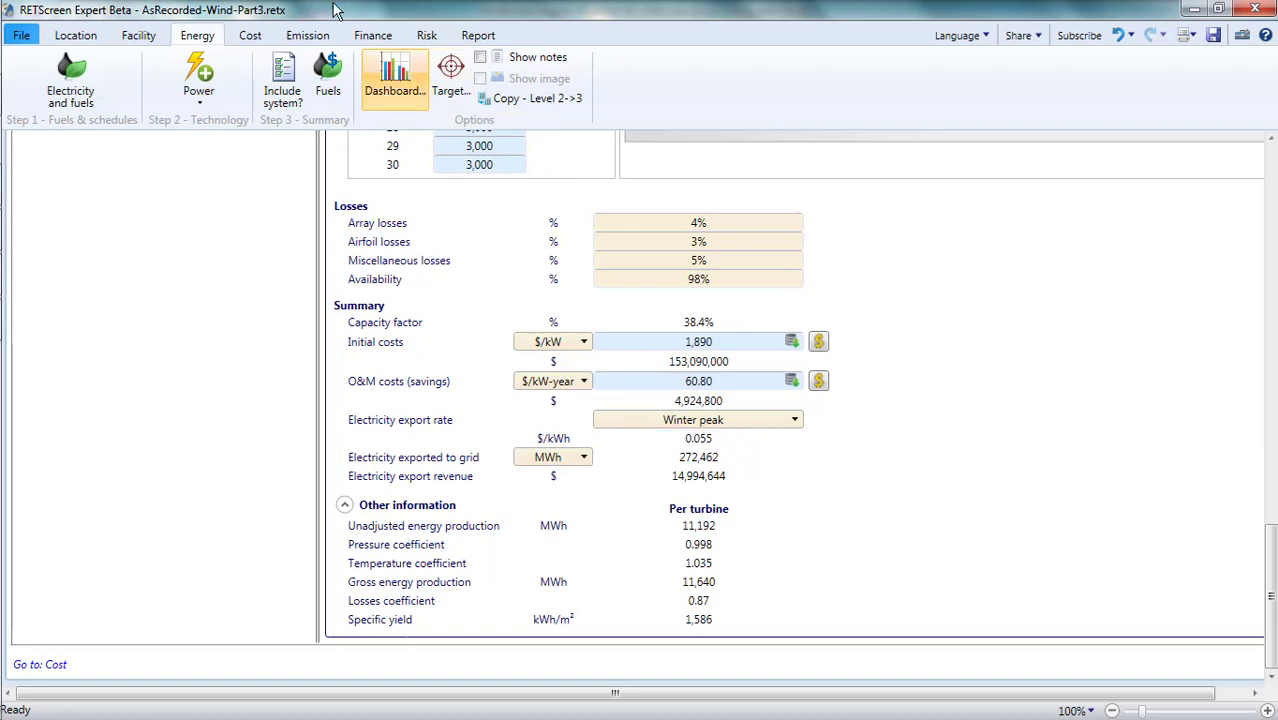
Step: Check the Finance page: 9% discount rate, NPV -15,891,485, 5.9% equity IRR
{"action": "left_click", "coordinate": [372, 35]}
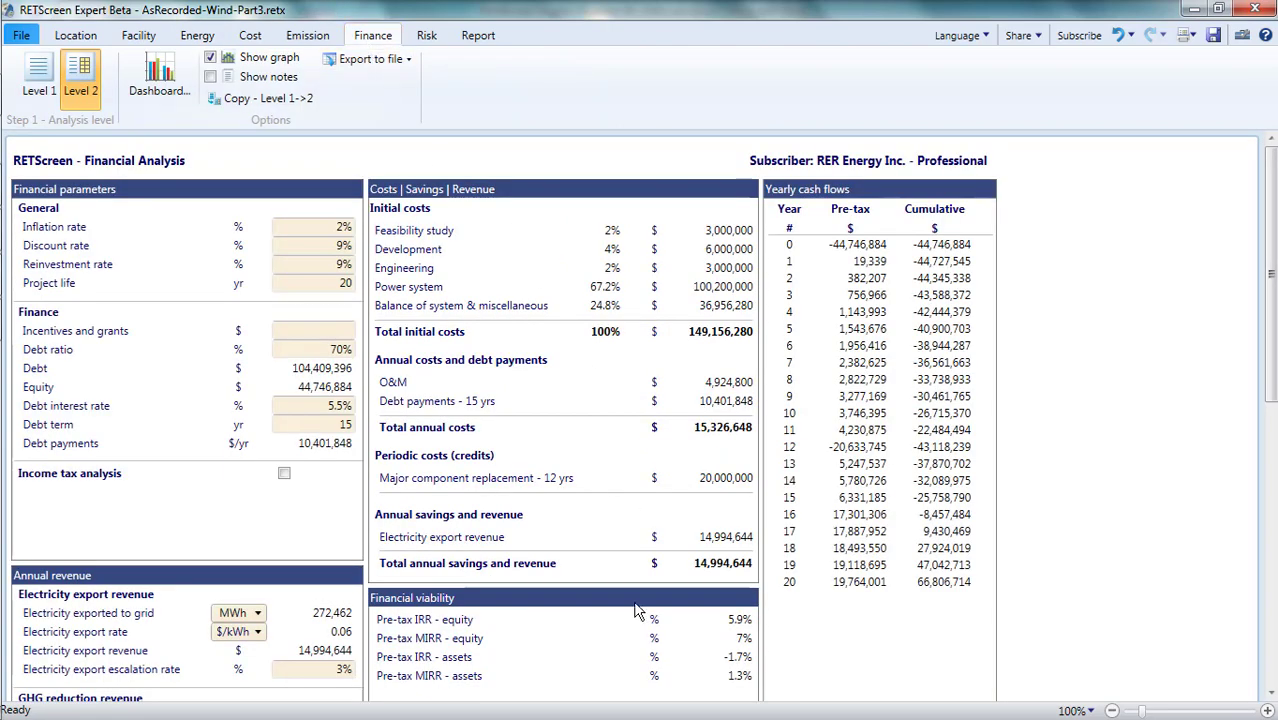
{"action": "scroll", "scroll_direction": "down", "scroll_amount": 3}
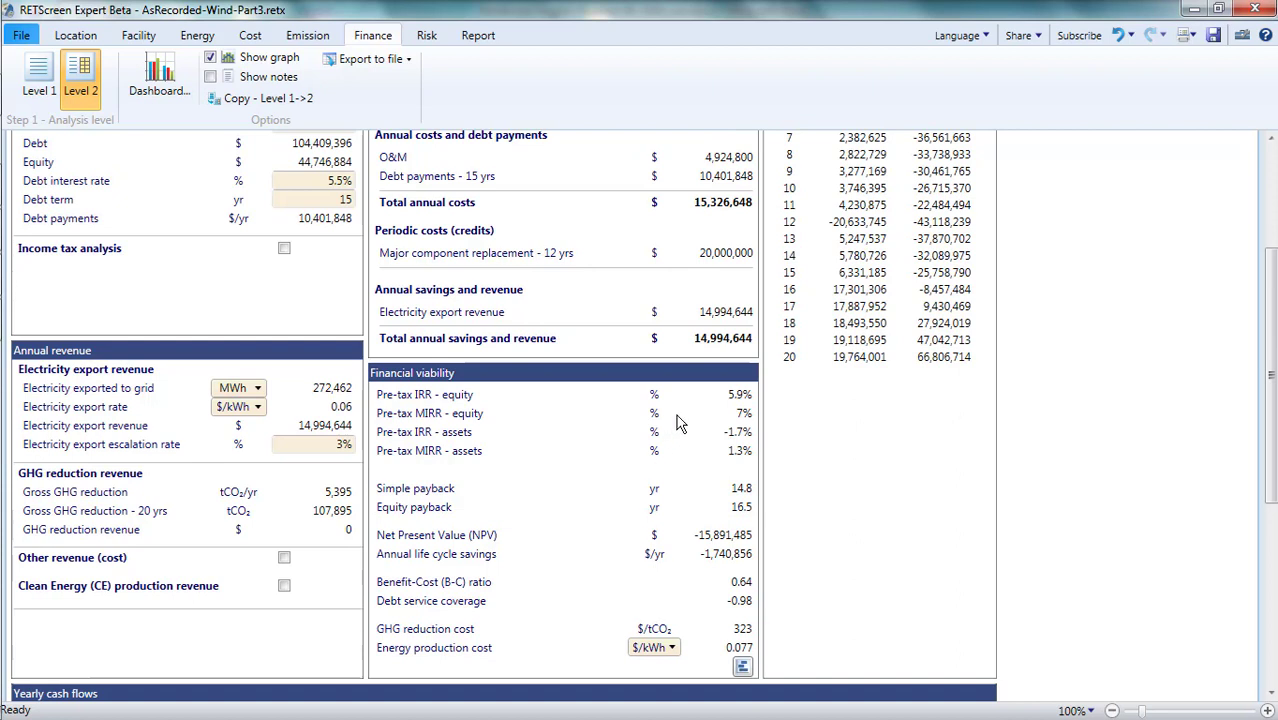
{"action": "double_click", "coordinate": [740, 393]}
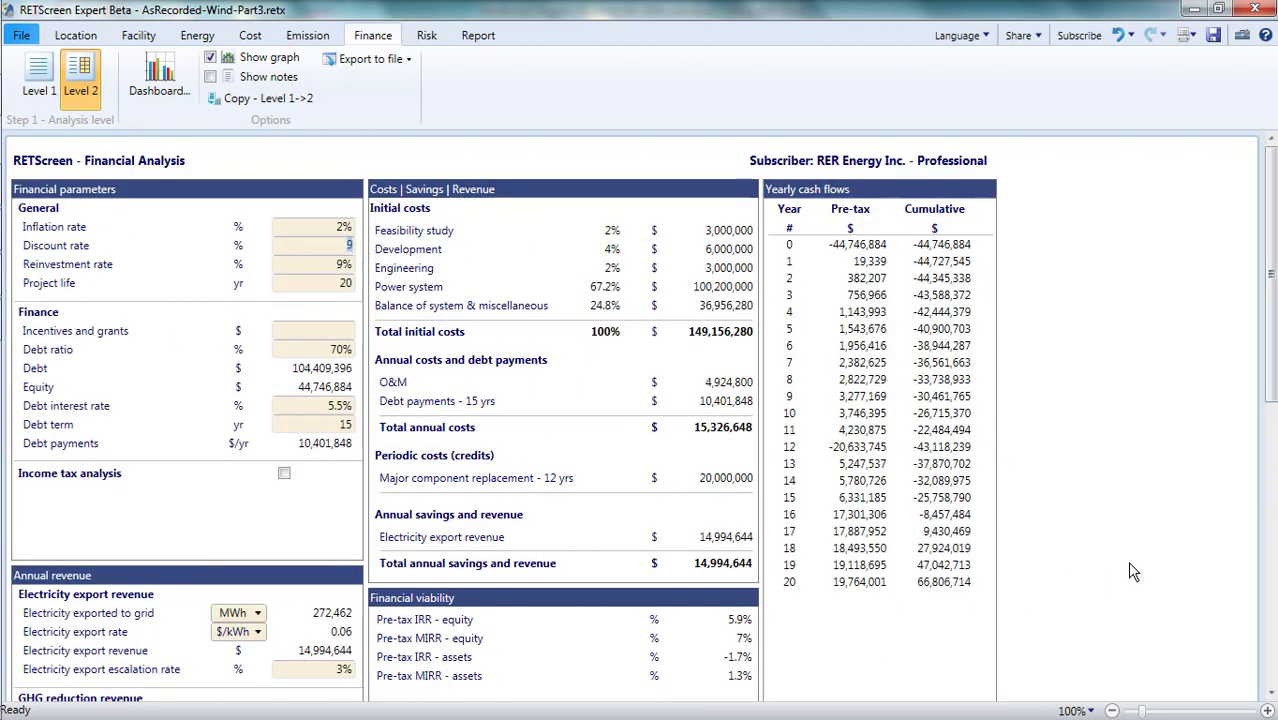
{"action": "scroll", "scroll_direction": "down", "scroll_amount": 3}
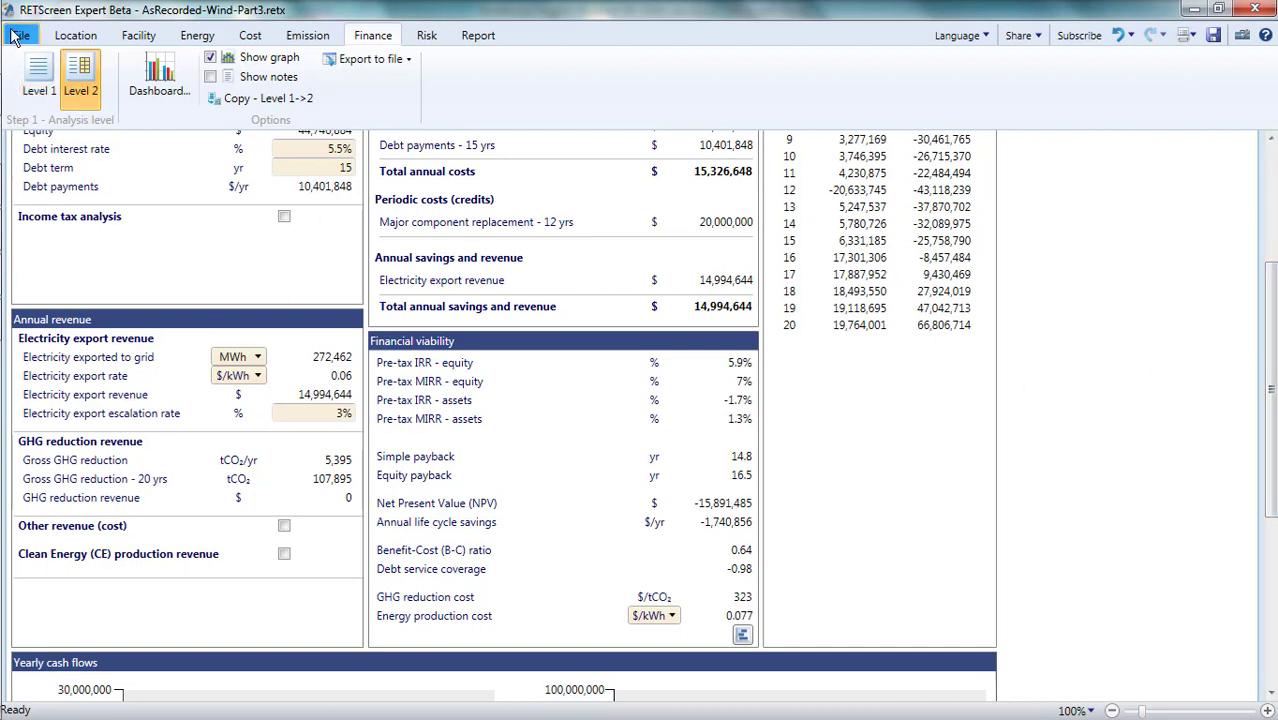
Step: Go to the File tab's Home page with the workflow wheel
{"action": "left_click", "coordinate": [20, 35]}
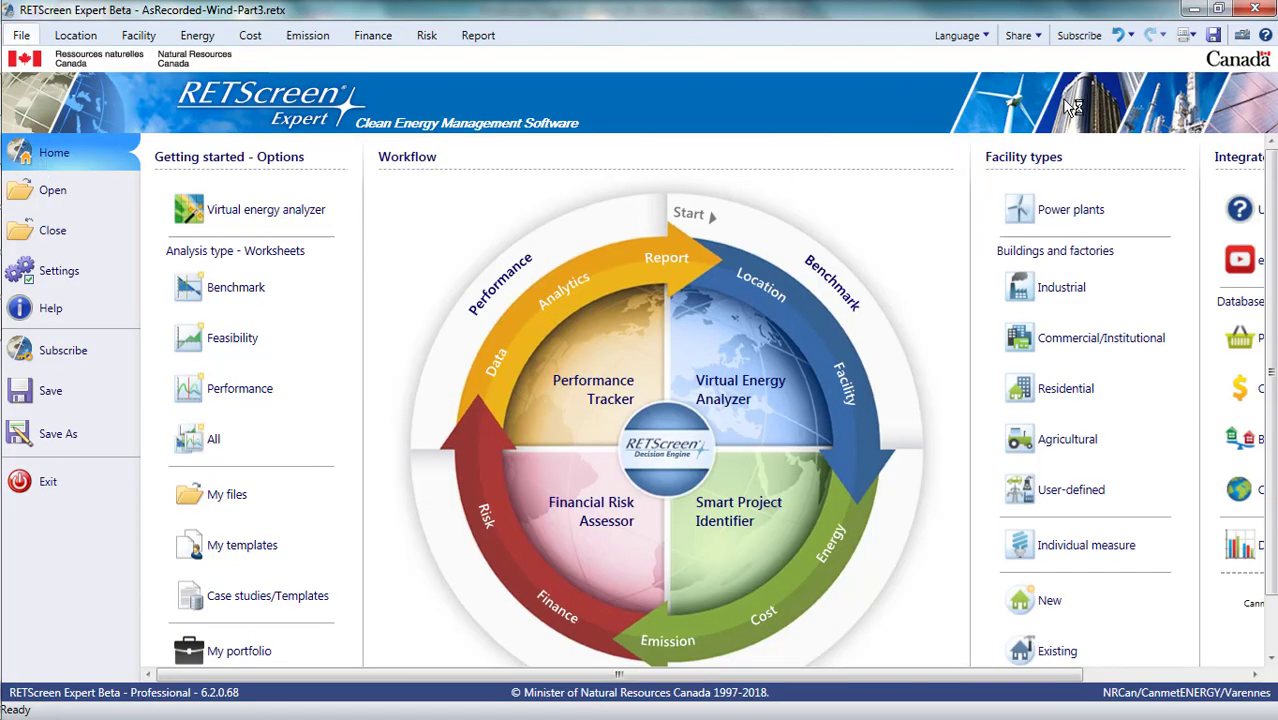
{"action": "mouse_move", "coordinate": [1070, 107]}
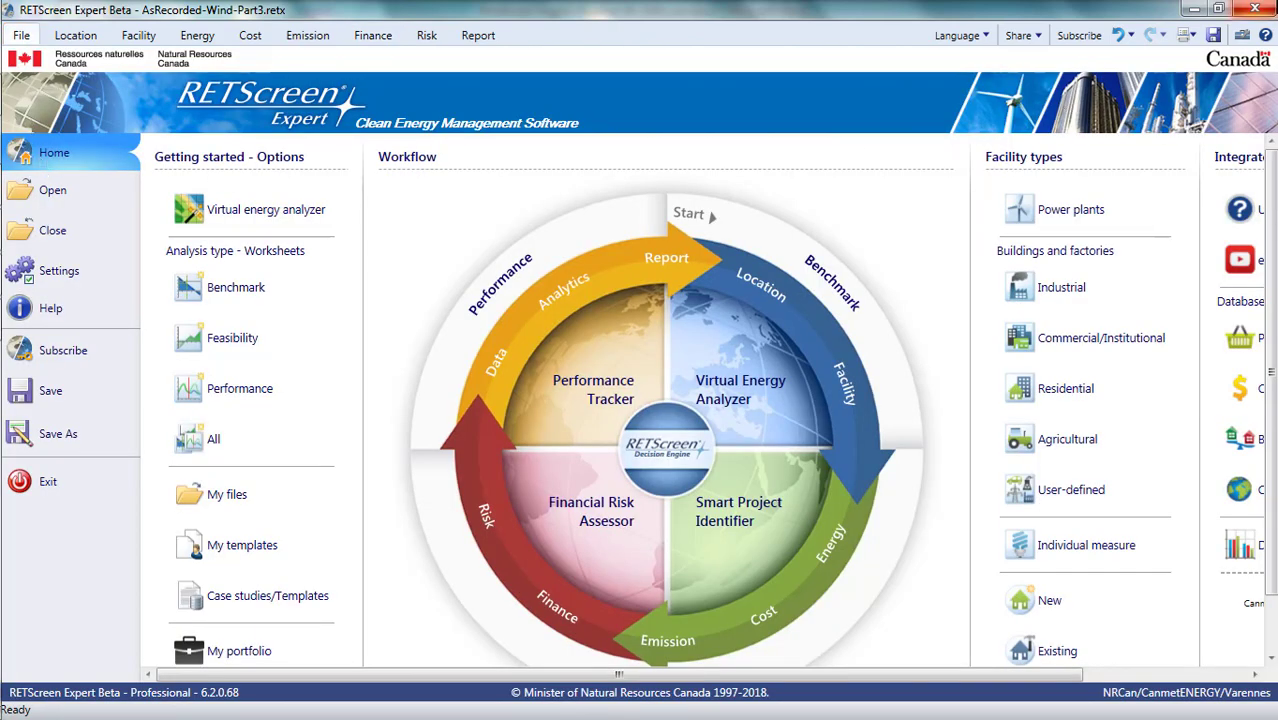